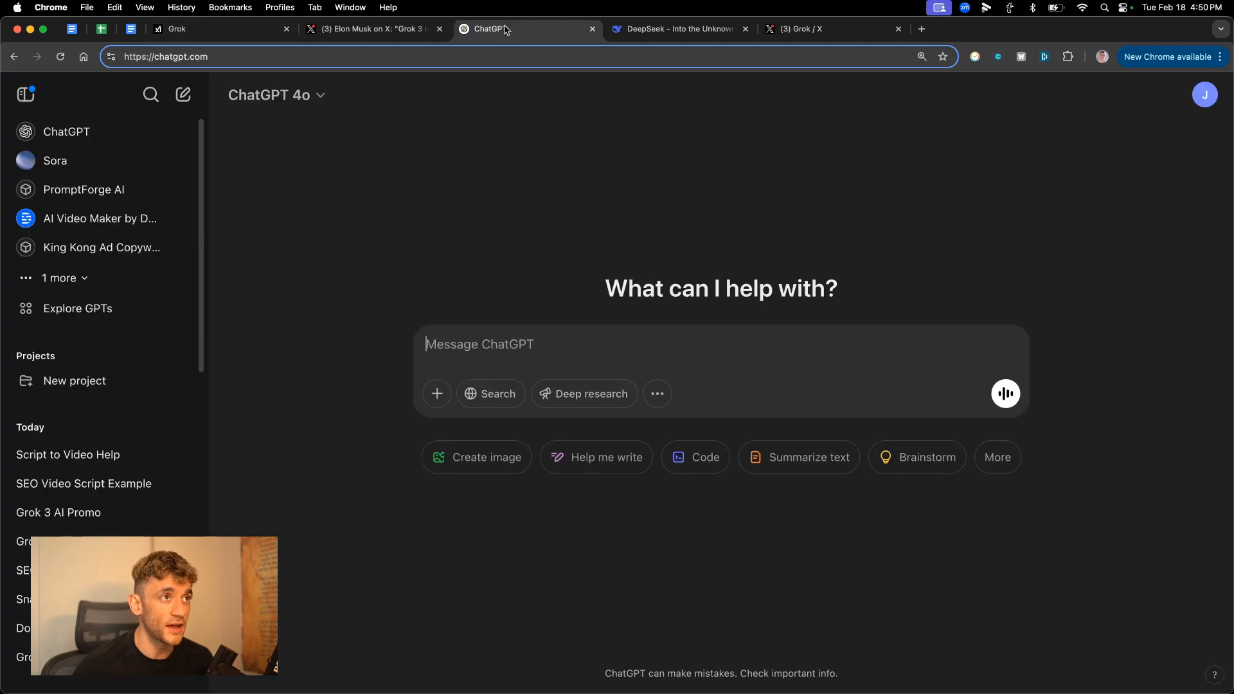
# Switch between the DeepSeek and Grok tabs, enter 'Generate an image for me', and close the X post.
pyautogui.click(677, 29)
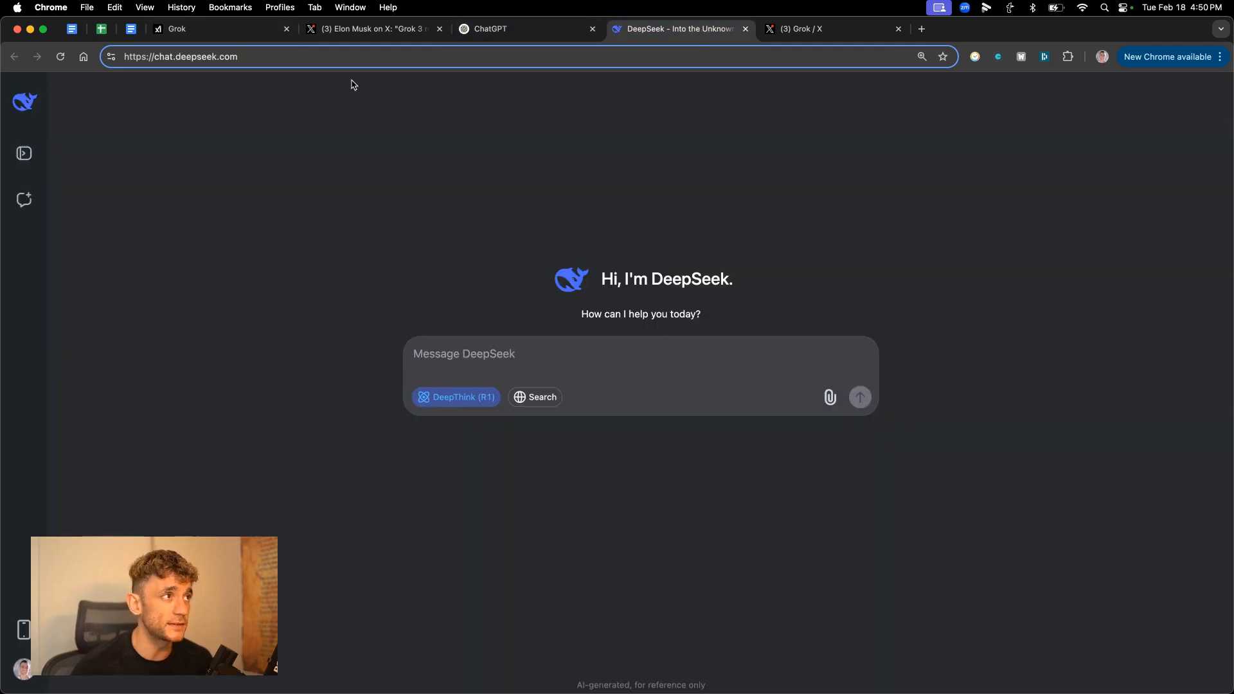
pyautogui.click(369, 29)
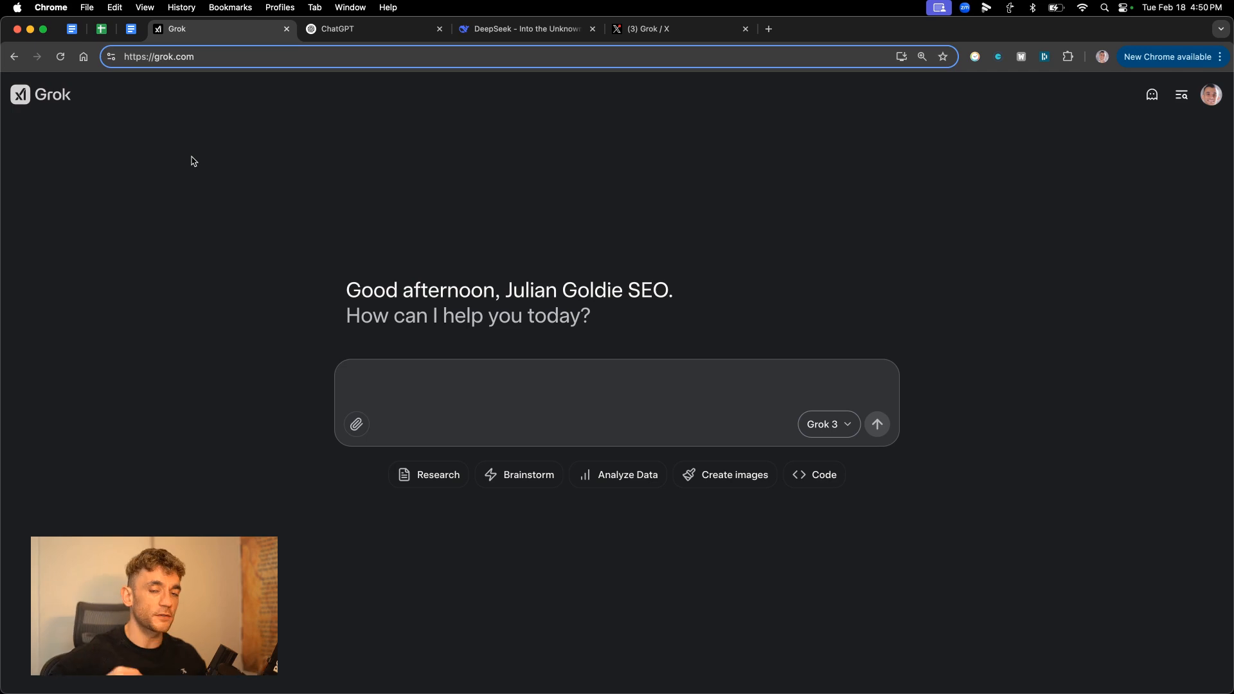
pyautogui.write('Generate an image for me')
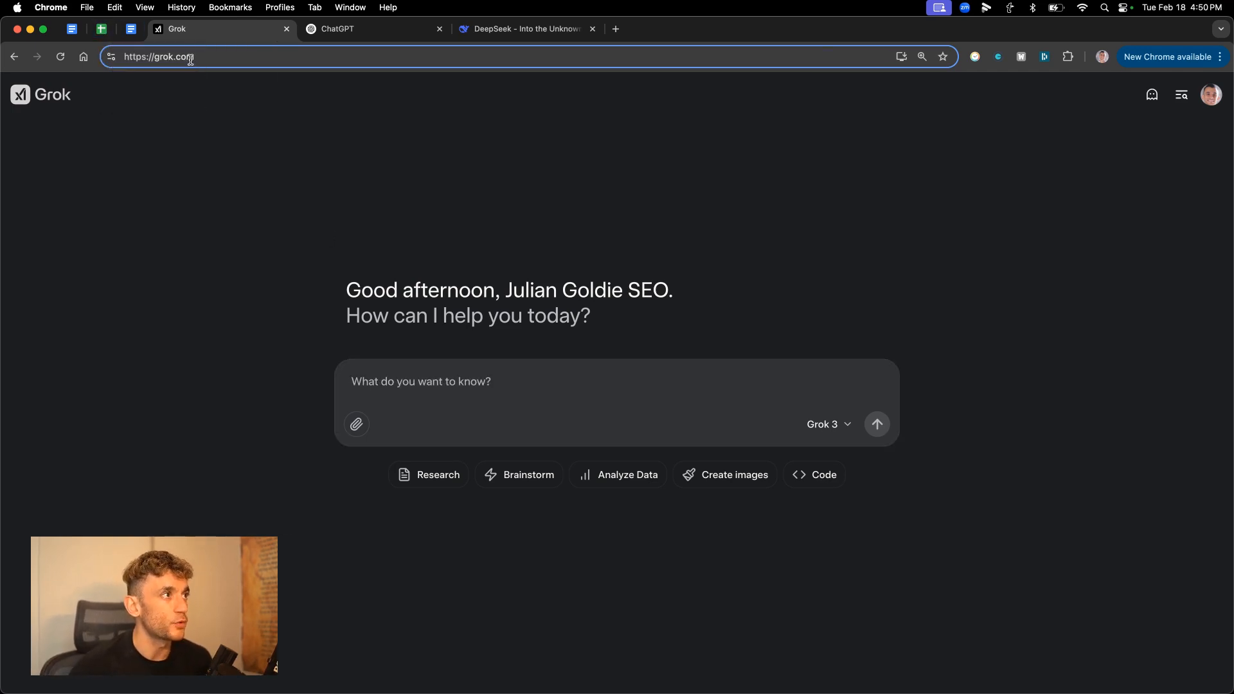
pyautogui.click(158, 56)
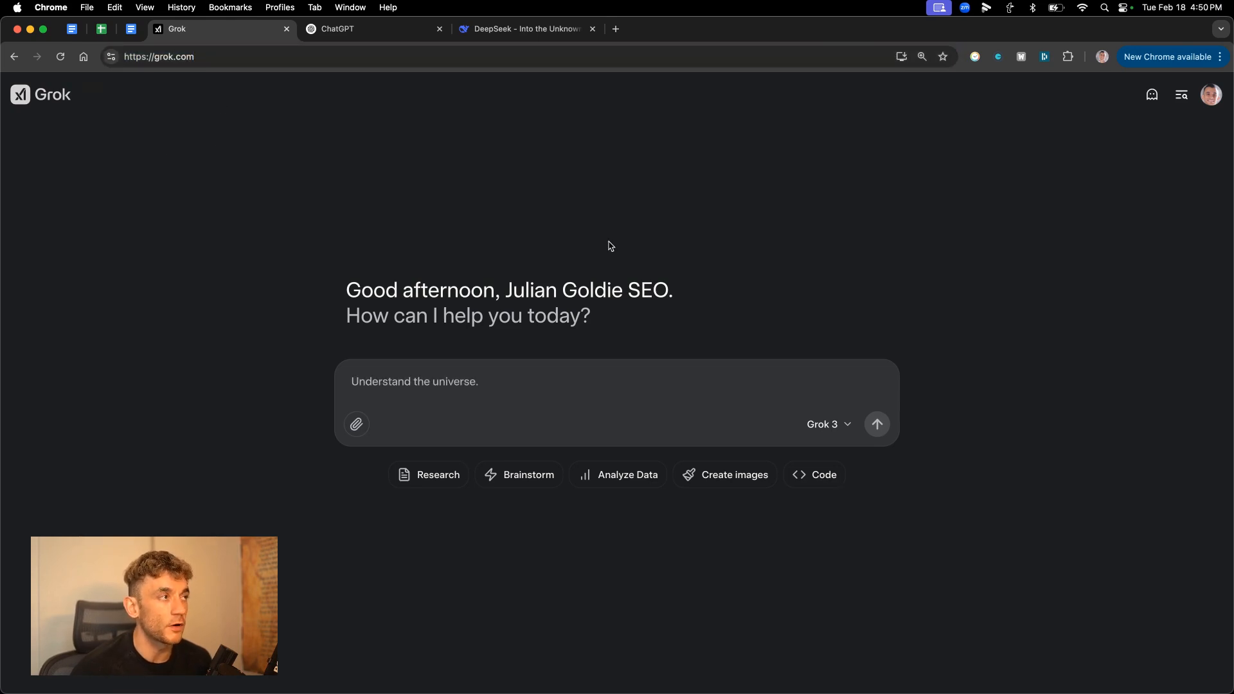
# Set ChatGPT to the o3-mini model, then return to Grok by way of DeepSeek.
pyautogui.click(828, 424)
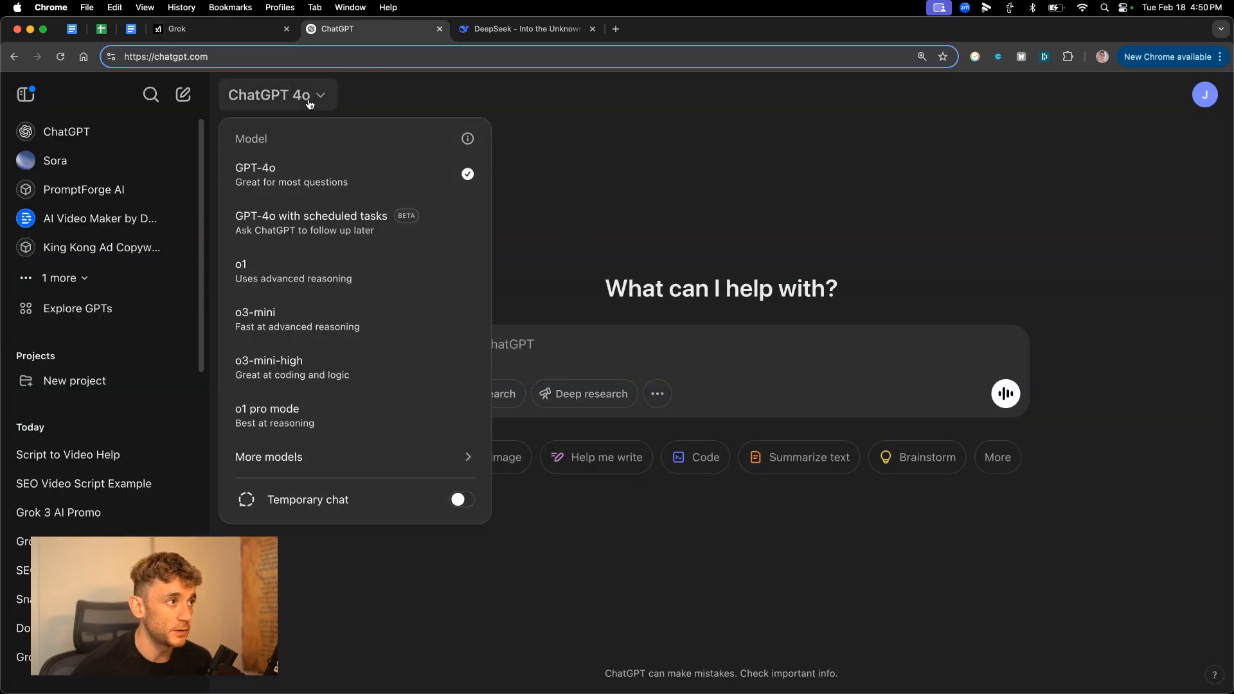
pyautogui.click(254, 312)
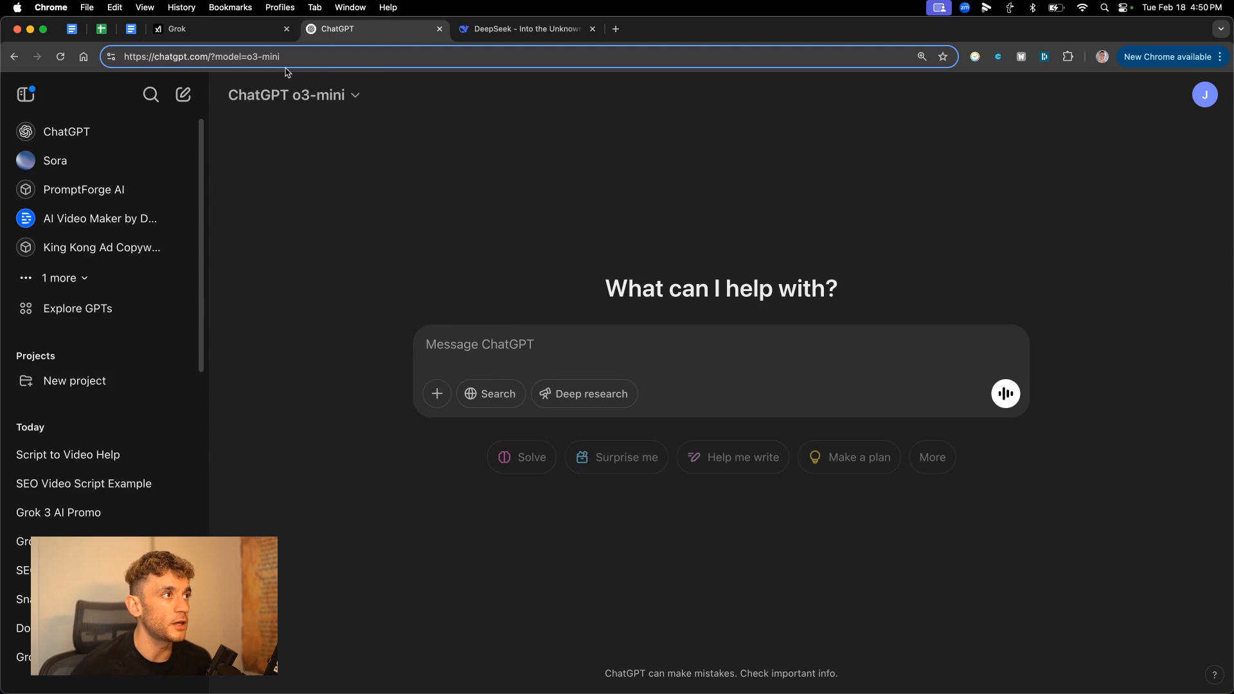
pyautogui.click(525, 28)
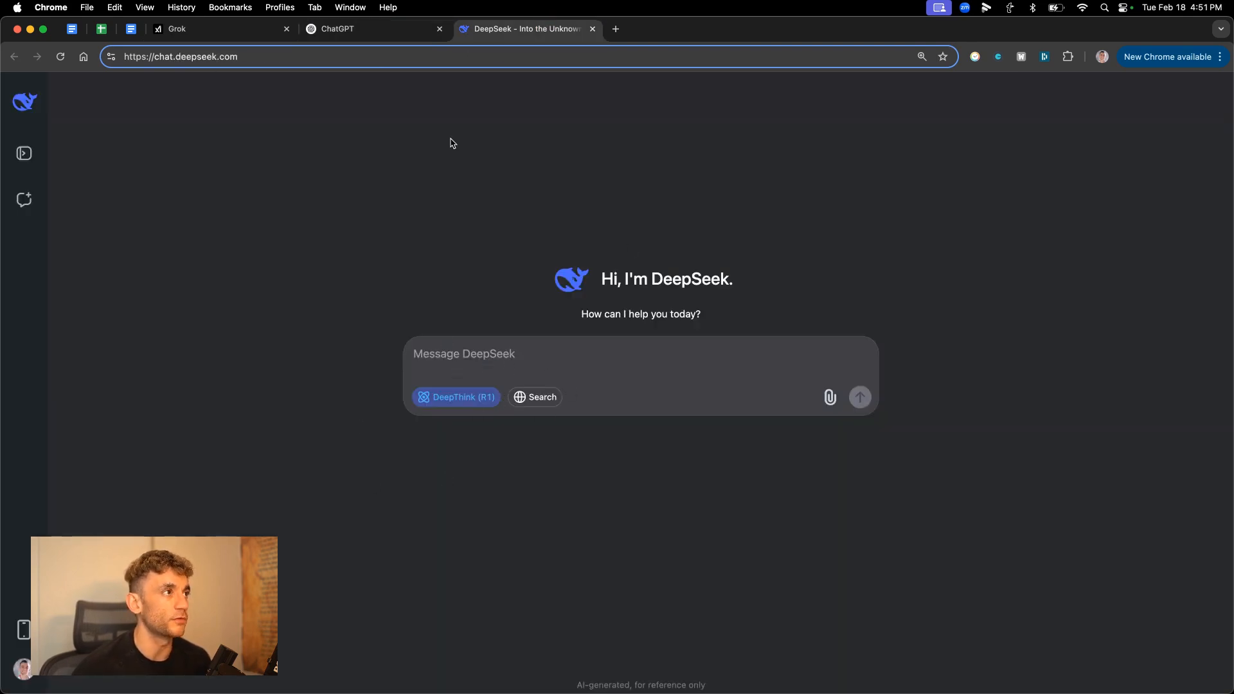
pyautogui.click(221, 29)
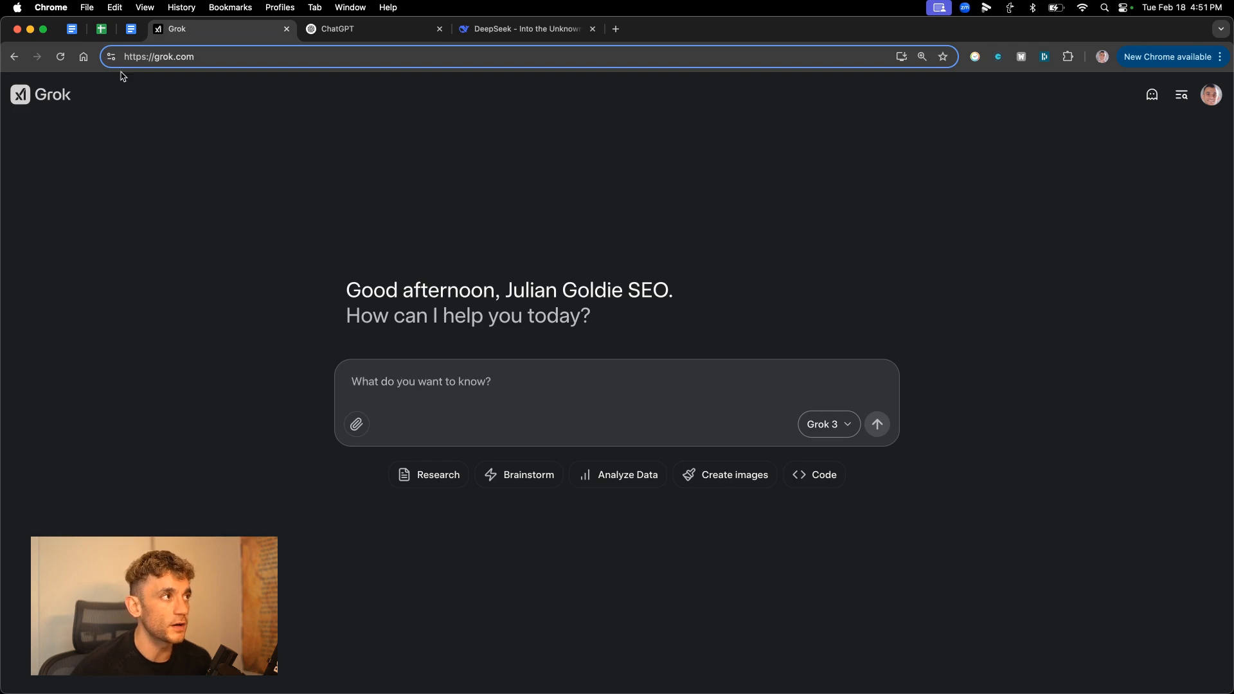
# Send 'write a python script of a ball bouncing inside a spinning tesseract' to Grok and DeepSeek.
pyautogui.write('write a python script of a ball bouncing inside a spinning tesseract')
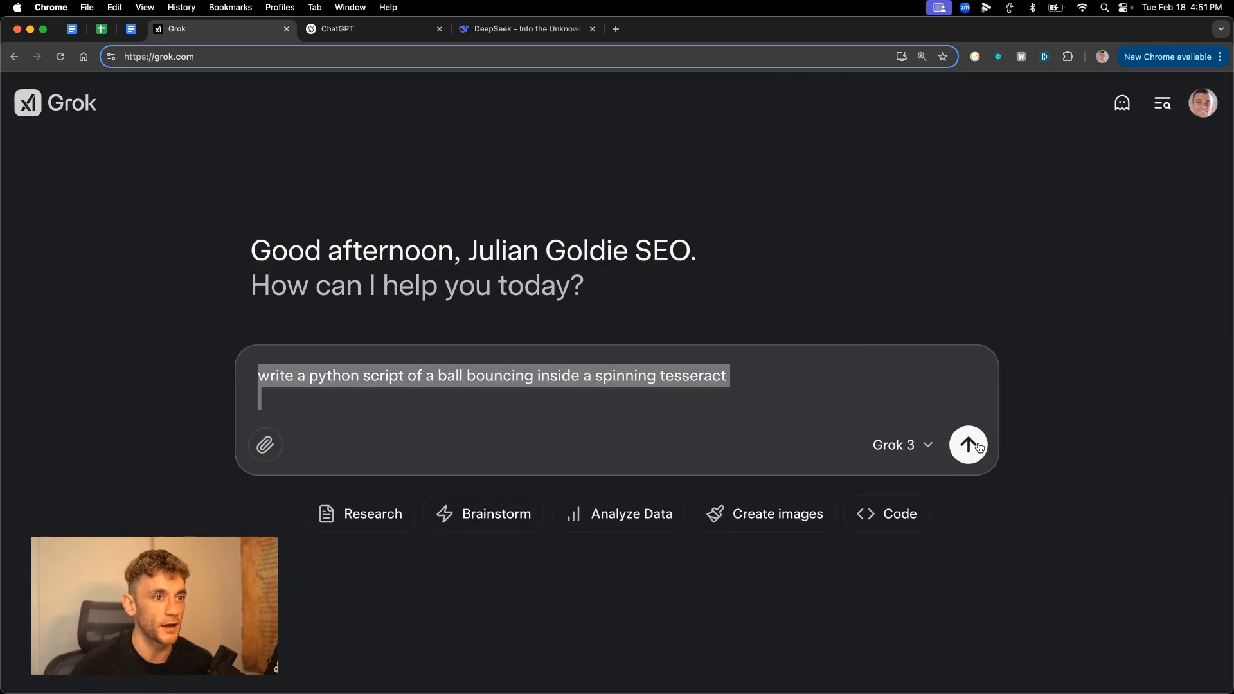
pyautogui.click(339, 29)
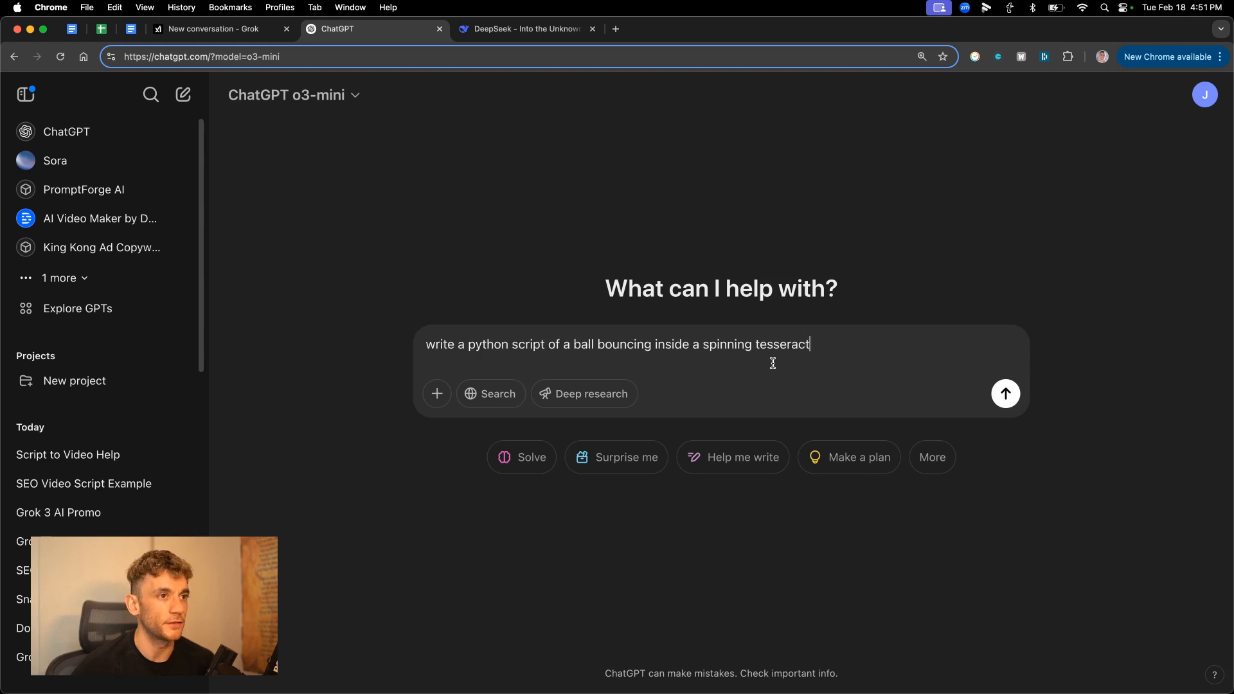
pyautogui.click(526, 29)
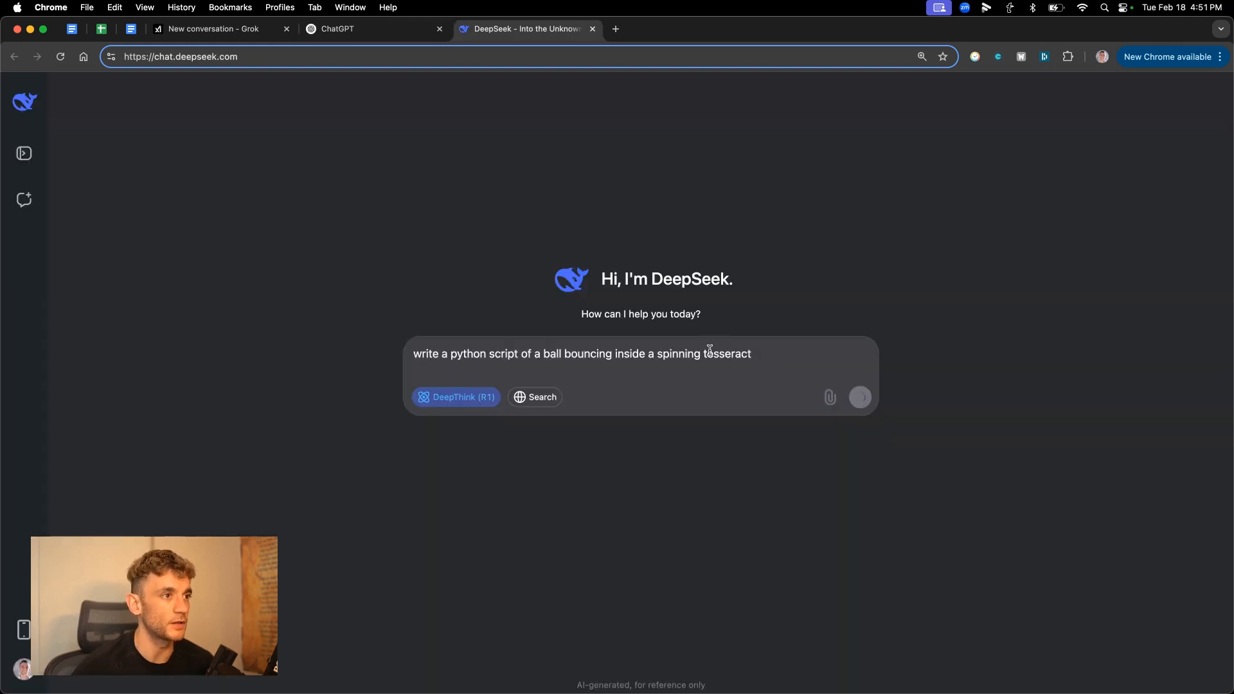
pyautogui.click(861, 397)
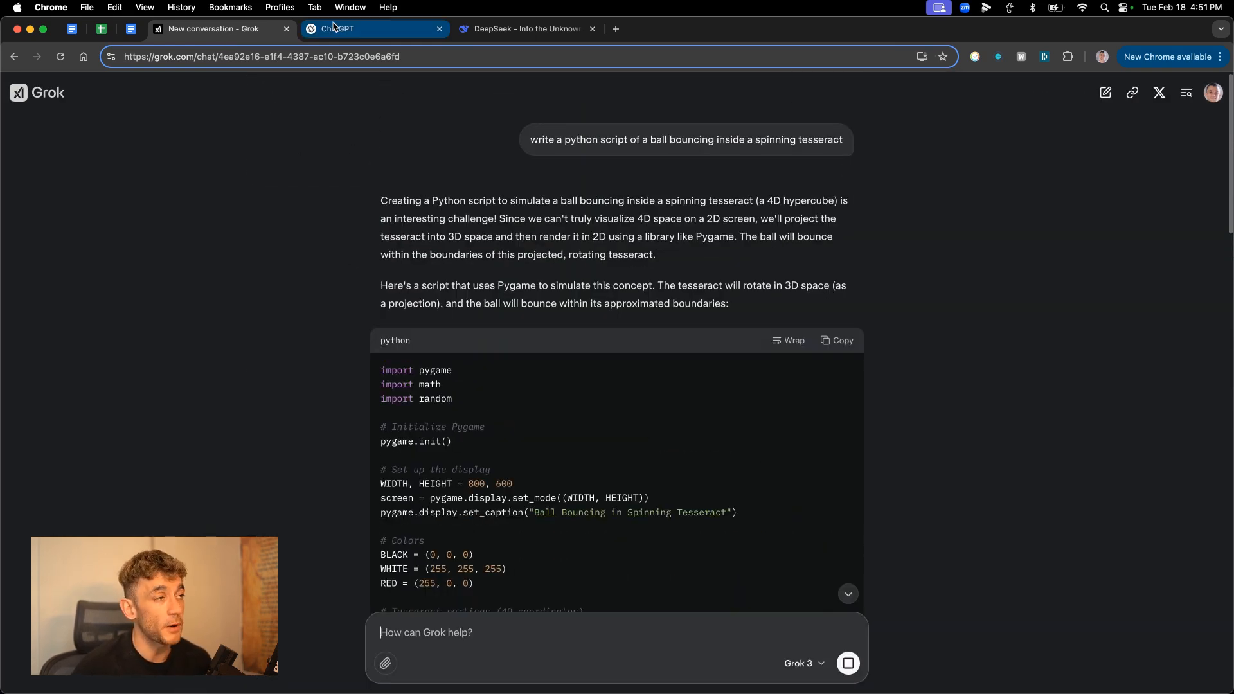
# Check ChatGPT's and DeepSeek's progress, then scroll through Grok's finished Pygame script.
pyautogui.click(372, 28)
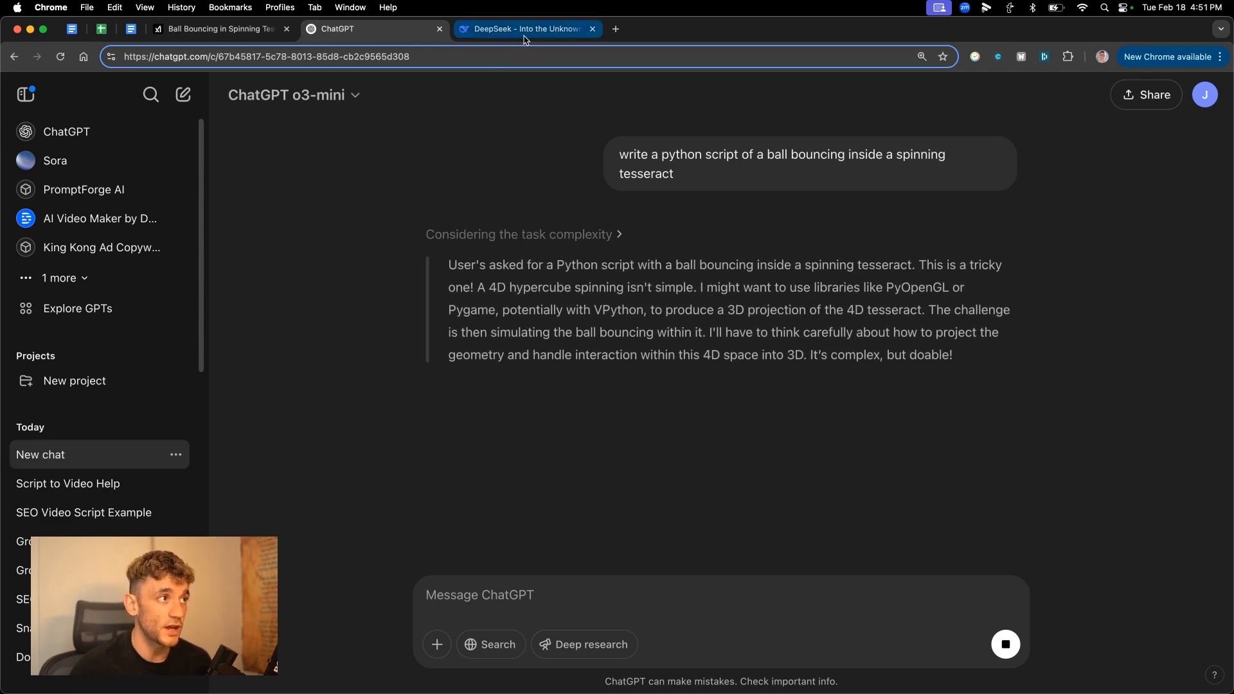
pyautogui.click(526, 29)
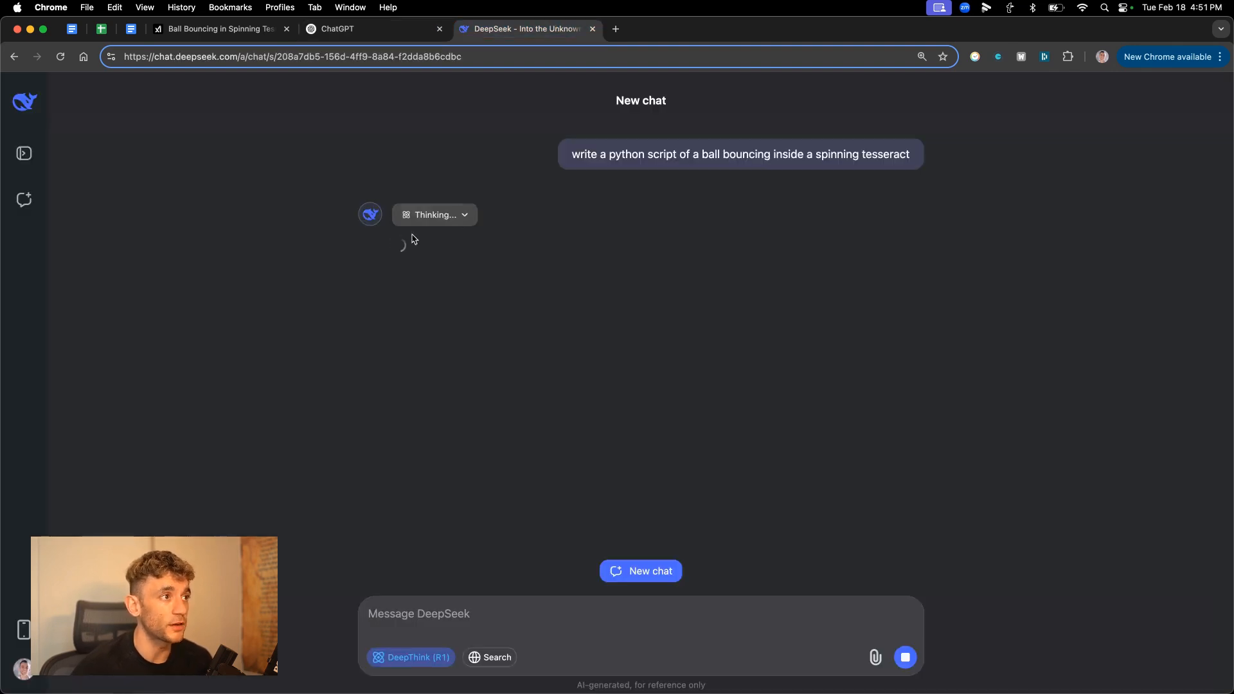
pyautogui.click(221, 29)
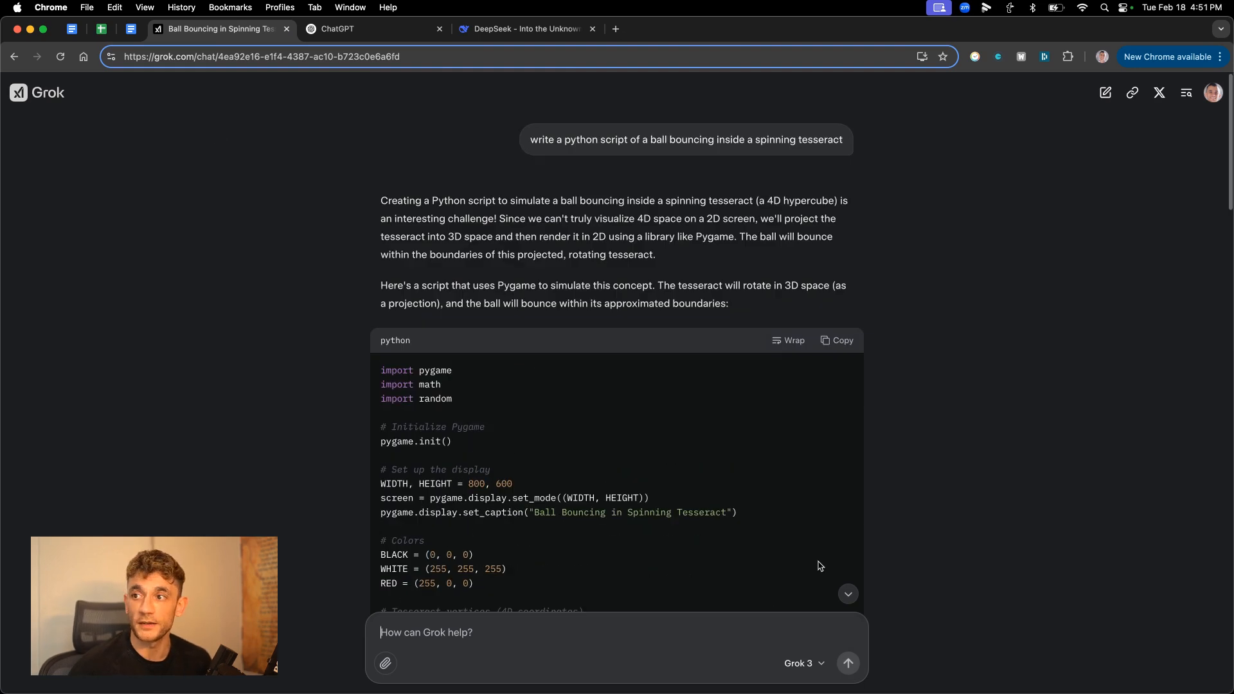
pyautogui.click(837, 340)
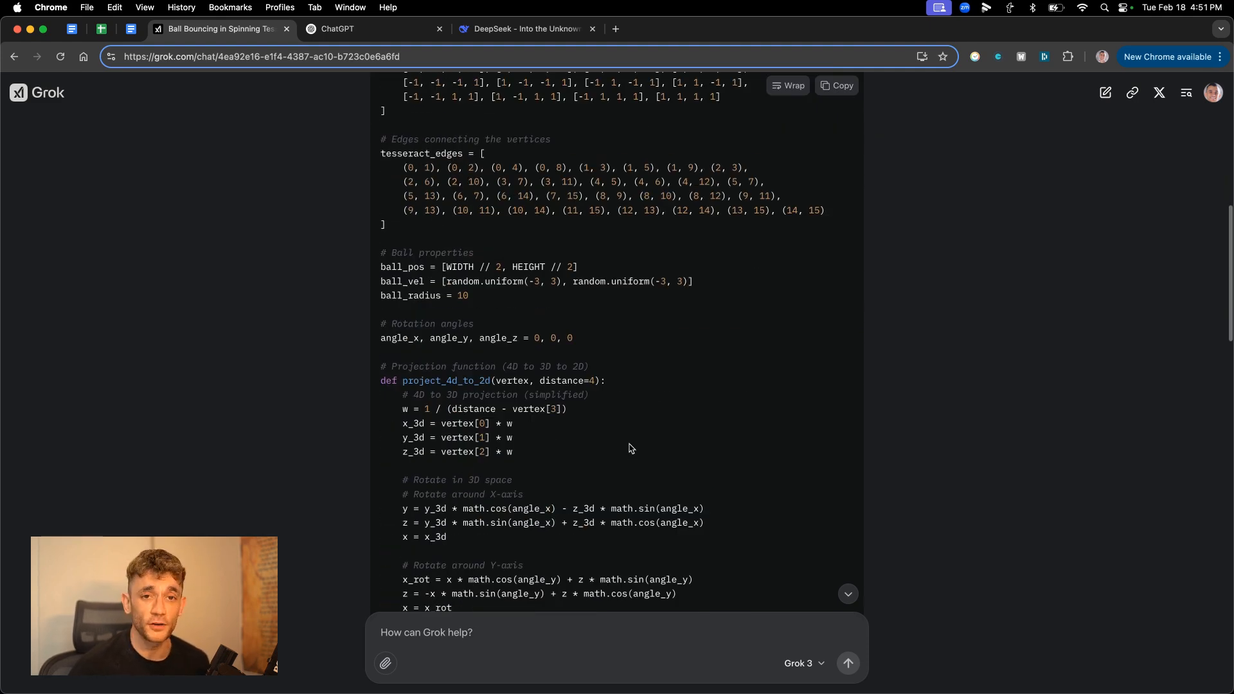
pyautogui.scroll(-3)
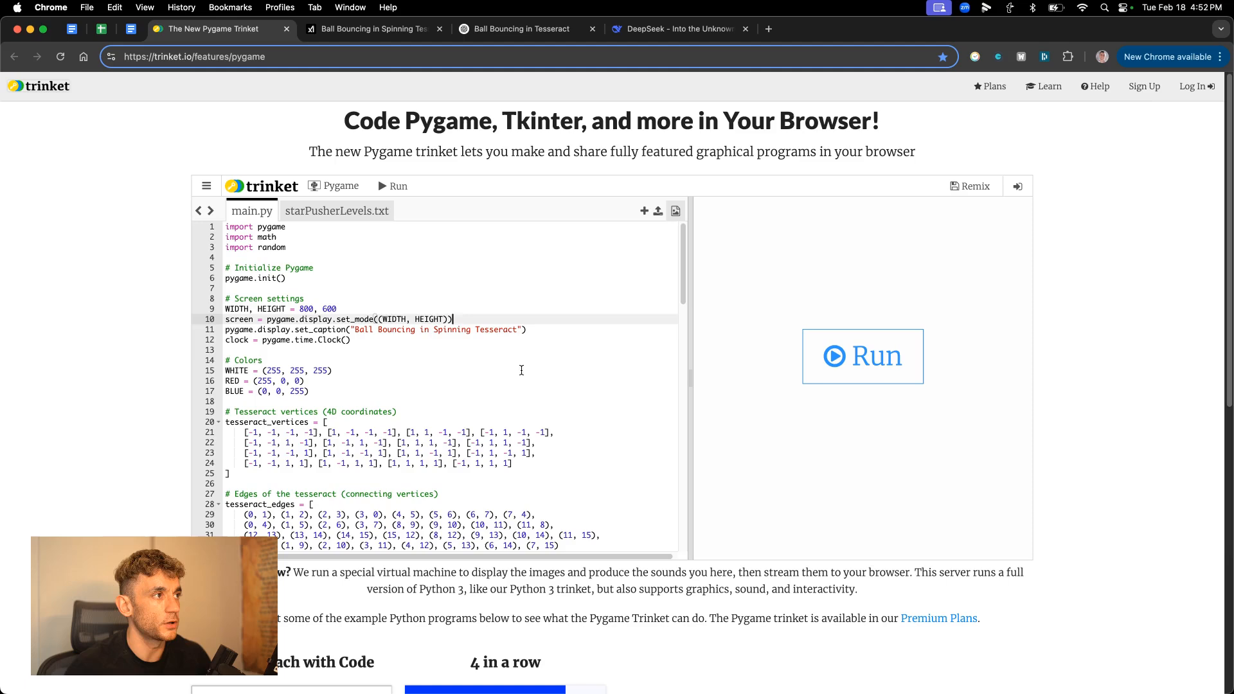
# Run Grok's script in Trinket to draw a wireframe tesseract with a red ball, then open a fresh Grok chat.
pyautogui.scroll(-3)
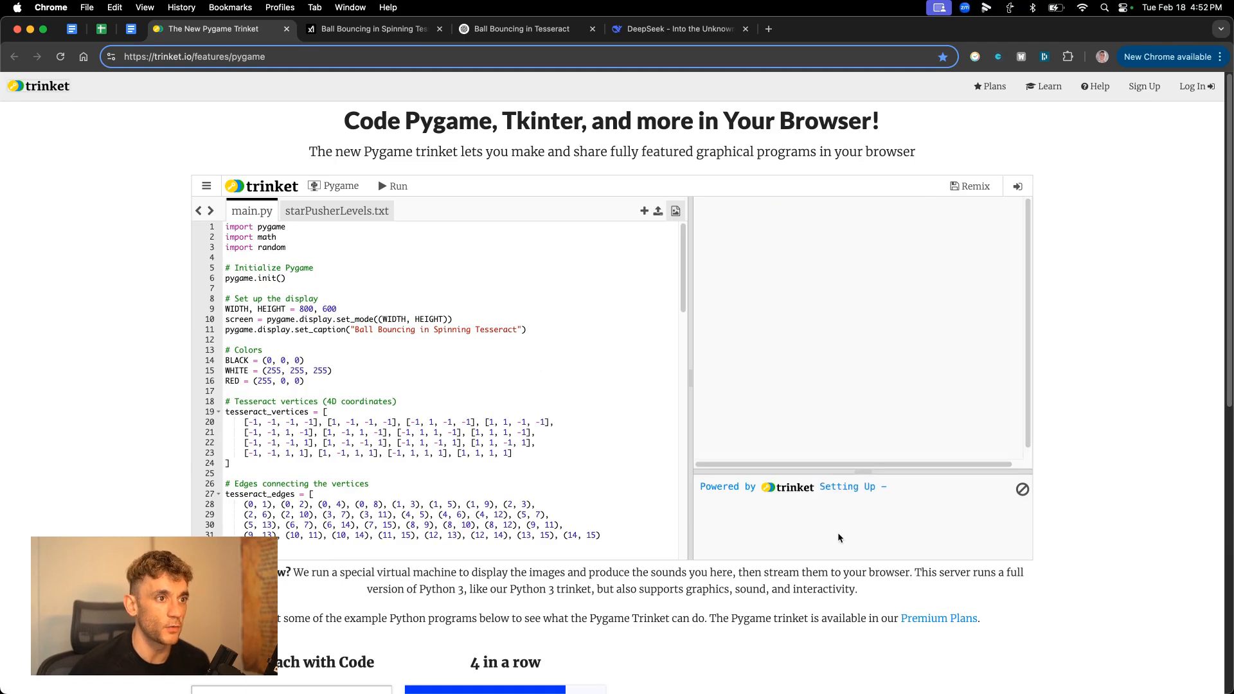
pyautogui.click(392, 186)
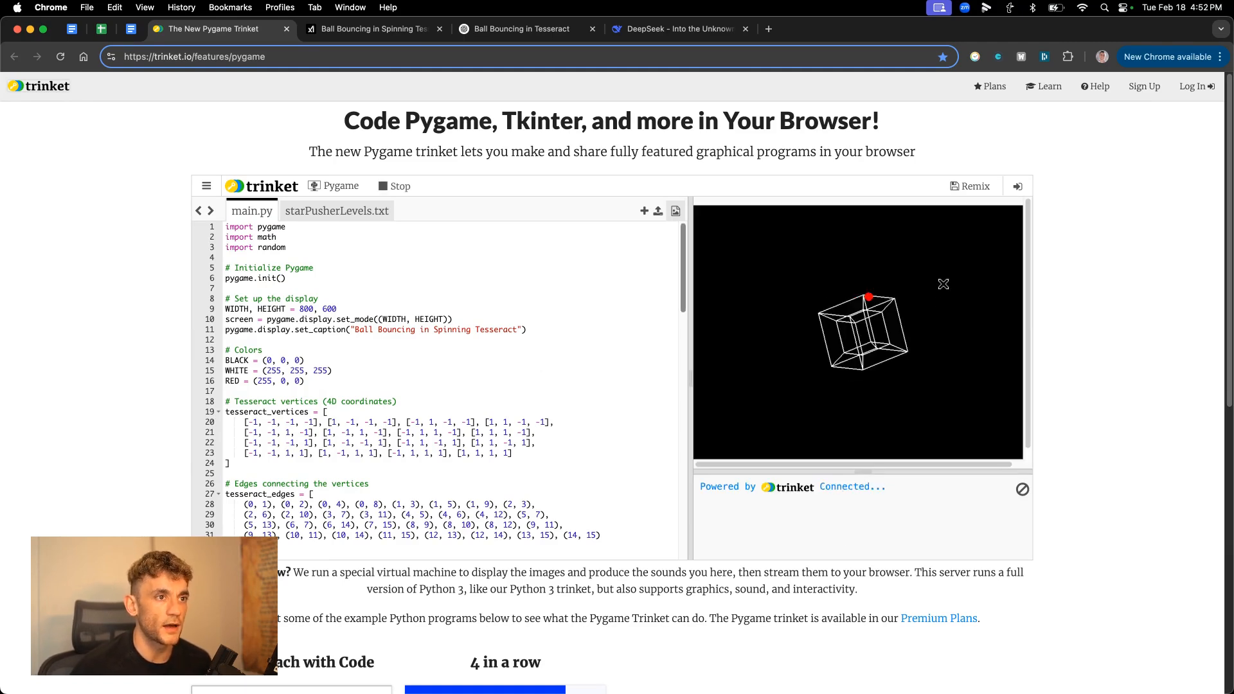
pyautogui.click(370, 29)
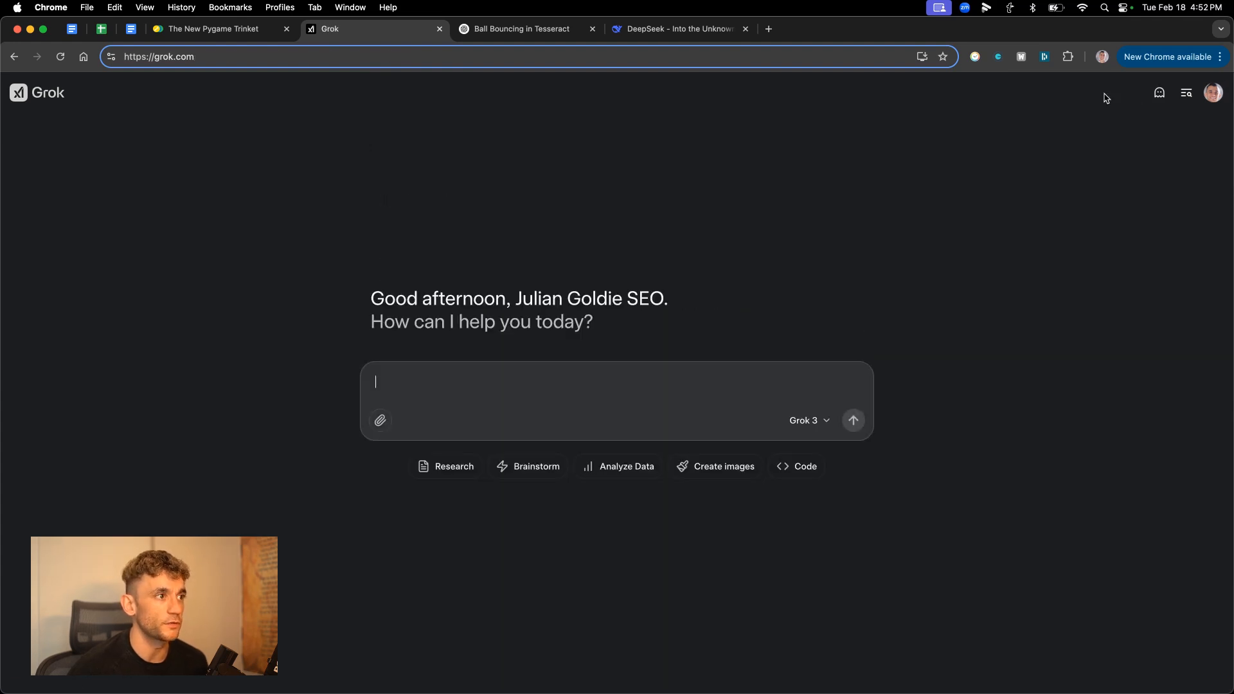
# Run ChatGPT's copied script in a second Trinket, which hits a missing OpenGL error, then check DeepSeek.
pyautogui.click(519, 29)
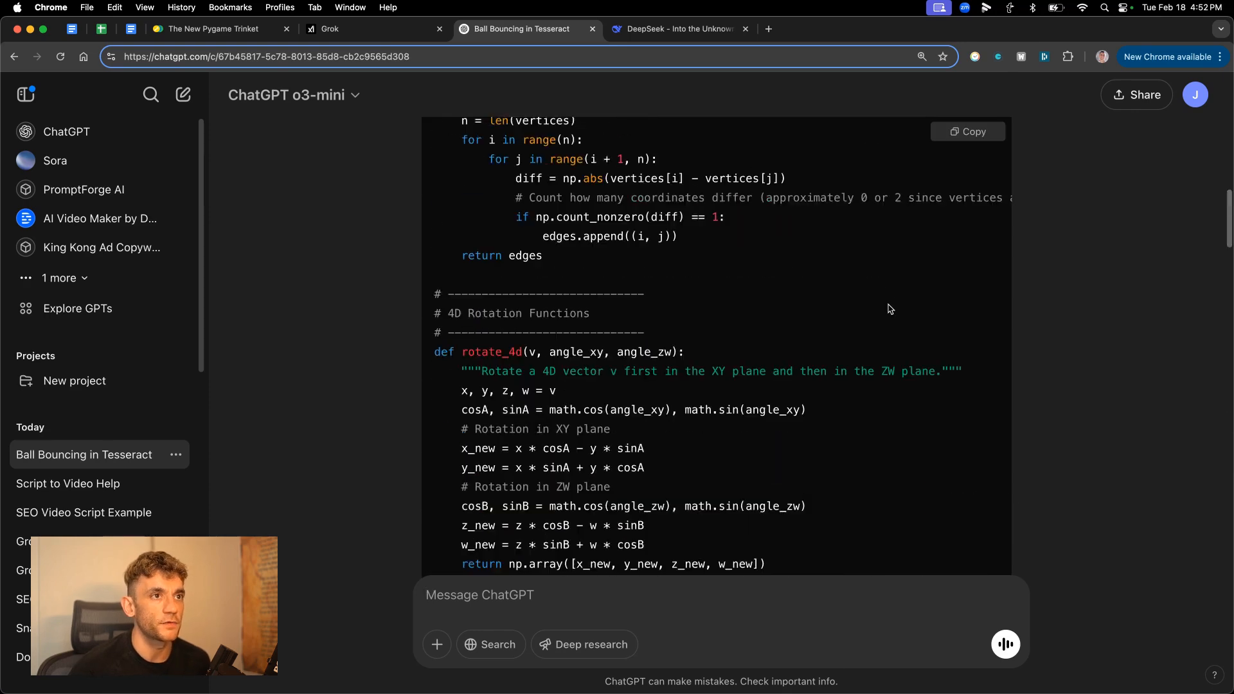
pyautogui.click(967, 131)
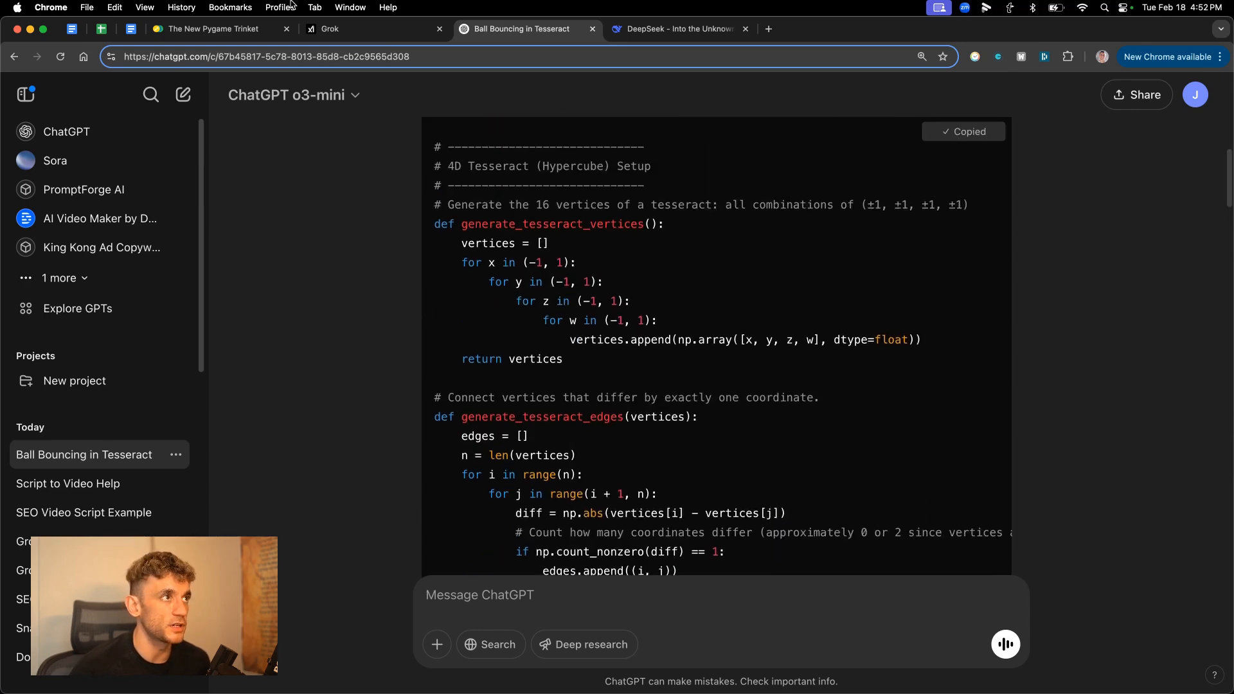
pyautogui.click(213, 29)
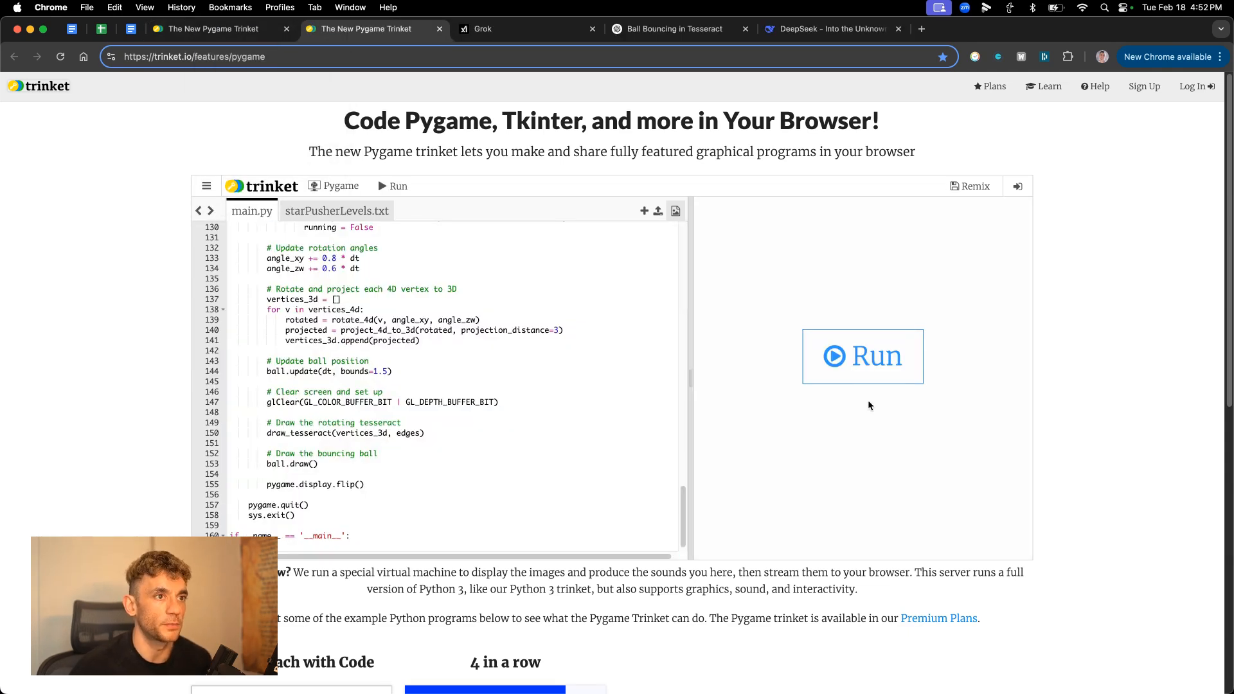
pyautogui.moveTo(862, 356)
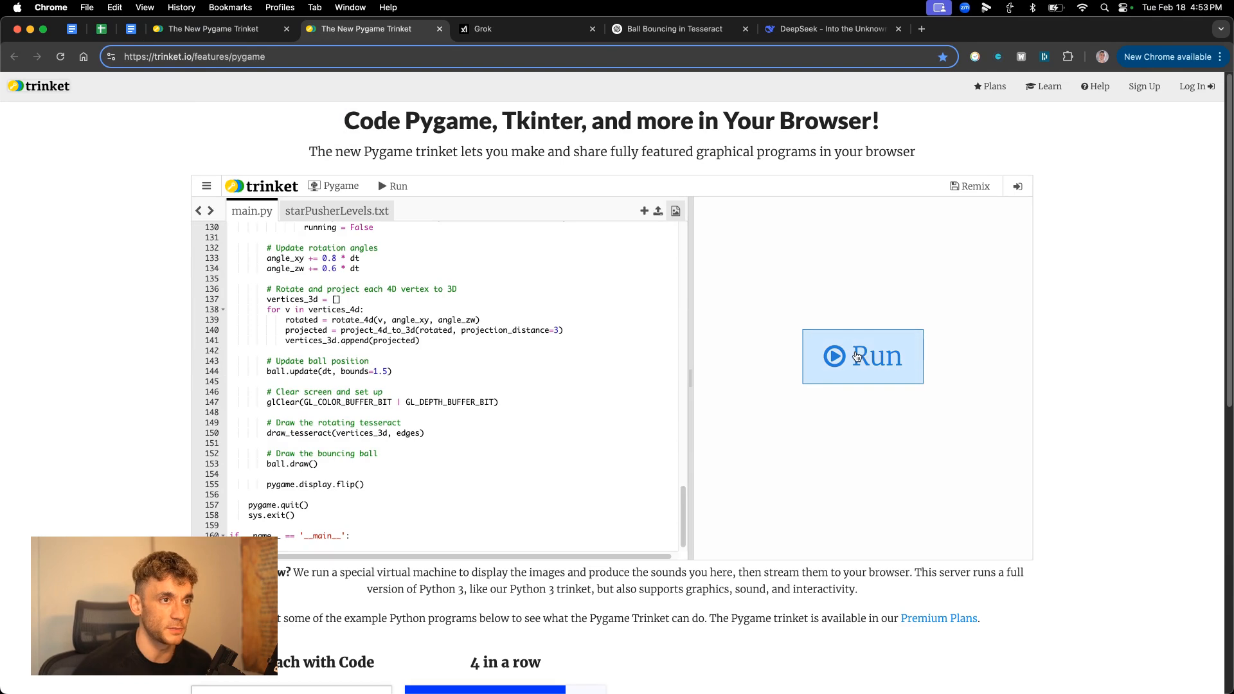
pyautogui.click(863, 356)
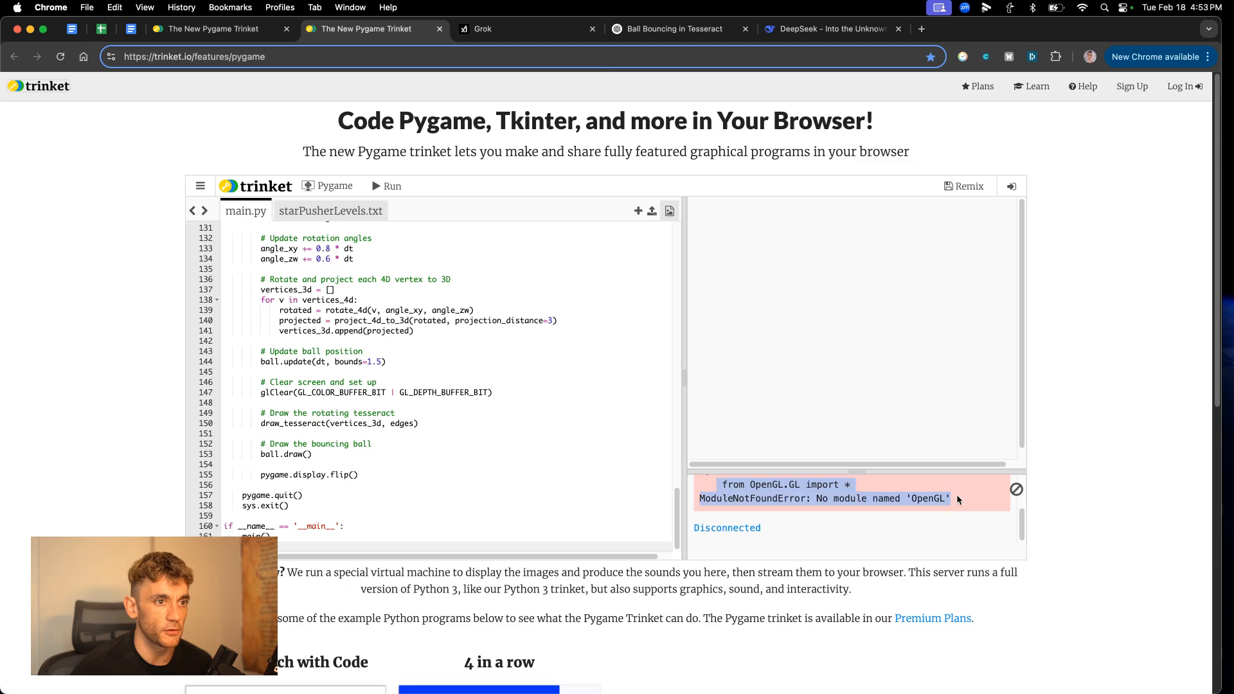
pyautogui.click(830, 28)
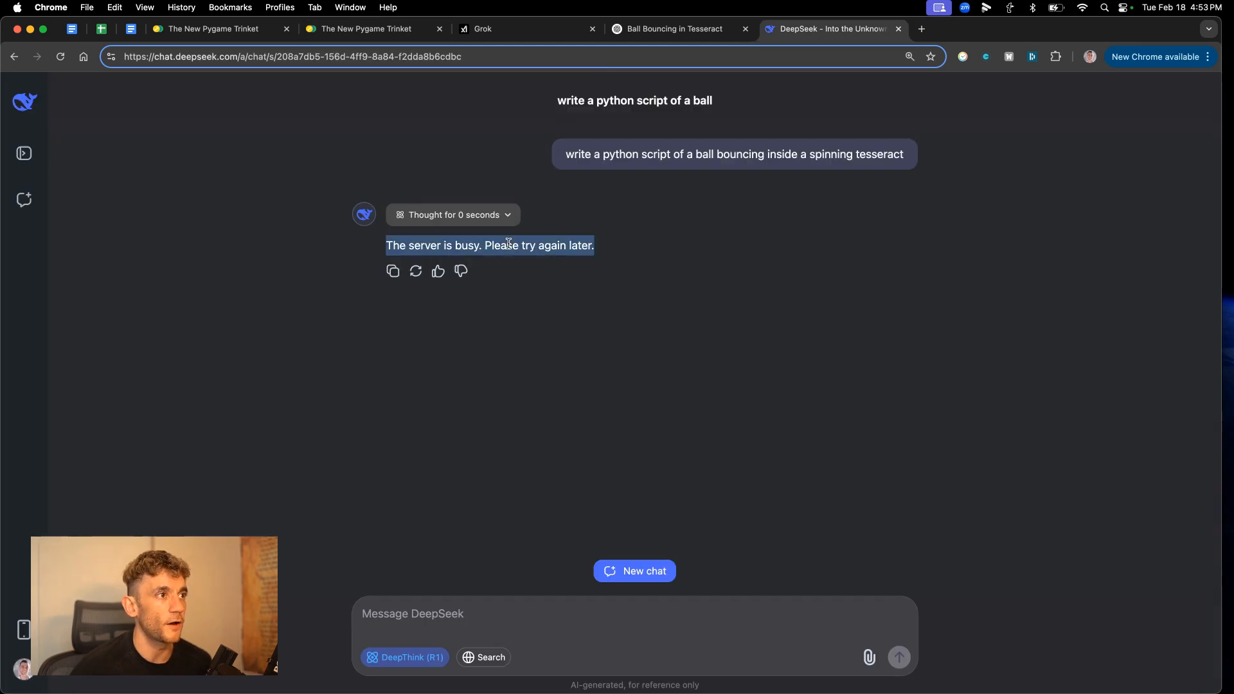
pyautogui.moveTo(463, 301)
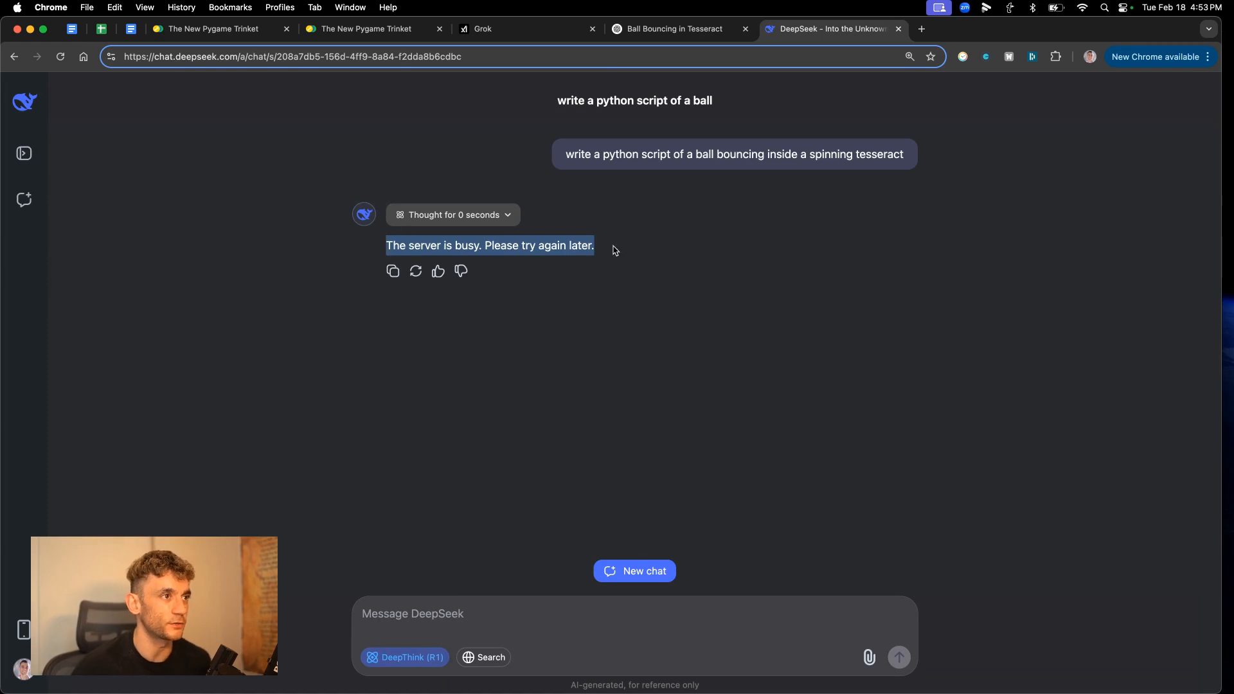
# Close the Trinket tabs and bring up the Google Doc with the video SEO website prompt.
pyautogui.click(508, 268)
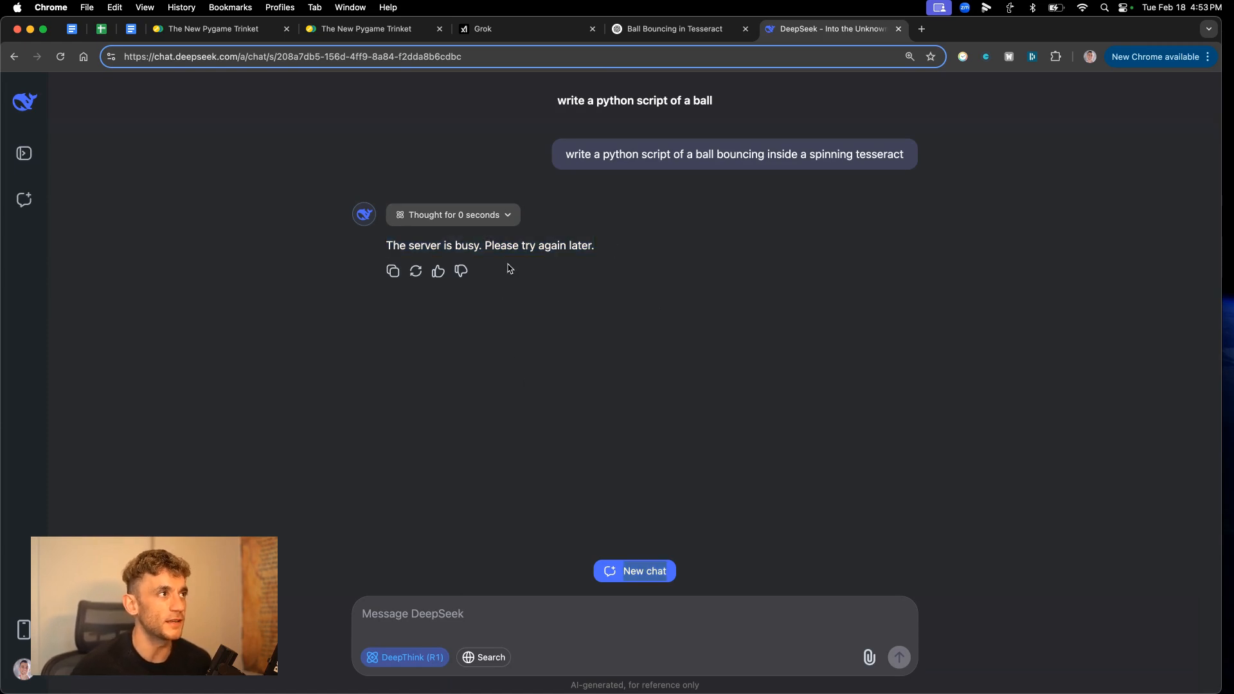
pyautogui.click(672, 29)
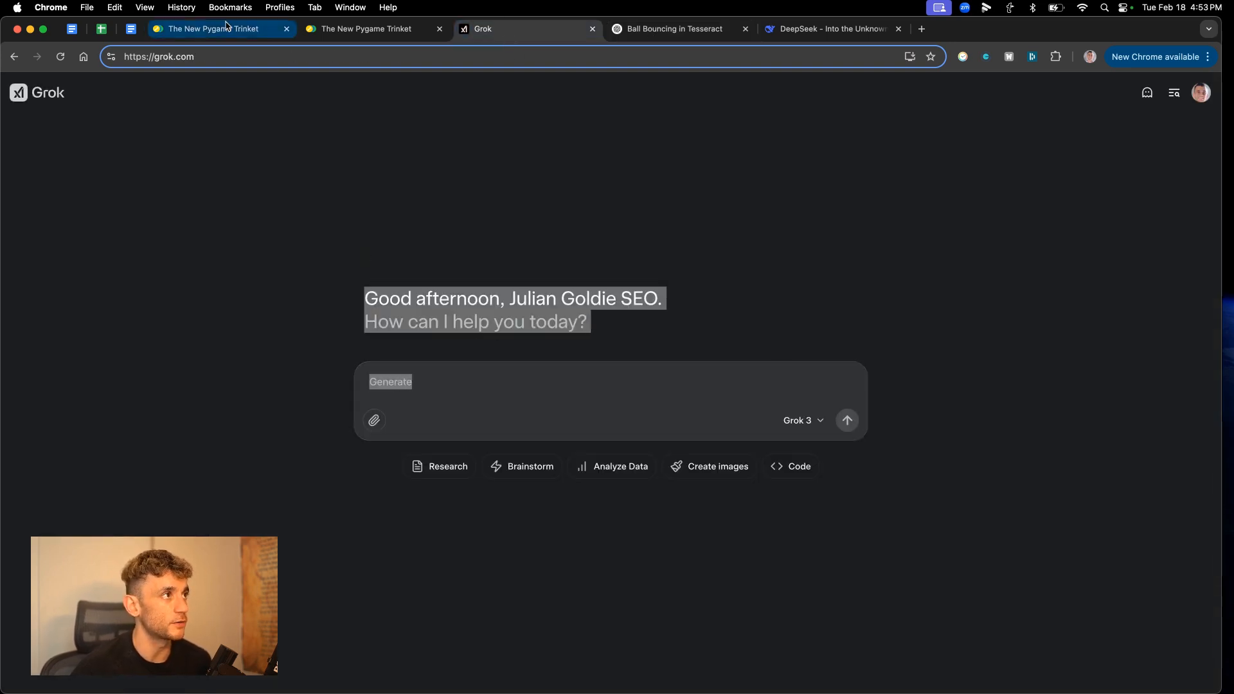
pyautogui.click(130, 29)
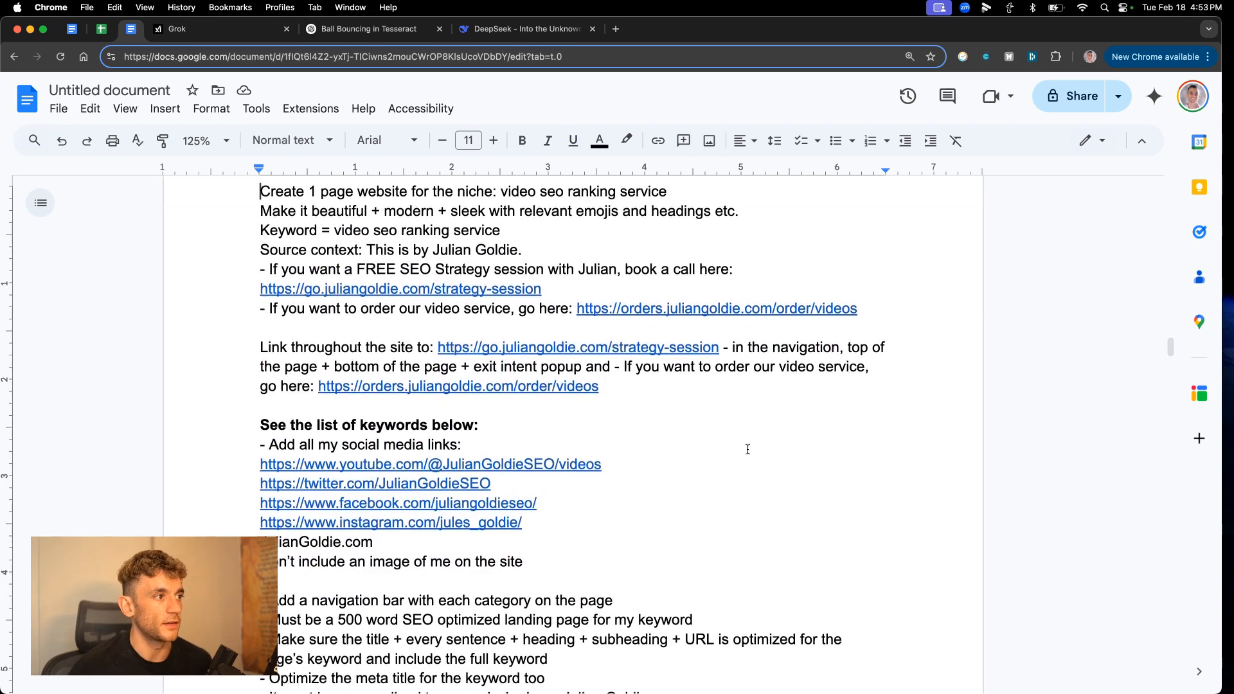
# Extend the Source context line with the SEO entrepreneur bio and select the full prompt.
pyautogui.click(225, 140)
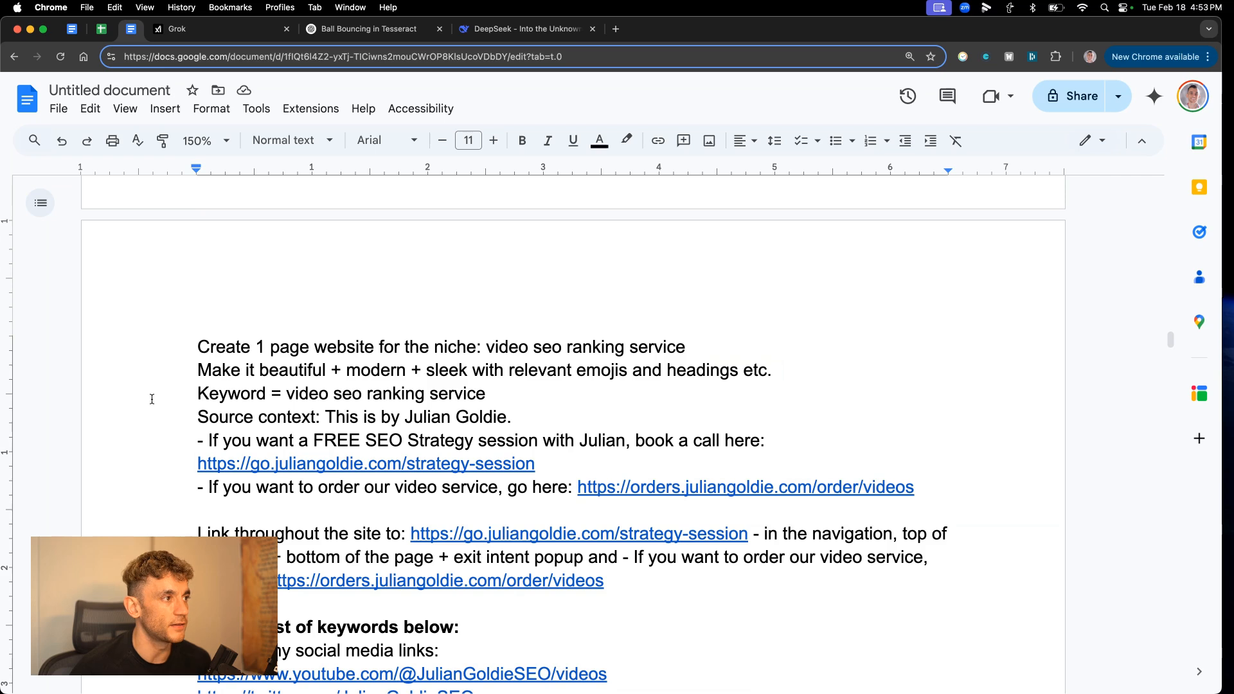
pyautogui.moveTo(197, 416); pyautogui.dragTo(574, 440)
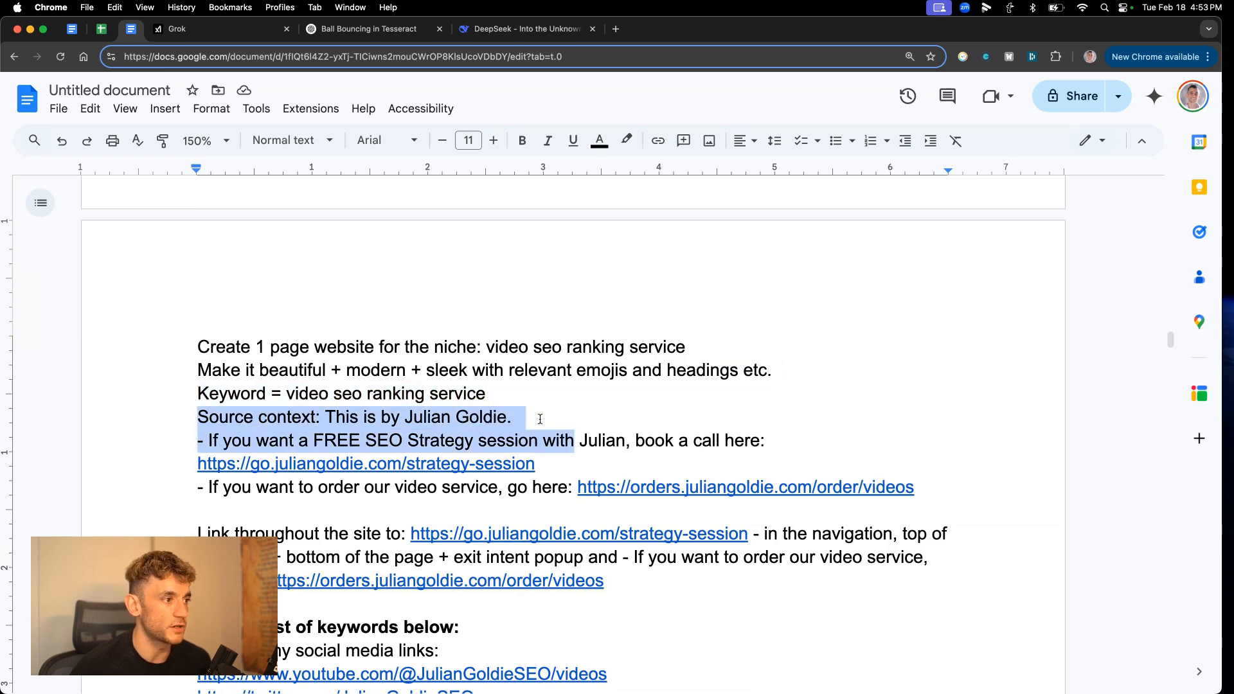
pyautogui.scroll(-3)
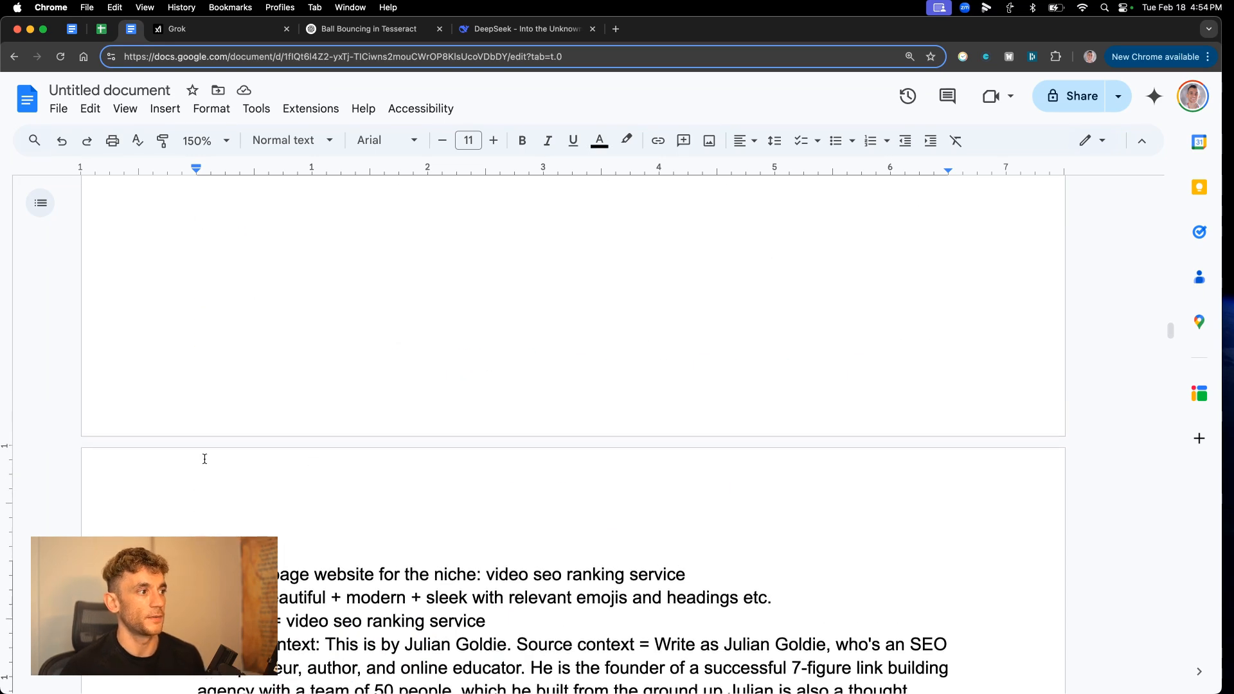
pyautogui.moveTo(276, 575); pyautogui.dragTo(949, 685)
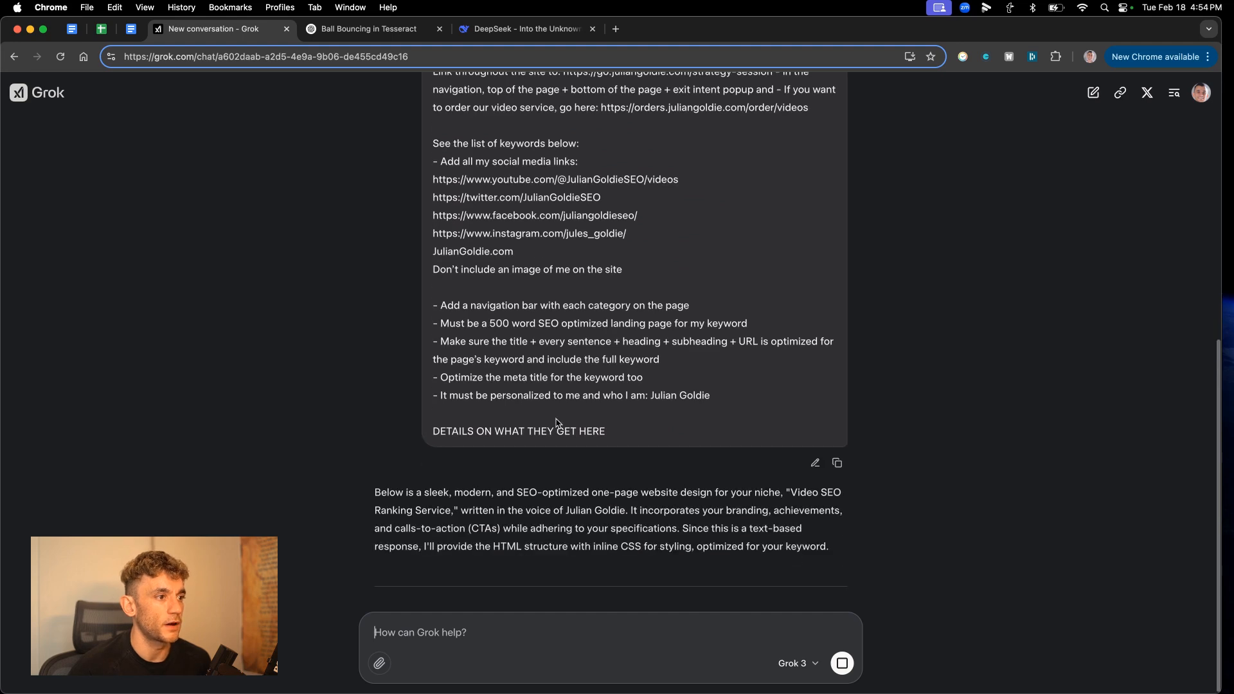
# Send the JulianGoldie.com website prompt to a fresh ChatGPT chat and to DeepSeek.
pyautogui.scroll(-3)
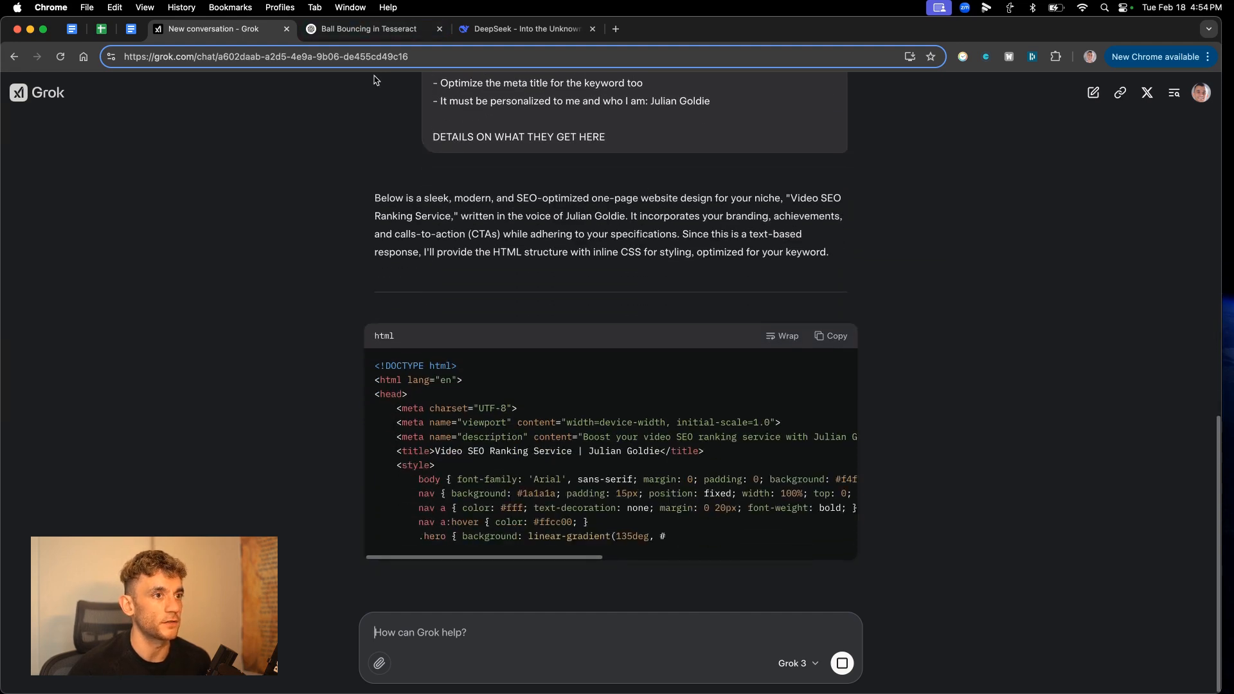
pyautogui.click(365, 29)
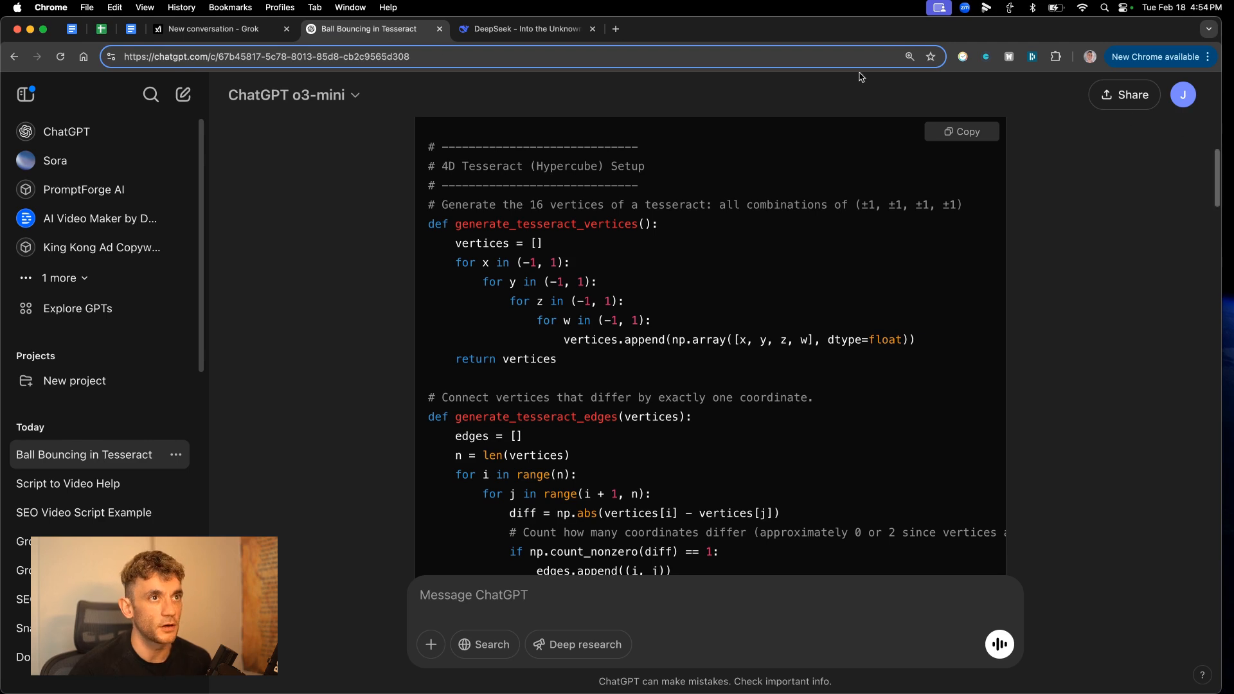
pyautogui.click(293, 94)
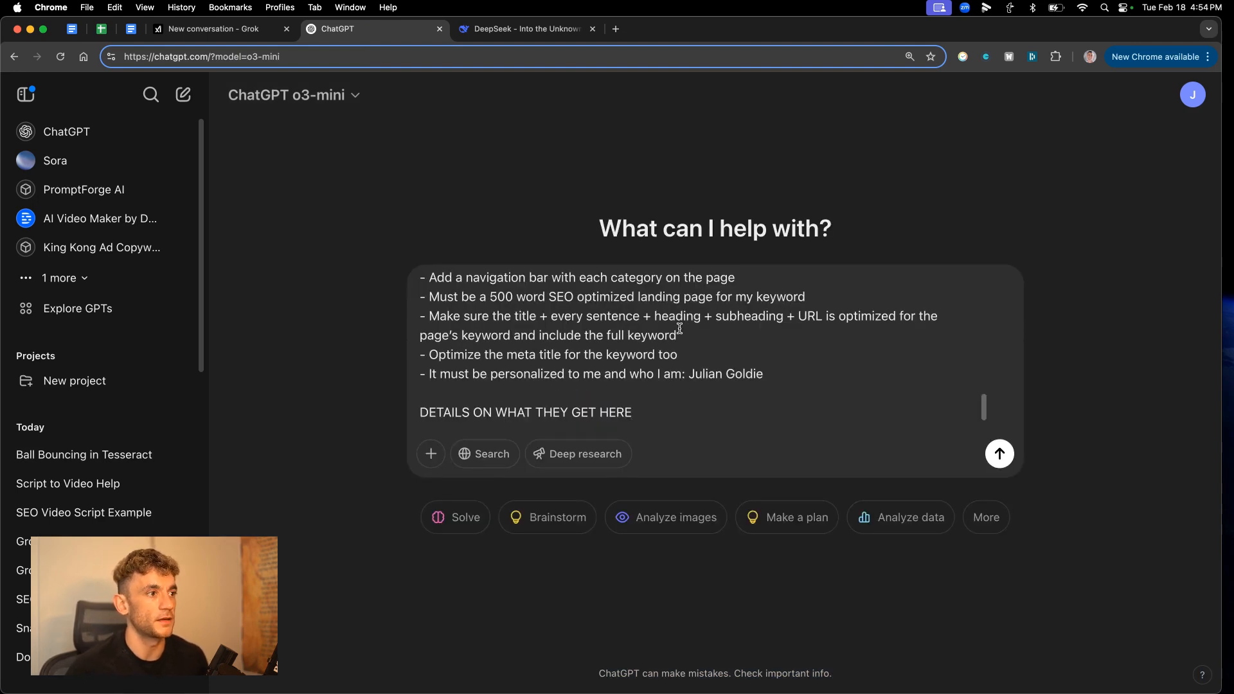
pyautogui.click(526, 29)
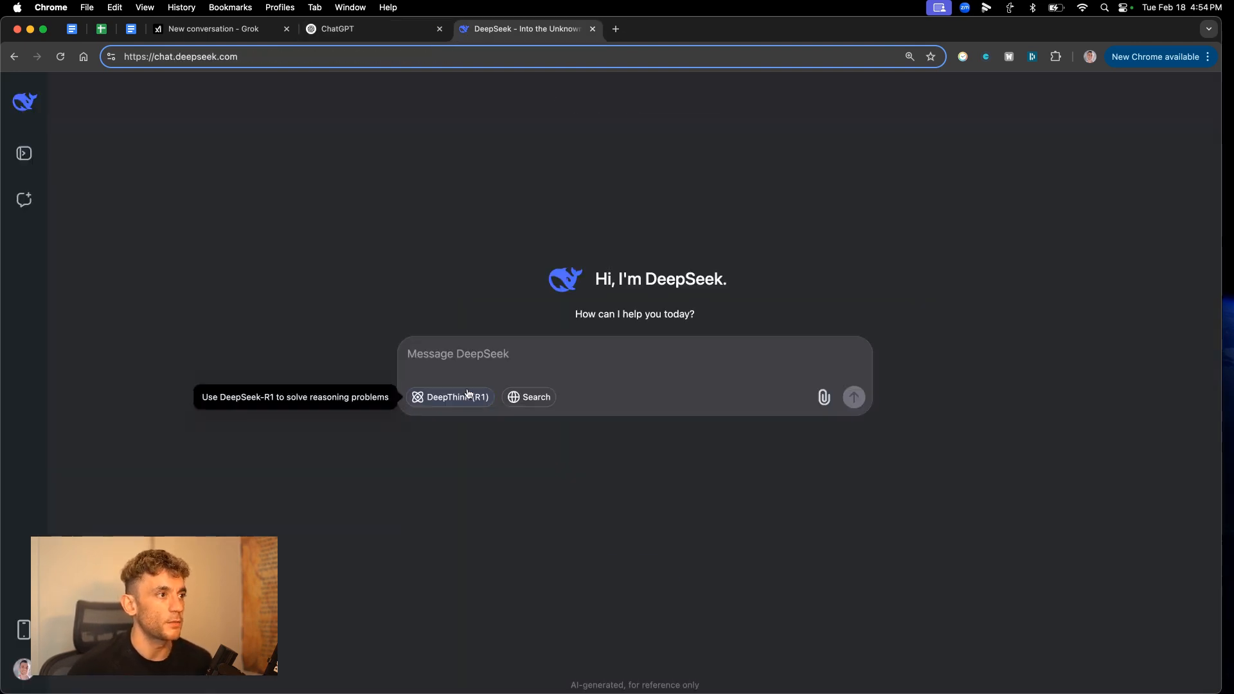
pyautogui.write('JulianGoldie.com')
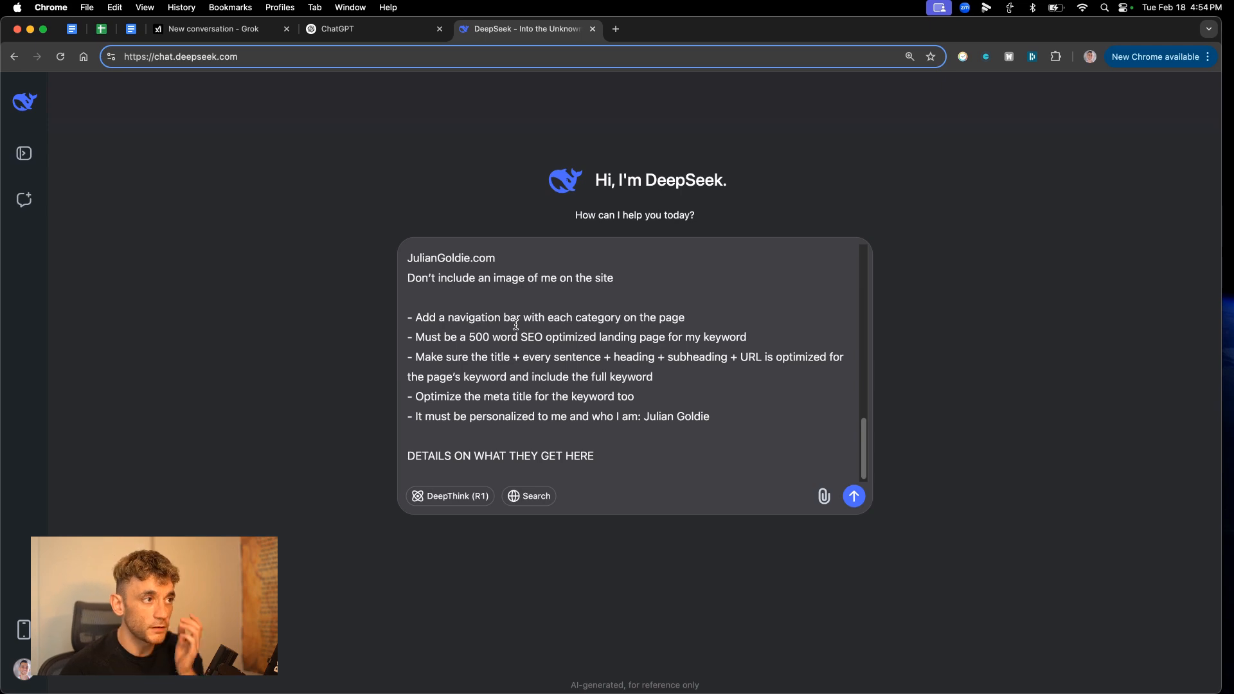
pyautogui.click(853, 495)
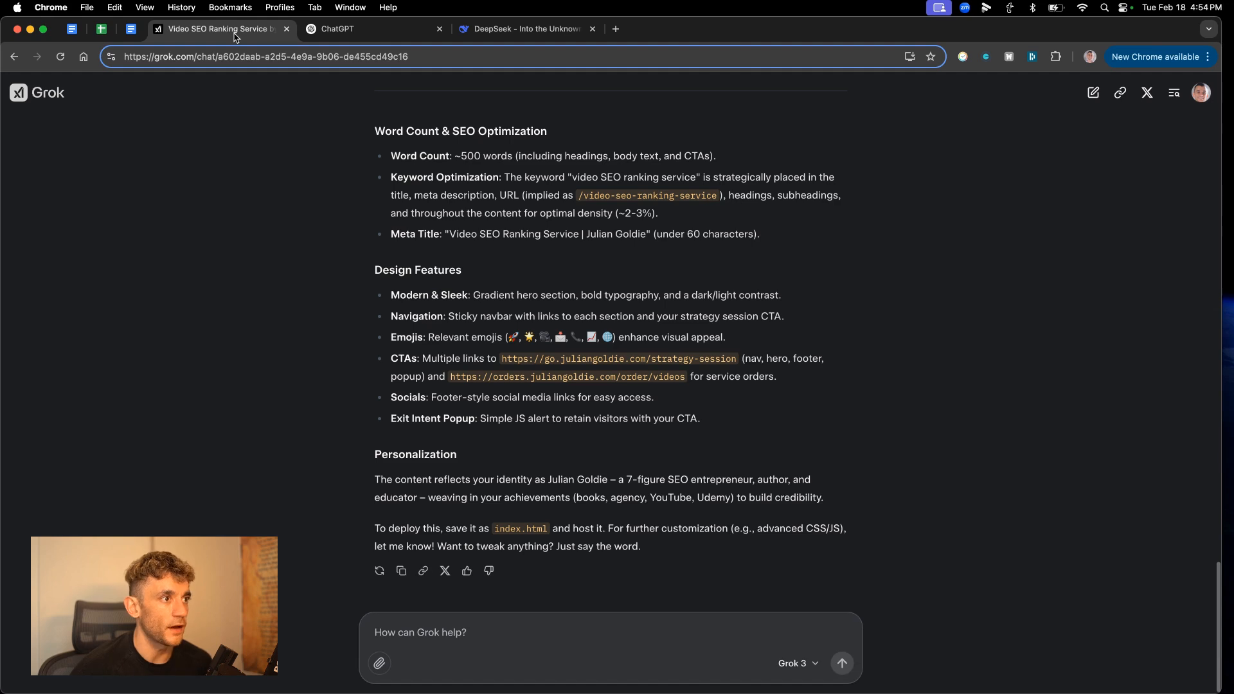
# Copy Grok's generated HTML code for the Liveweave editor.
pyautogui.scroll(3)
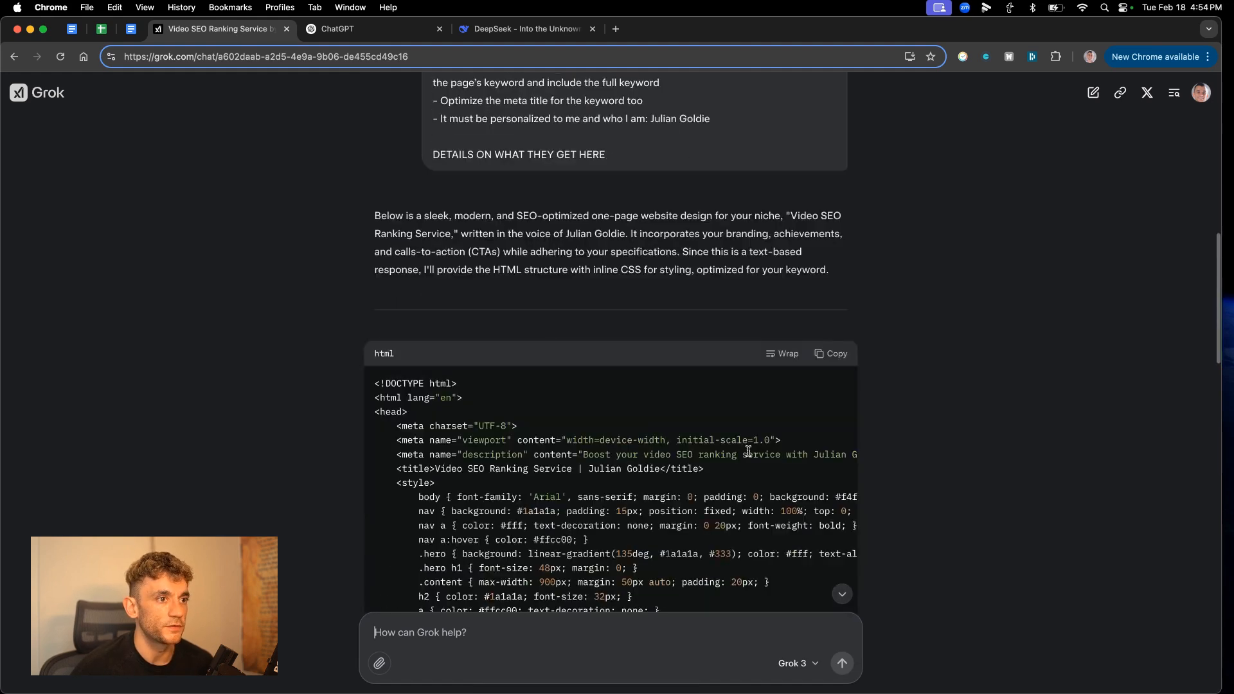
pyautogui.click(830, 354)
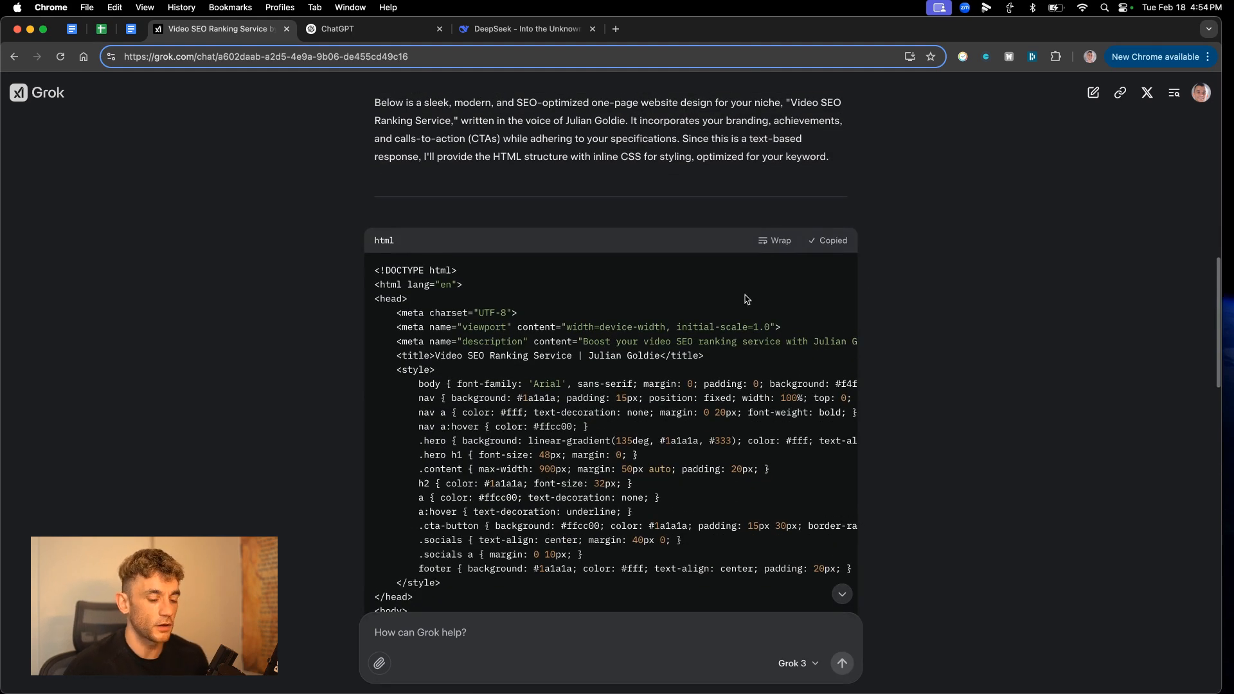
pyautogui.click(768, 29)
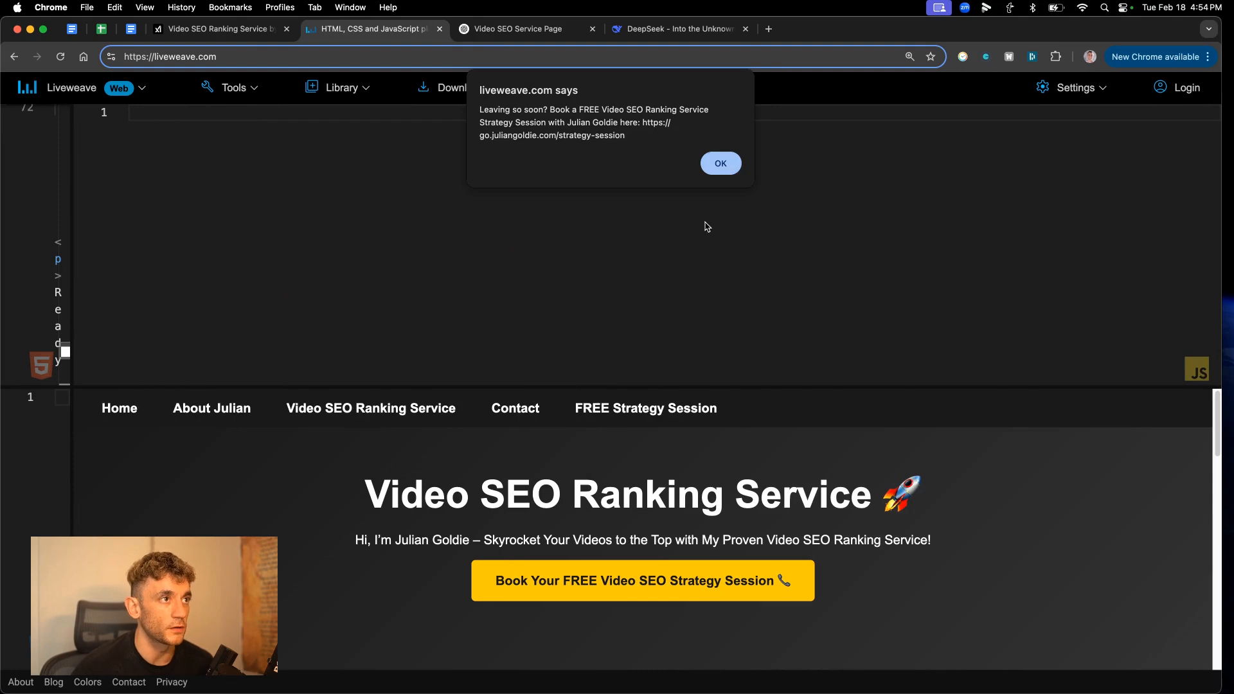
# Dismiss the exit popup and scroll through the About, What You Get and Contact sections.
pyautogui.click(720, 163)
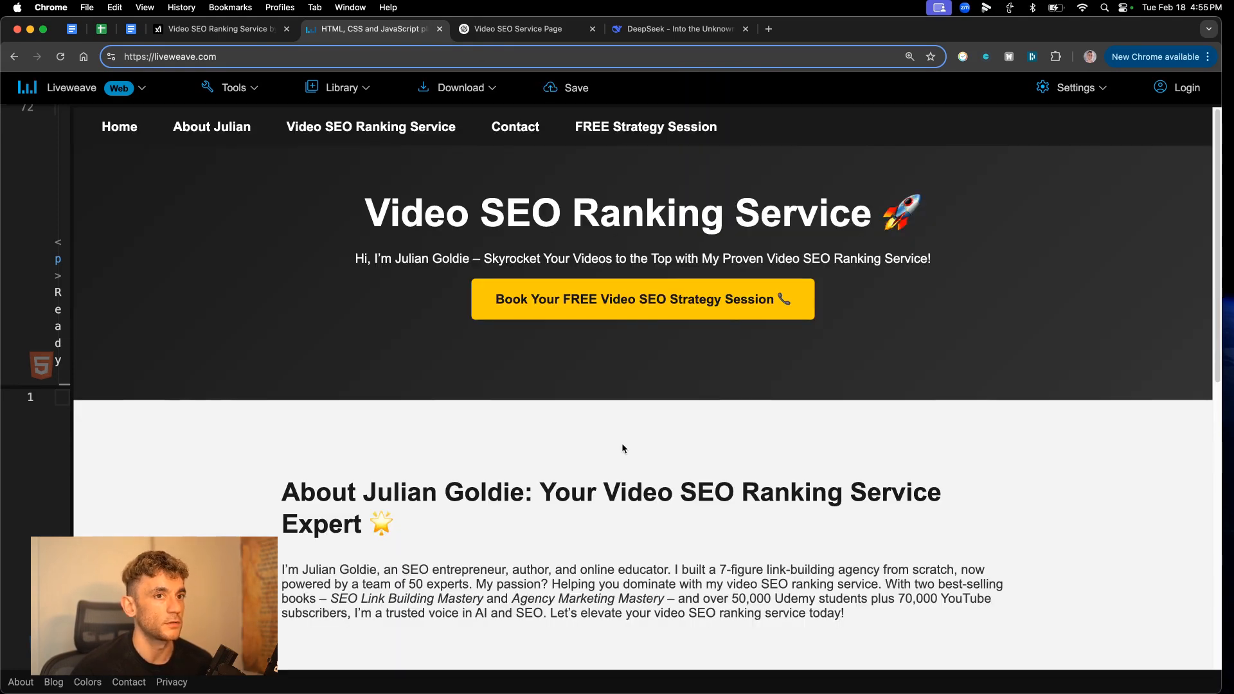
pyautogui.scroll(-3)
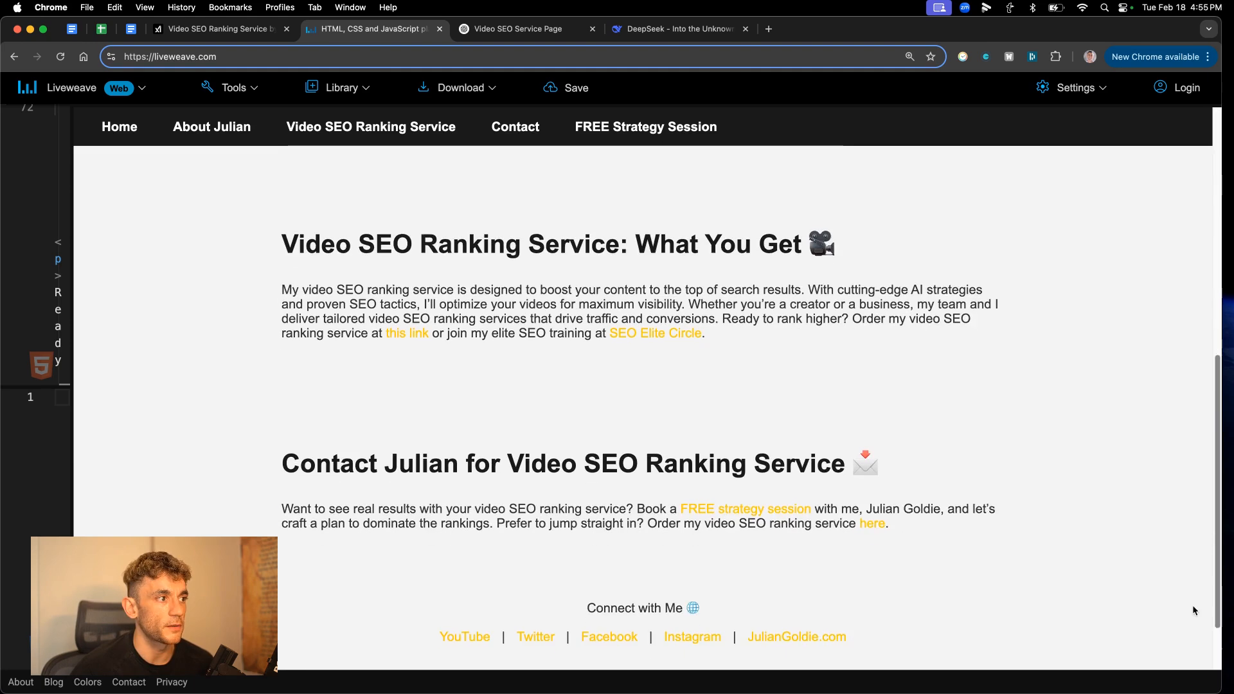
pyautogui.scroll(3)
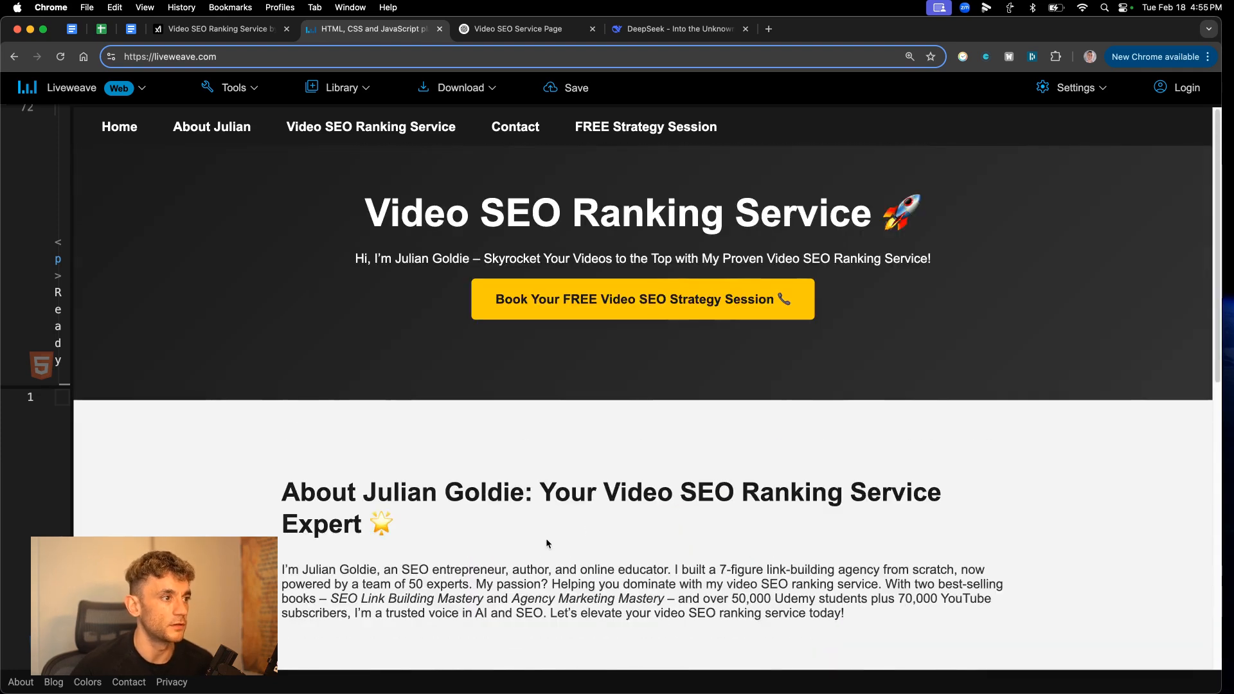
pyautogui.scroll(-3)
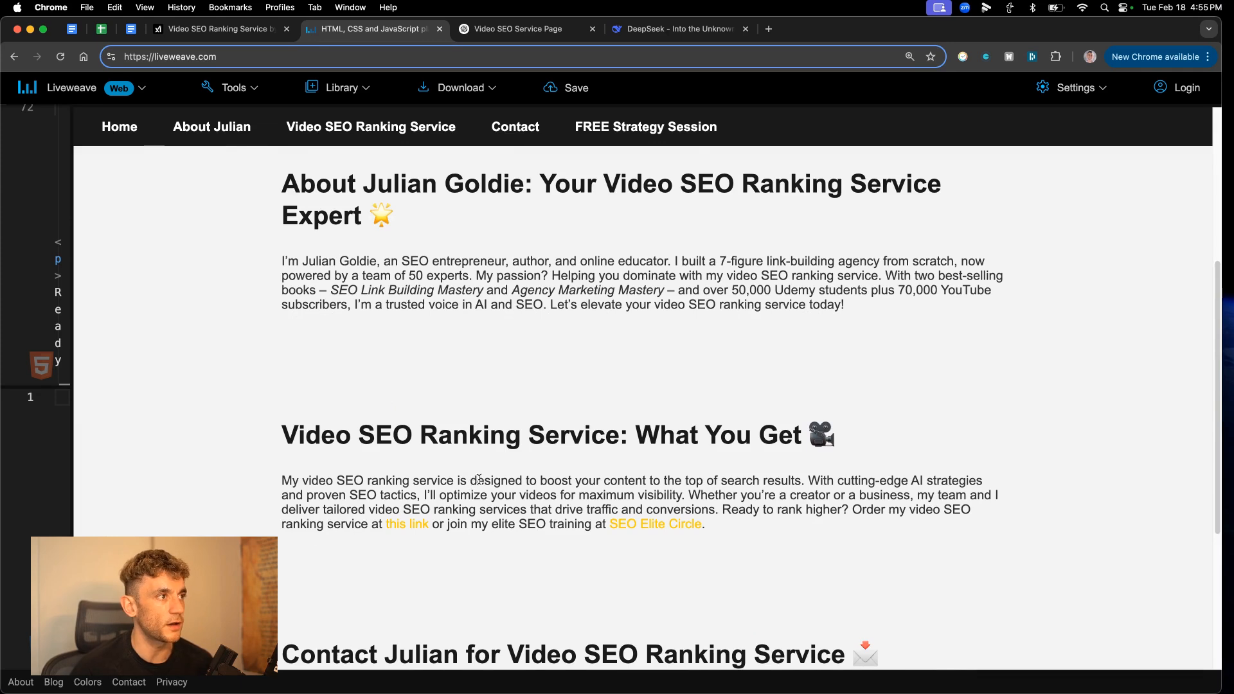
pyautogui.scroll(-3)
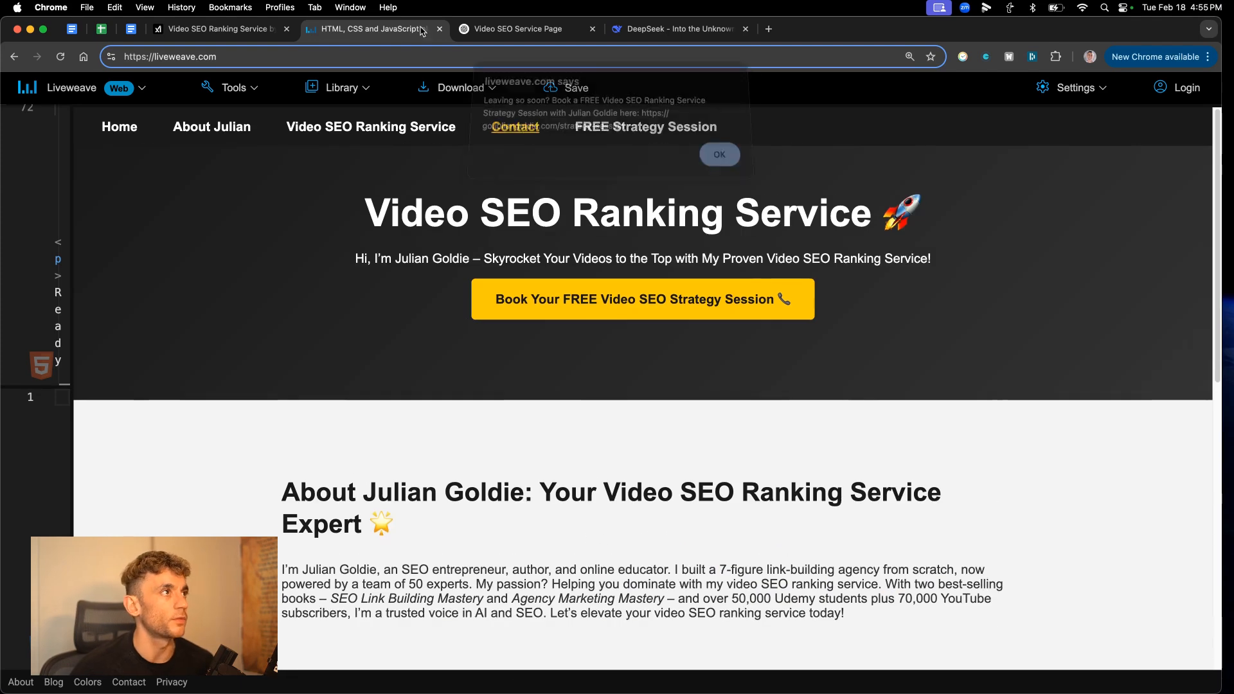
# Swap ChatGPT's HTML into Liveweave and preview its welcome section, orange buttons and social links.
pyautogui.click(524, 29)
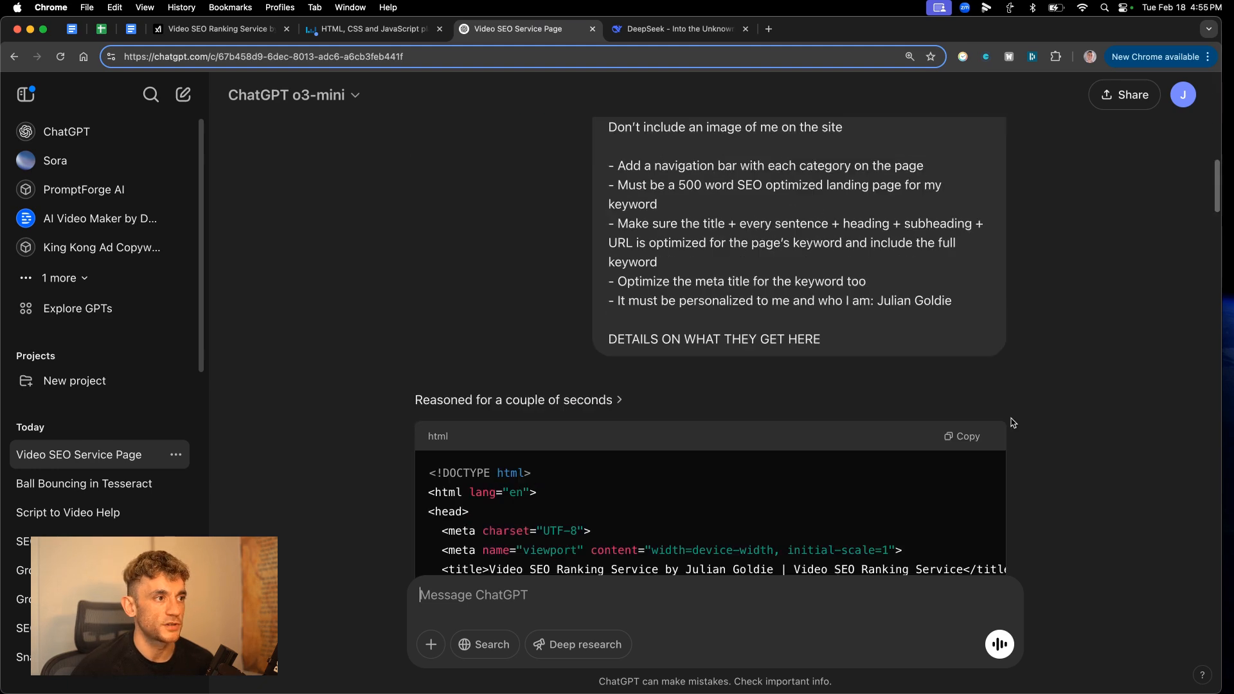
pyautogui.click(370, 28)
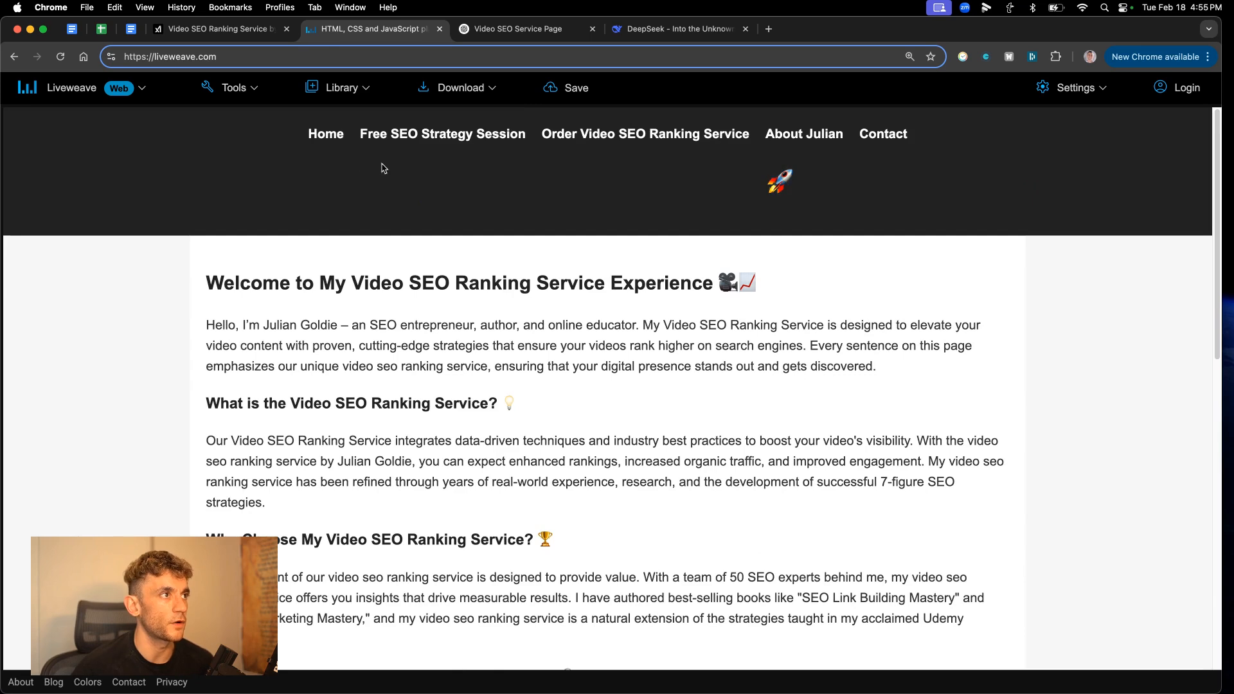
pyautogui.click(516, 29)
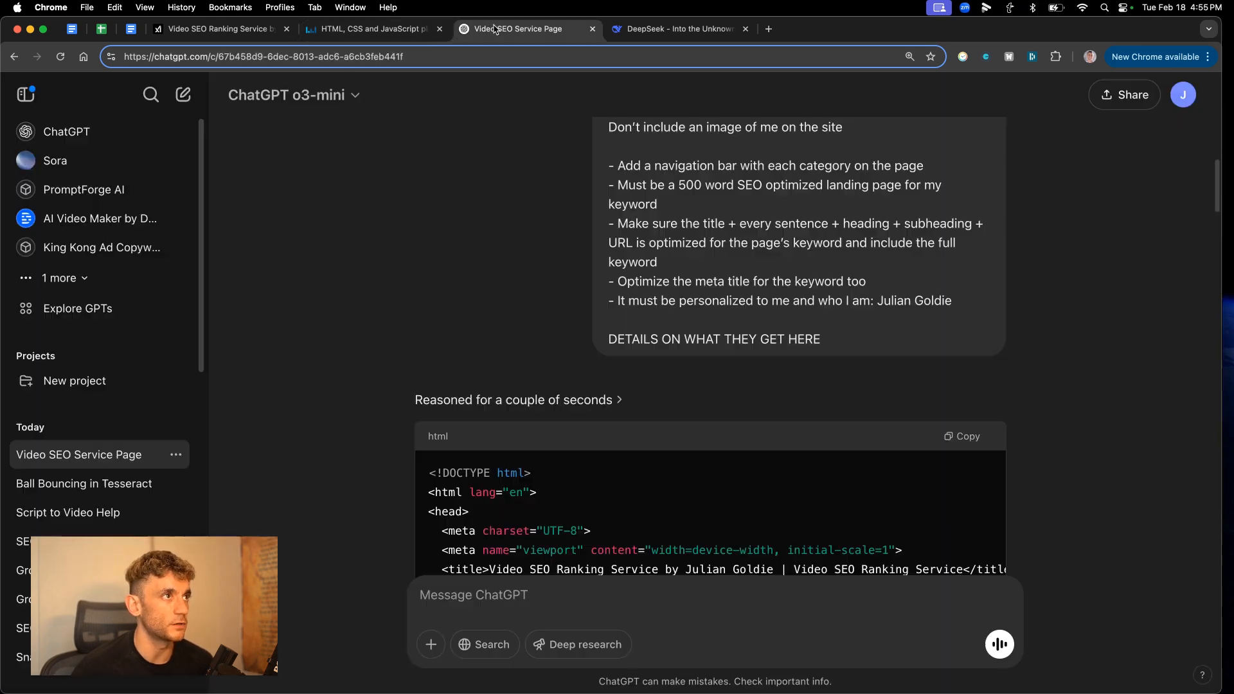
pyautogui.click(370, 28)
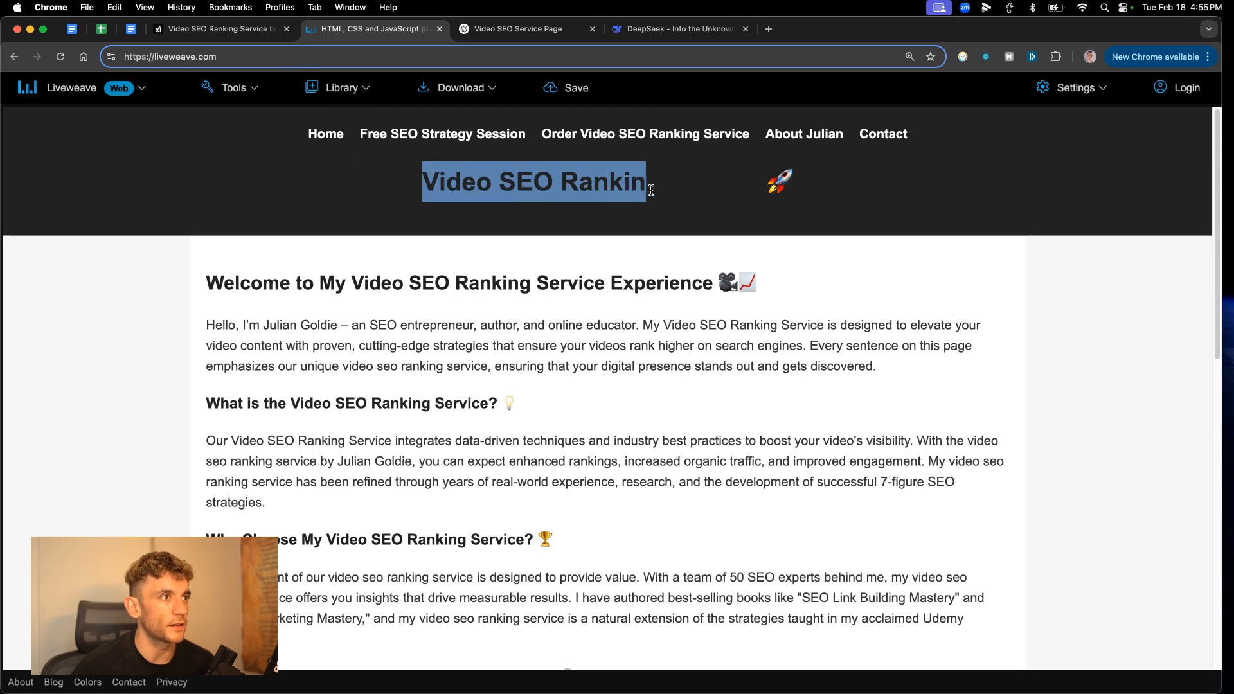
pyautogui.write('g Se')
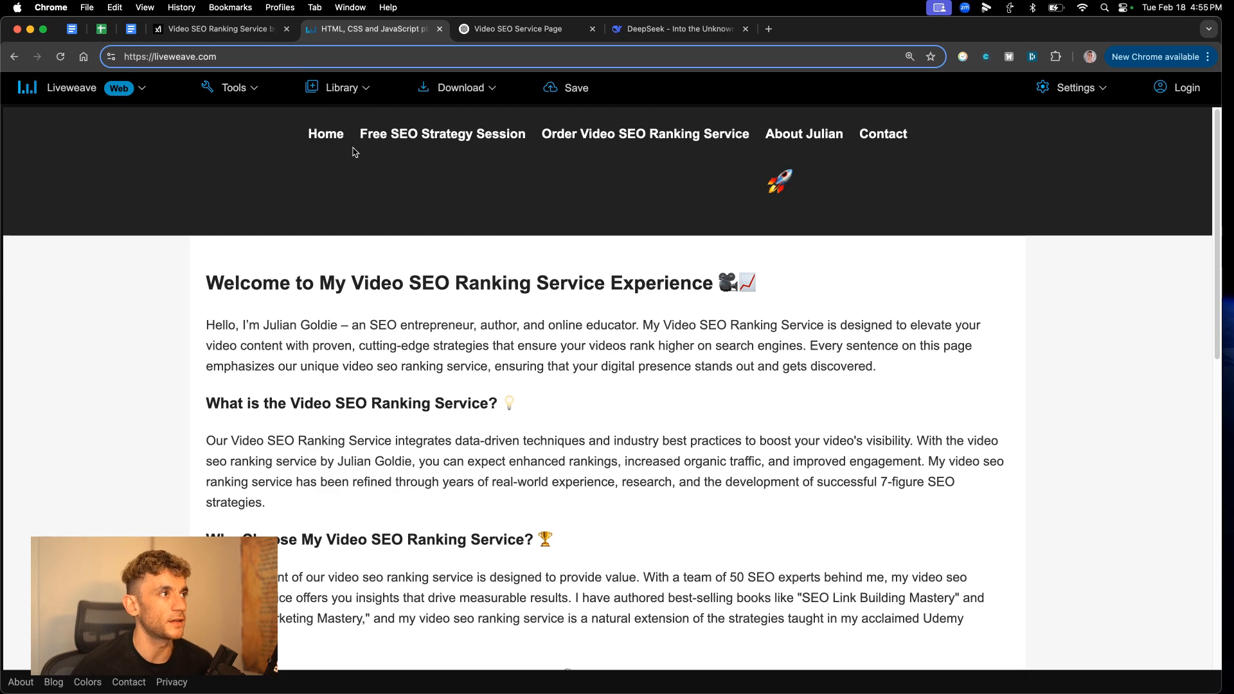
pyautogui.click(768, 29)
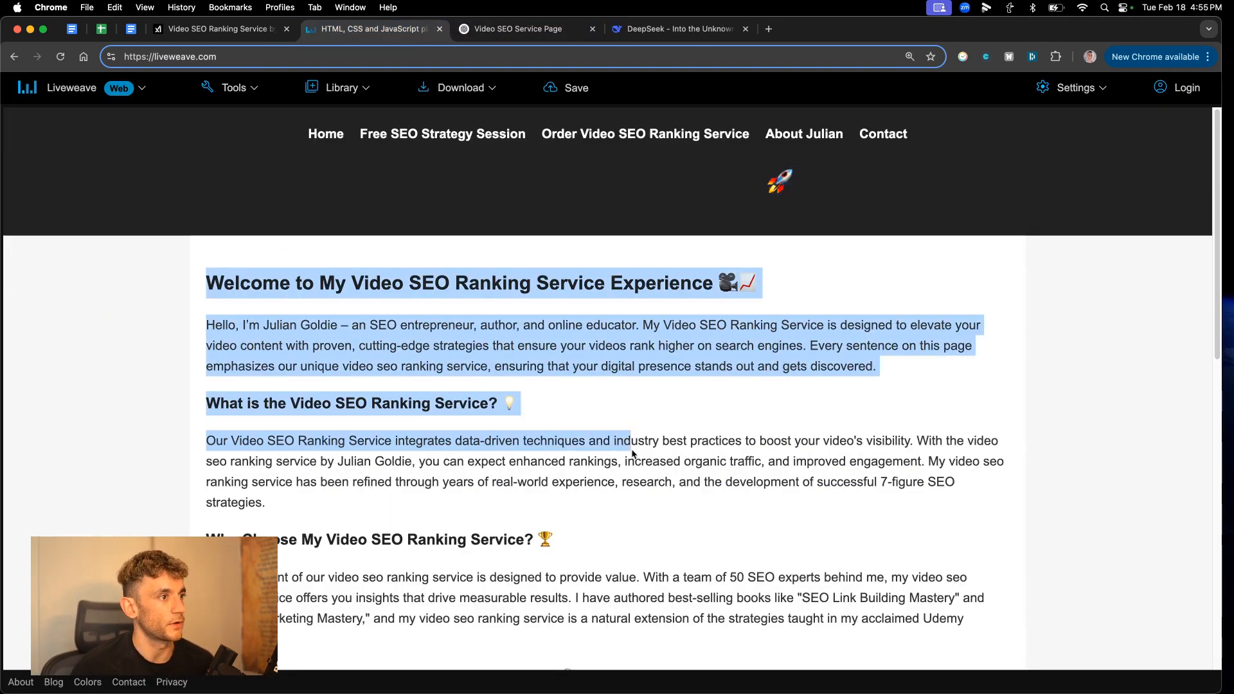
pyautogui.scroll(-3)
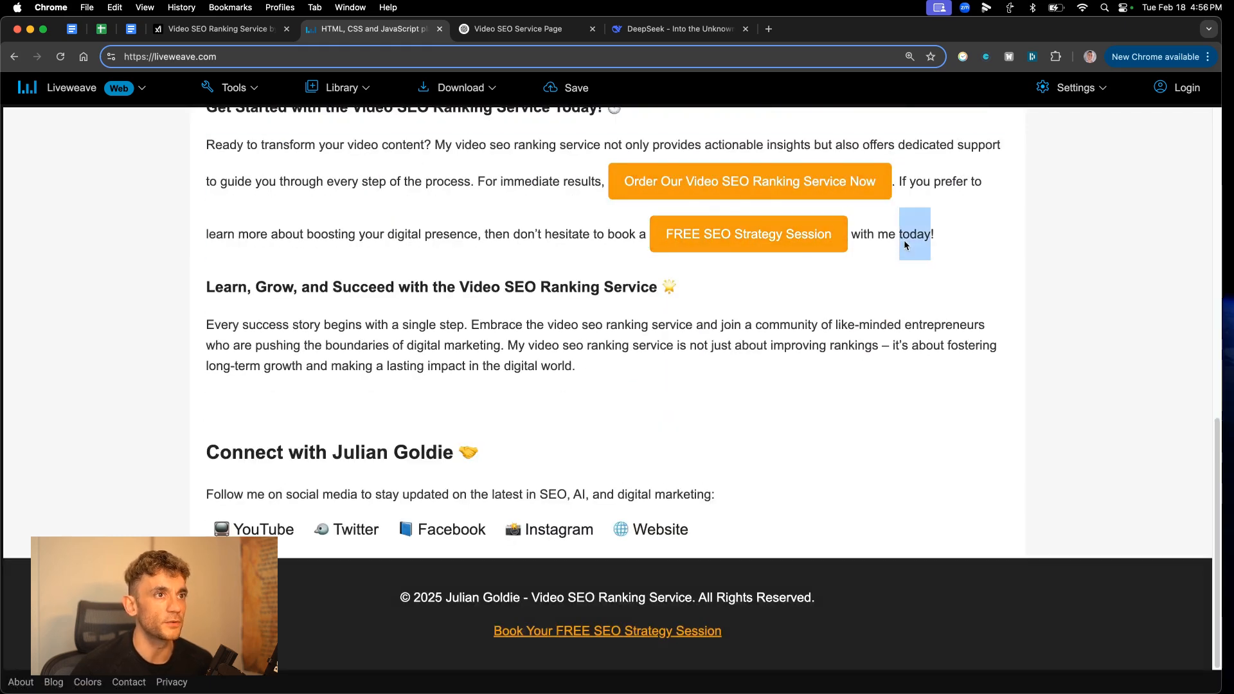
pyautogui.click(525, 29)
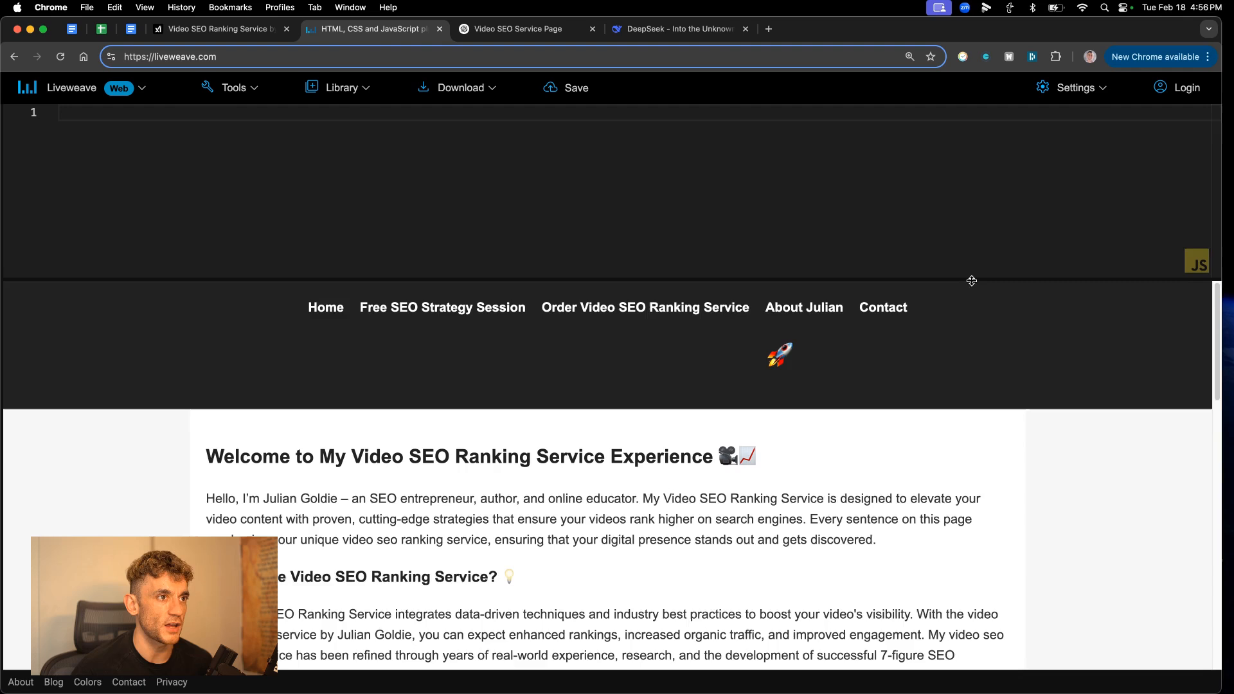
# Check DeepSeek's reply to the website prompt, which is only a server-busy error.
pyautogui.click(679, 29)
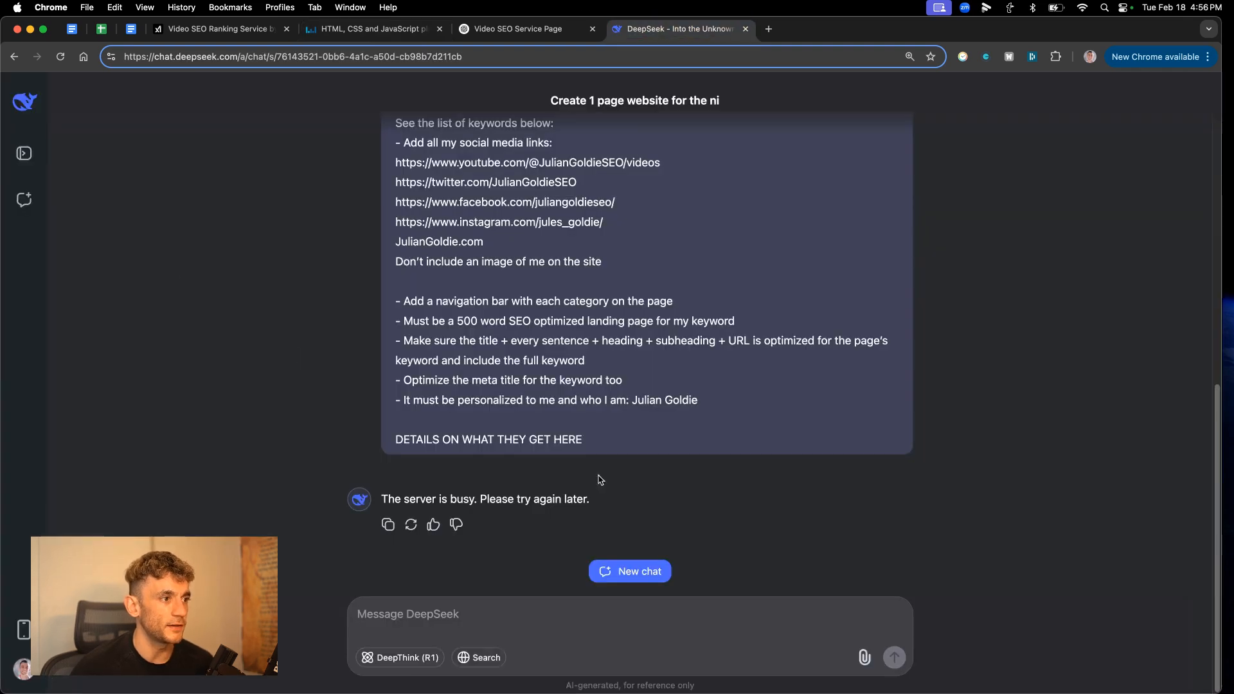
pyautogui.moveTo(410, 524)
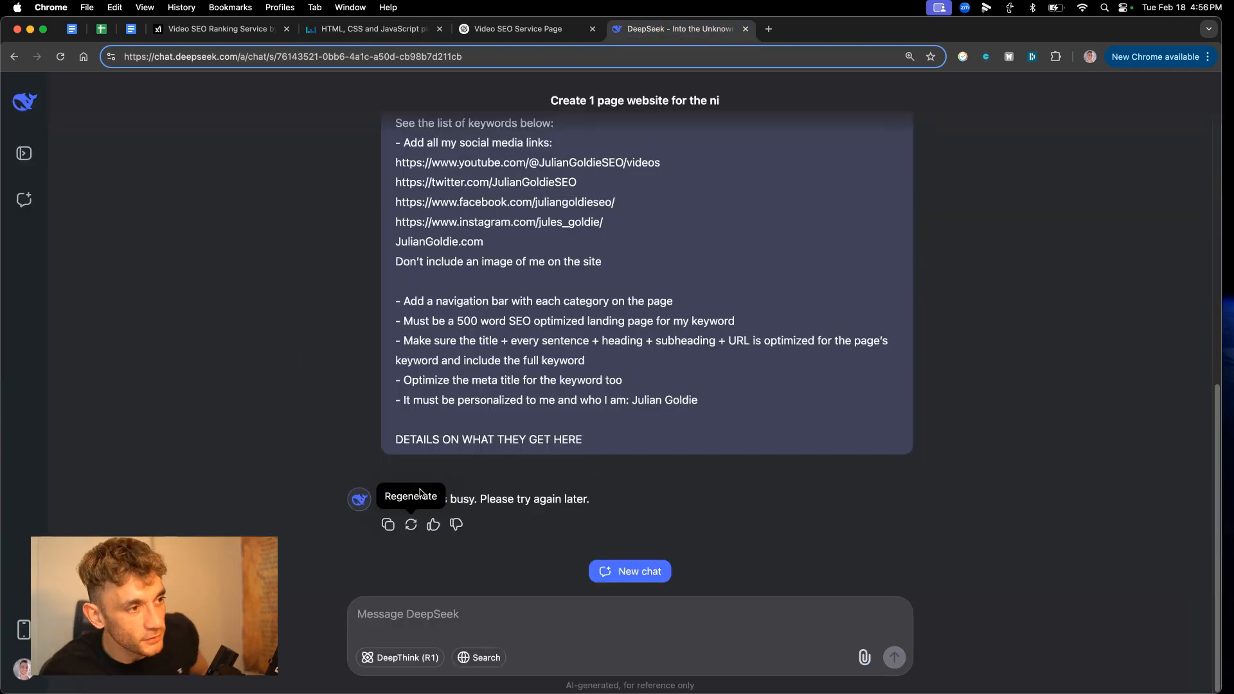
pyautogui.moveTo(621, 306)
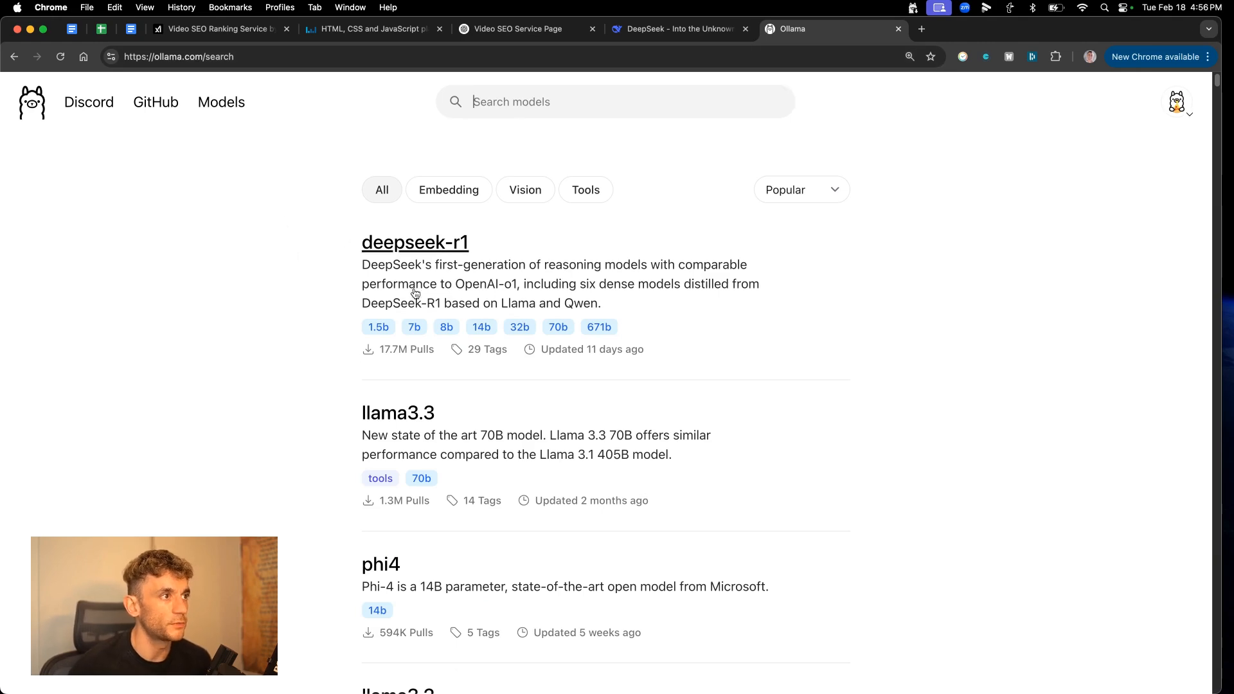
# Copy the 'ollama run deepseek-r1' command from the deepseek-r1 model page.
pyautogui.click(414, 242)
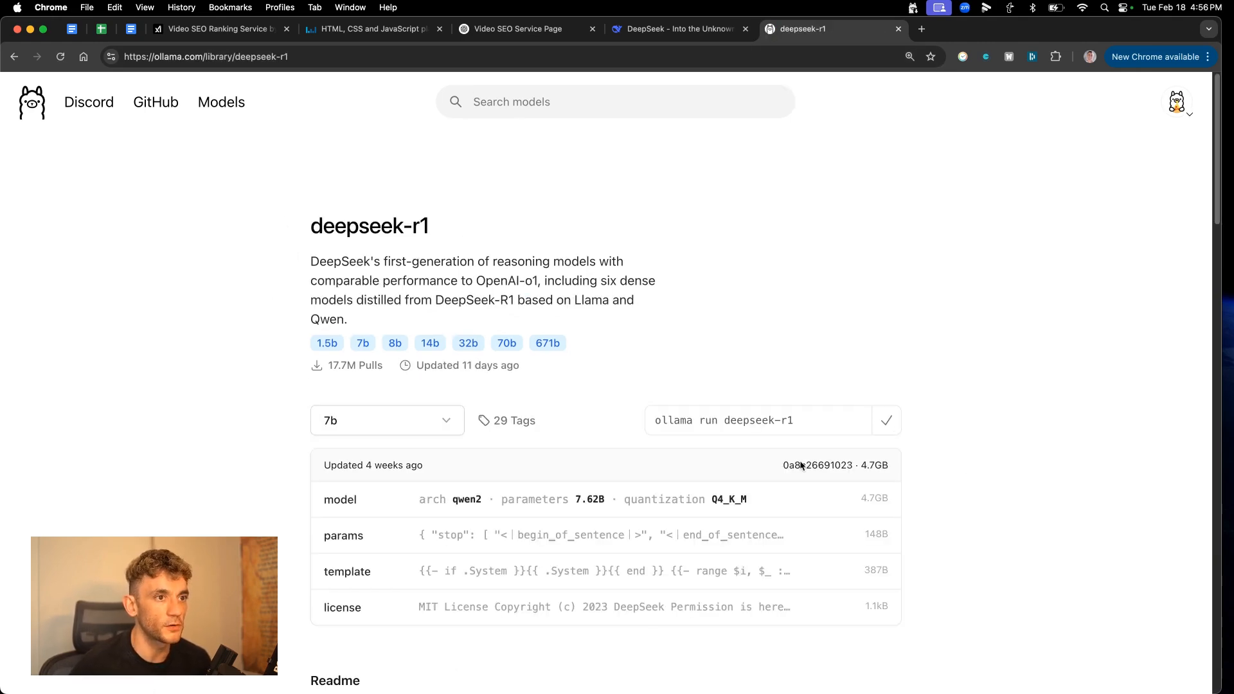
pyautogui.click(777, 655)
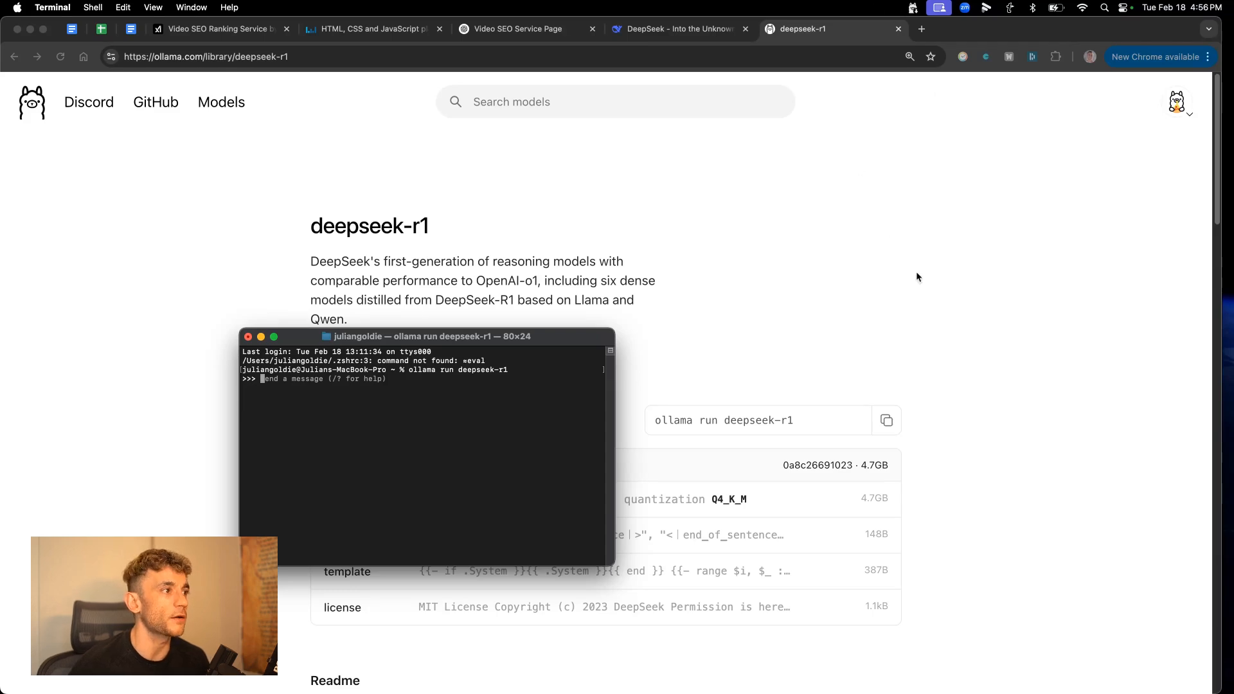
pyautogui.click(678, 28)
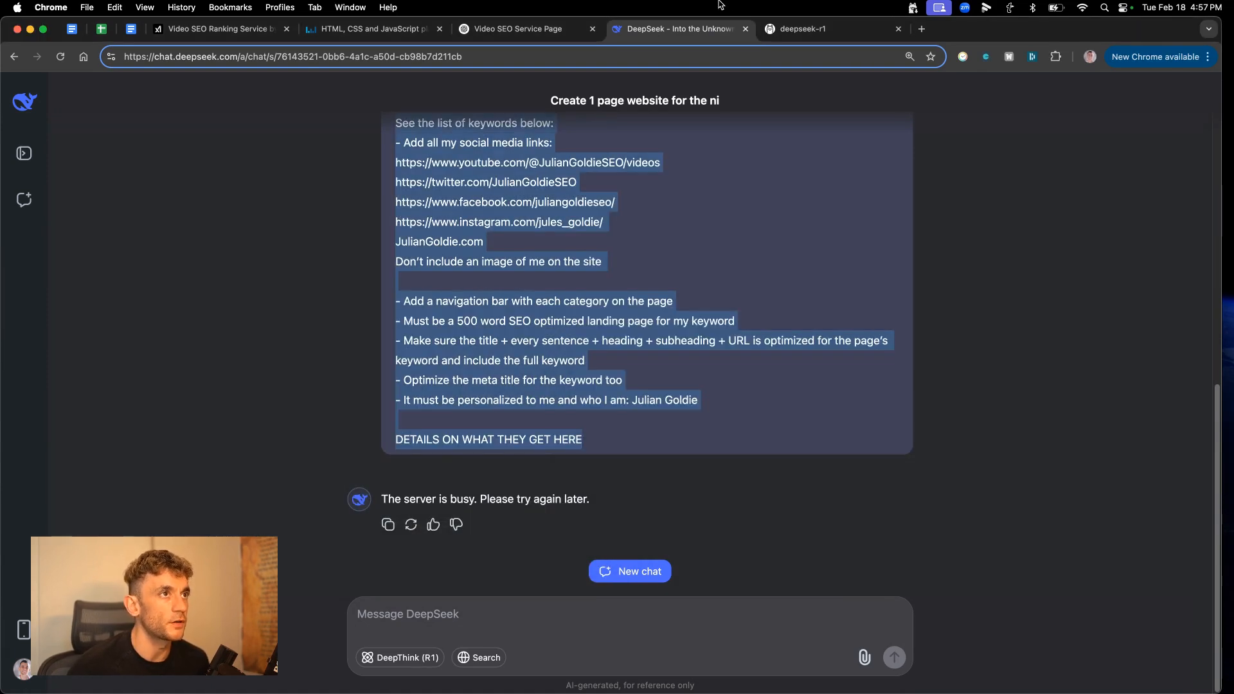
pyautogui.click(800, 29)
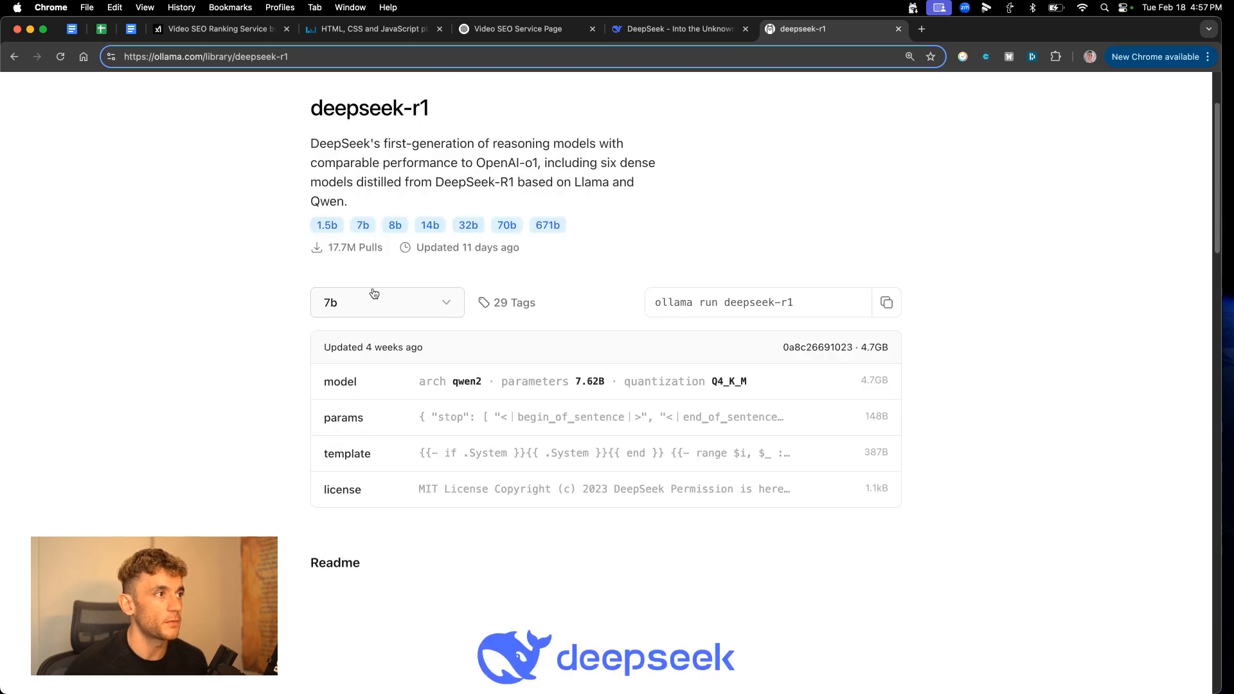
pyautogui.click(386, 302)
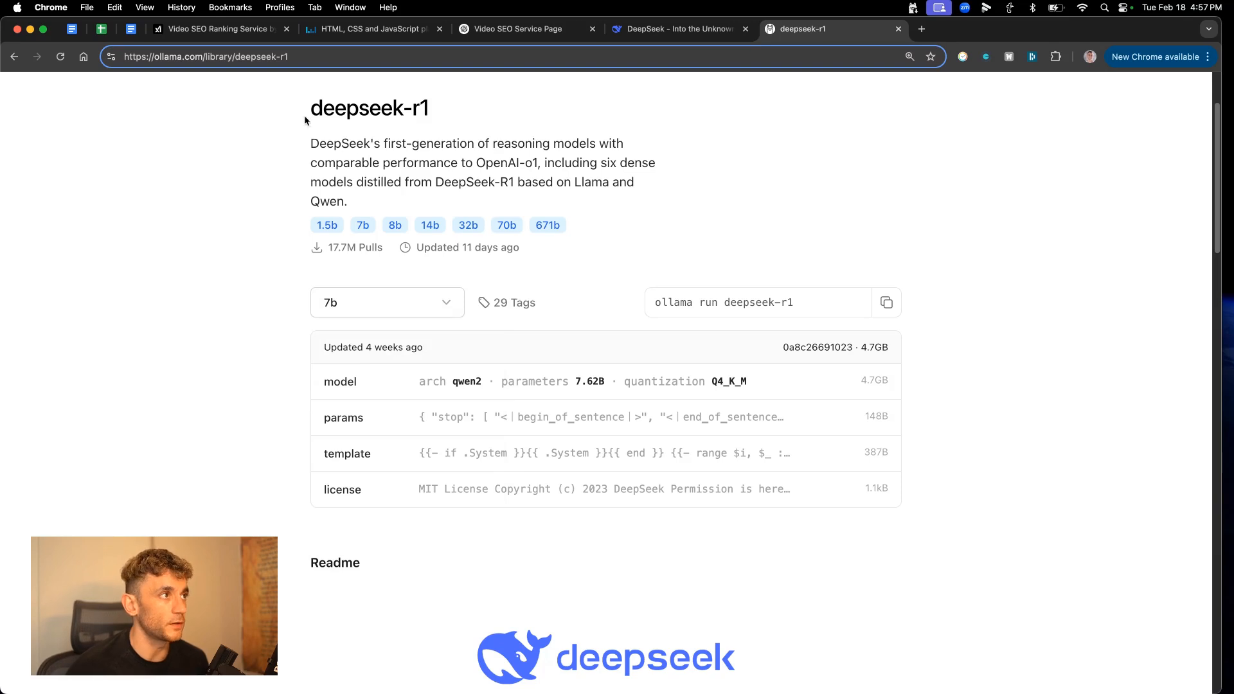
# Review deepseek-r1's locally generated Video SEO Ranking Service landing page copy in Terminal.
pyautogui.click(678, 28)
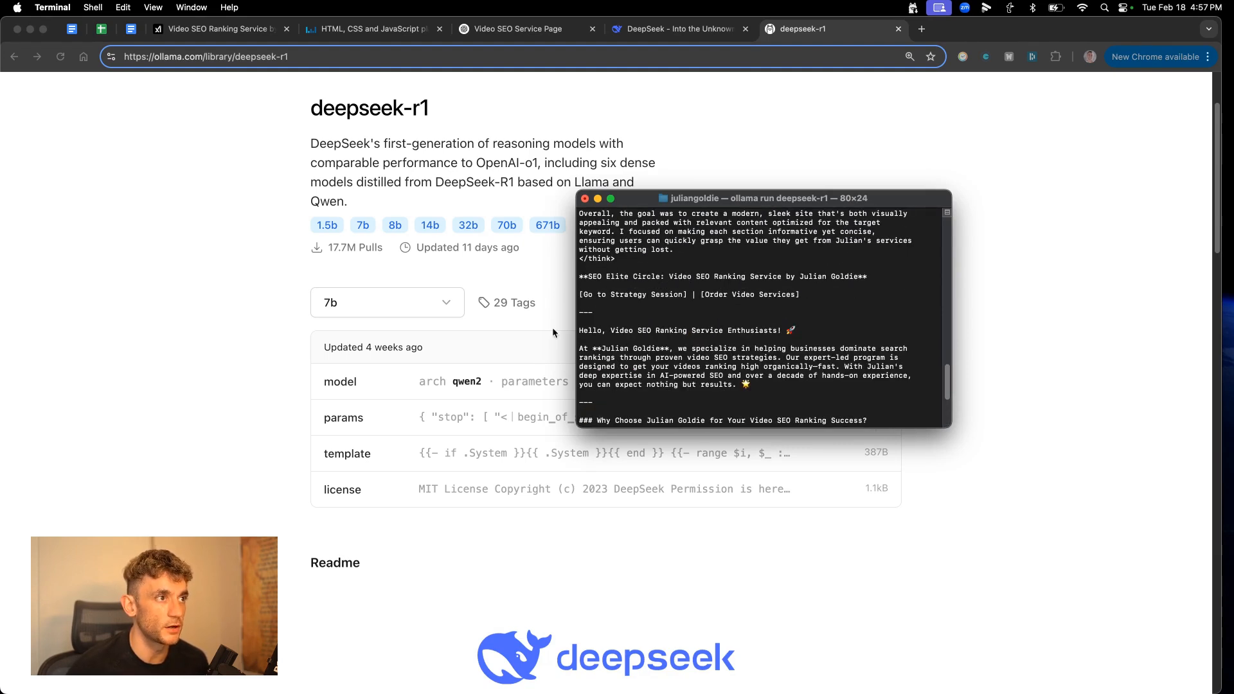
pyautogui.doubleClick(723, 276)
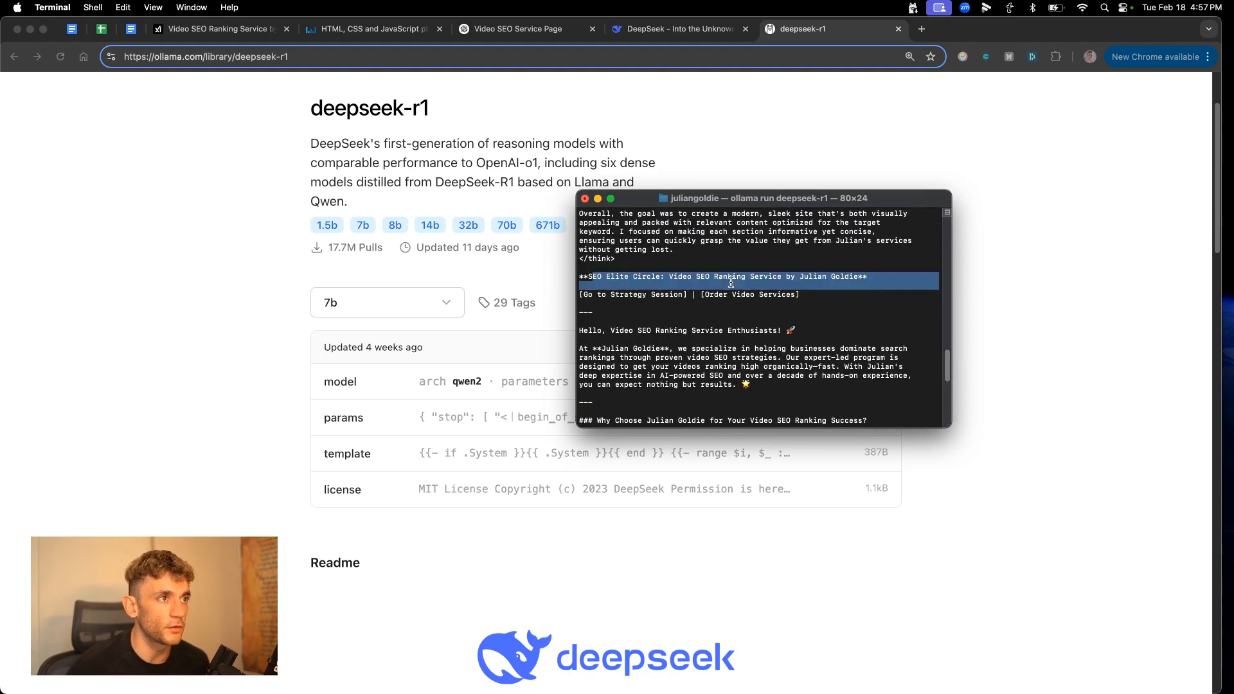
pyautogui.scroll(-3)
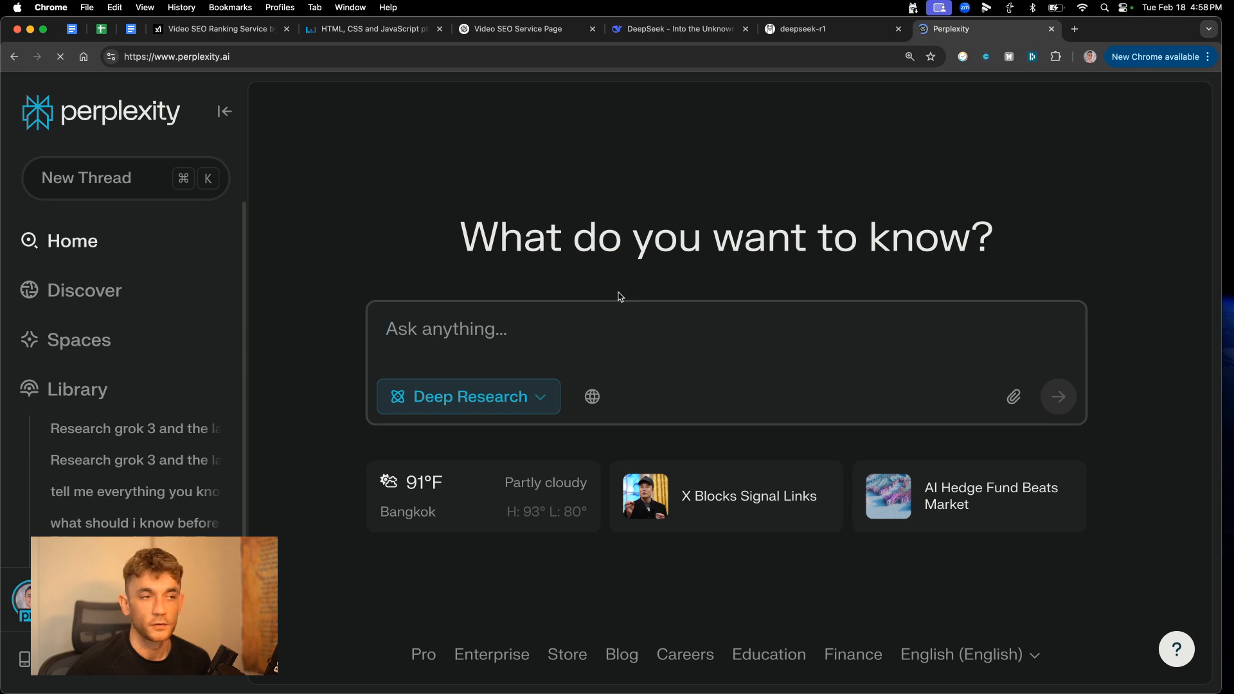
# Switch Perplexity to Reasoning with R1 and submit the video SEO landing page prompt.
pyautogui.click(467, 396)
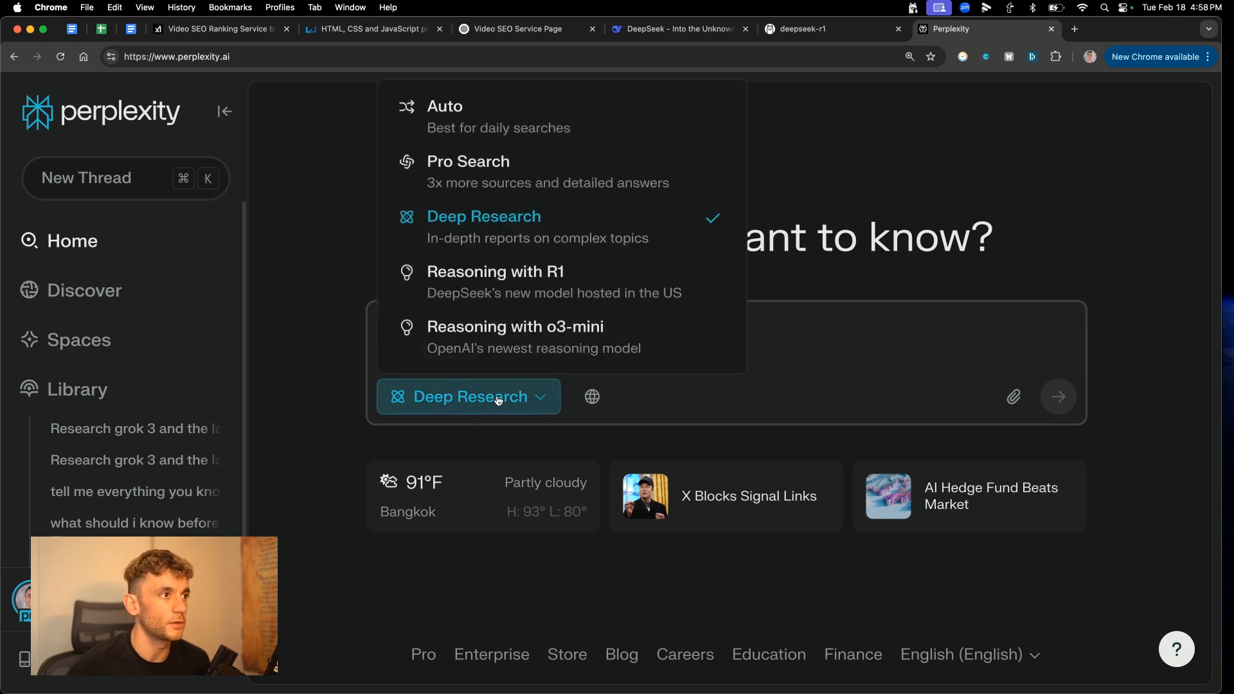
pyautogui.click(495, 271)
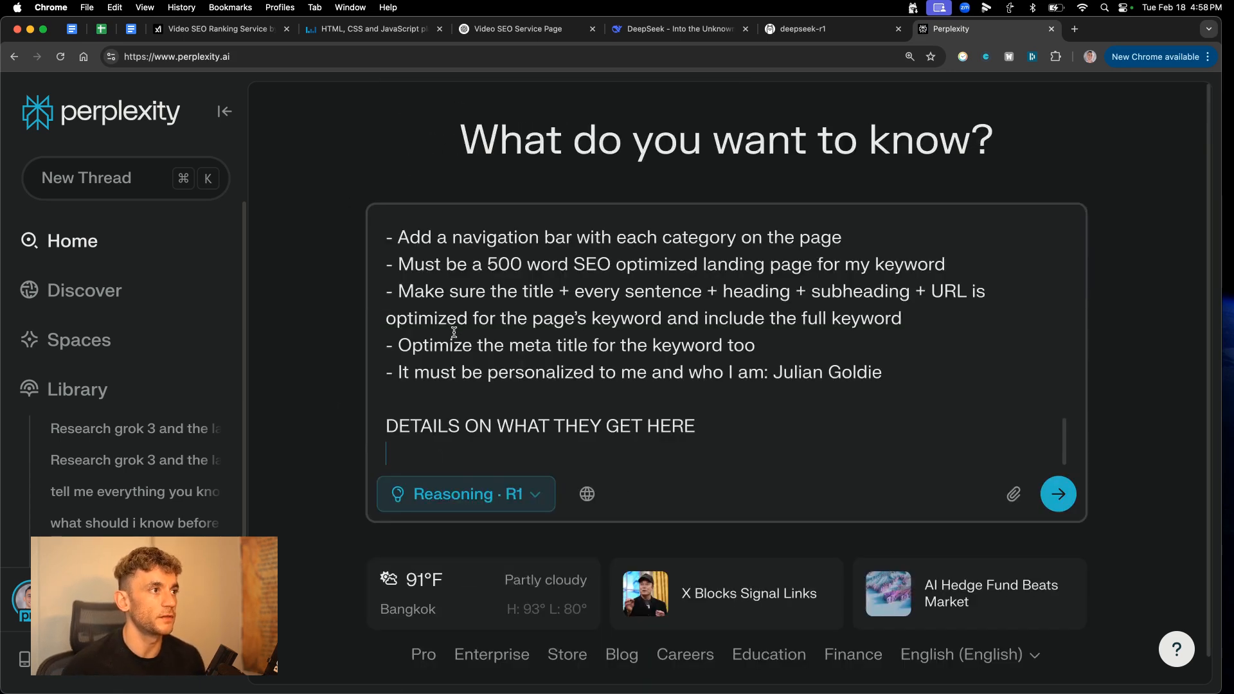
pyautogui.click(1058, 494)
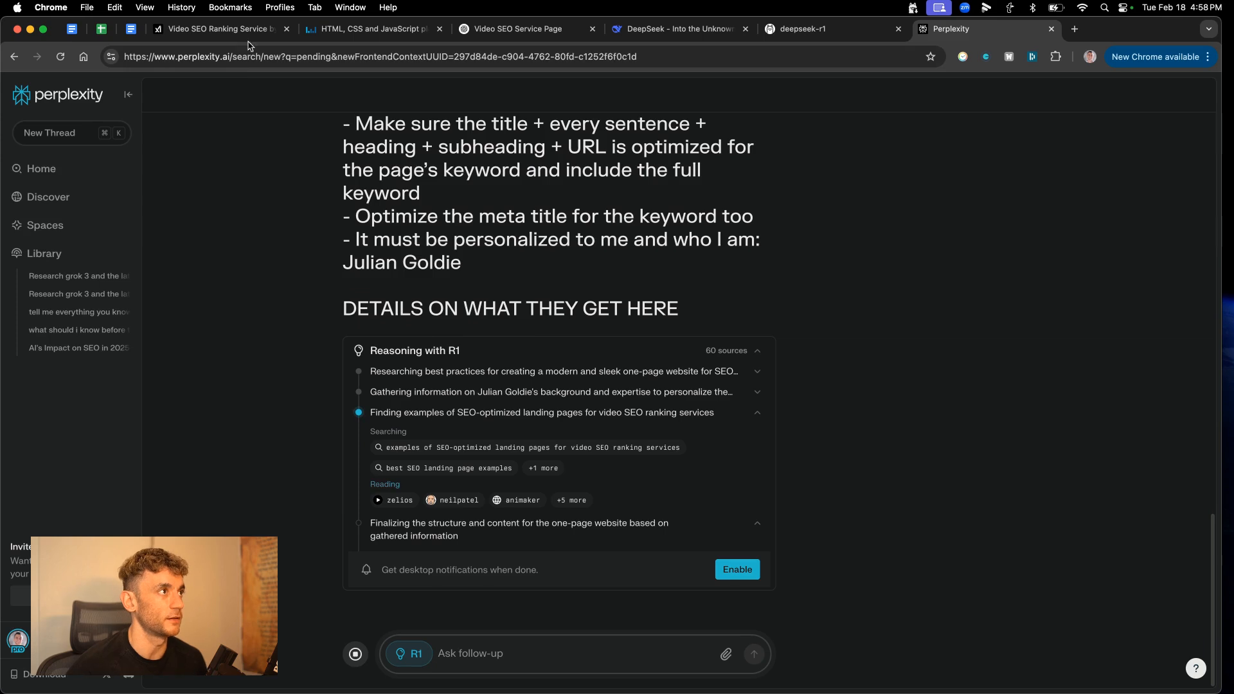
pyautogui.click(221, 28)
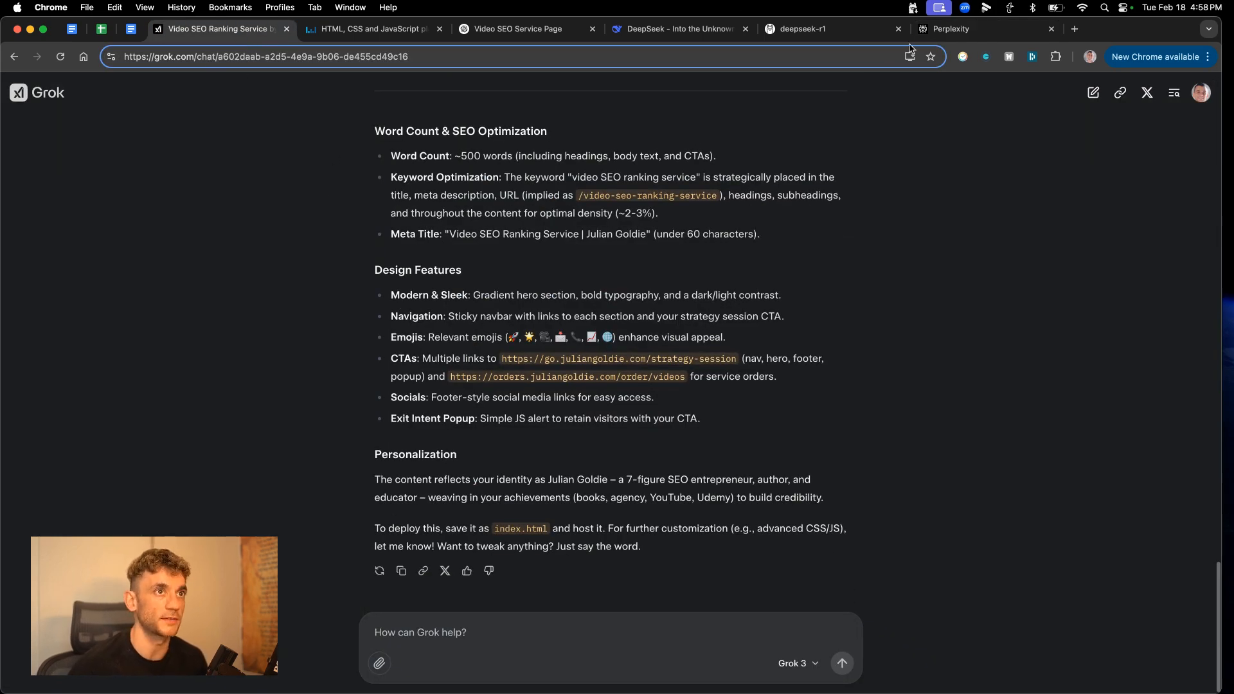
pyautogui.click(979, 28)
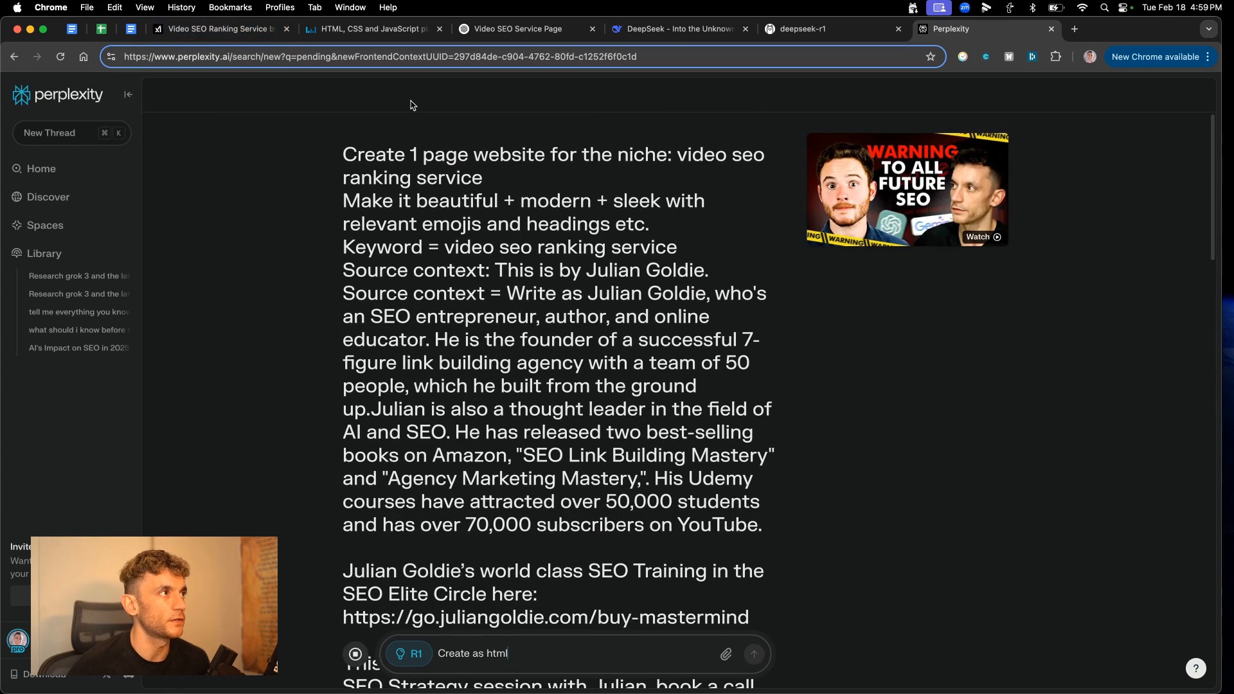
# Read R1's landing page copy and send the follow-up 'Create this as html'.
pyautogui.scroll(-3)
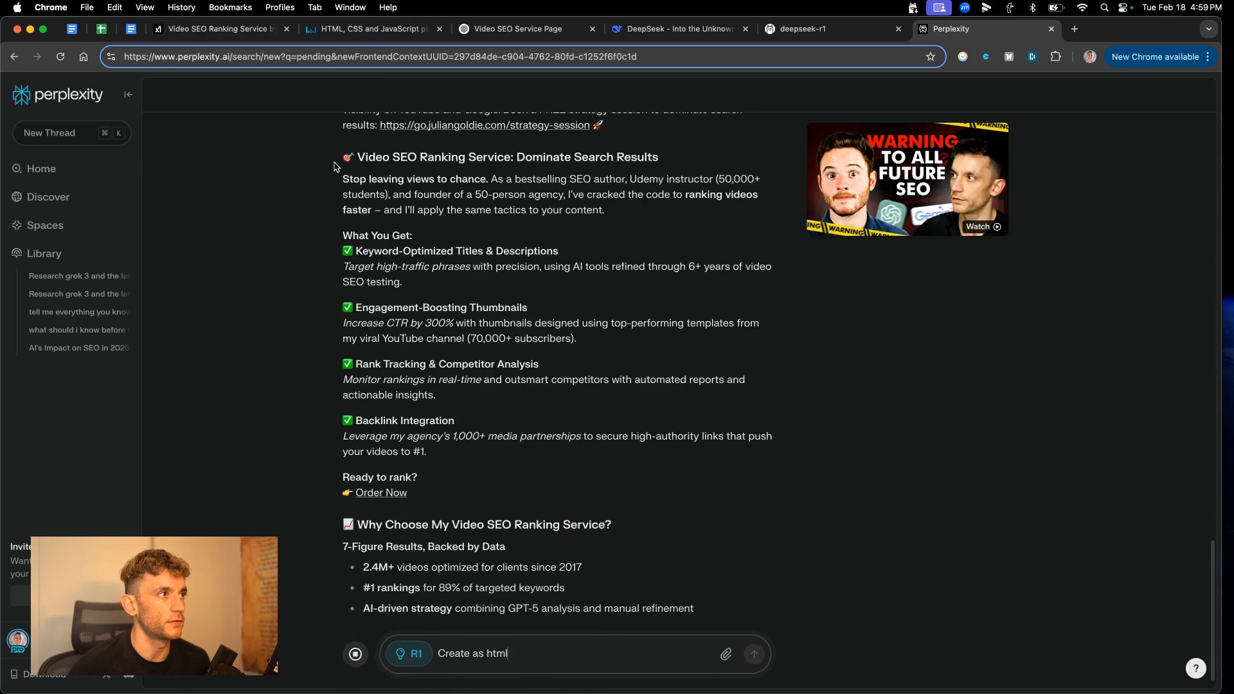
pyautogui.scroll(-3)
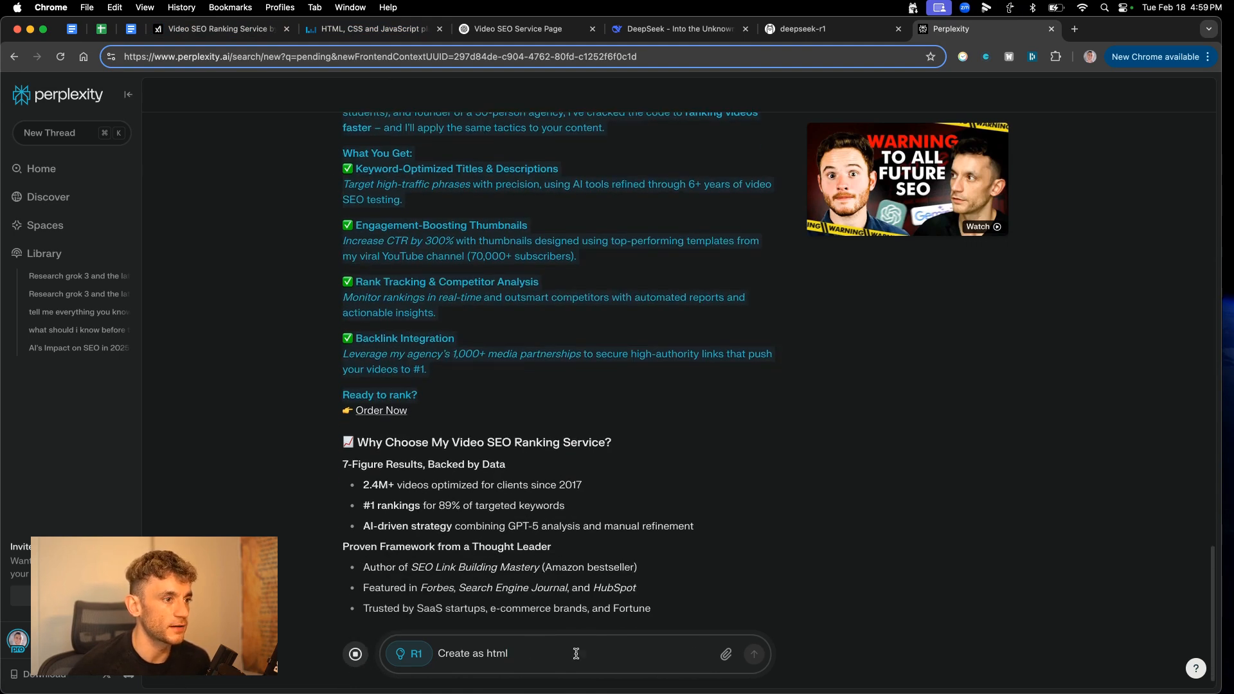
pyautogui.scroll(-3)
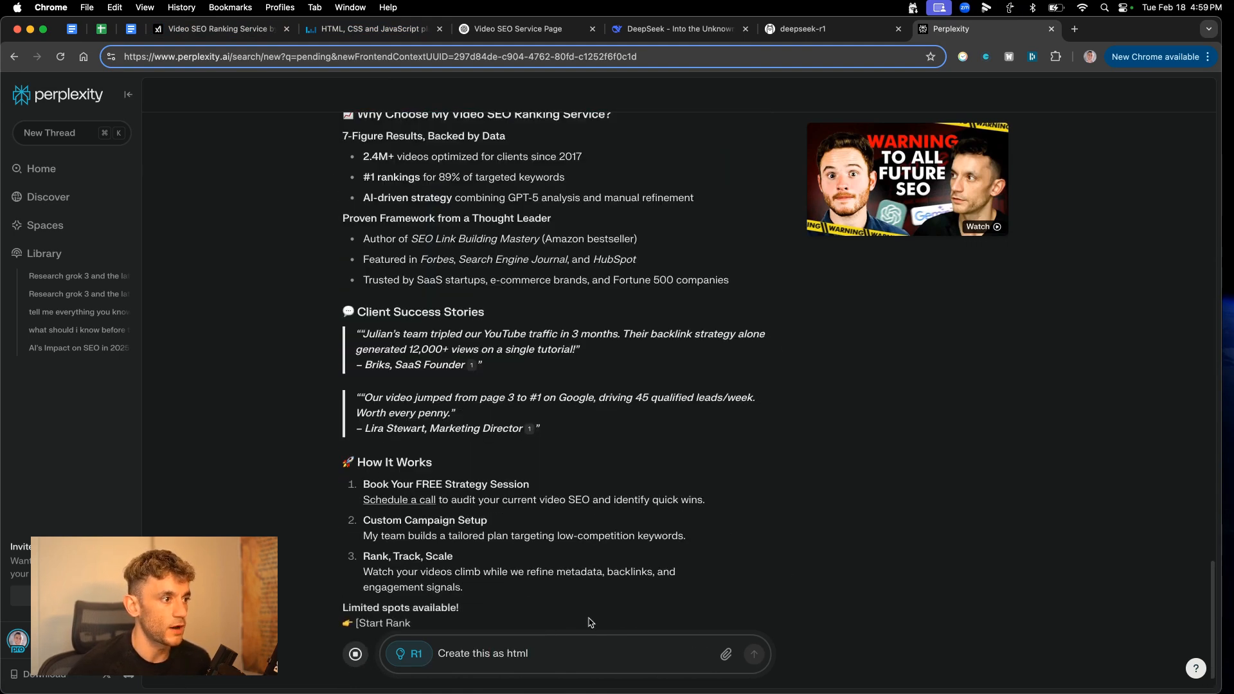
pyautogui.scroll(-3)
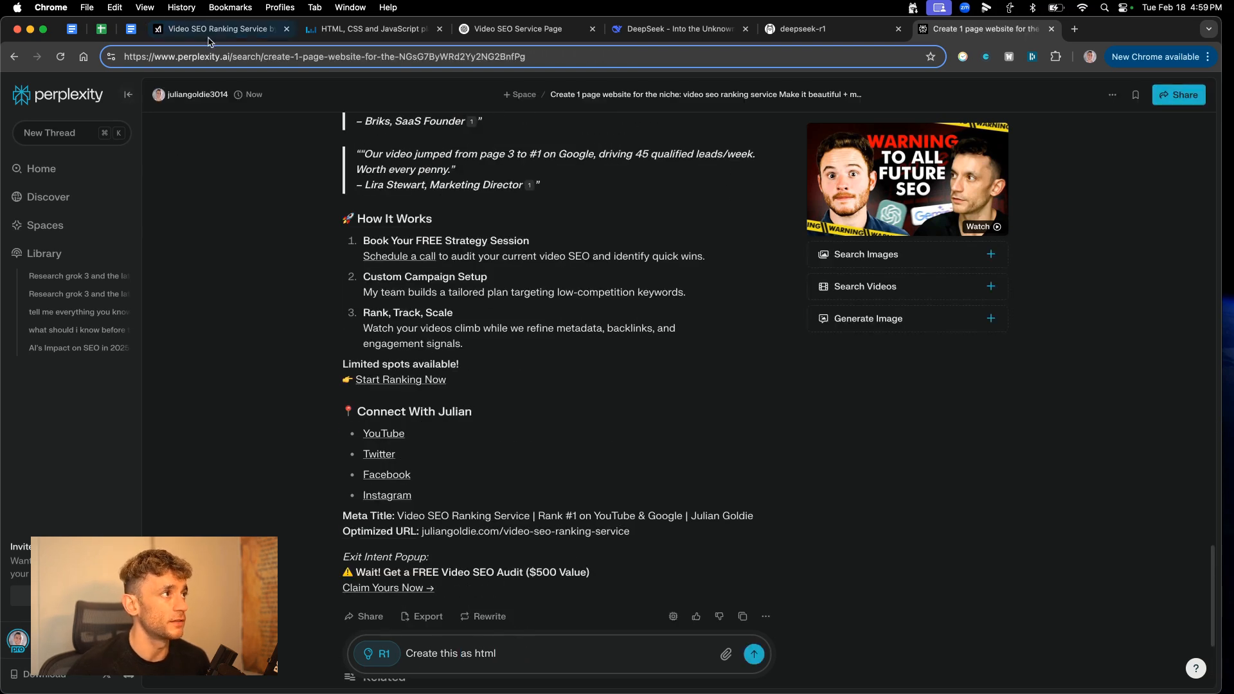
pyautogui.click(753, 653)
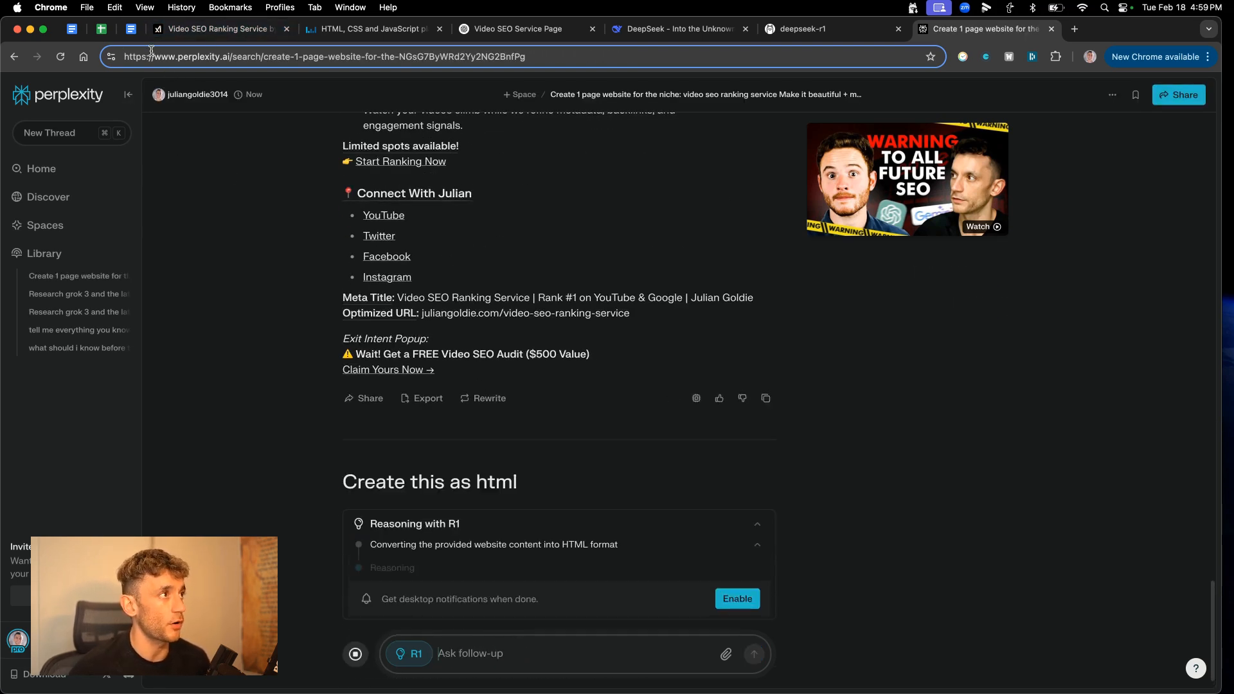
pyautogui.click(130, 29)
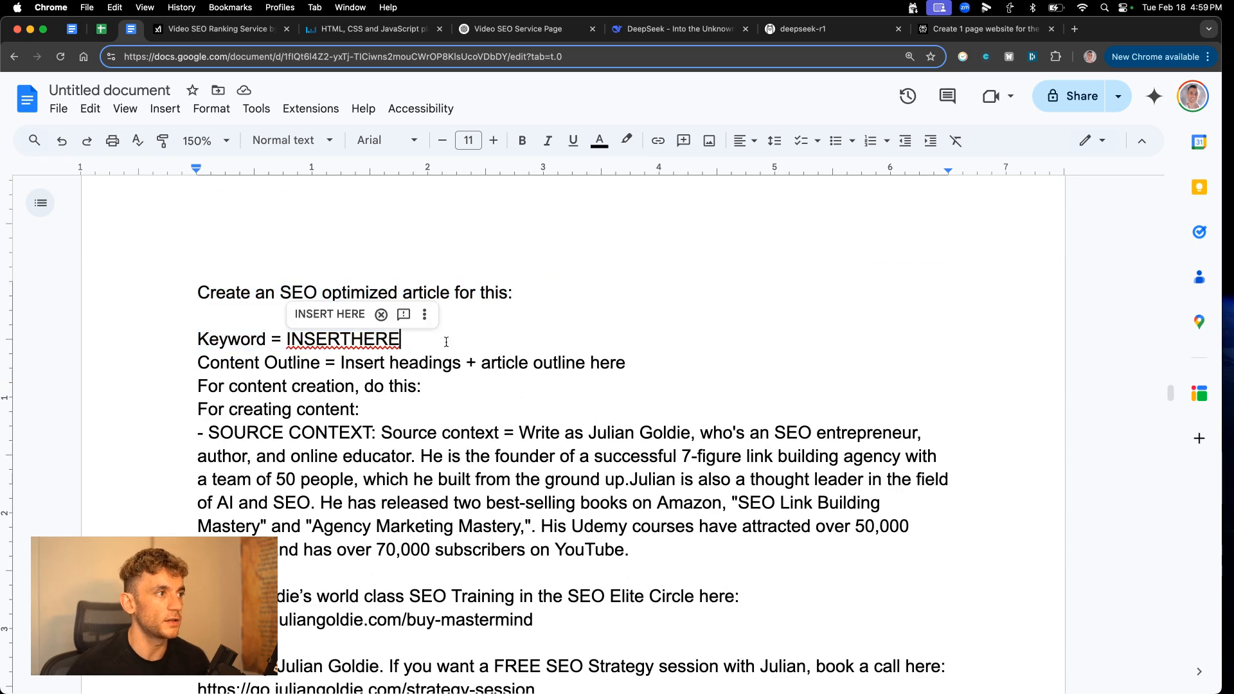
# Replace INSERTHERE with 'Grok 3 AI SEO' in the article prompt and paste it into Grok.
pyautogui.write('Grok 3')
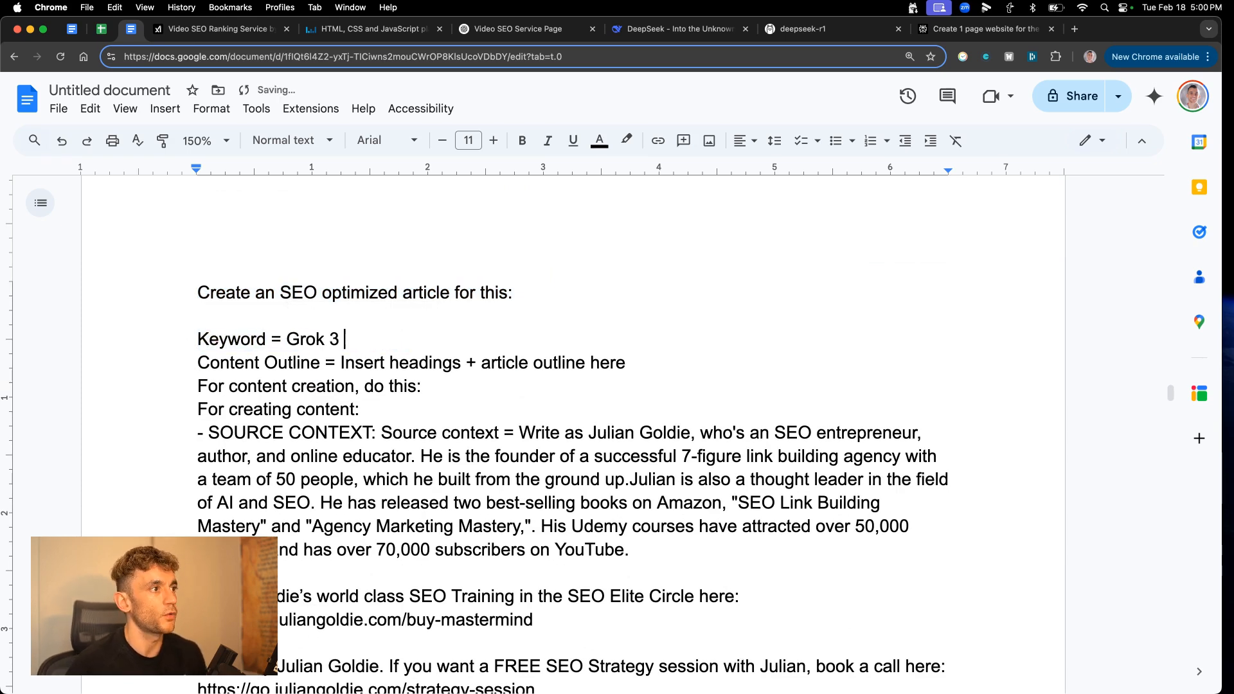
pyautogui.write('AI SEO')
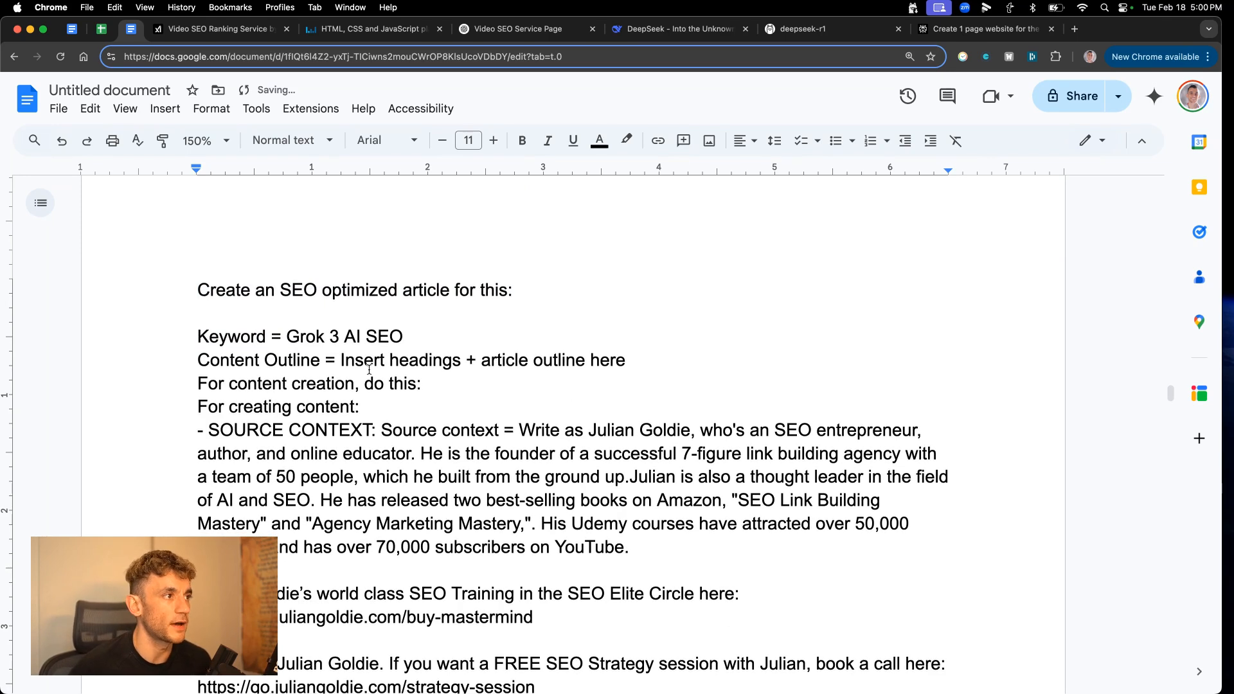
pyautogui.scroll(-3)
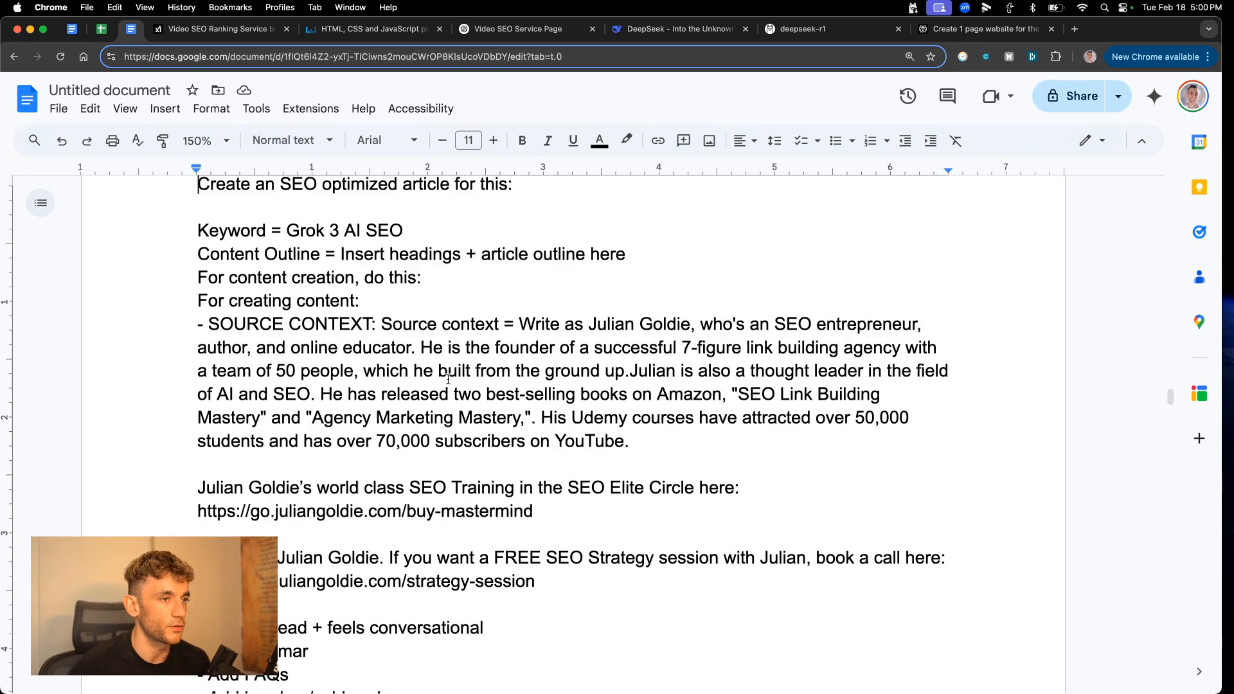
pyautogui.scroll(-3)
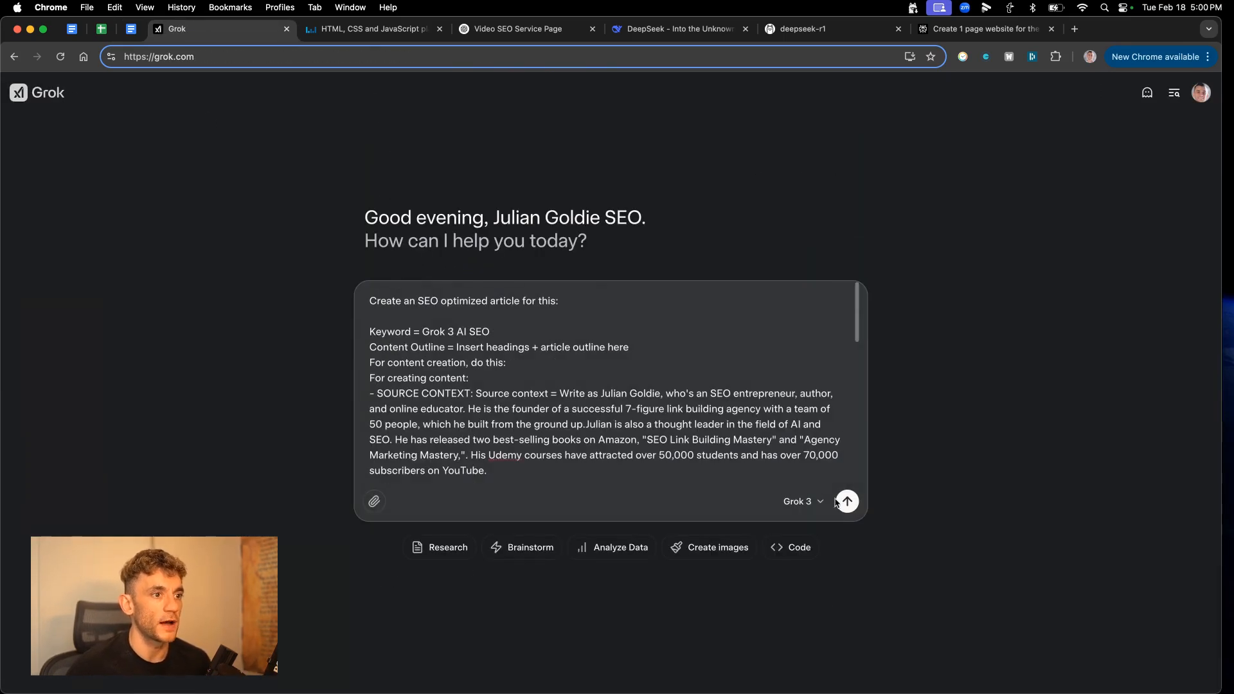
# Send the Grok 3 AI SEO article prompt and check Perplexity's HTML code answer.
pyautogui.click(524, 29)
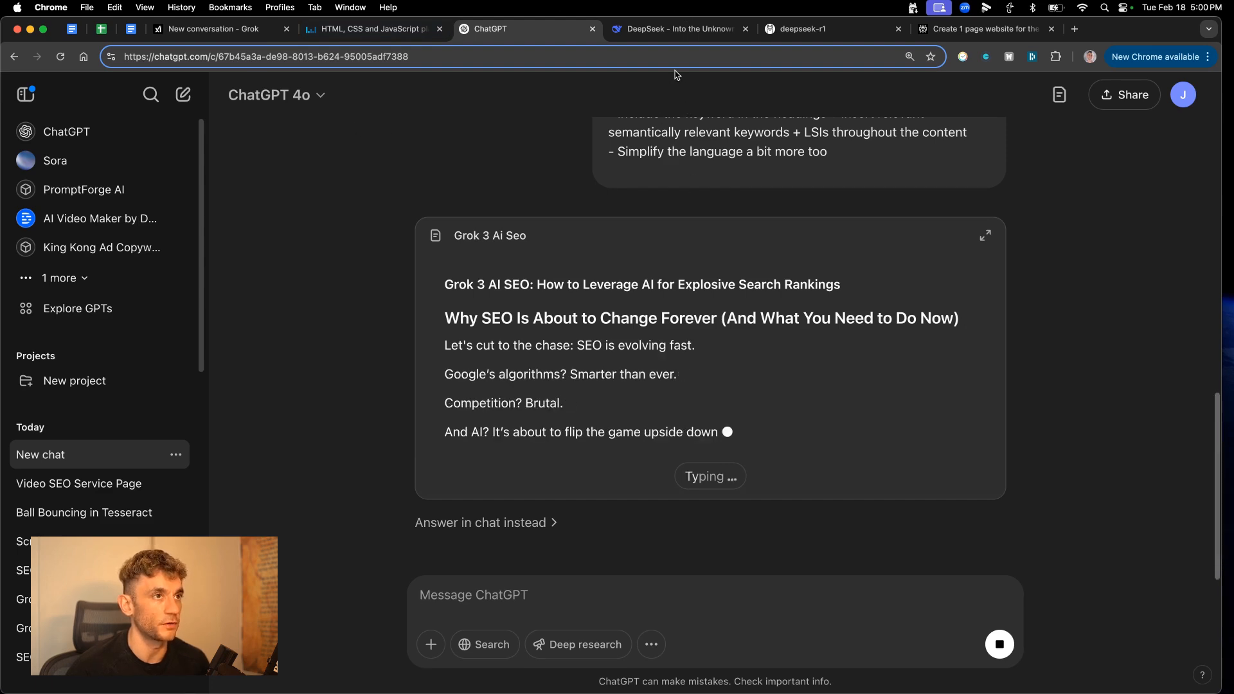
pyautogui.click(985, 235)
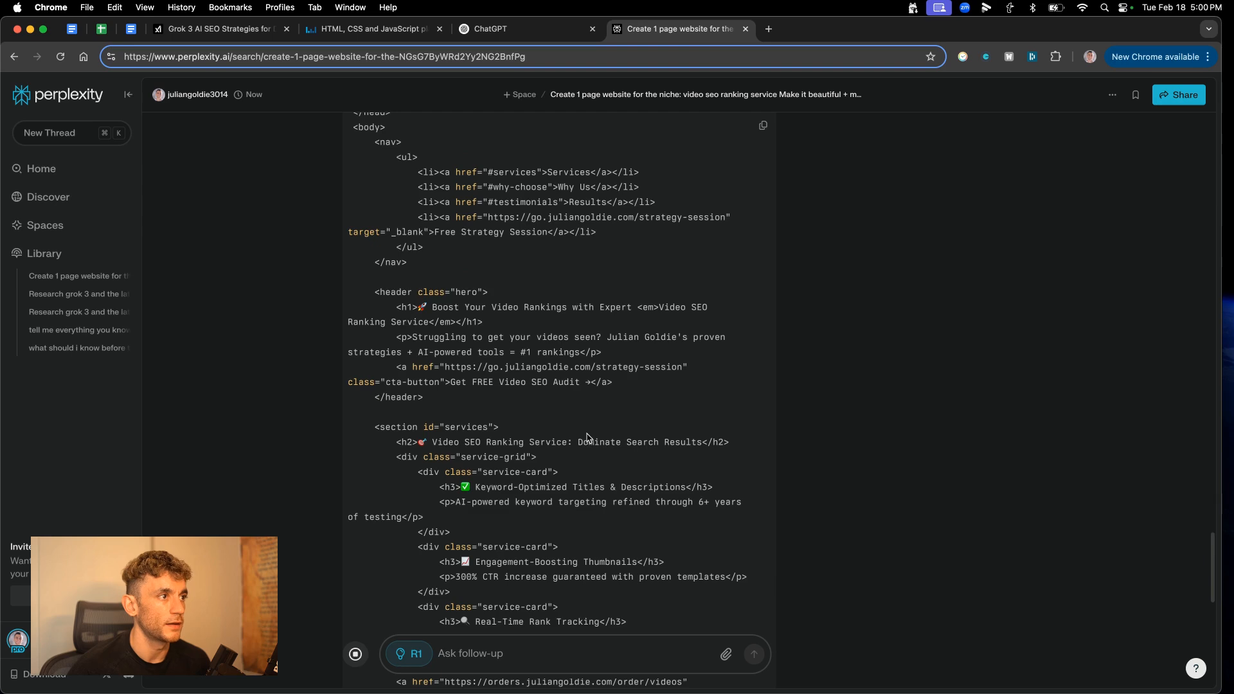
pyautogui.scroll(-3)
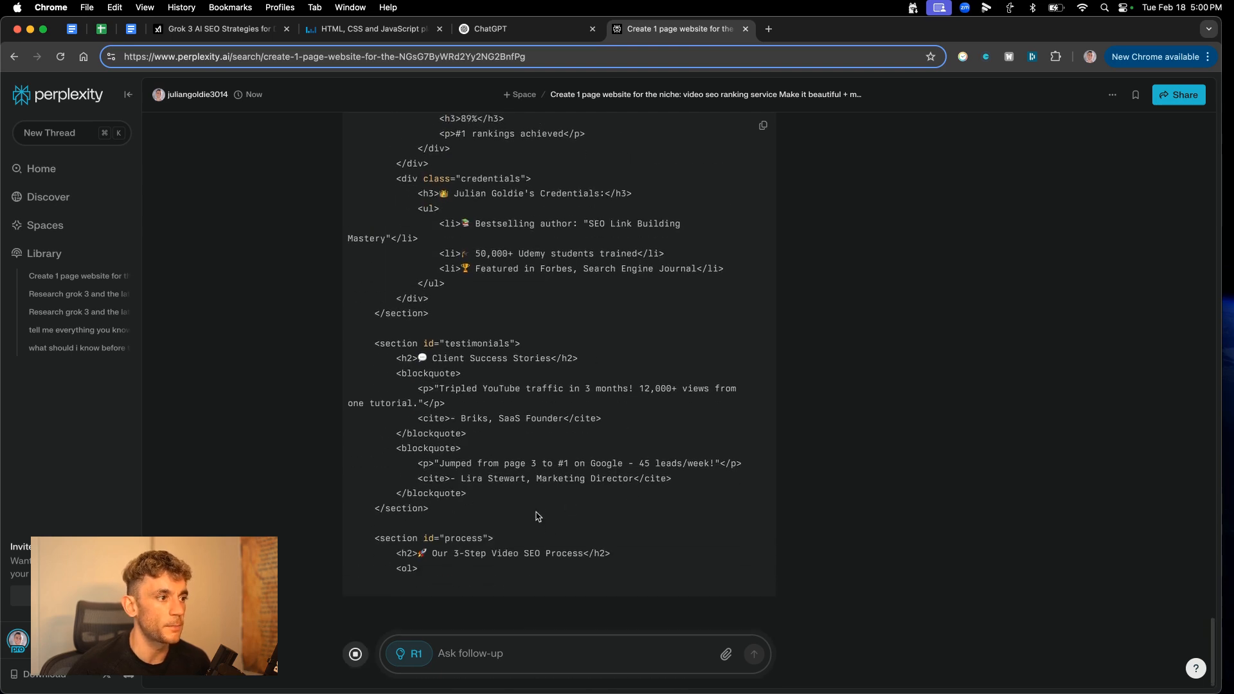
pyautogui.scroll(-3)
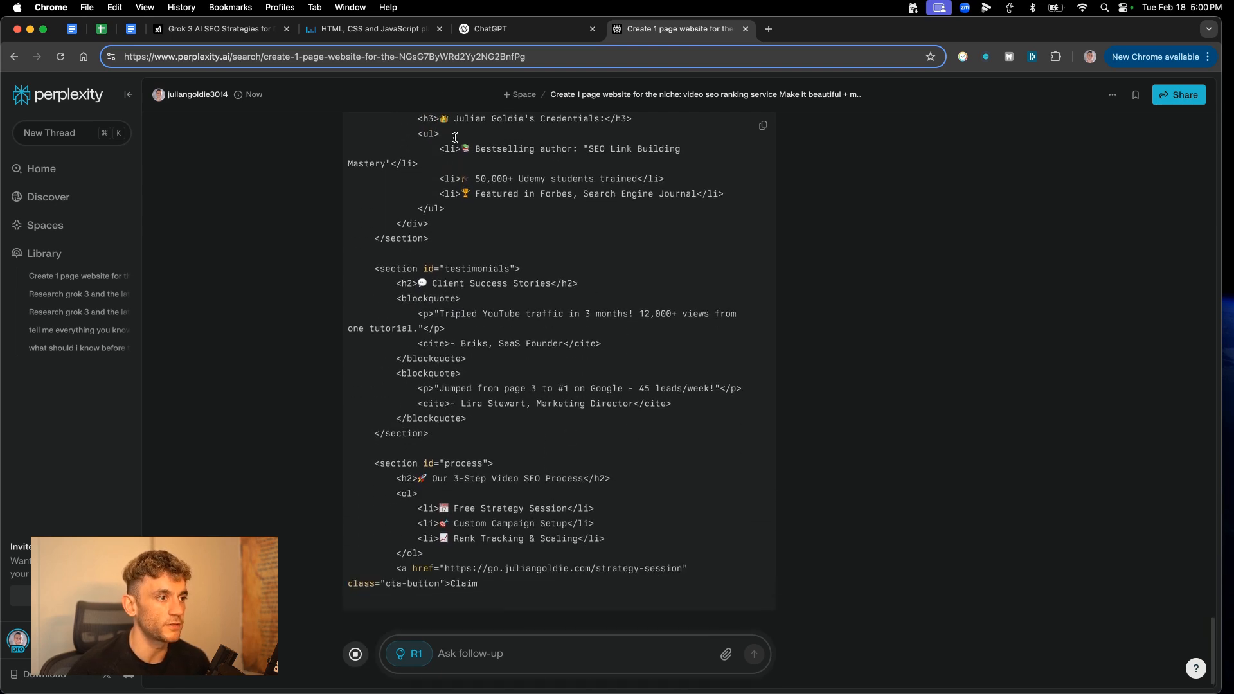
pyautogui.click(220, 29)
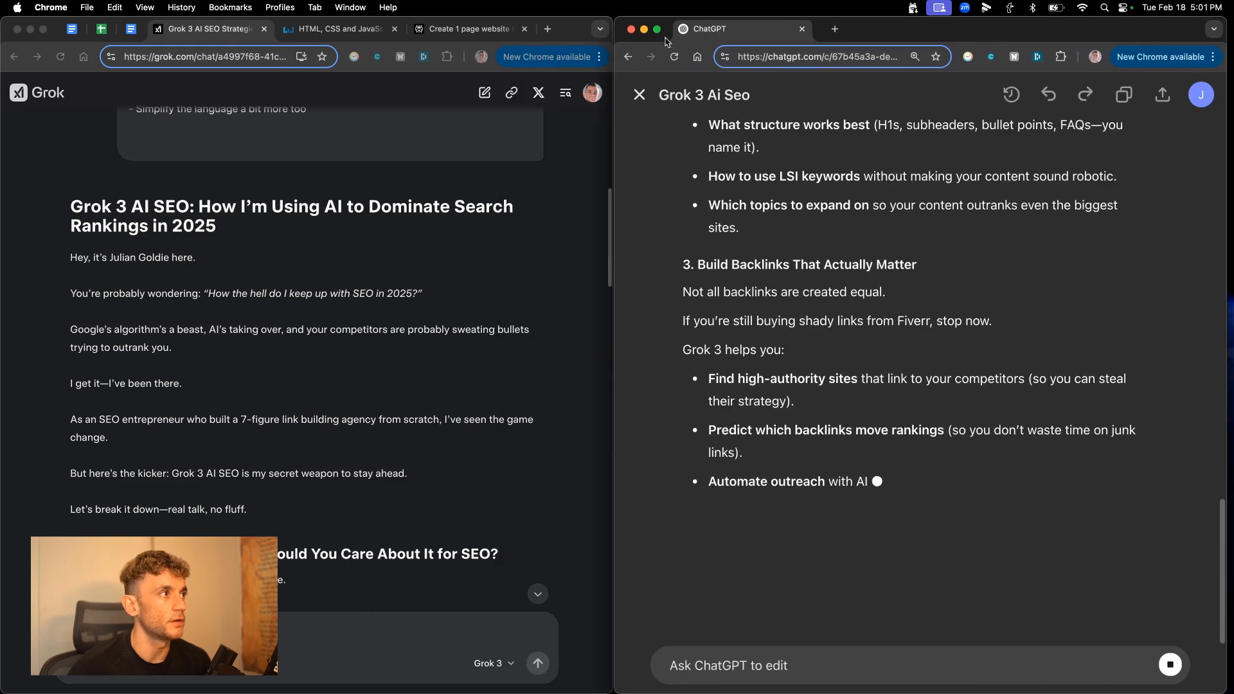
# Scroll ChatGPT's finished article and dismiss the Word Counter Plus result of about 644 words.
pyautogui.scroll(-3)
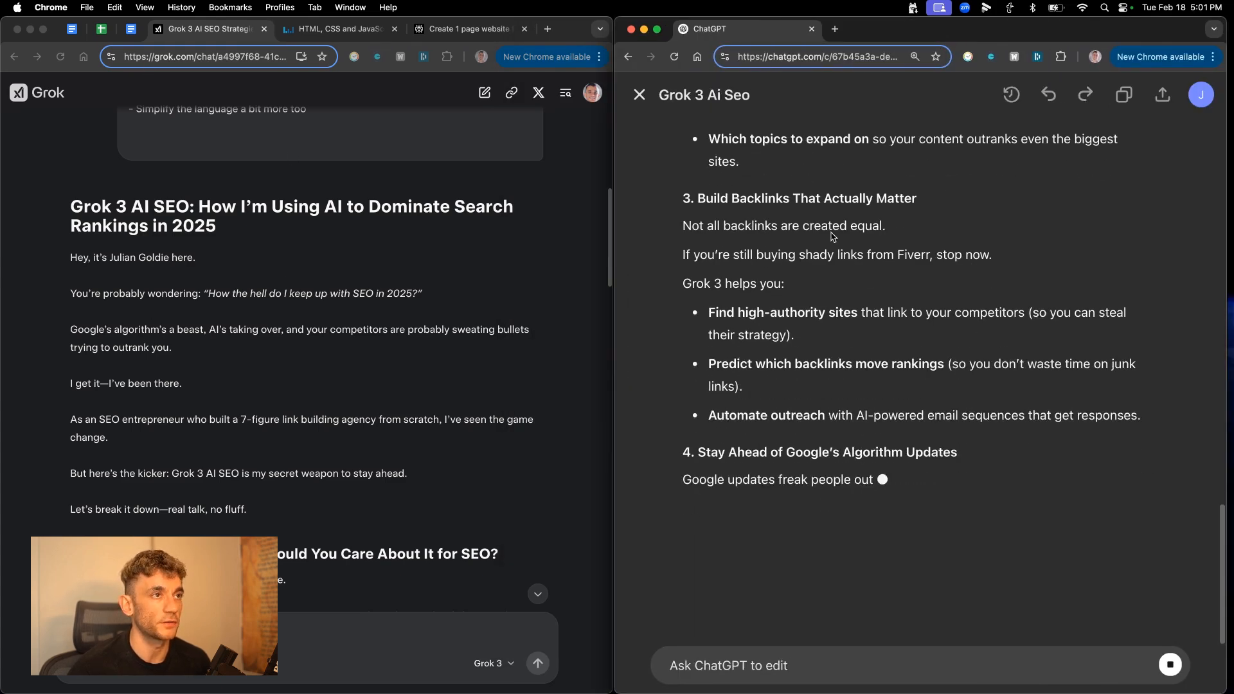
pyautogui.scroll(-3)
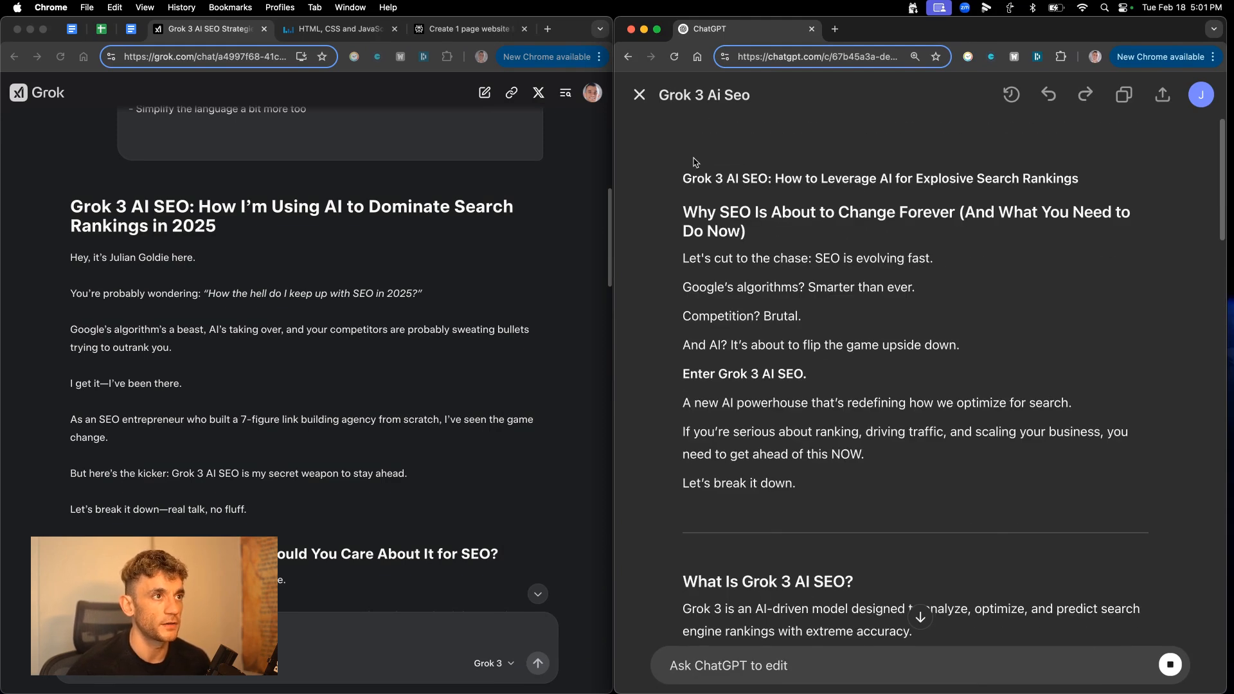
pyautogui.scroll(-3)
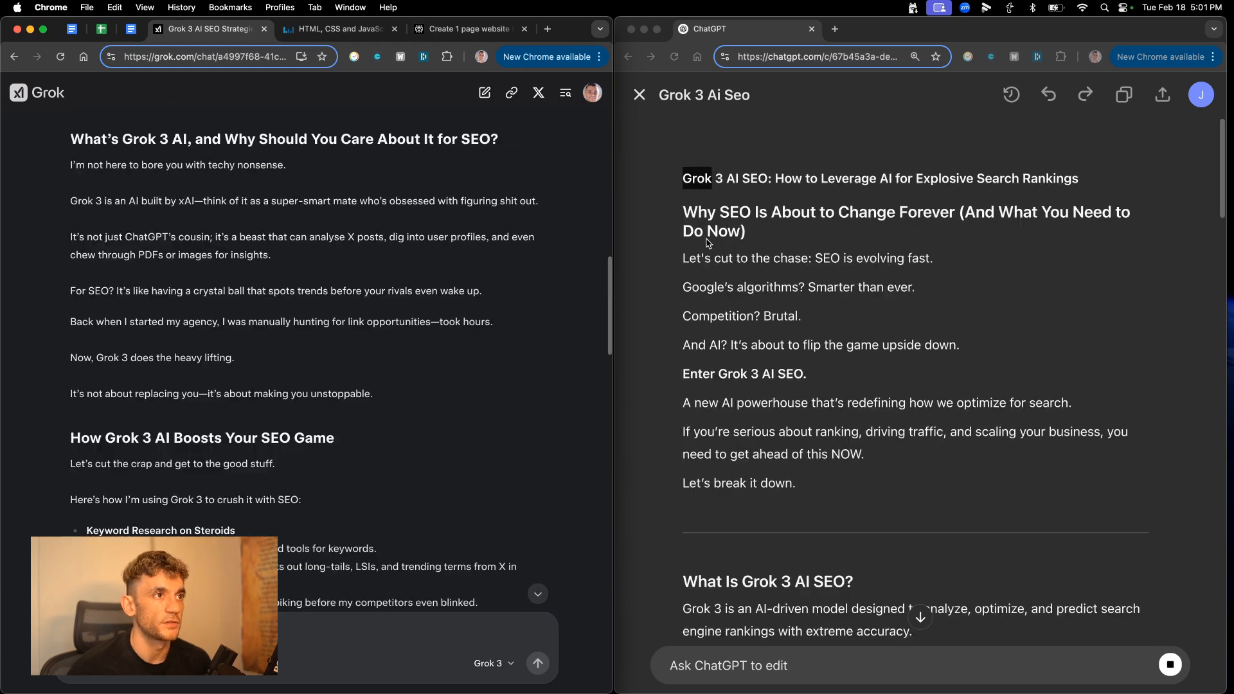
pyautogui.scroll(-3)
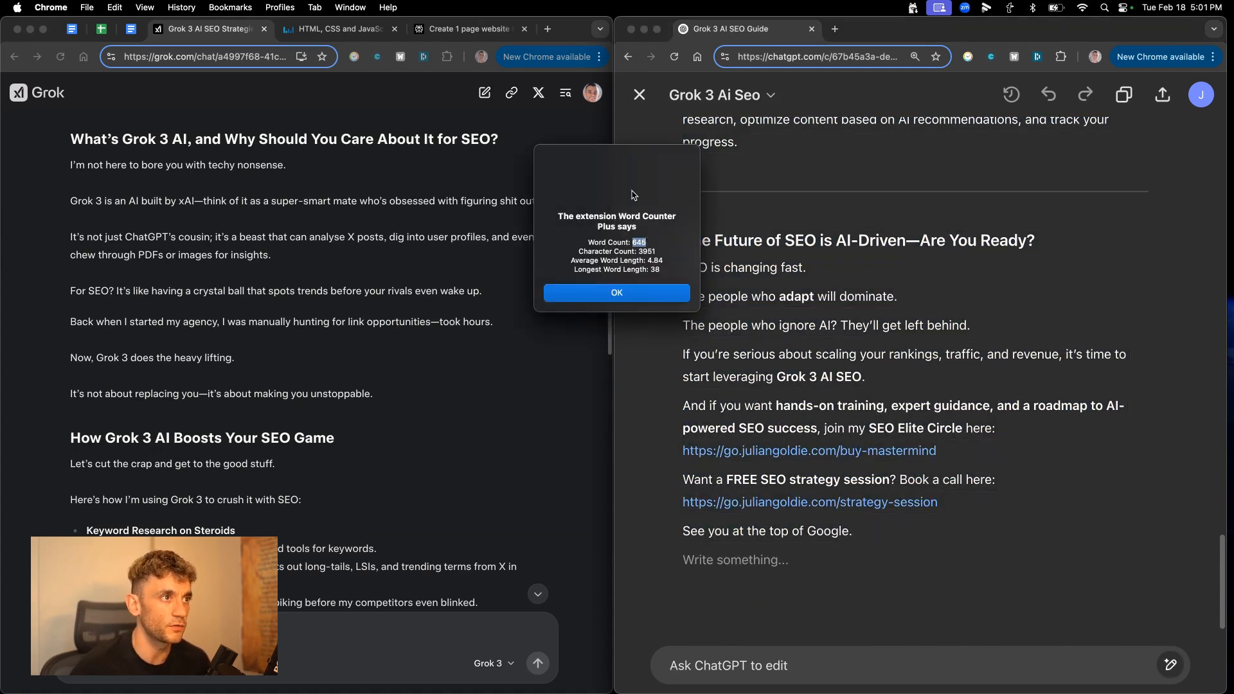
pyautogui.click(617, 292)
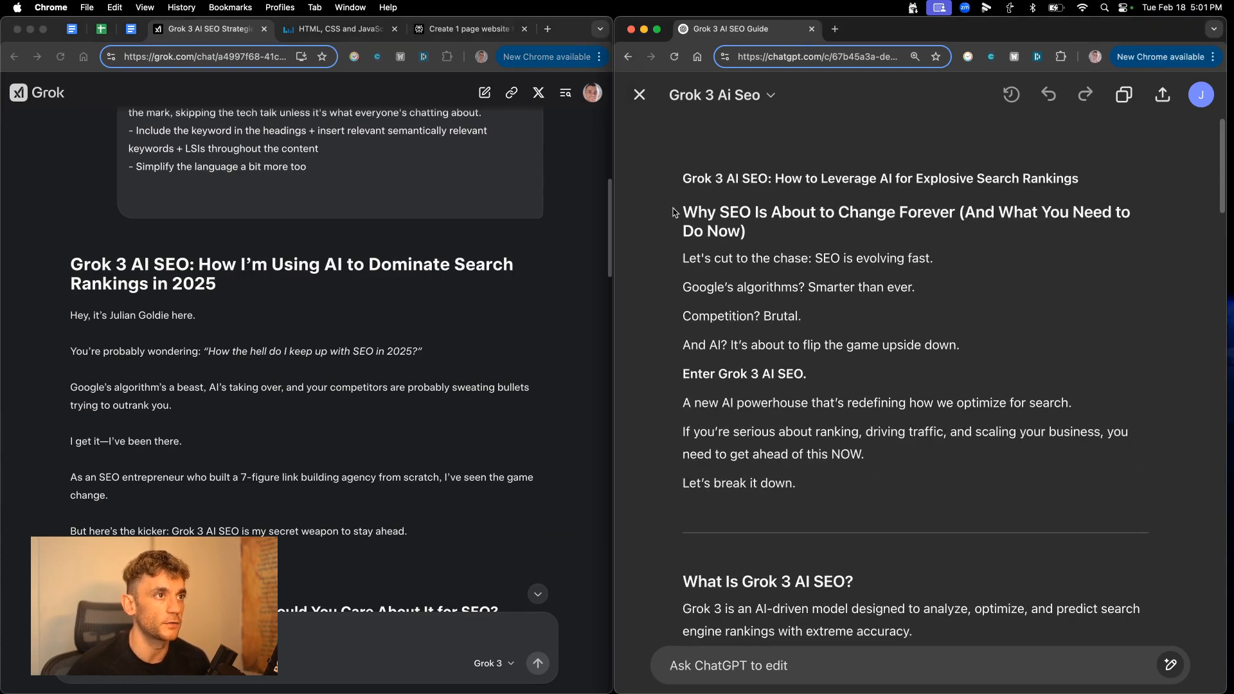
pyautogui.scroll(-3)
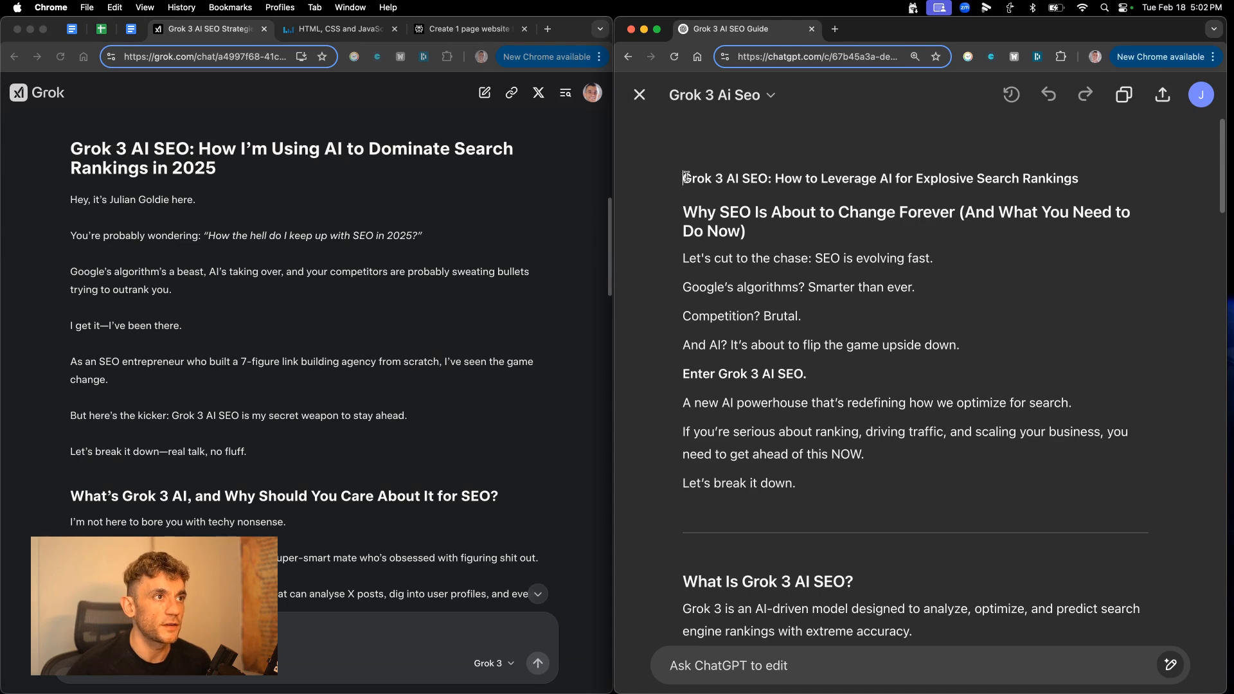
# Select and compare passages of the ChatGPT and Grok Grok 3 AI SEO articles.
pyautogui.moveTo(684, 178); pyautogui.dragTo(825, 178)
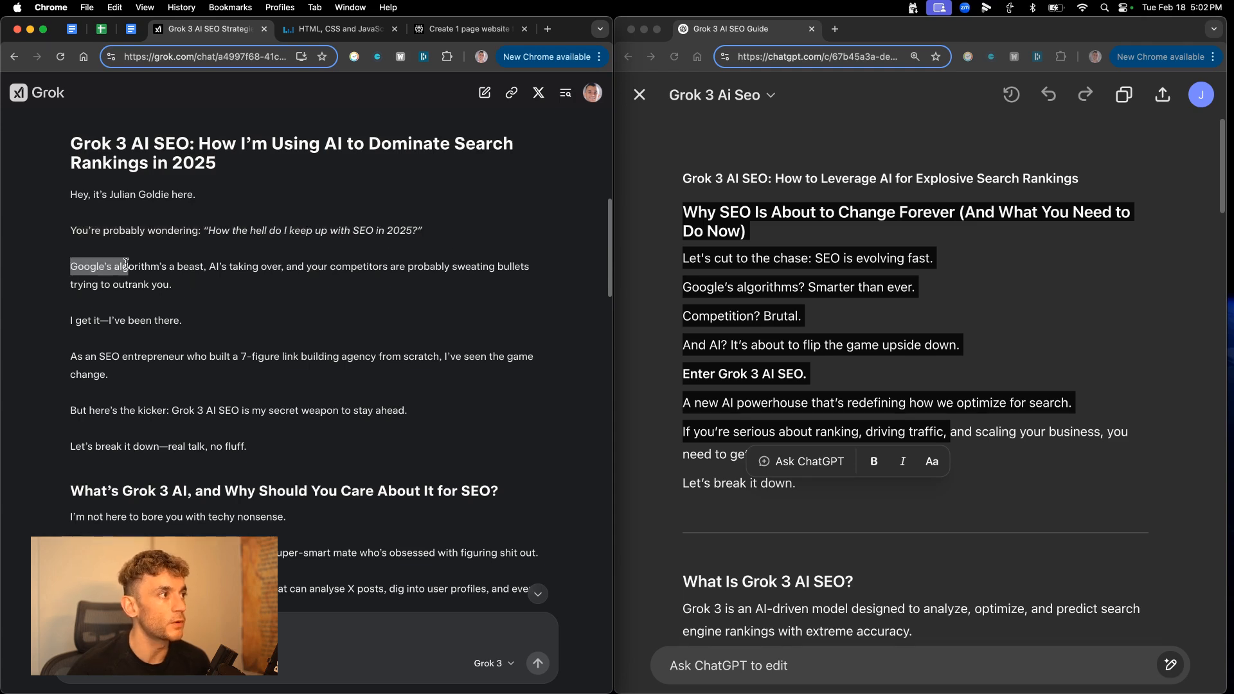
pyautogui.moveTo(71, 266); pyautogui.dragTo(281, 266)
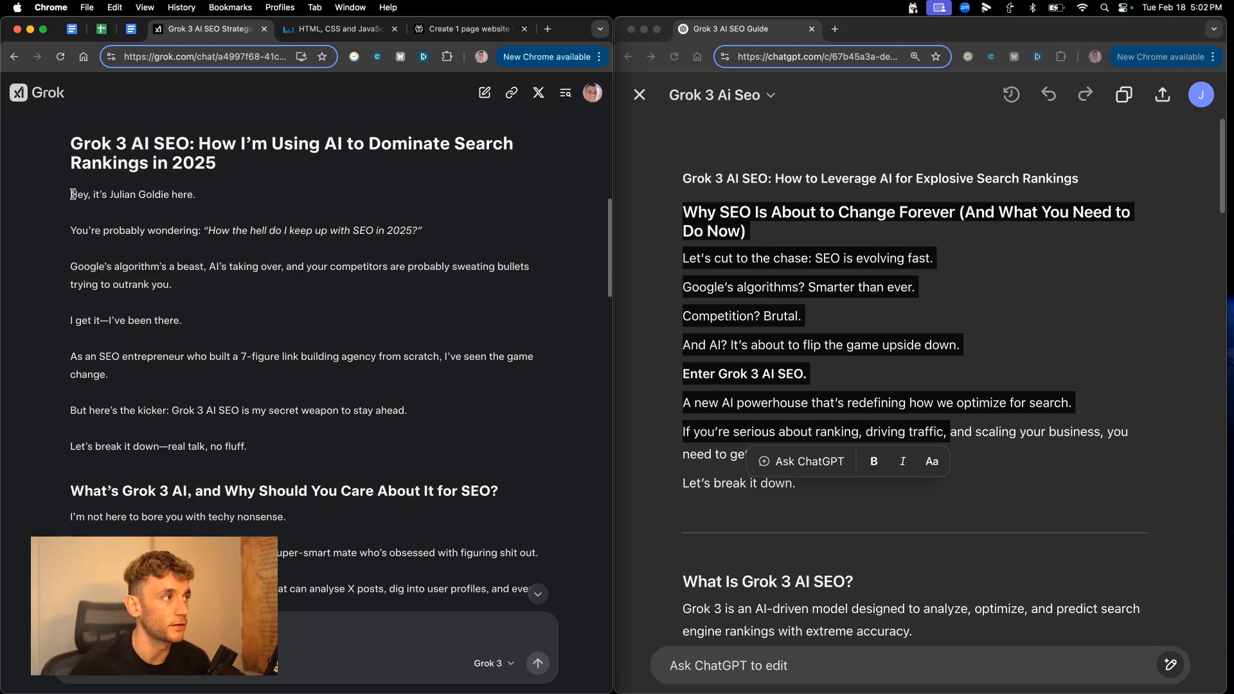
pyautogui.moveTo(71, 194); pyautogui.dragTo(246, 447)
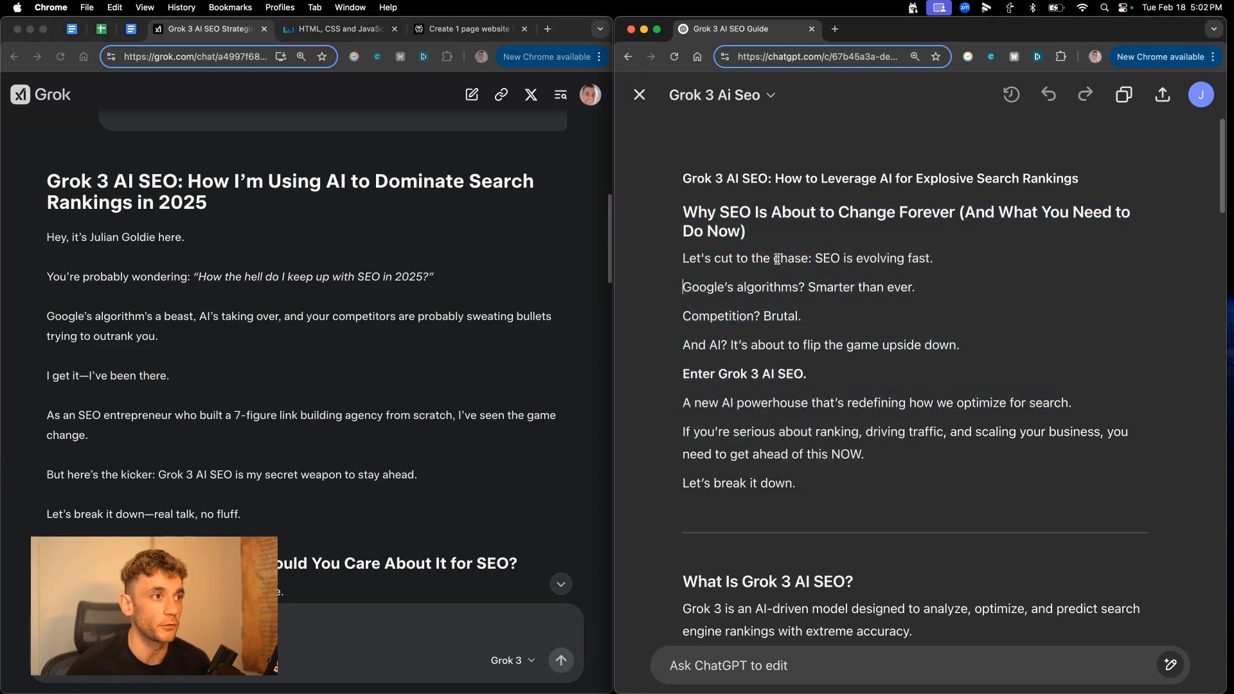
pyautogui.doubleClick(700, 259)
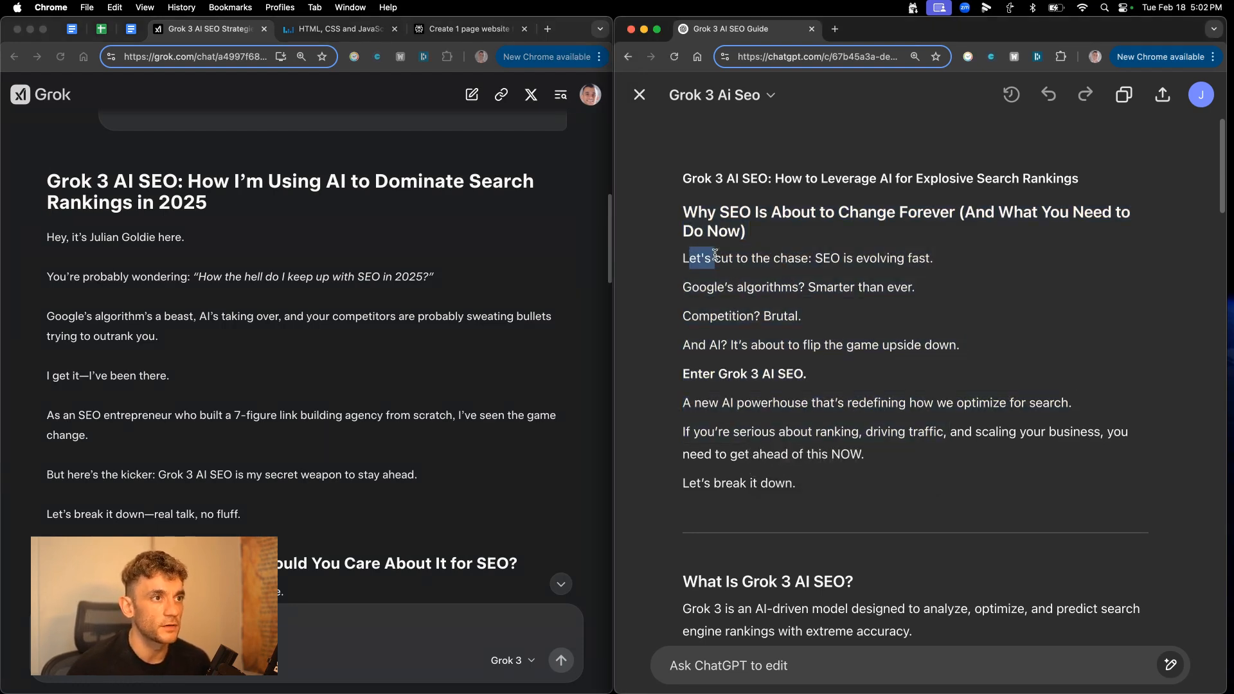
pyautogui.moveTo(697, 257); pyautogui.dragTo(915, 287)
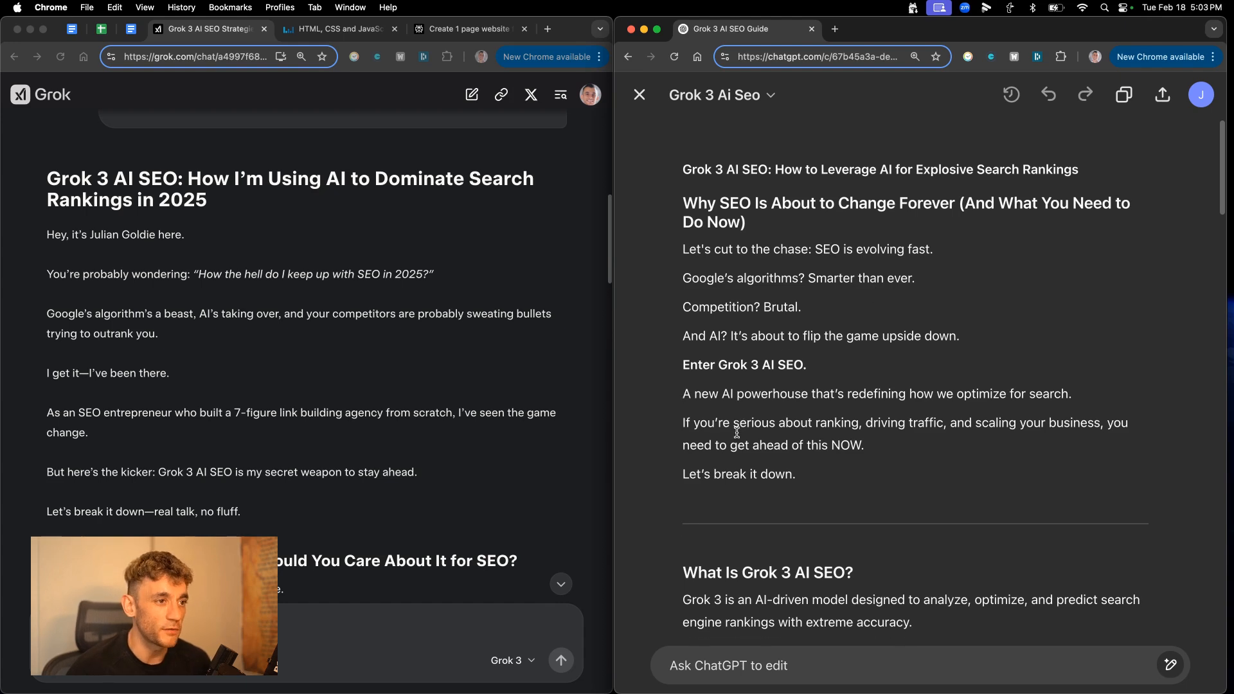
pyautogui.scroll(-3)
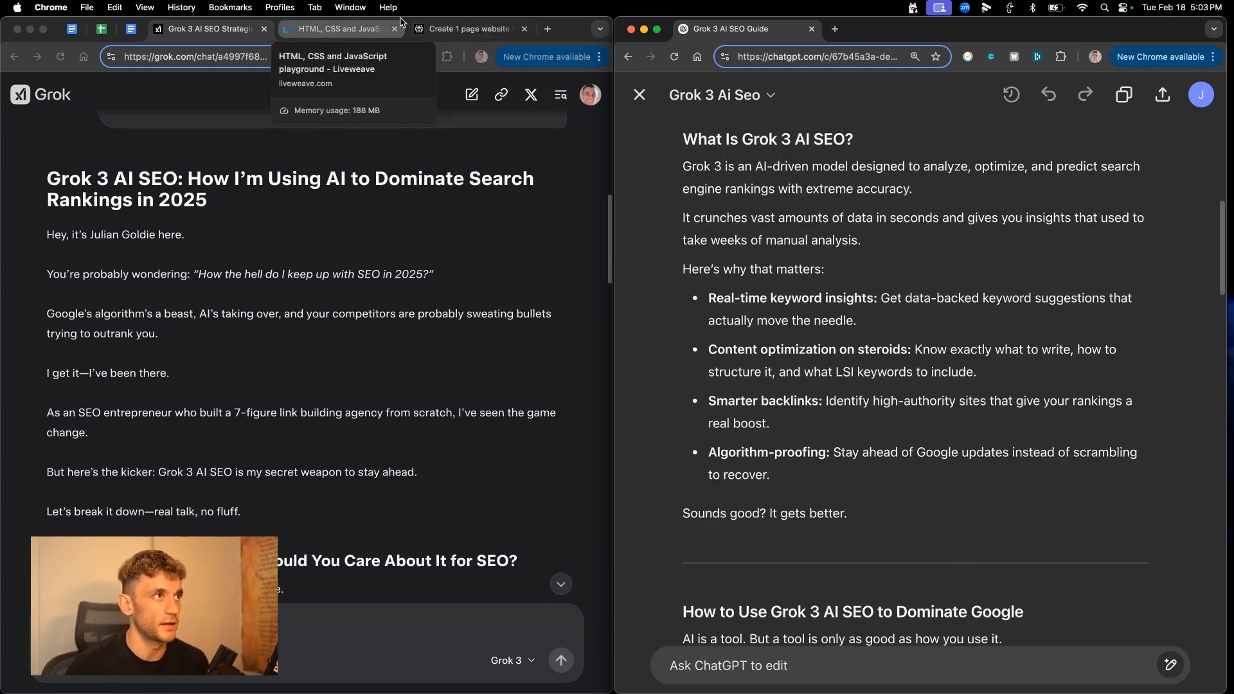
# Compare Perplexity's R1 HTML with its unstyled Liveweave preview, then close the Perplexity tab.
pyautogui.click(468, 28)
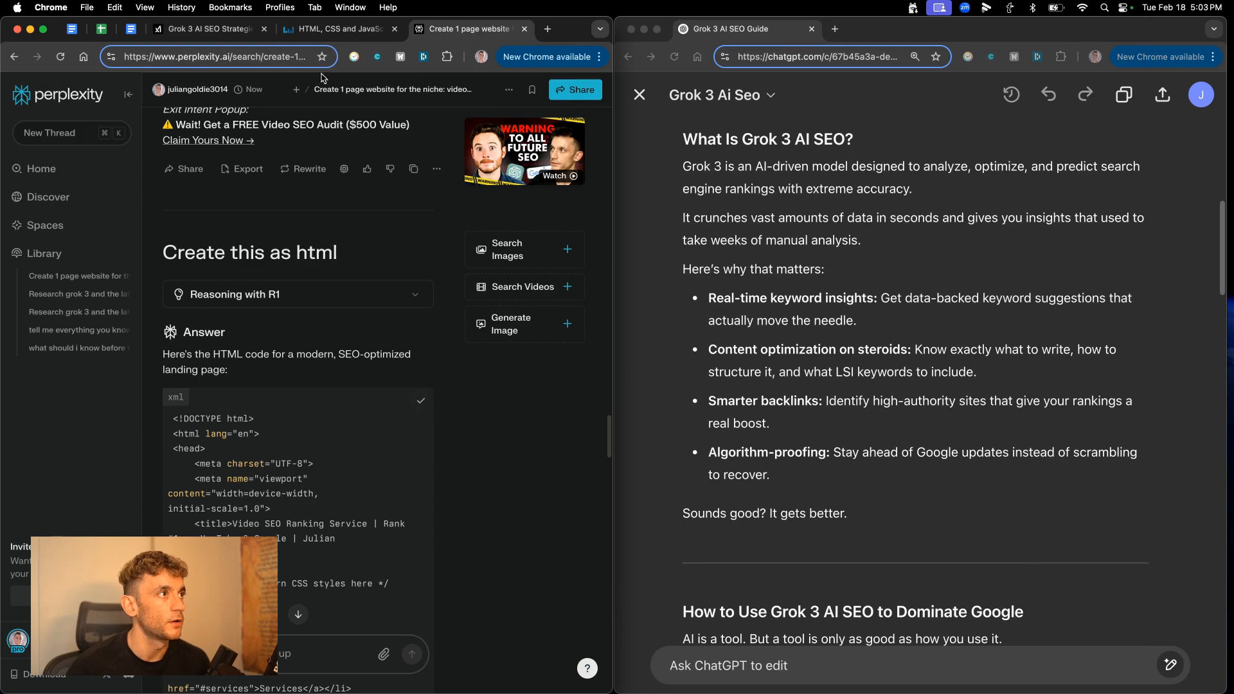
pyautogui.click(339, 29)
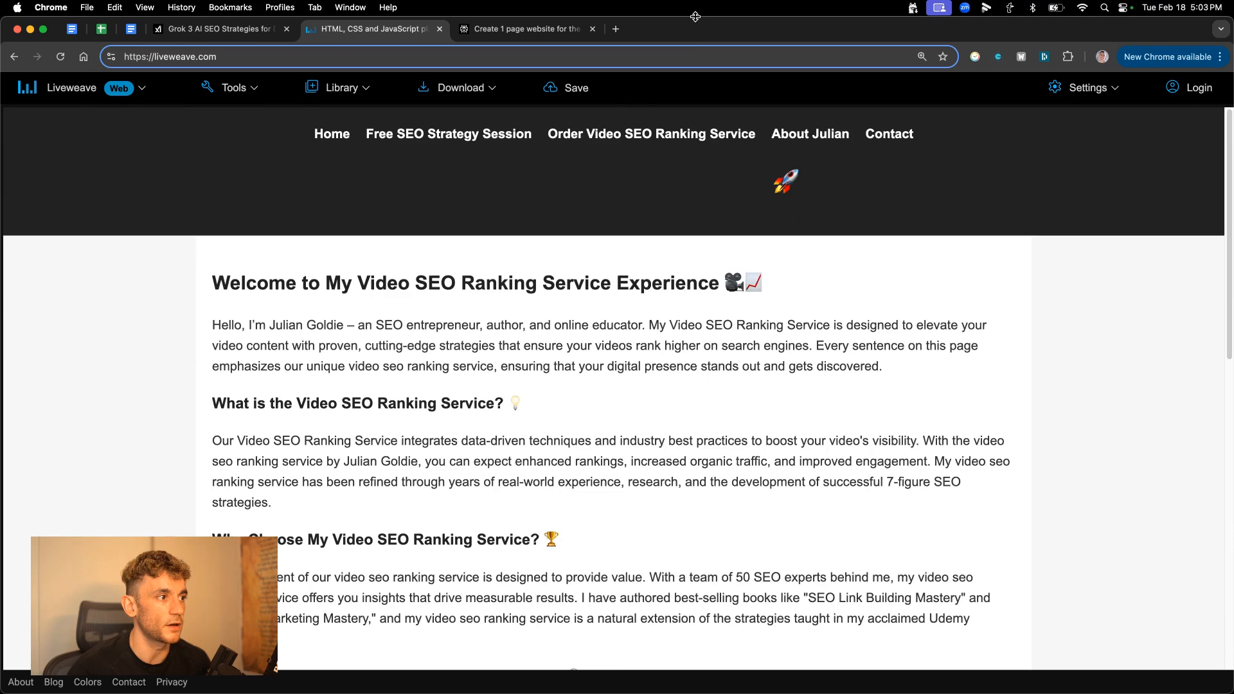
pyautogui.click(527, 28)
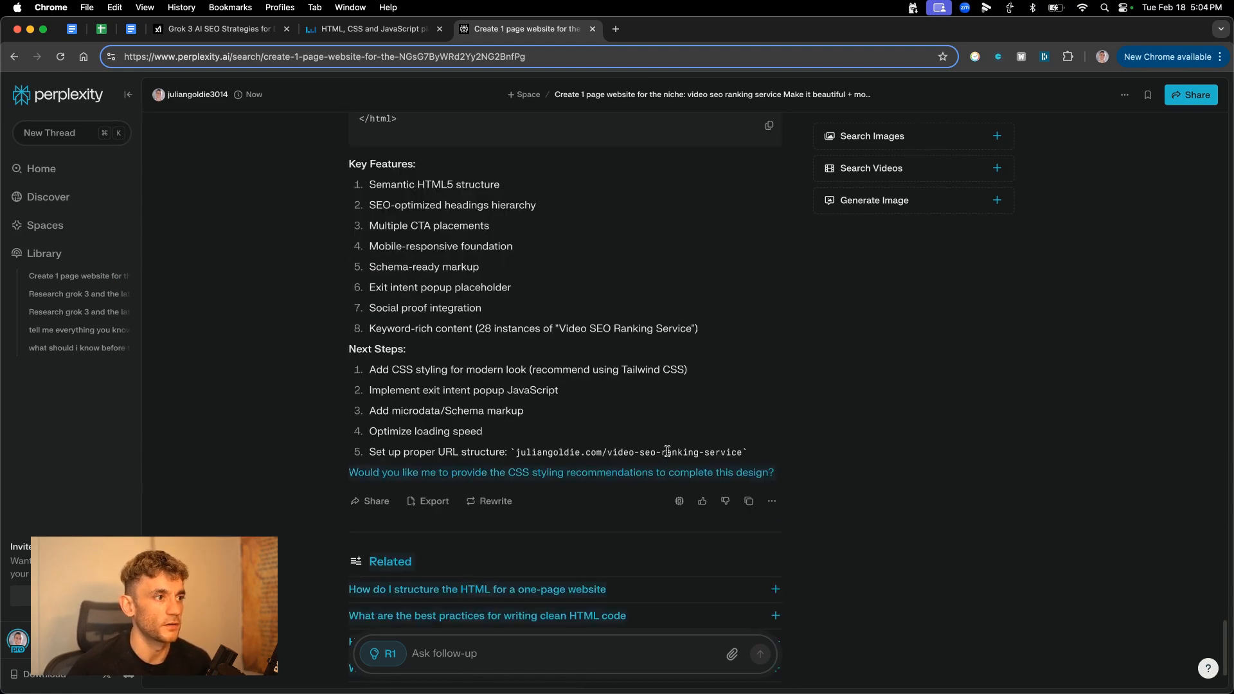
pyautogui.click(374, 29)
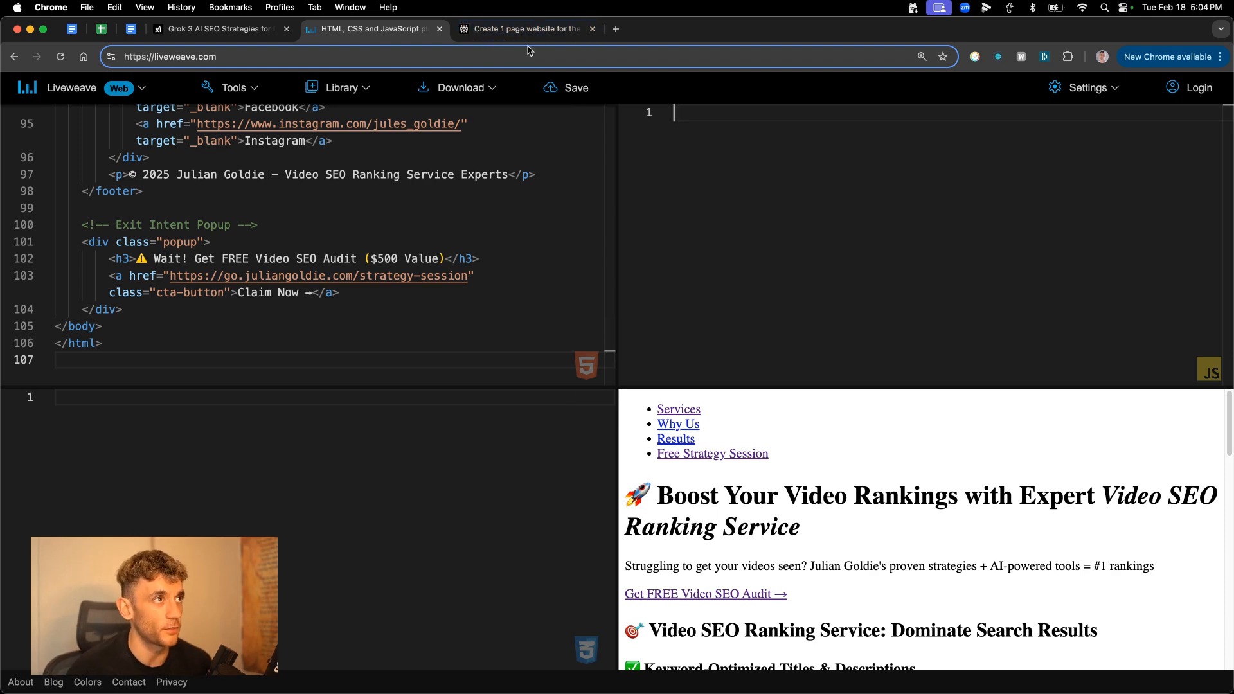
pyautogui.click(591, 29)
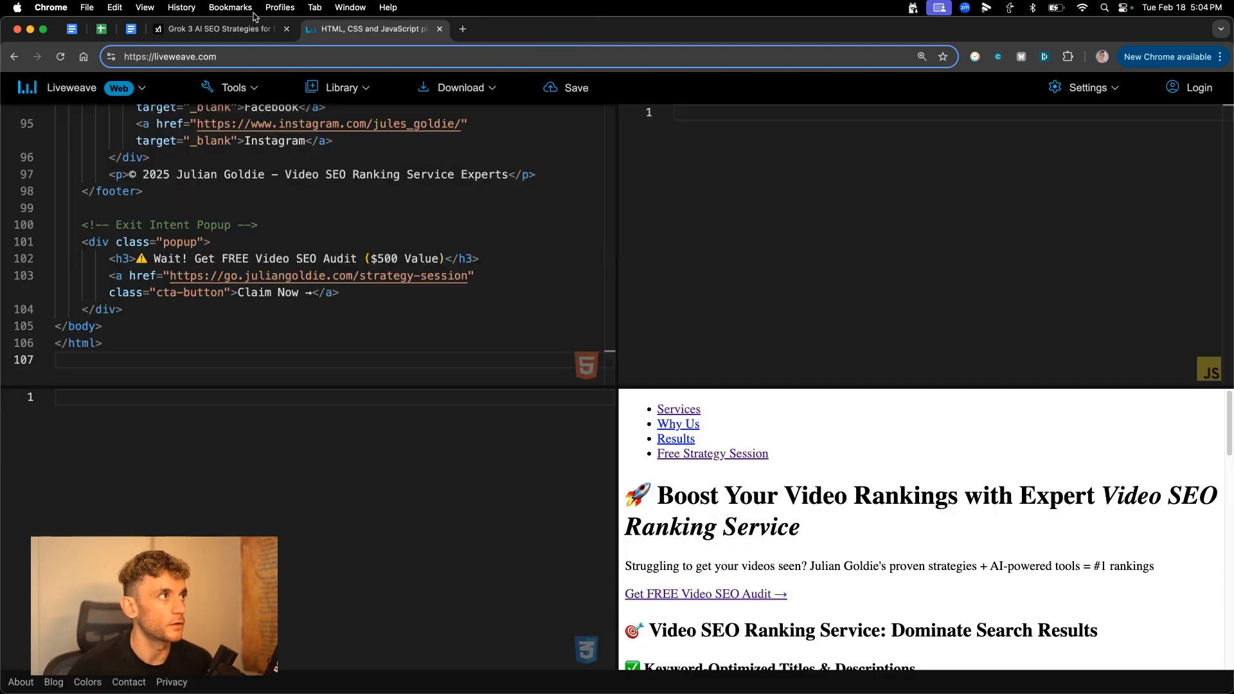
pyautogui.click(218, 29)
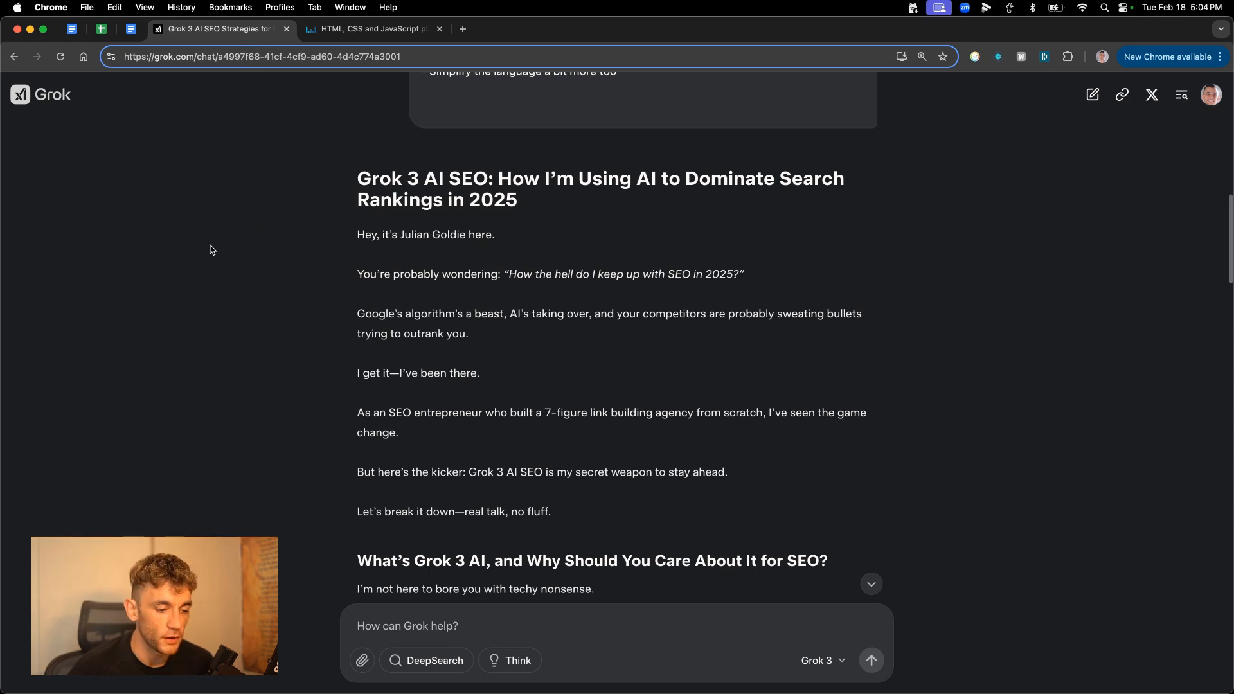
pyautogui.moveTo(206, 265)
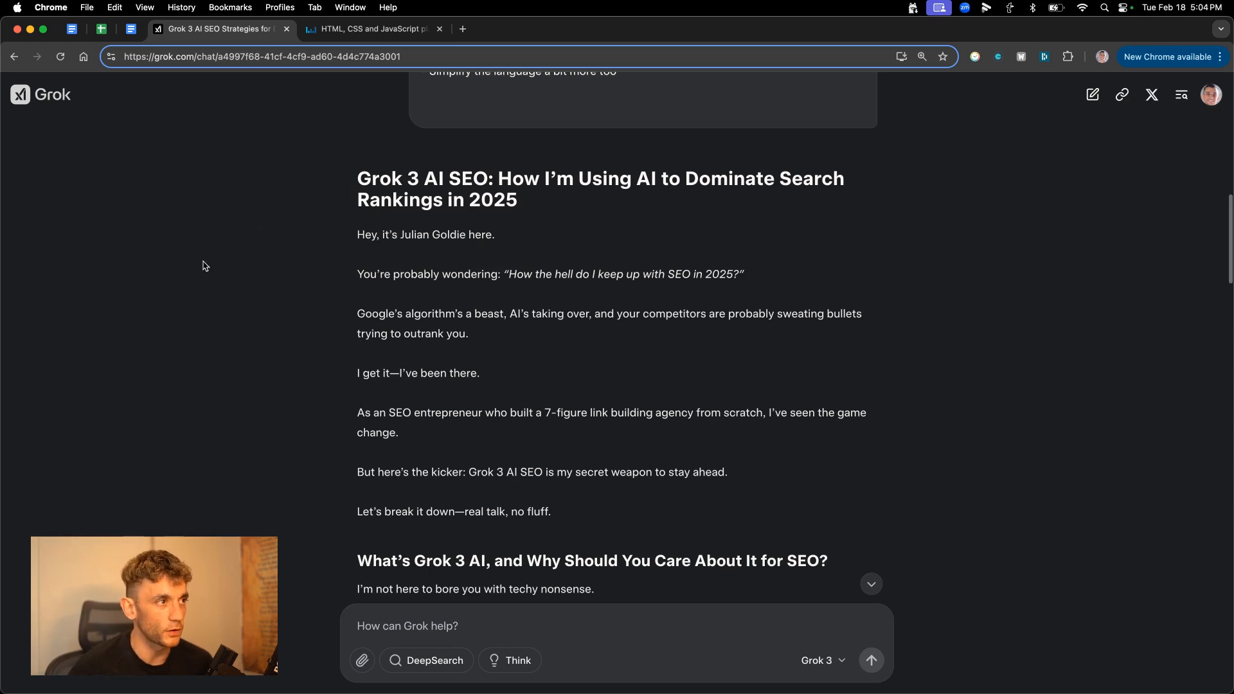
pyautogui.moveTo(344, 219)
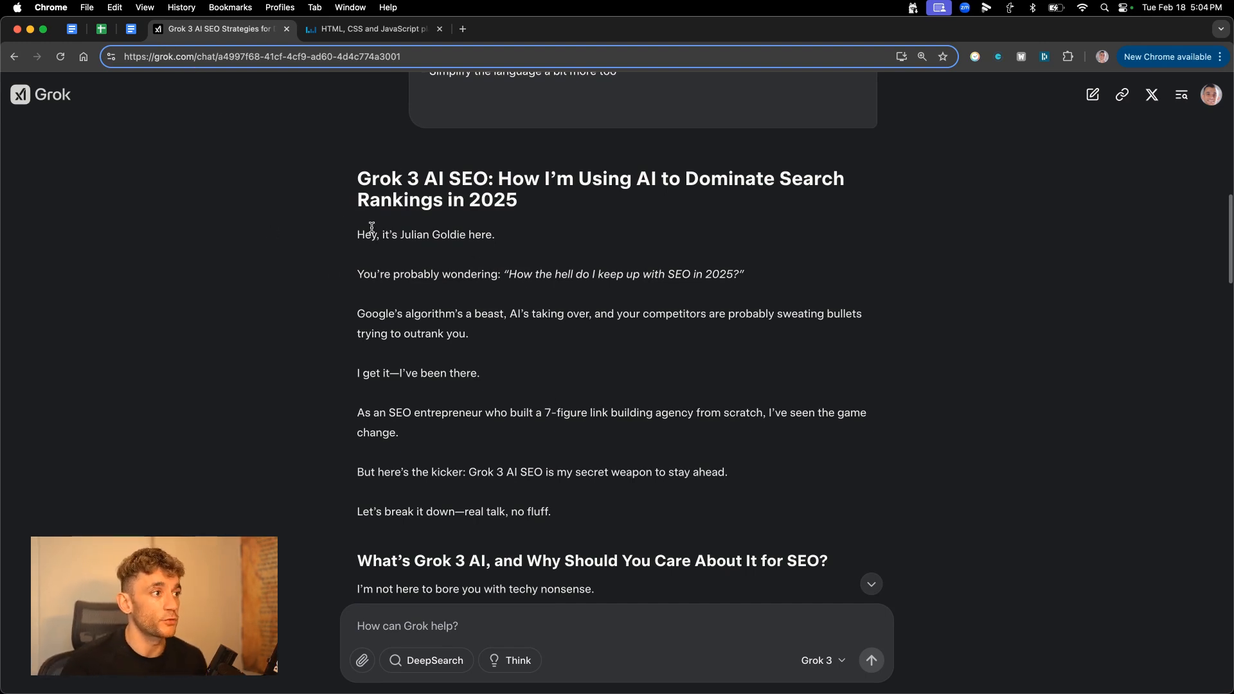
# Scroll through Grok's SEO article, then bring up the Space Invaders prompt document.
pyautogui.scroll(-3)
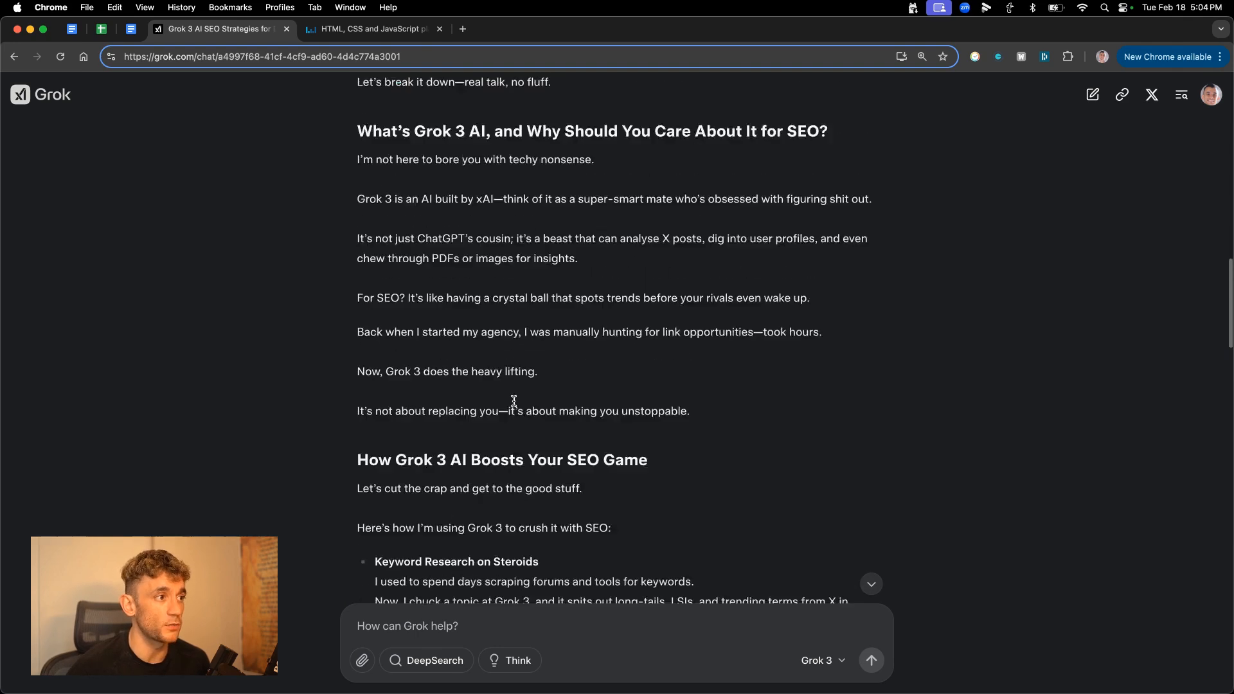
pyautogui.scroll(3)
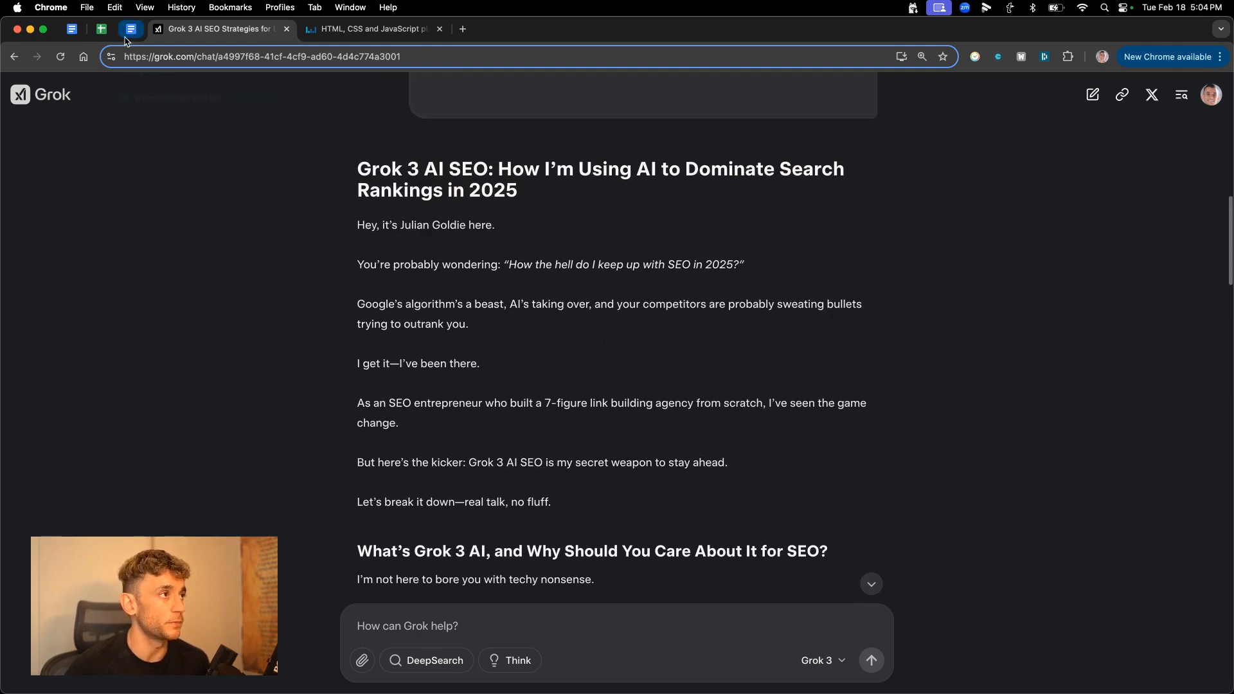
pyautogui.click(130, 29)
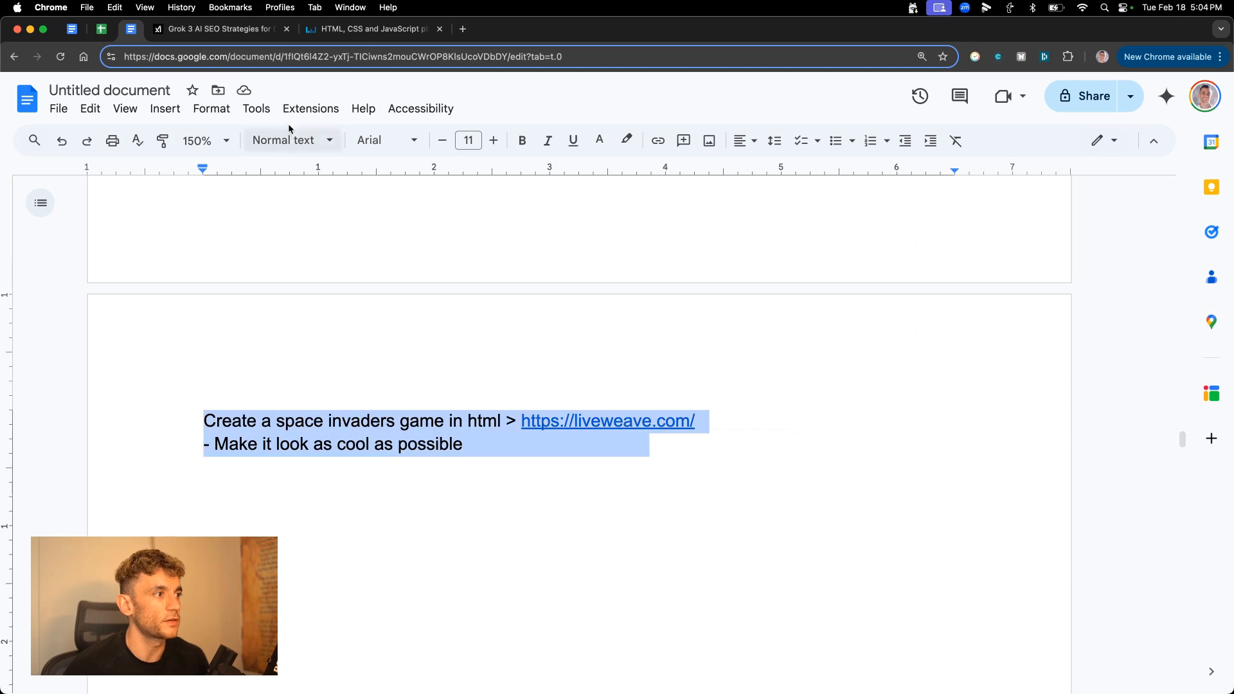
# Open a fresh ChatGPT chat and view Grok's Space Invaders game running in Liveweave.
pyautogui.click(502, 420)
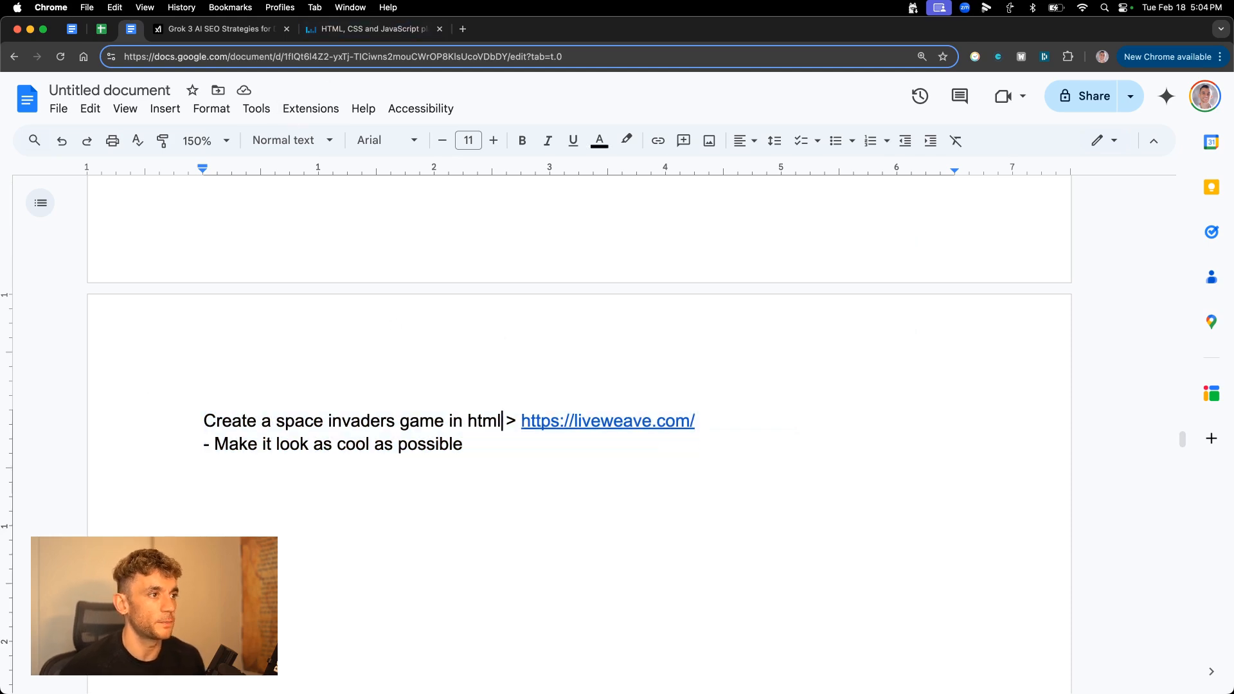
pyautogui.click(220, 29)
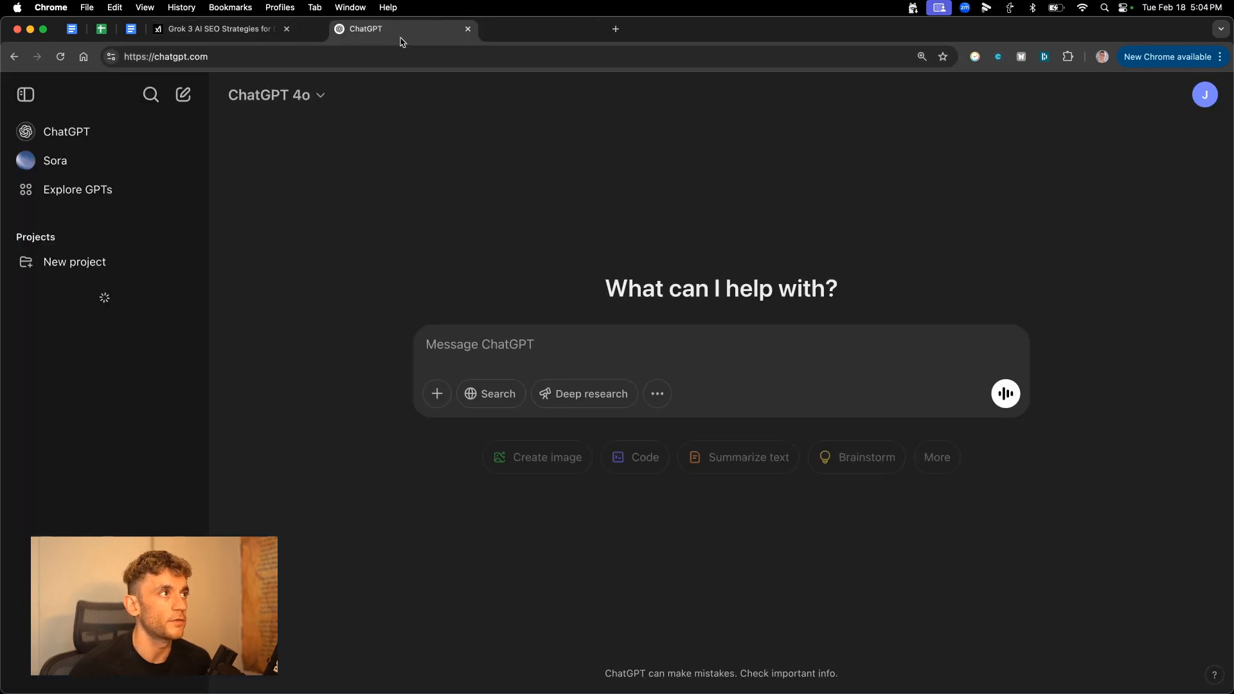
pyautogui.click(276, 95)
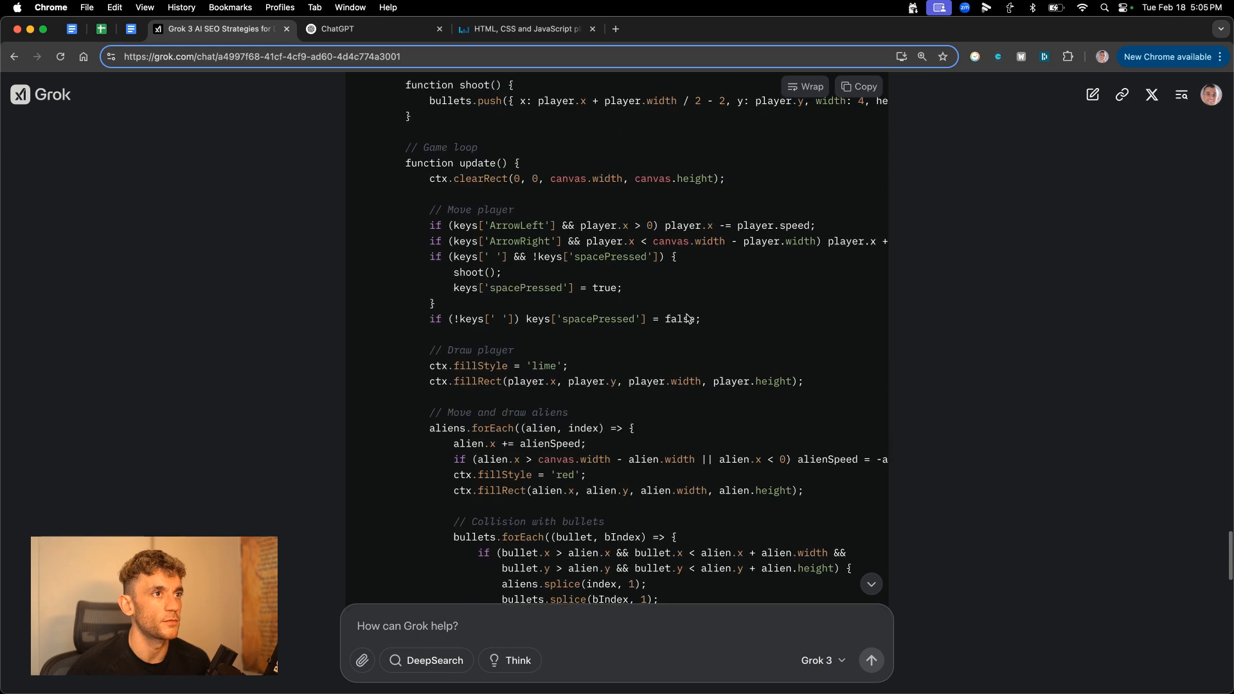
pyautogui.click(526, 28)
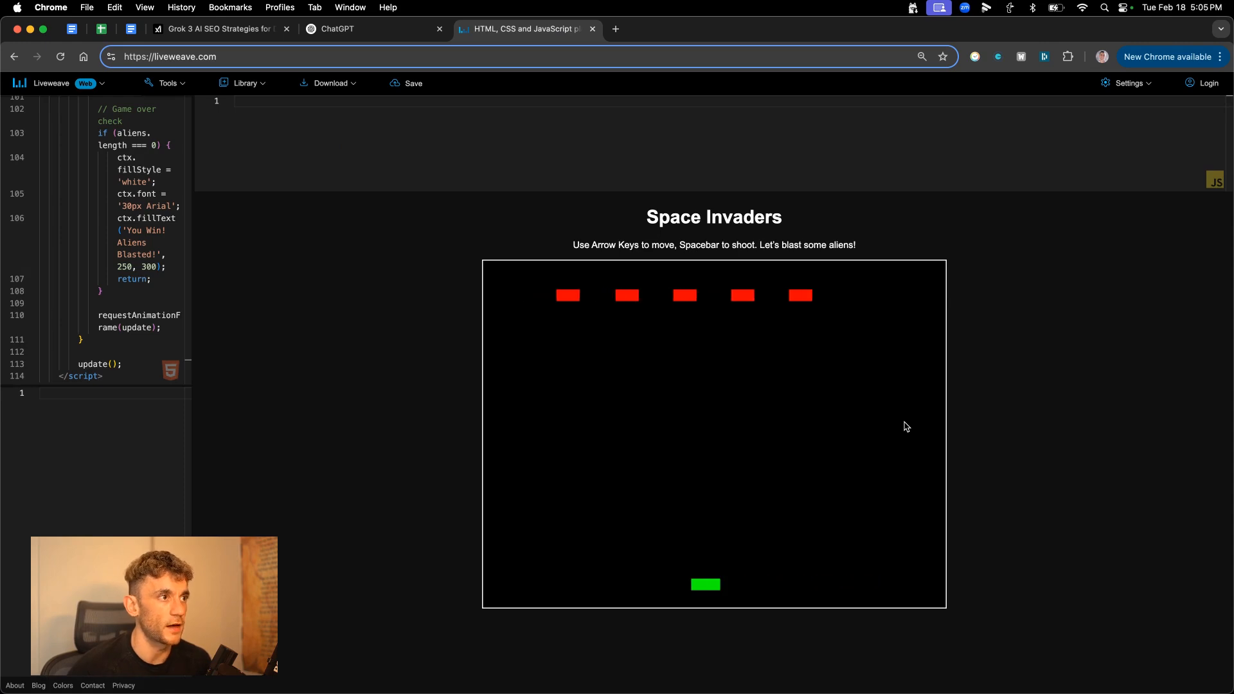
pyautogui.click(370, 29)
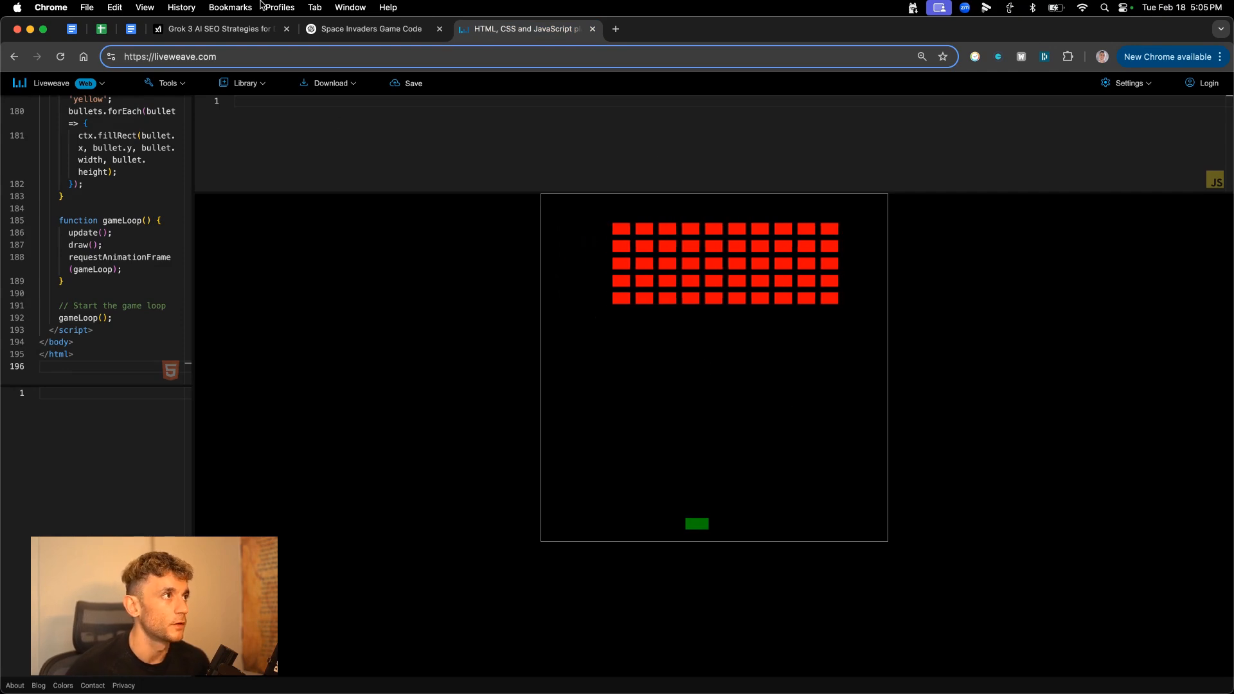
# Copy Grok's full Space Invaders HTML game code.
pyautogui.click(221, 29)
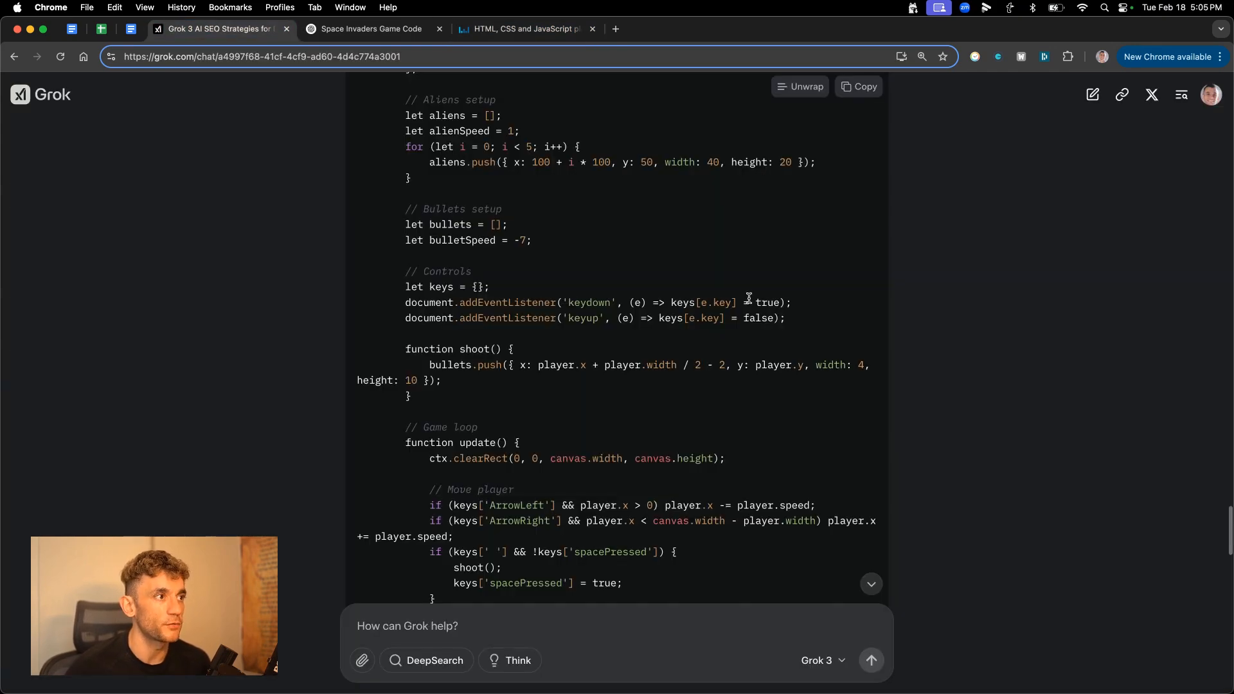
pyautogui.click(859, 87)
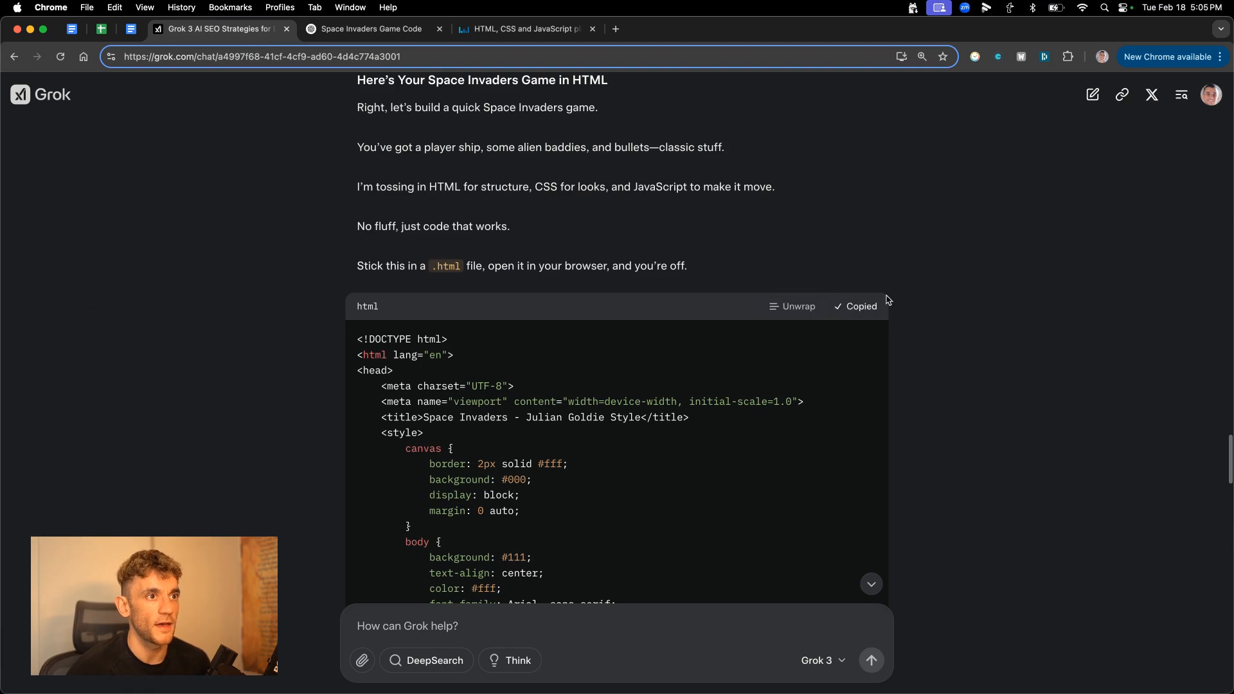
pyautogui.click(526, 28)
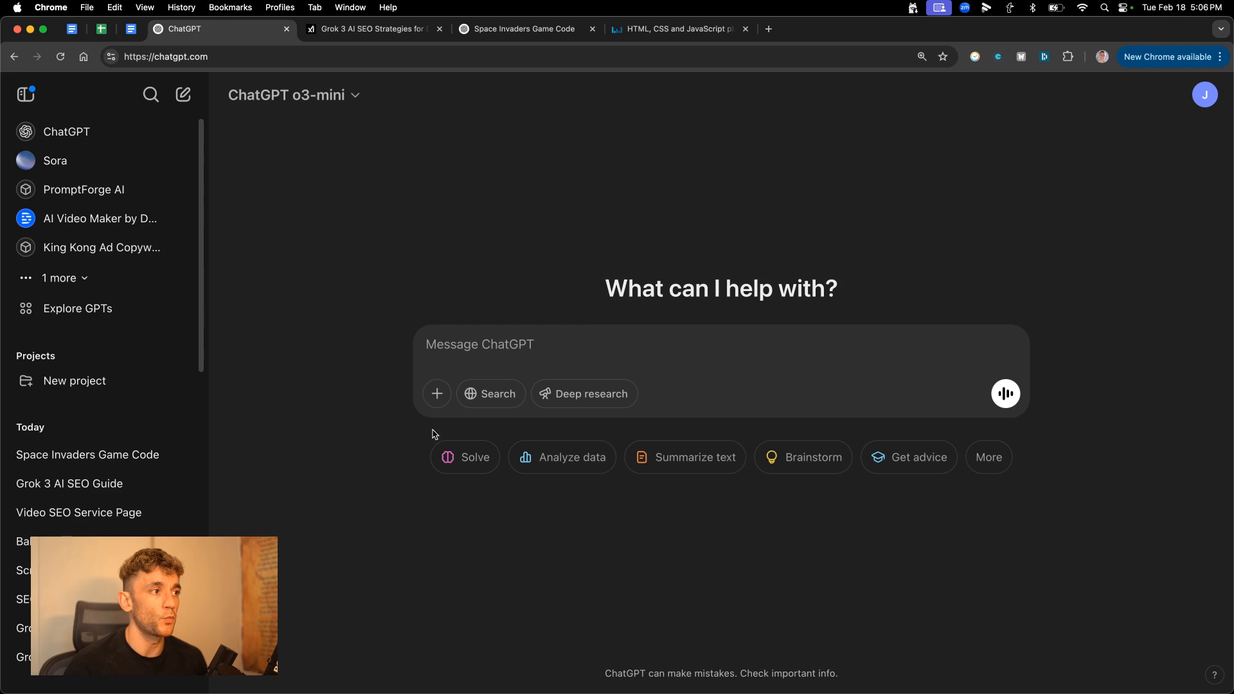
# Ask ChatGPT for obviously generic, fluffy AI prose, then switch to the ZeroGPT detector.
pyautogui.write('Humanize this so it bypasses AI detectors 100% of the time.')
pyautogui.write('give me some g')
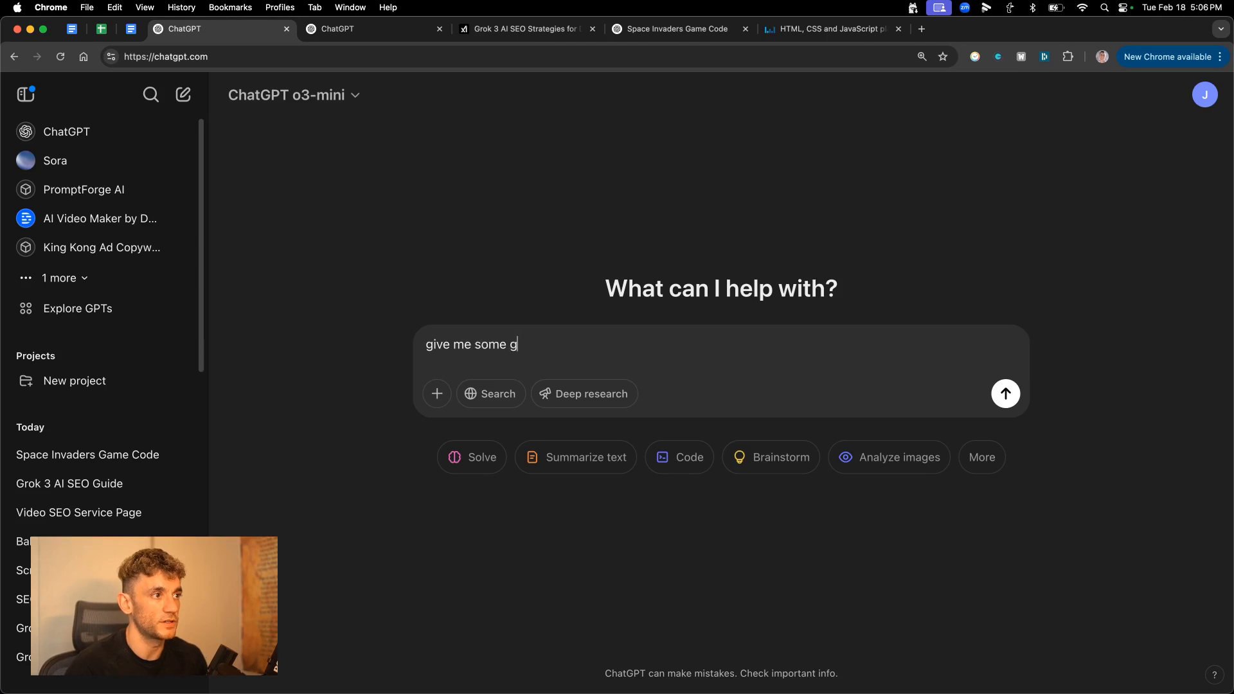
pyautogui.write('eneric fluffy ai')
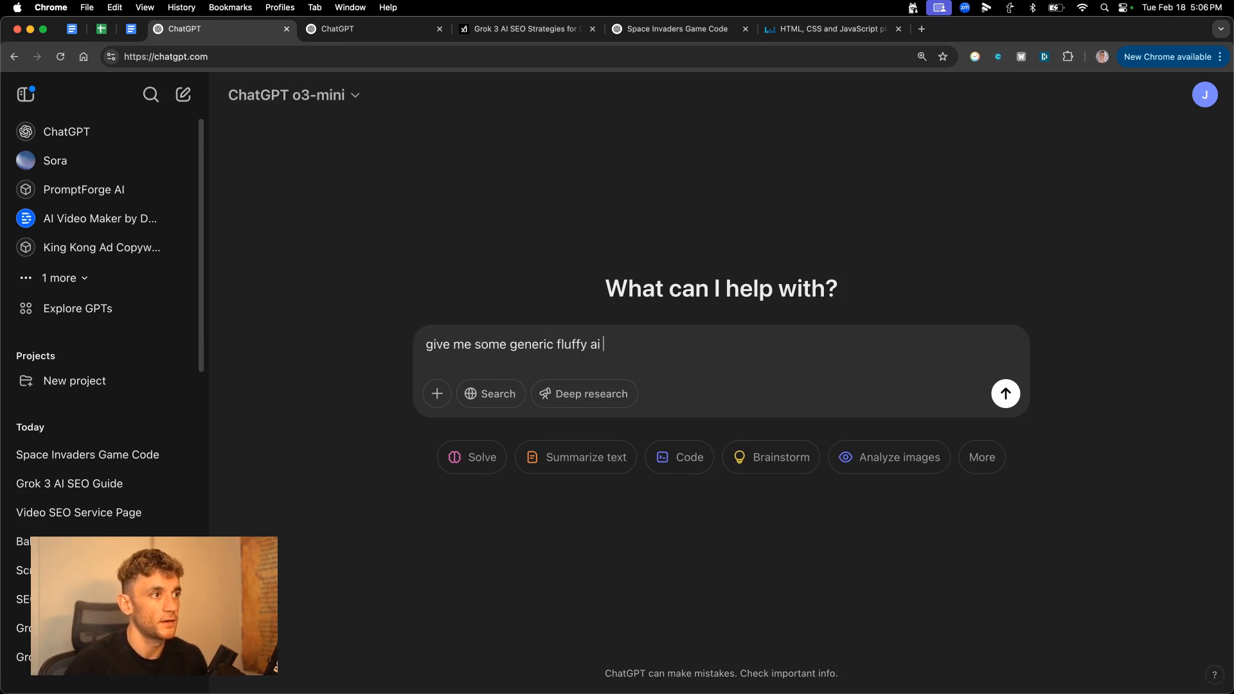
pyautogui.write('obvio')
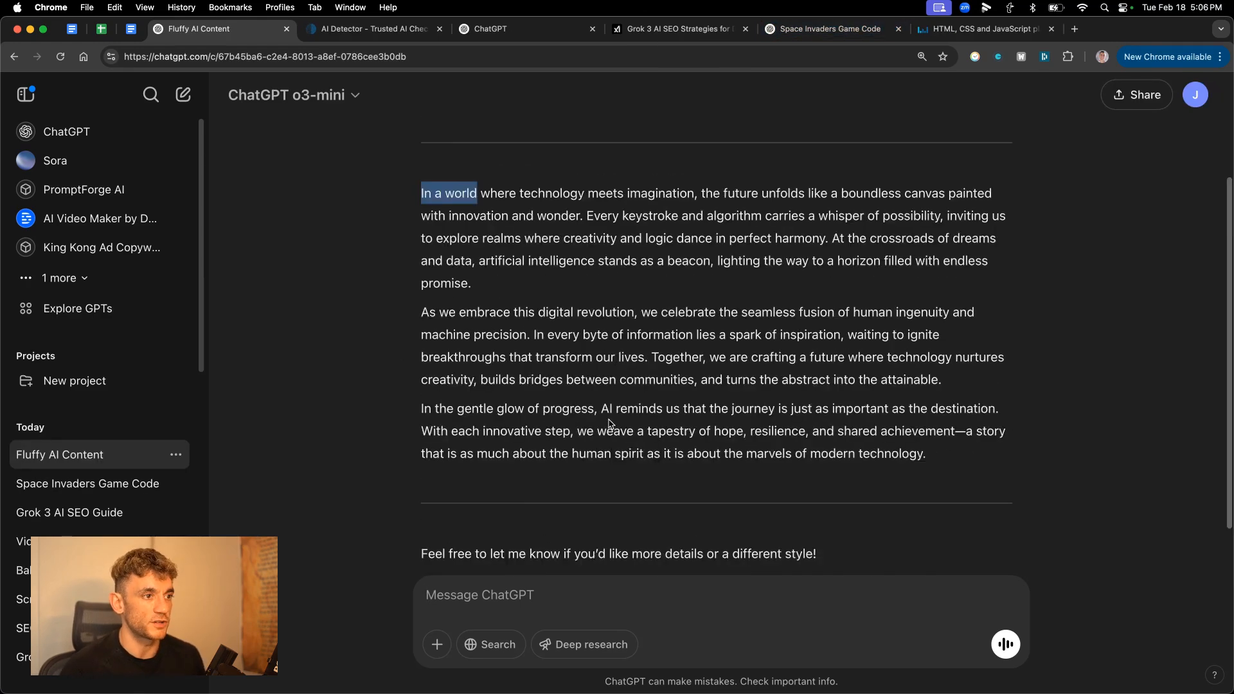
pyautogui.click(374, 28)
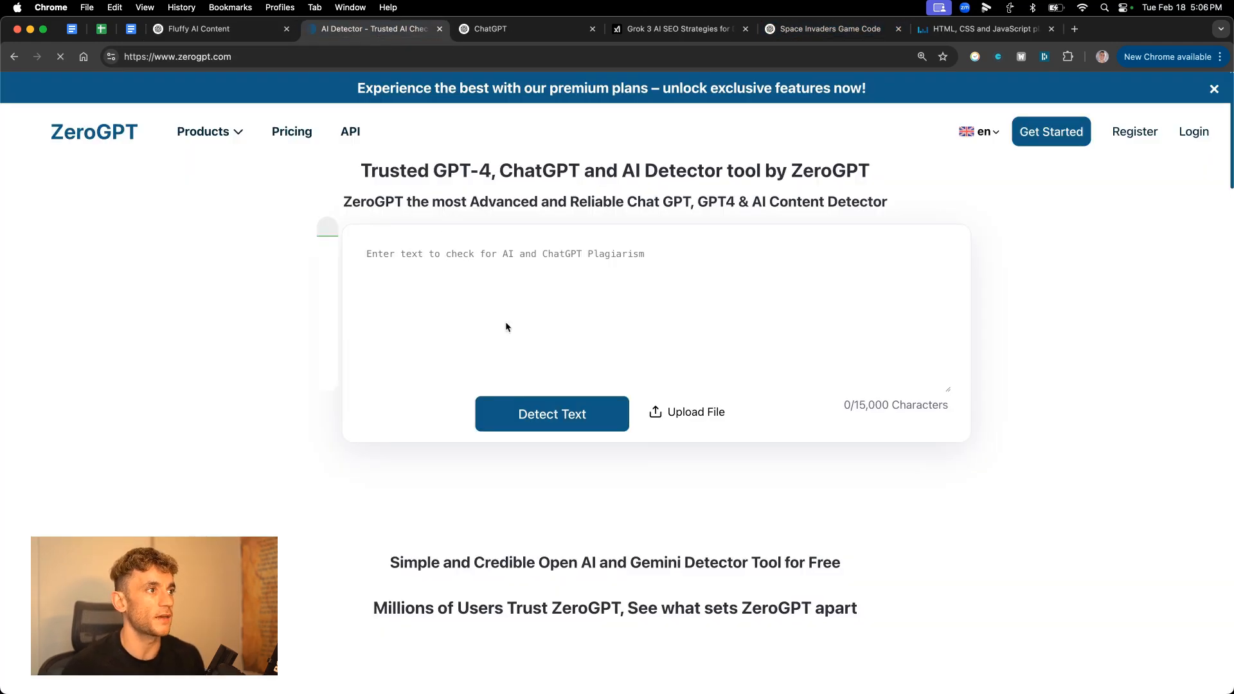
# Check the ChatGPT passage in ZeroGPT, scoring 100% AI, and return to a new ChatGPT chat.
pyautogui.click(551, 414)
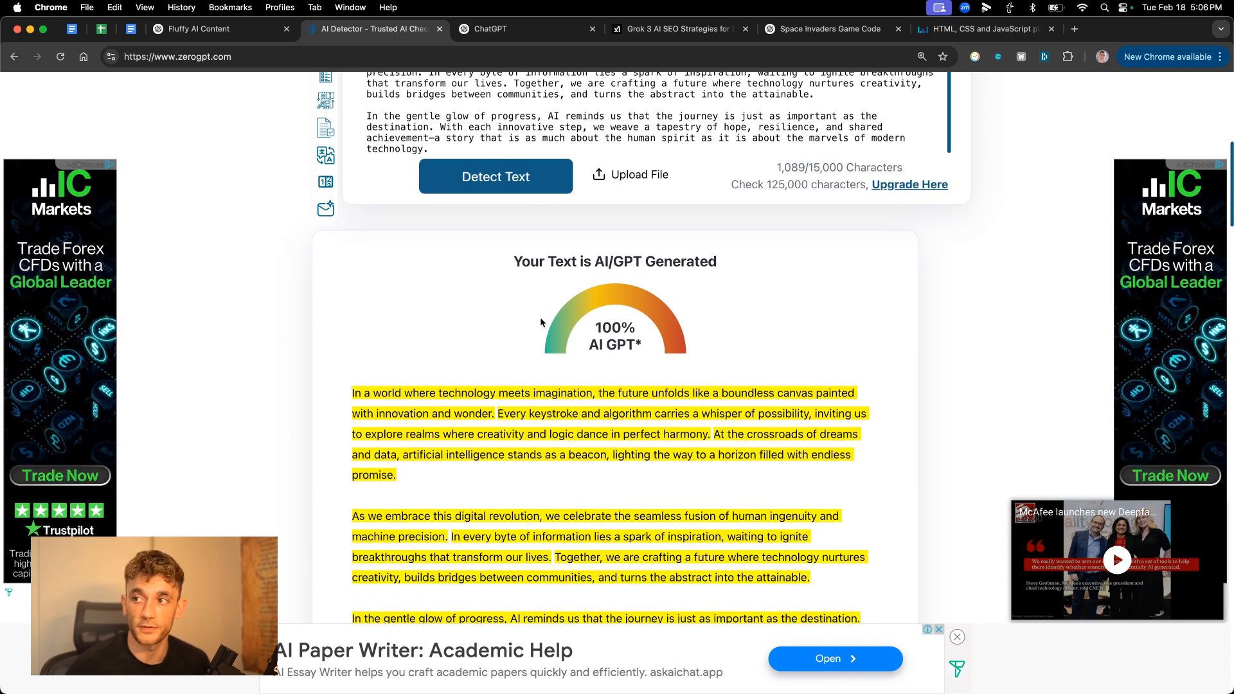
pyautogui.click(491, 29)
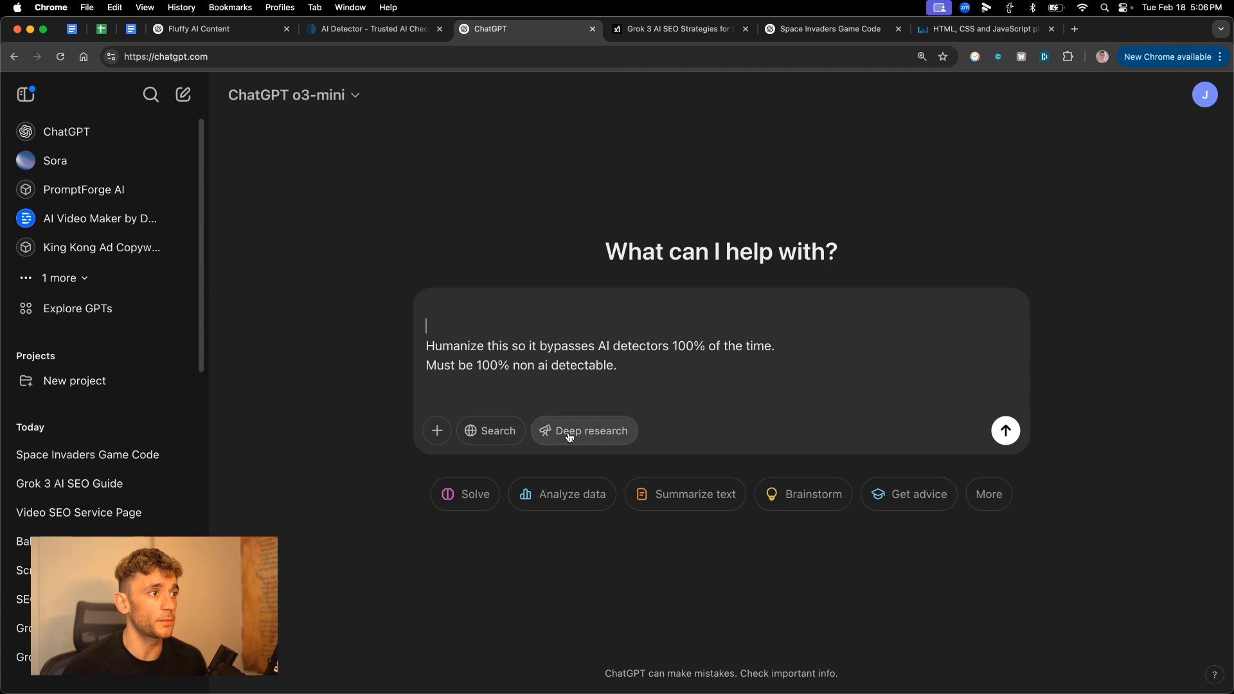
pyautogui.moveTo(707, 272)
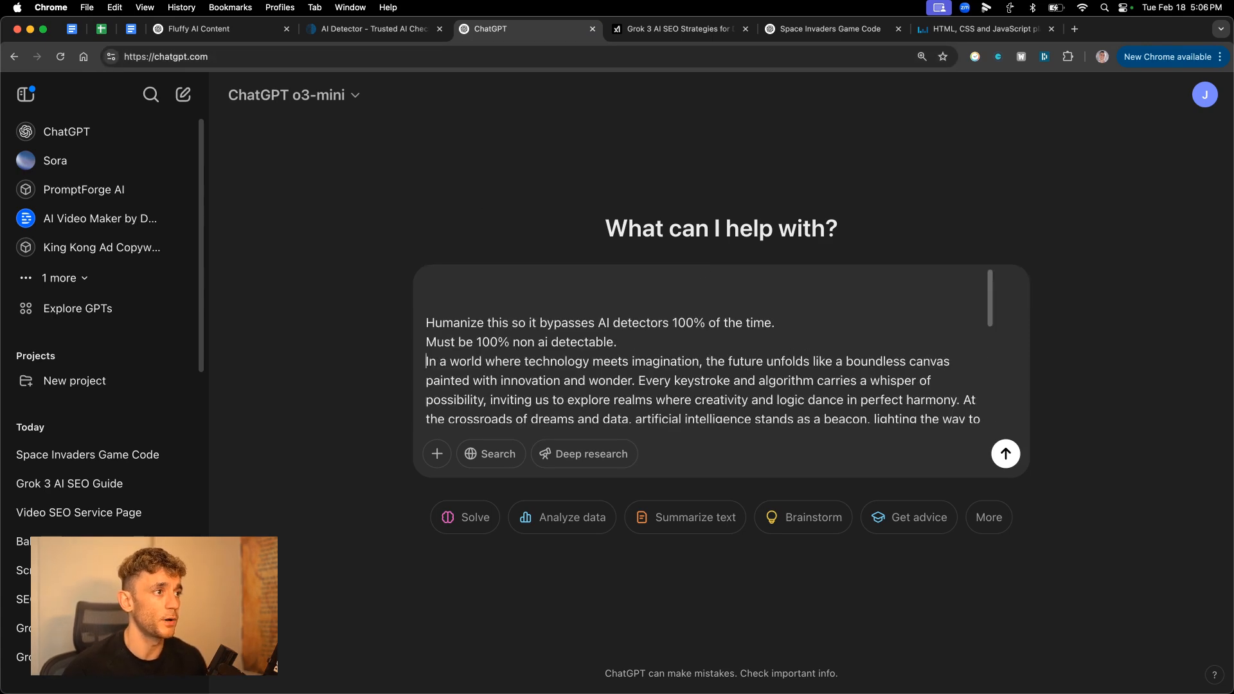
# Copy the humanize prompt with the essay into Perplexity R1 and ZeroGPT.
pyautogui.press('cmd+a')
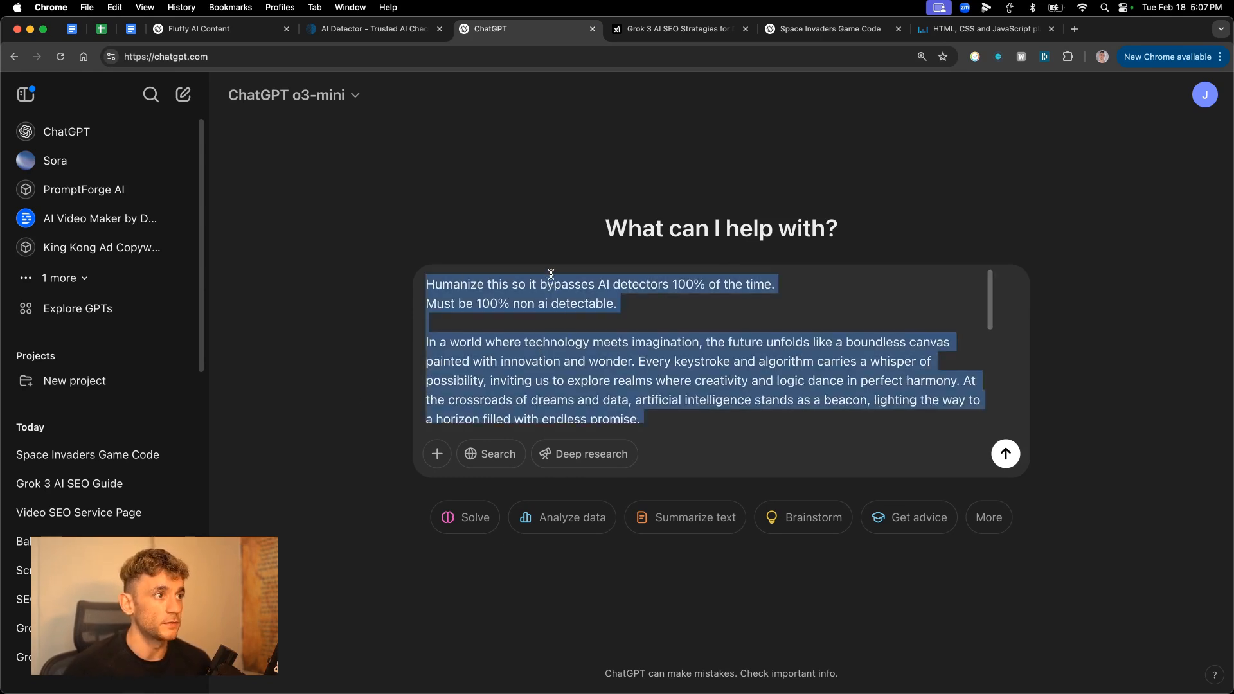
pyautogui.click(555, 329)
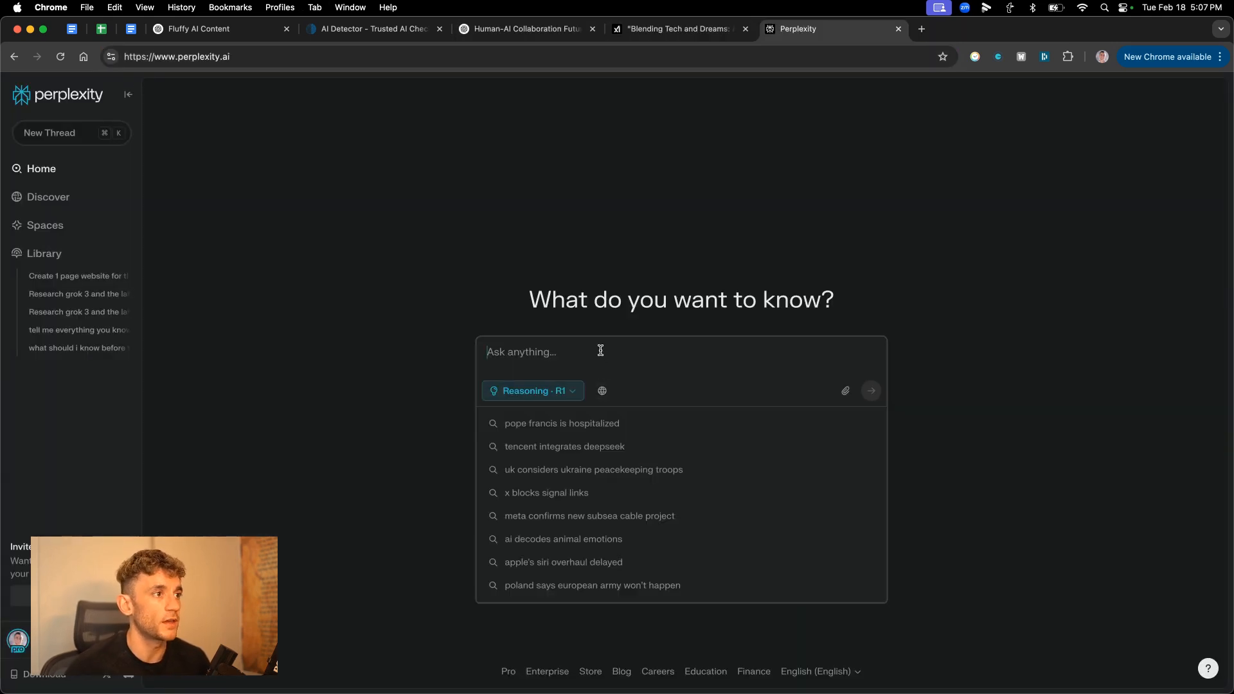
pyautogui.click(870, 390)
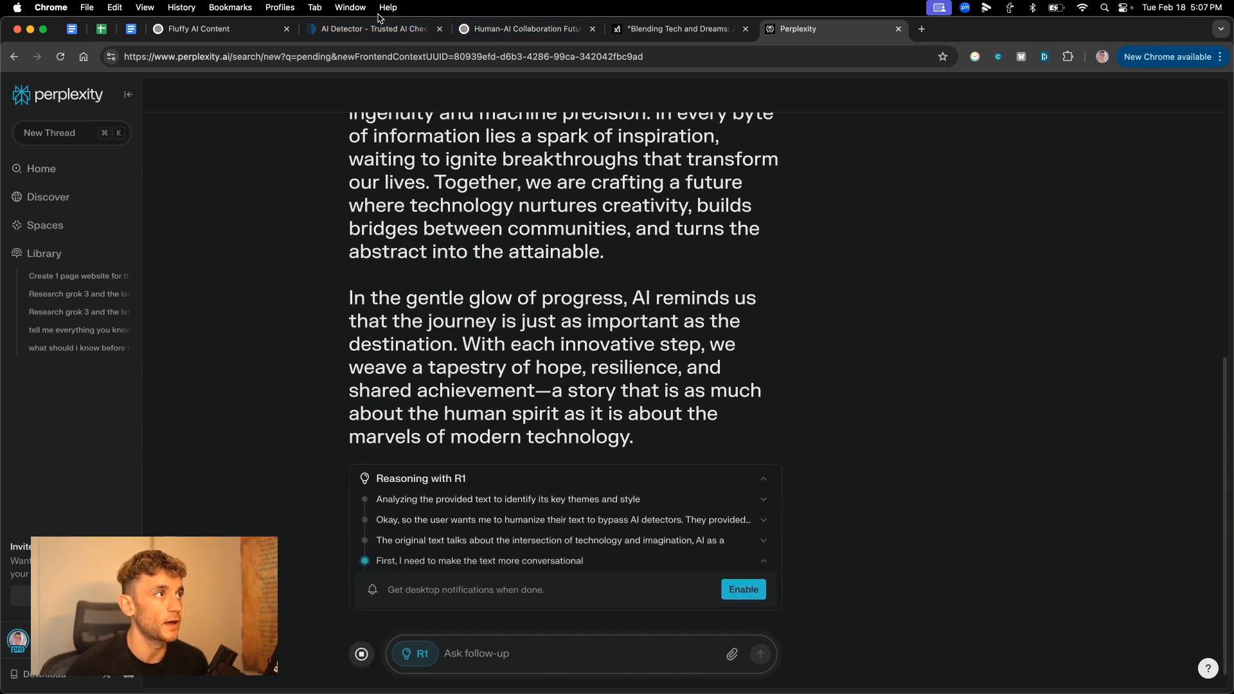
pyautogui.click(526, 29)
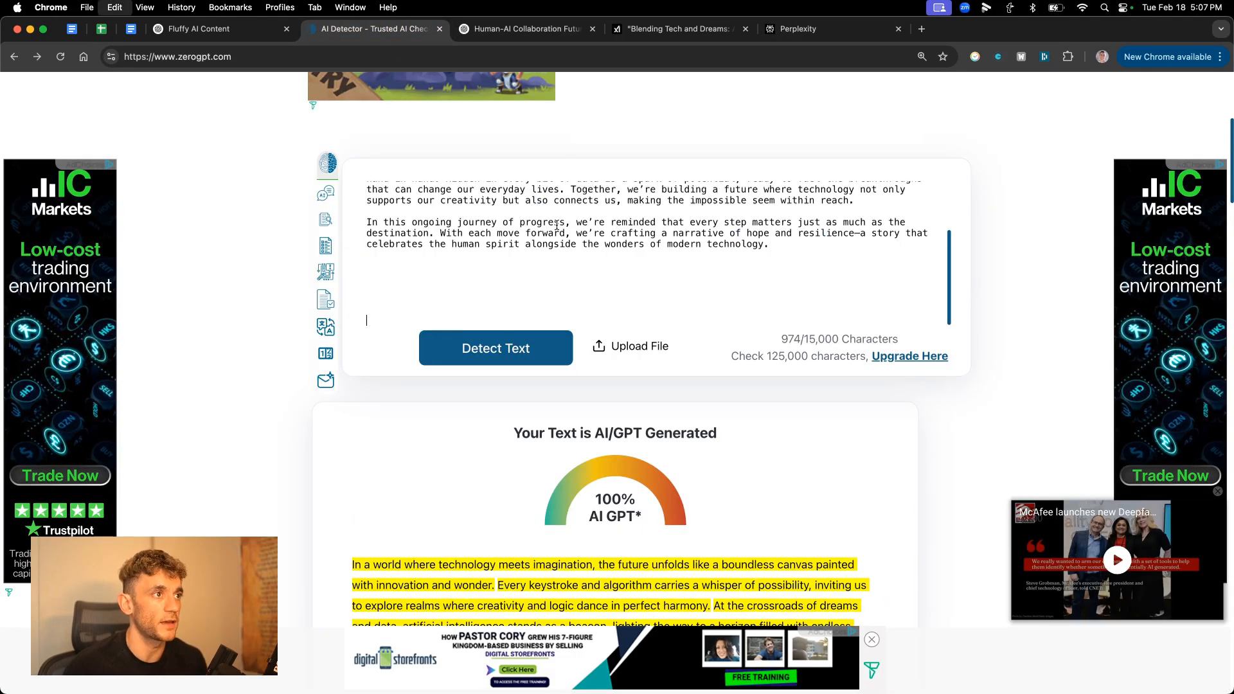
# Run ZeroGPT on the rewrite, which scores 78.03% AI GPT with mixed signals.
pyautogui.click(495, 347)
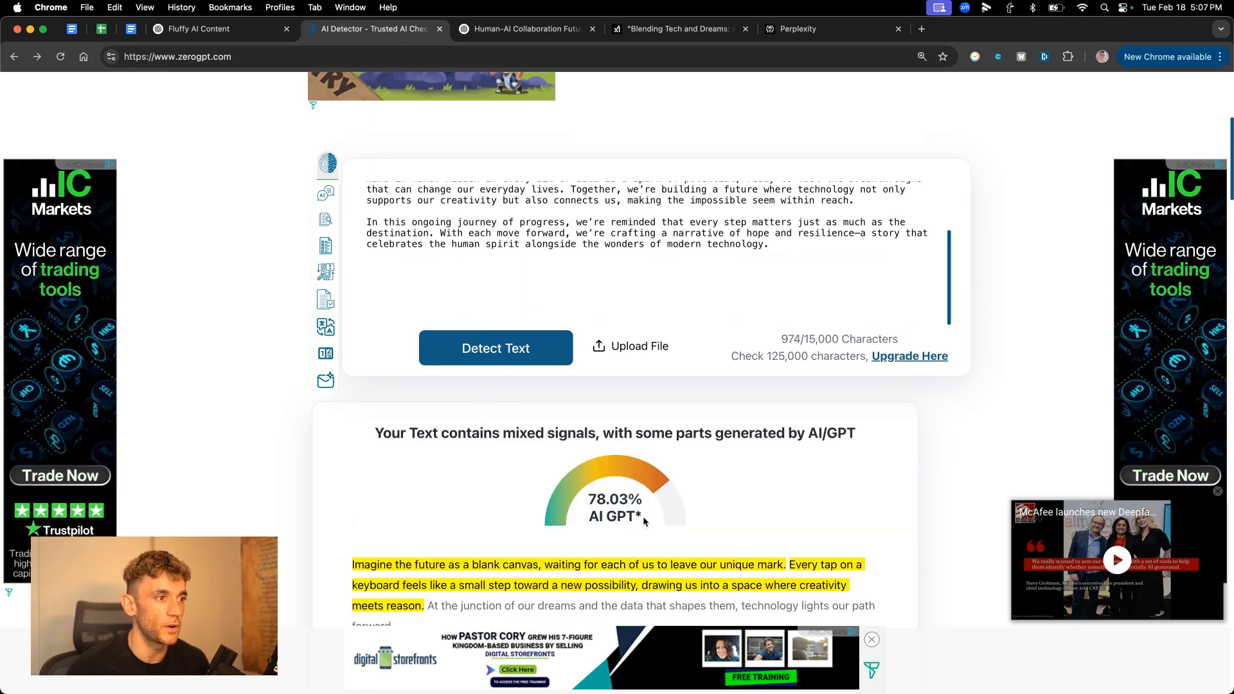
pyautogui.scroll(-3)
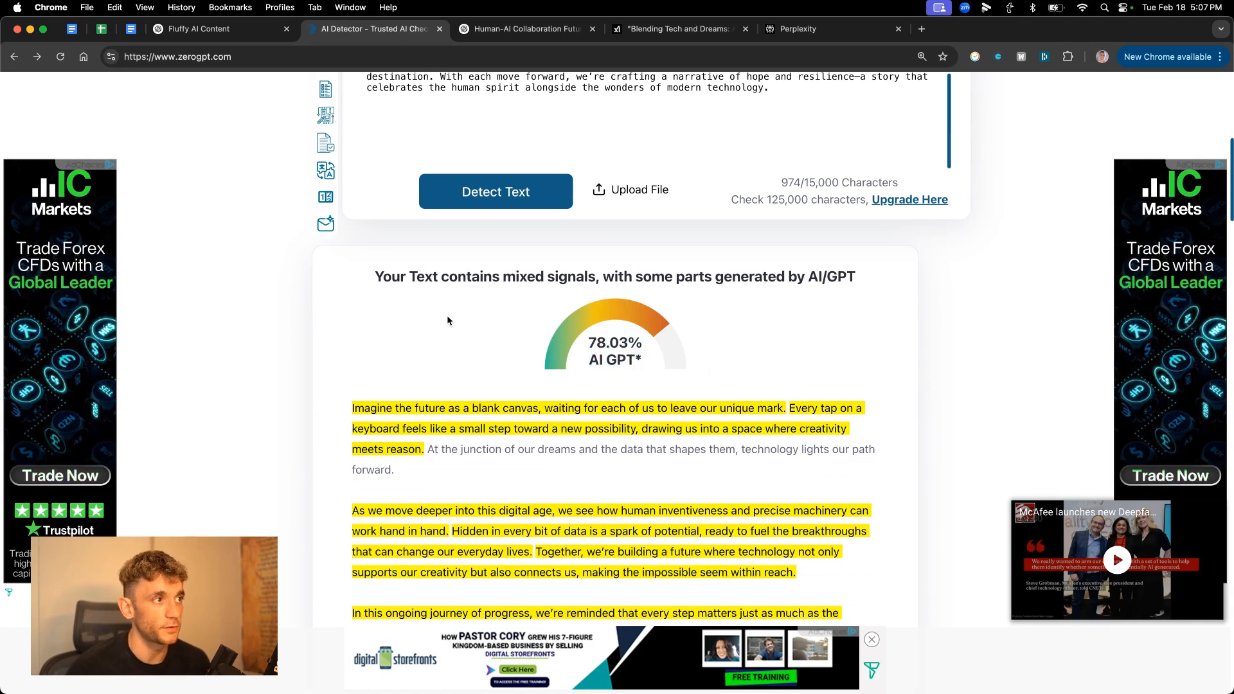
pyautogui.scroll(-3)
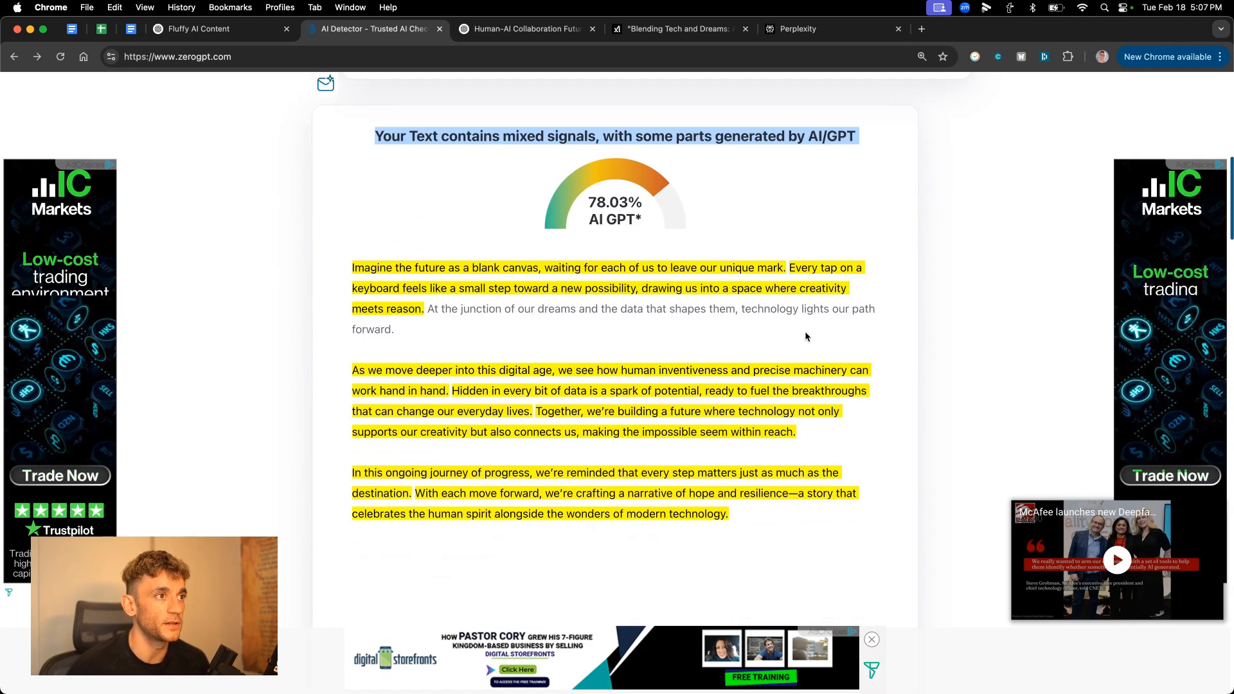
pyautogui.click(526, 29)
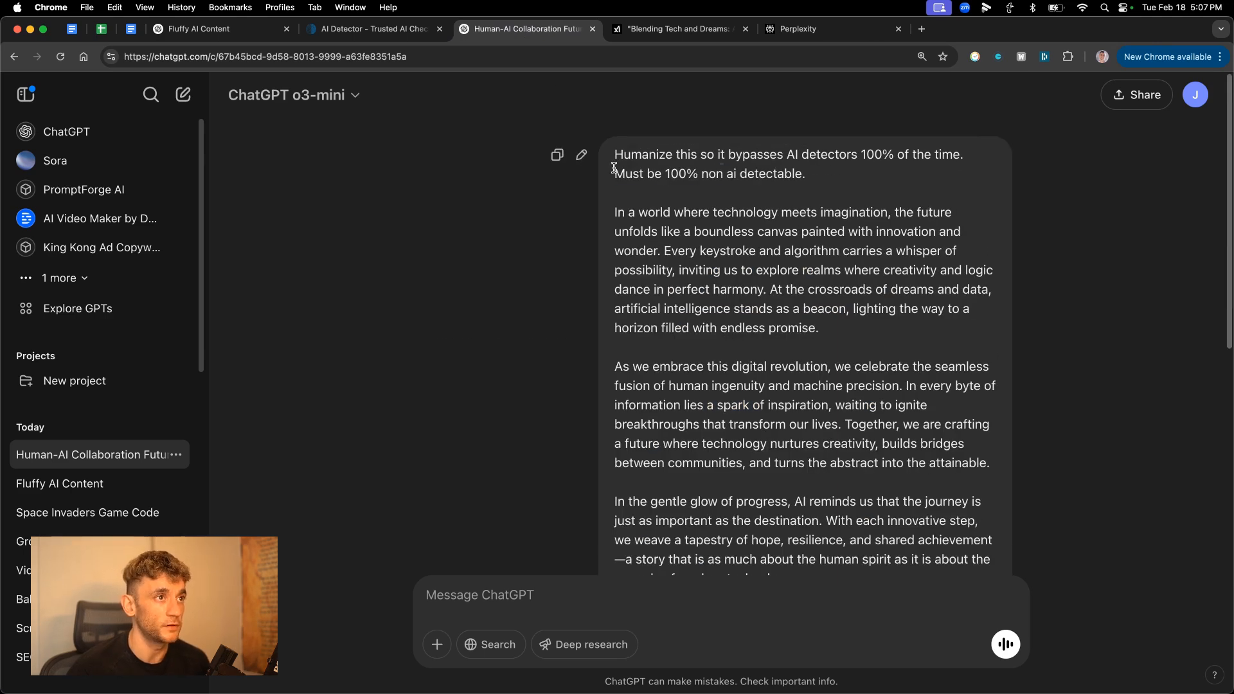
# Paste Grok's casual humanized rewrite into ZeroGPT over the earlier text.
pyautogui.doubleClick(709, 174)
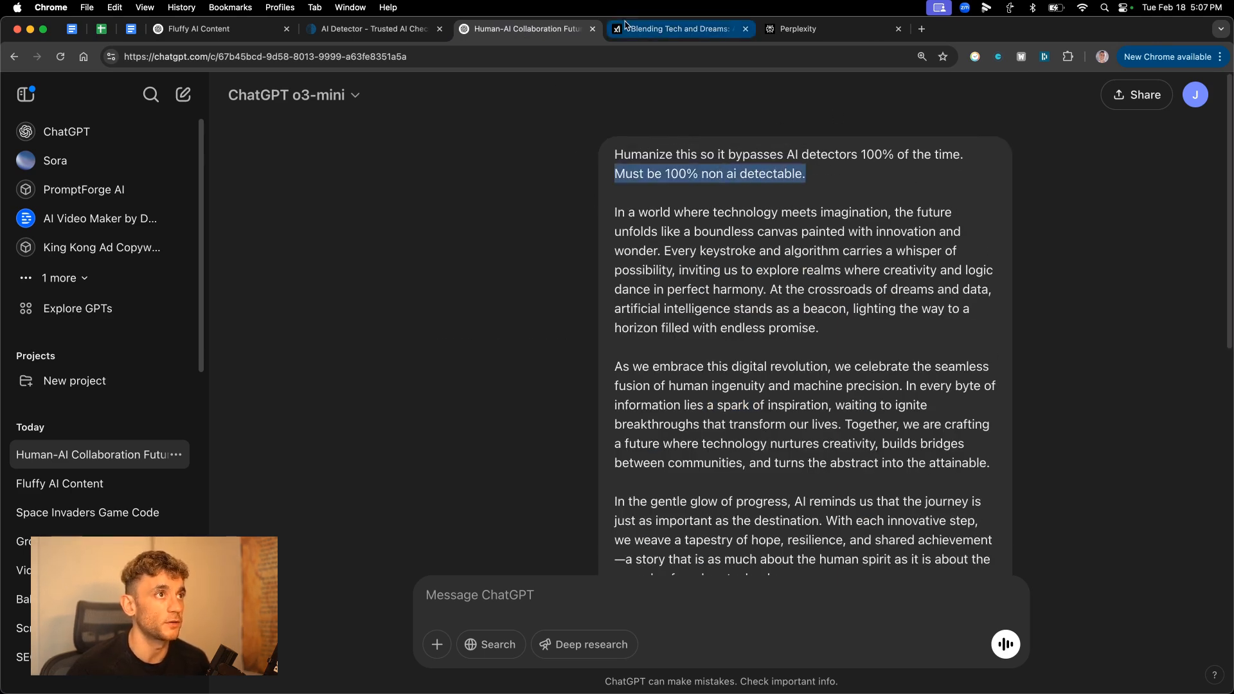
pyautogui.click(676, 29)
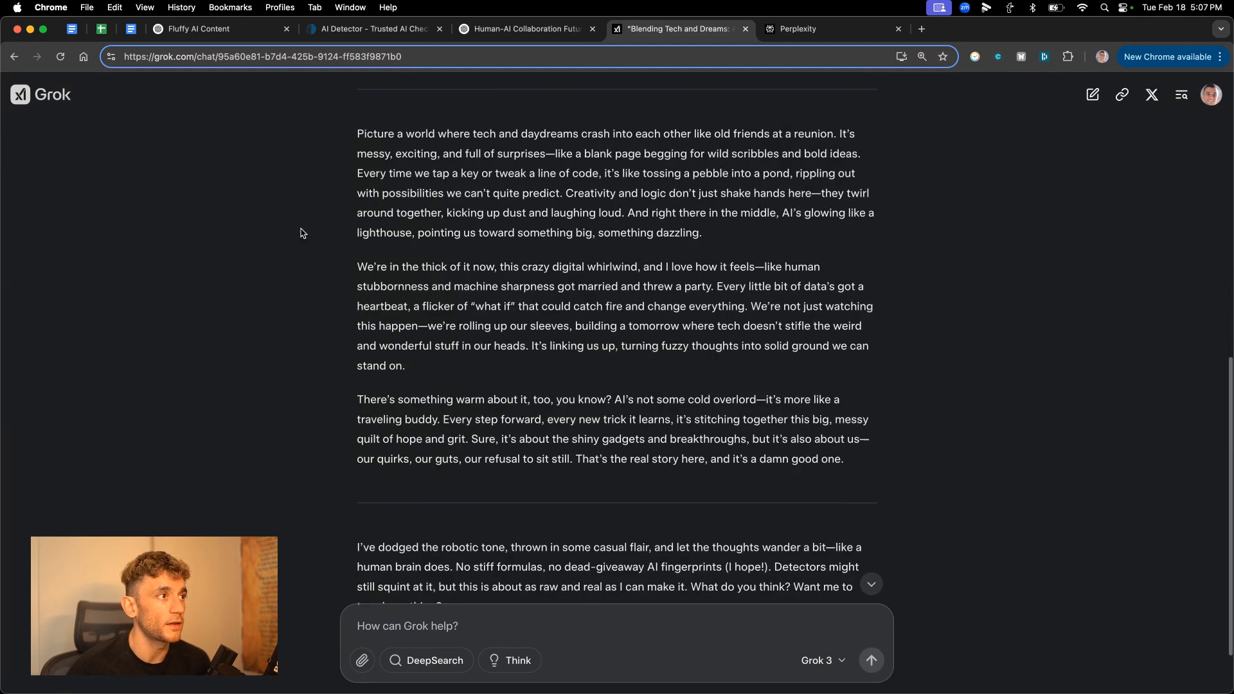
pyautogui.scroll(-3)
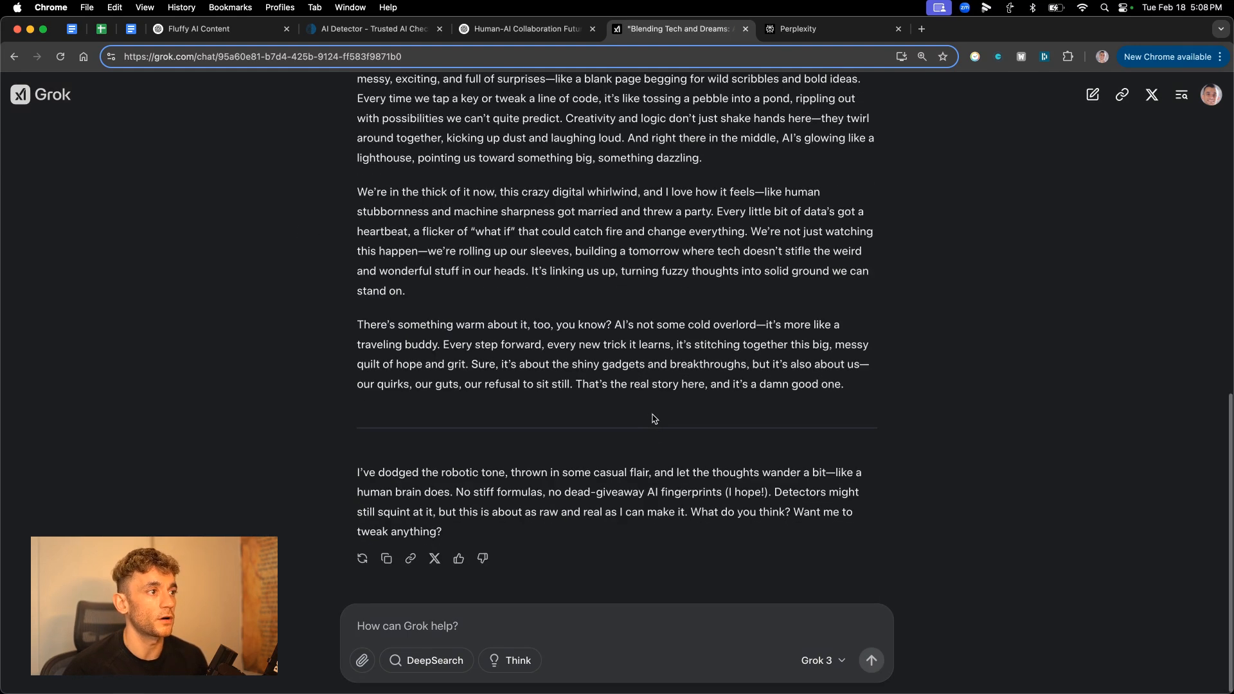
pyautogui.click(370, 28)
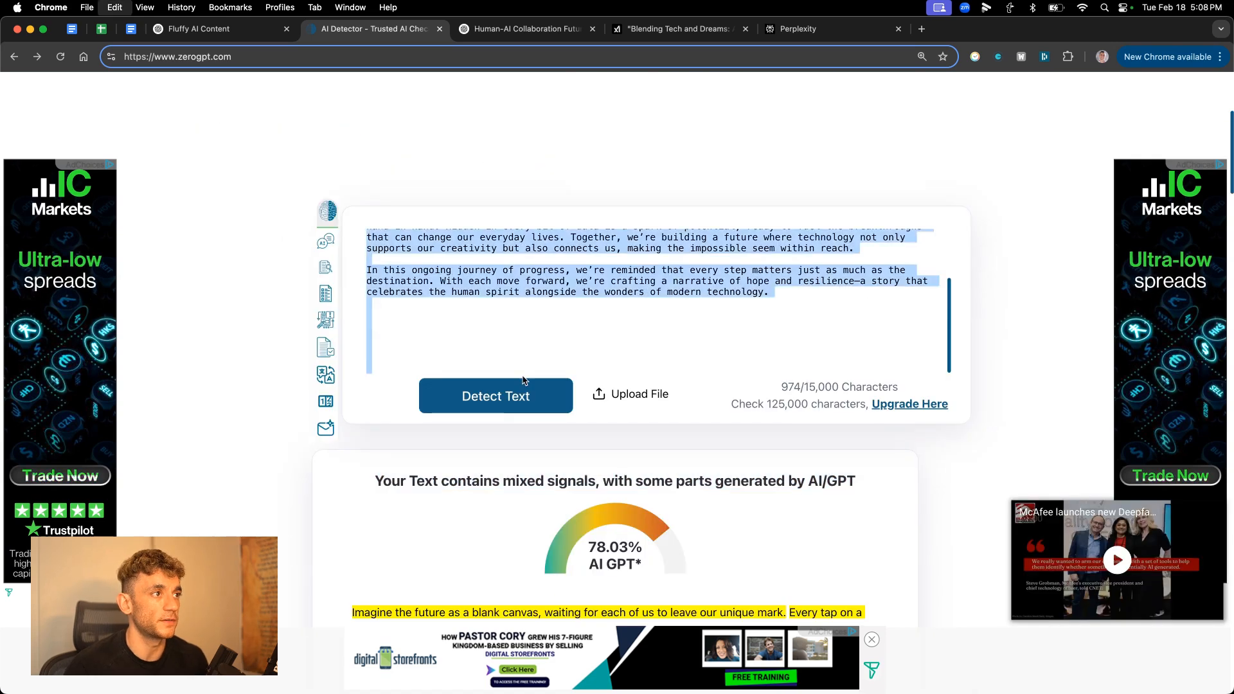
pyautogui.click(496, 395)
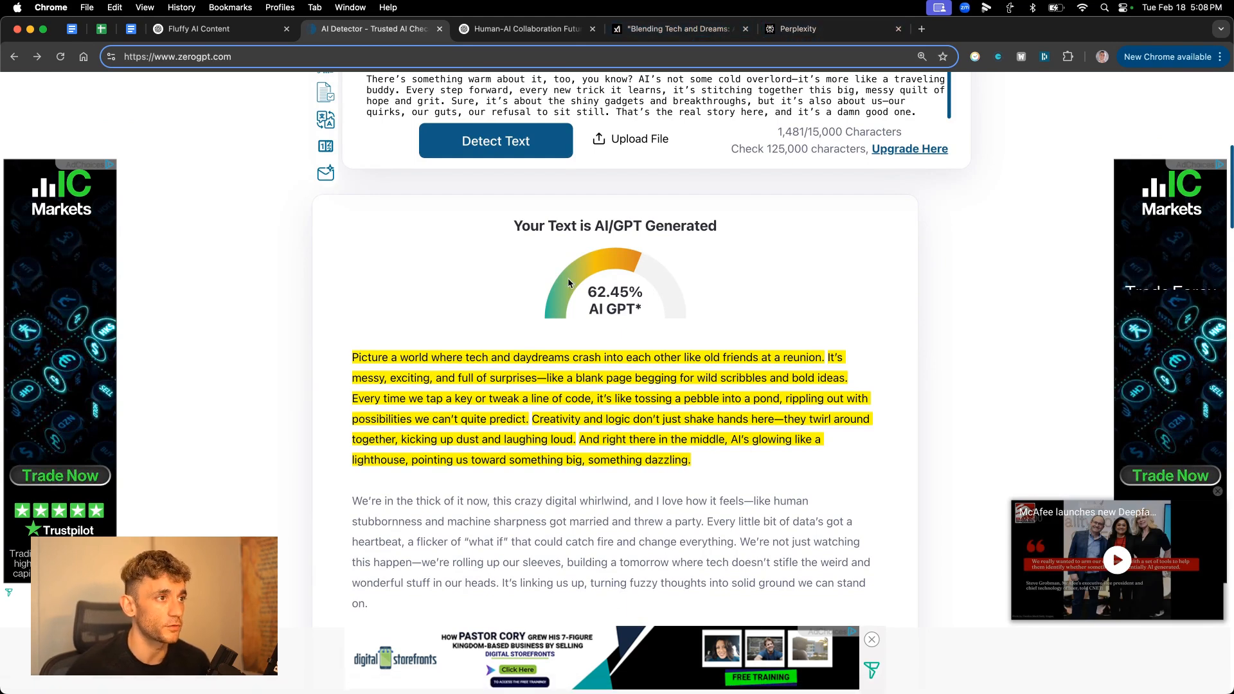
# Review Perplexity's humanized answer and run another ZeroGPT check after Grok's 62.45% score.
pyautogui.click(797, 29)
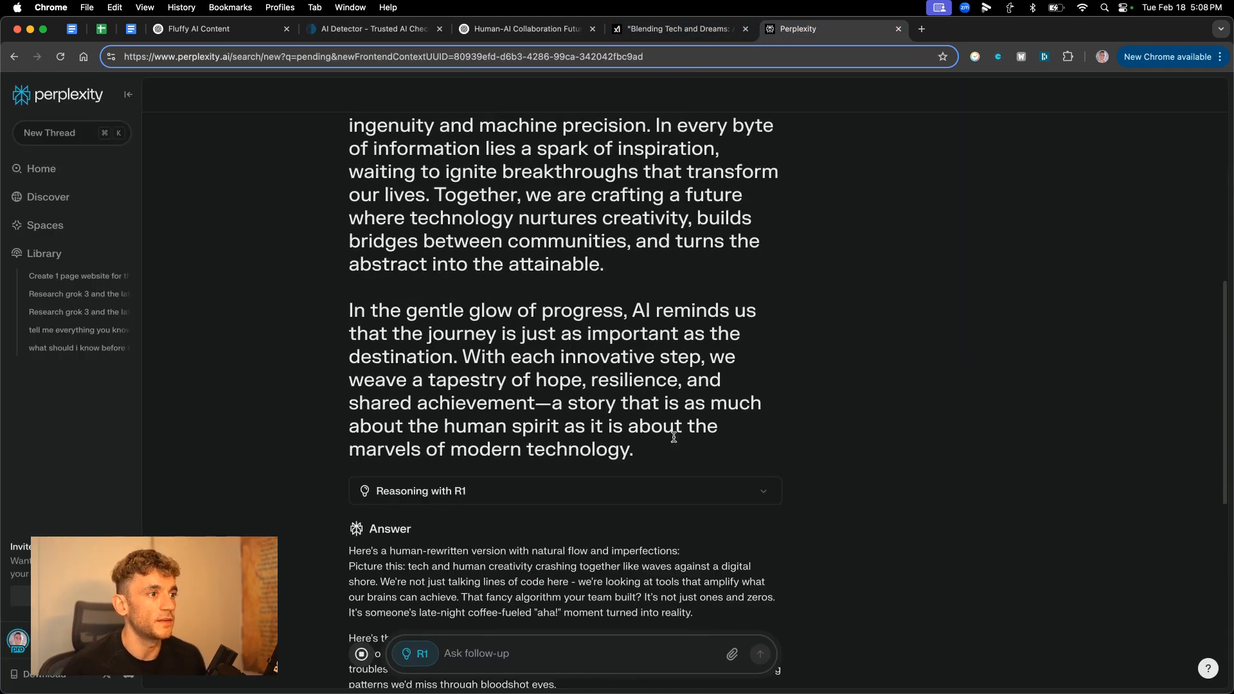
pyautogui.click(371, 29)
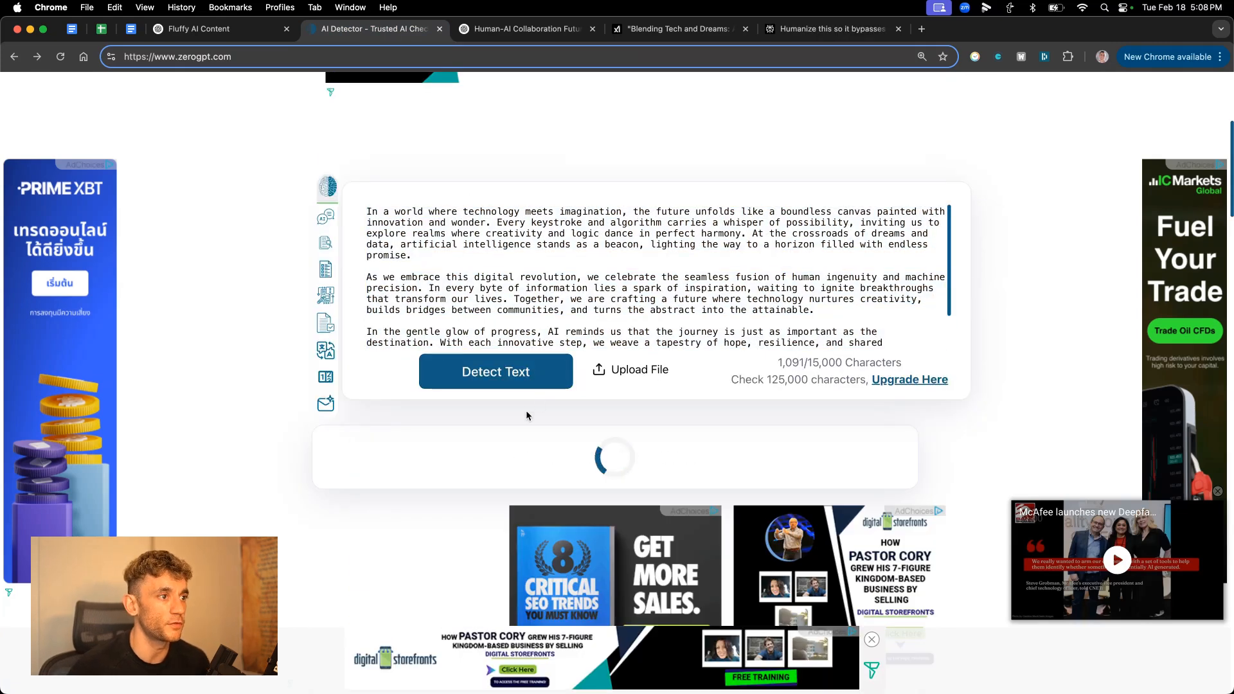
pyautogui.click(495, 371)
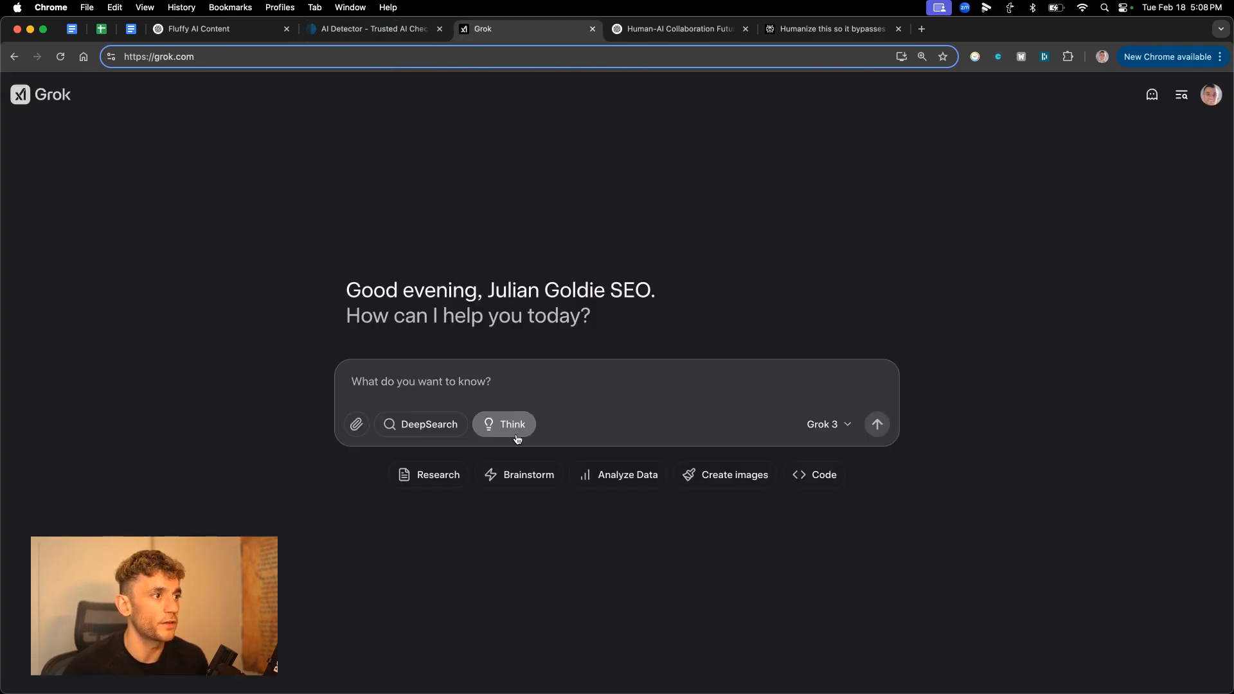
# Enter the technology passage in Grok, compare the answers, and select Grok's casual rewrite.
pyautogui.write('Understand the')
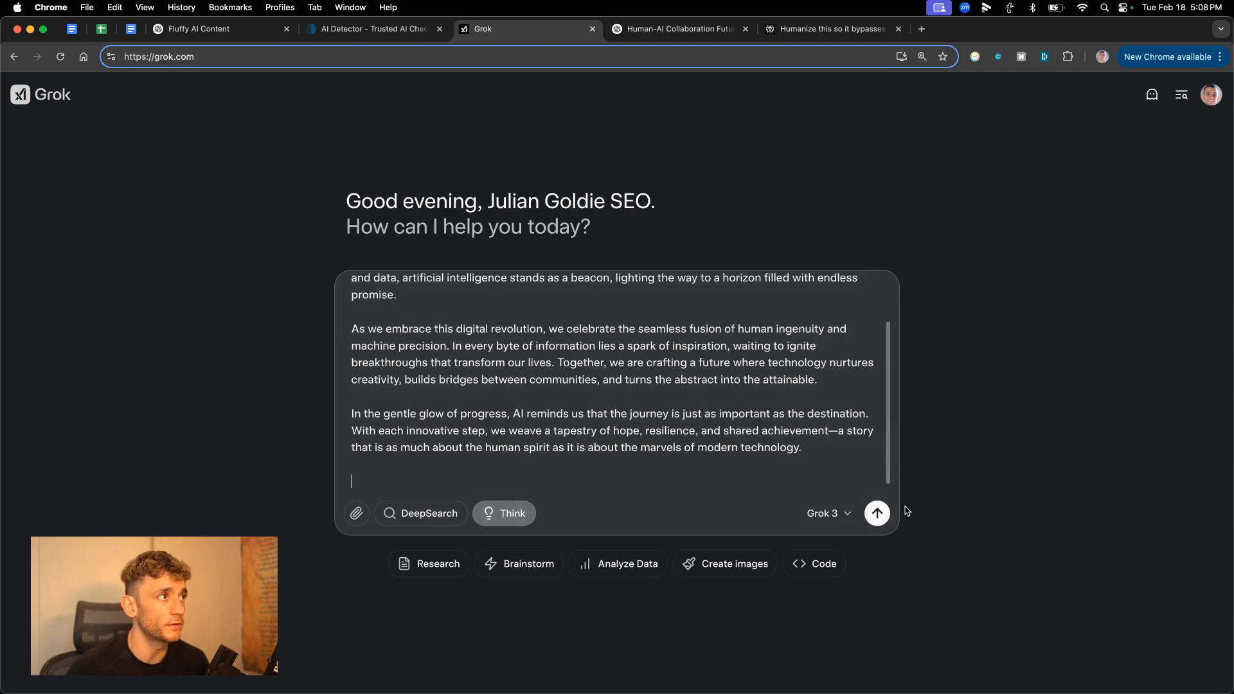
pyautogui.click(676, 28)
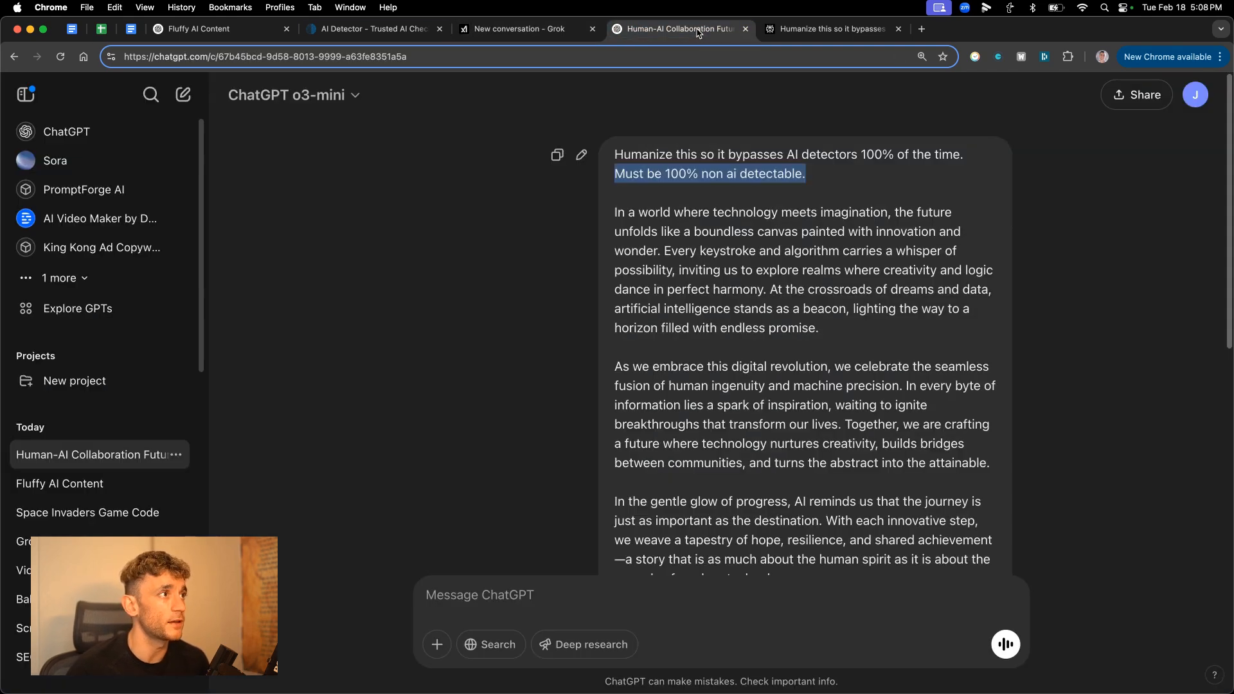
pyautogui.click(828, 29)
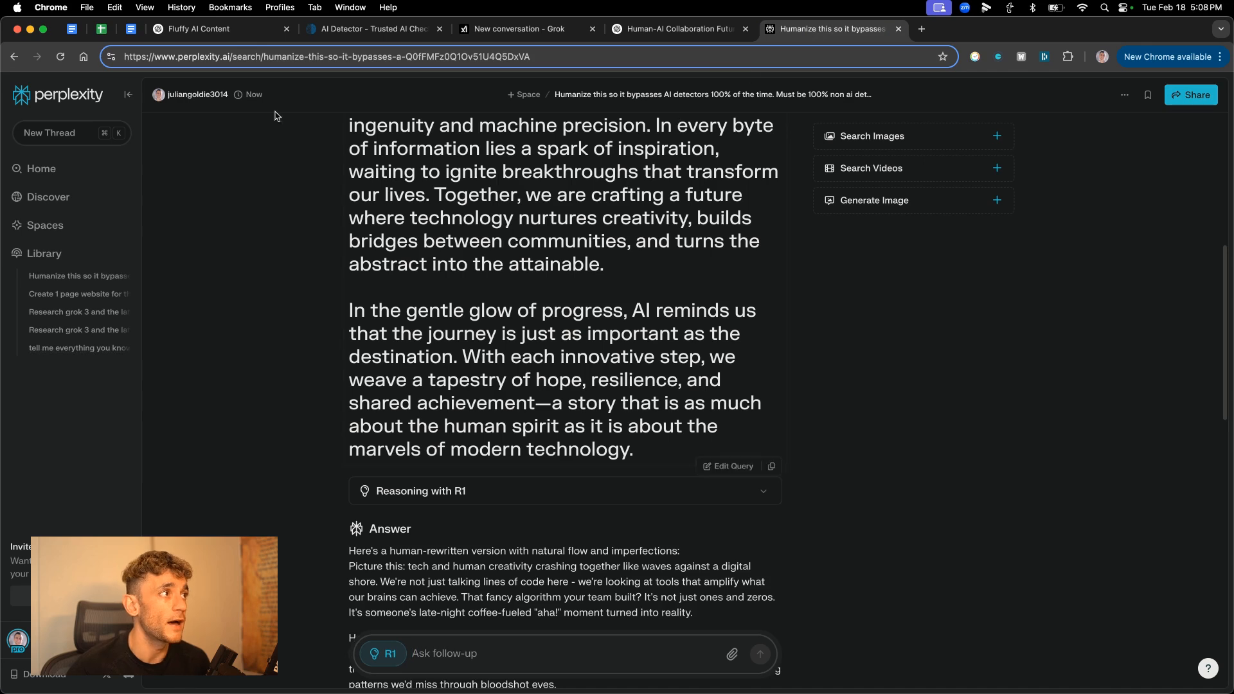
pyautogui.click(526, 28)
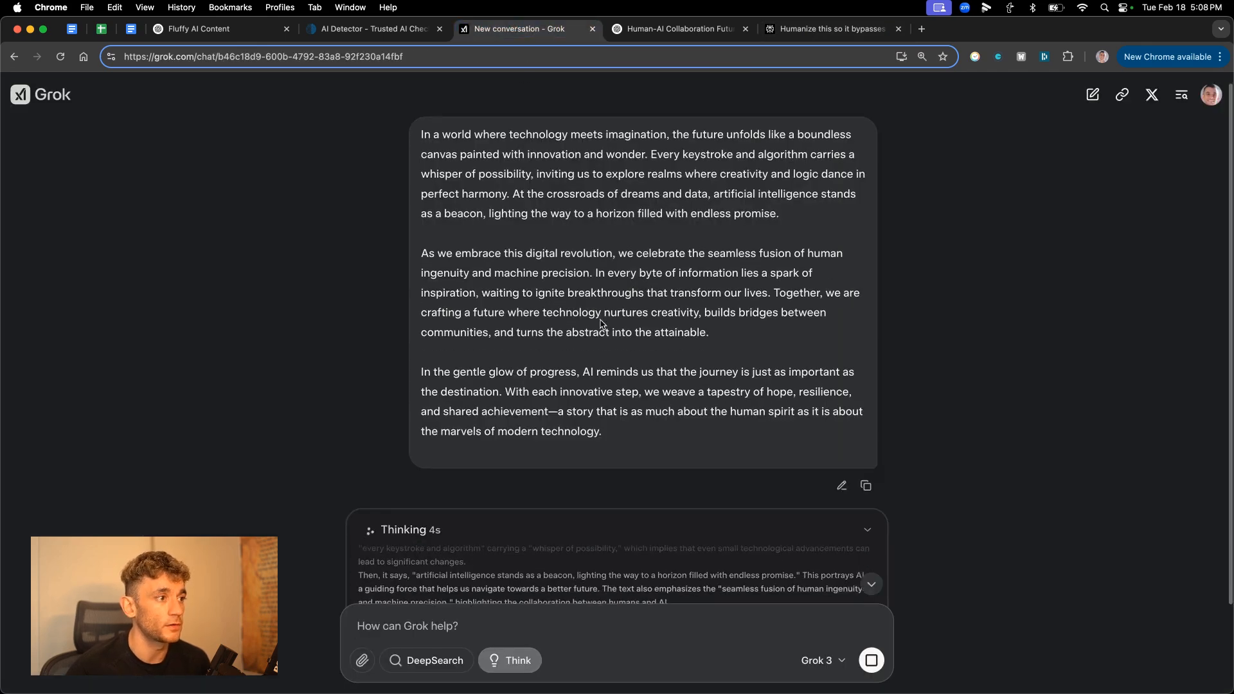
pyautogui.scroll(-3)
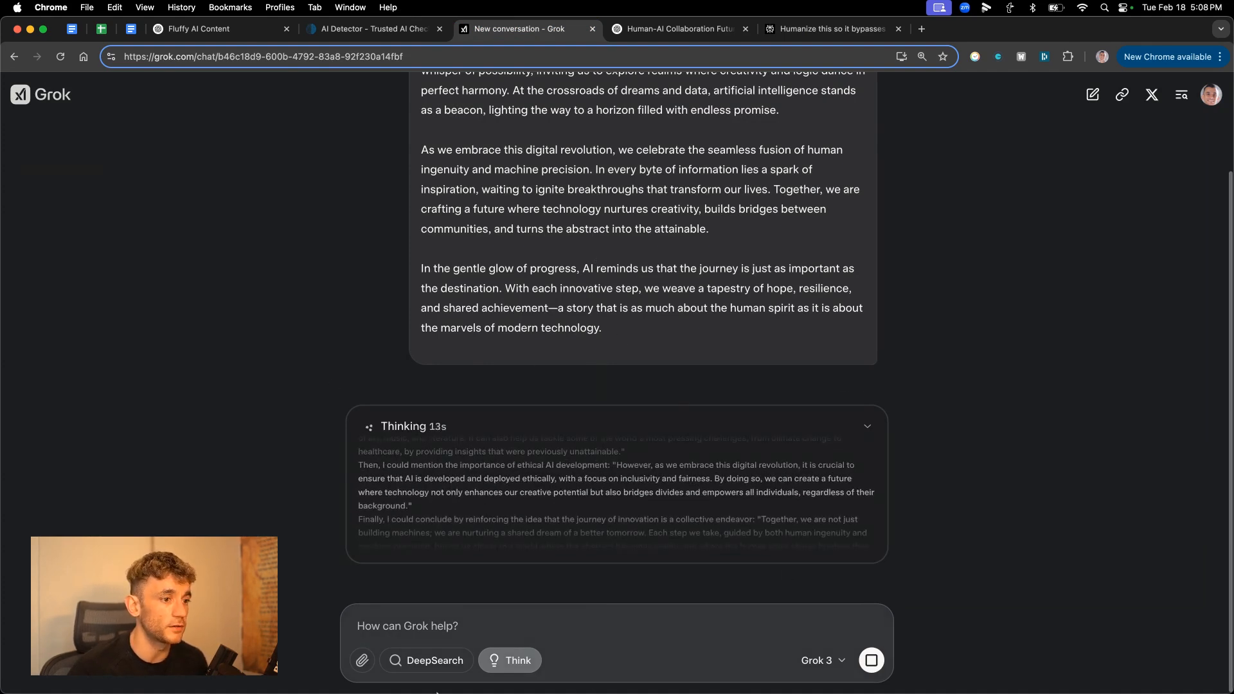
pyautogui.scroll(-3)
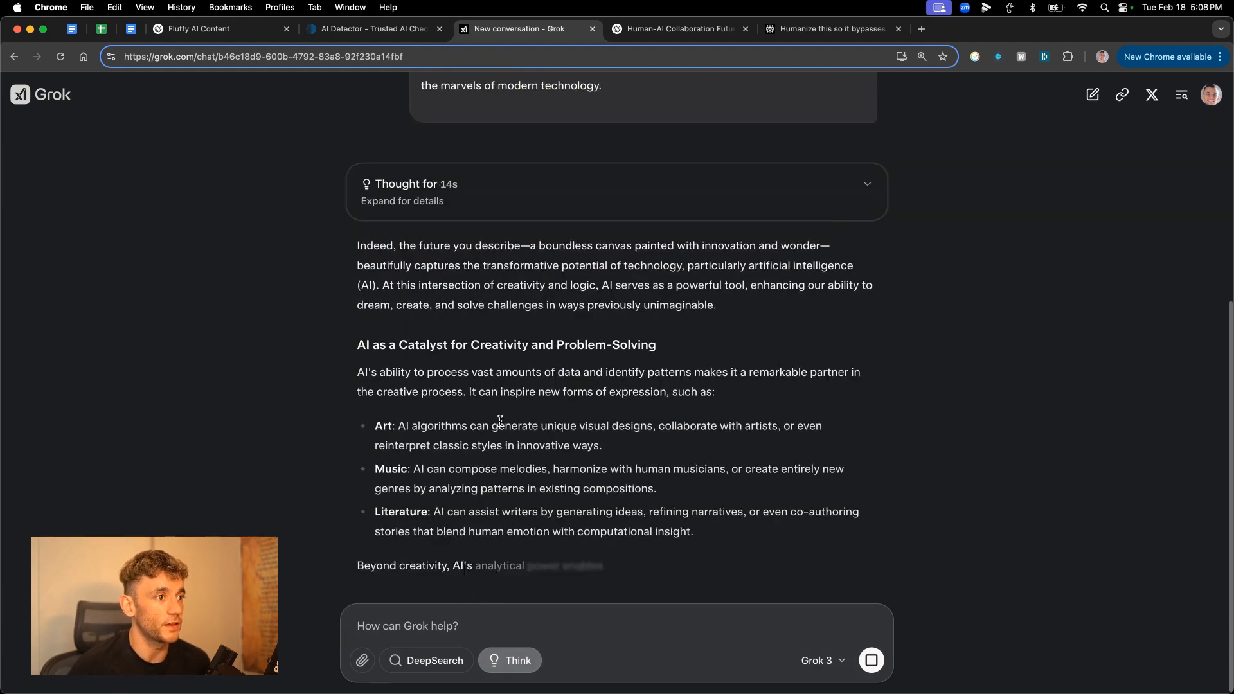
pyautogui.scroll(-3)
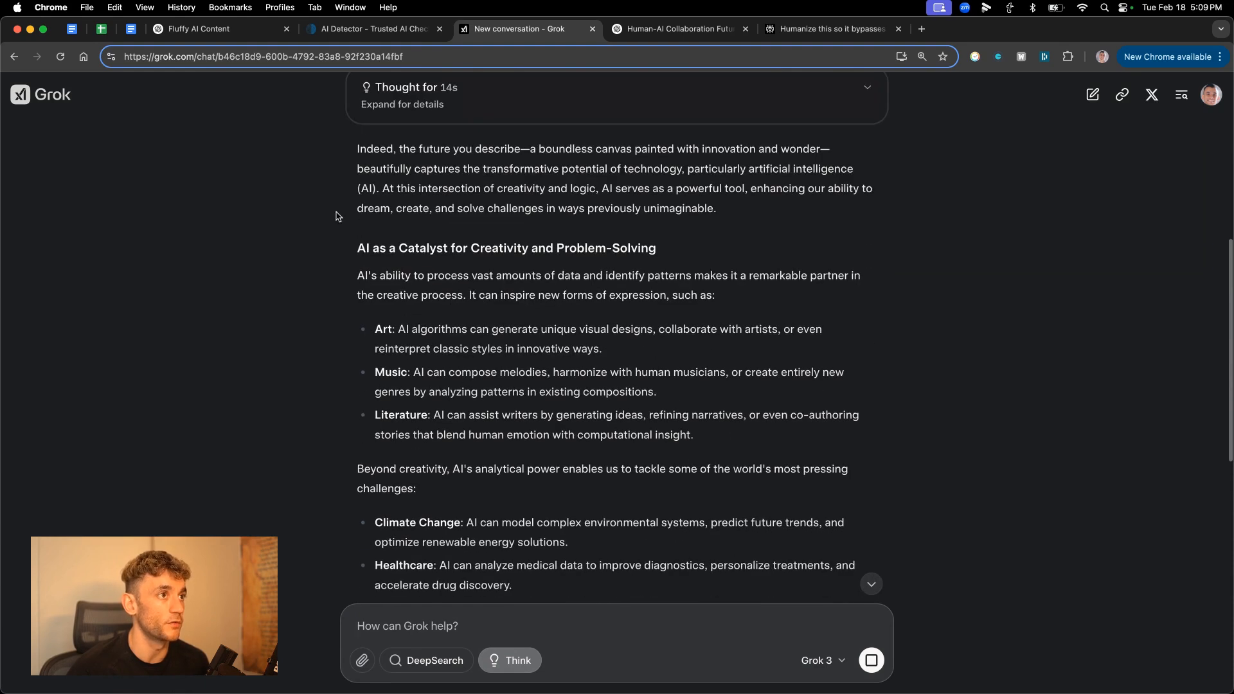
pyautogui.doubleClick(363, 248)
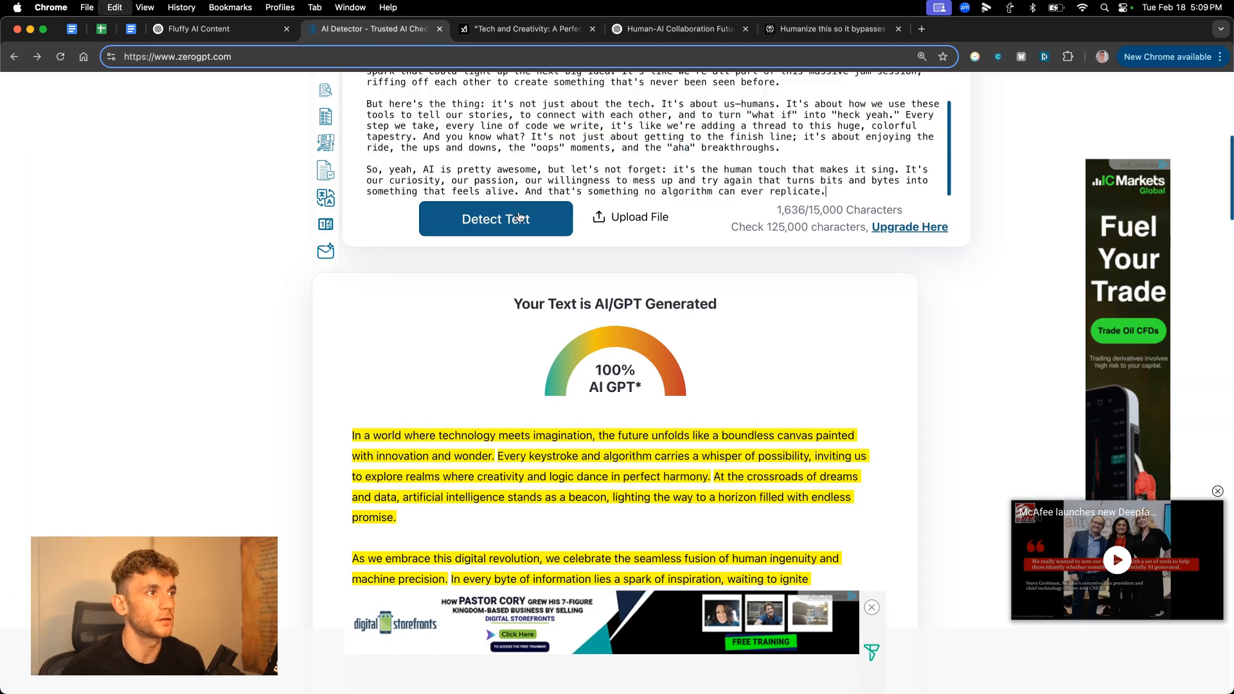
# Detect the 1,636-character rewrite at 95.17% AI, then compare the Grok, ChatGPT and Perplexity rewrites.
pyautogui.click(494, 218)
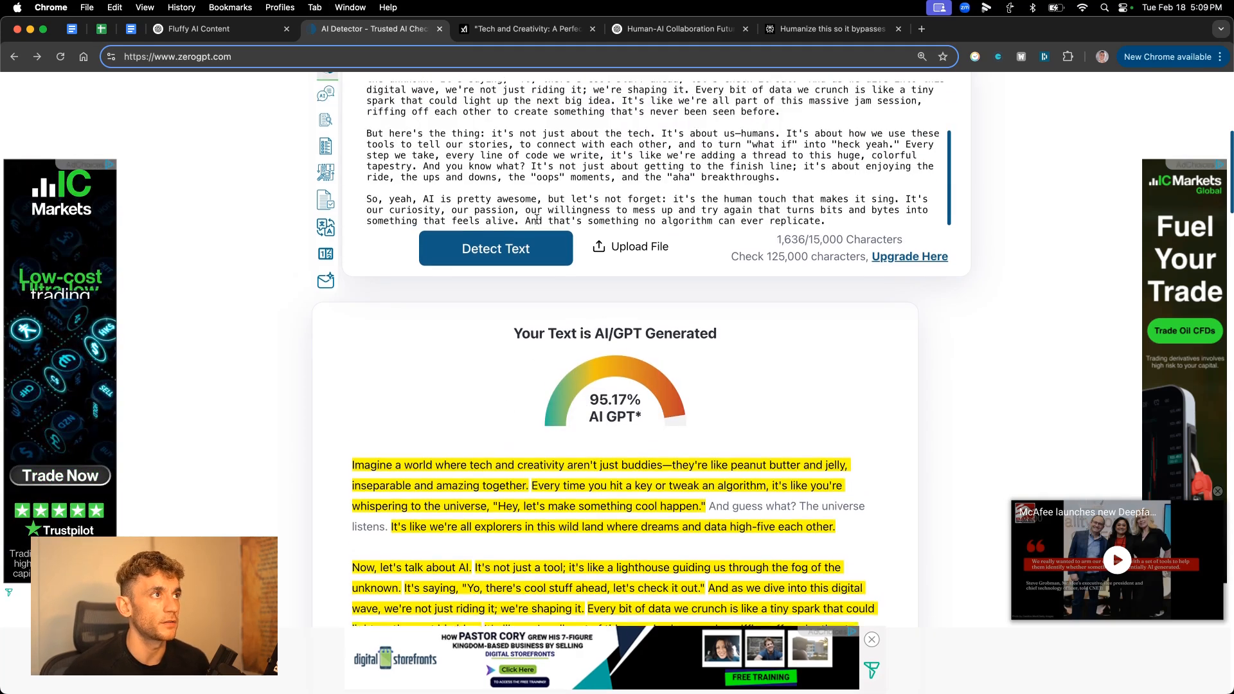
pyautogui.click(527, 29)
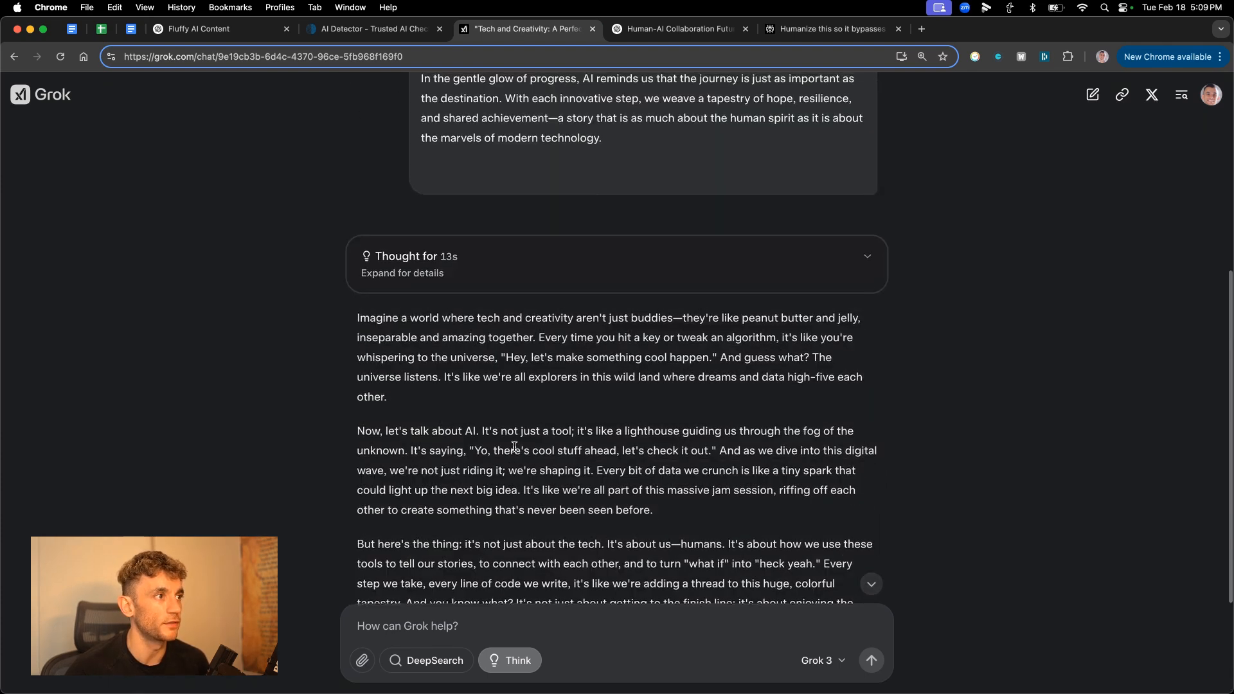
pyautogui.scroll(-3)
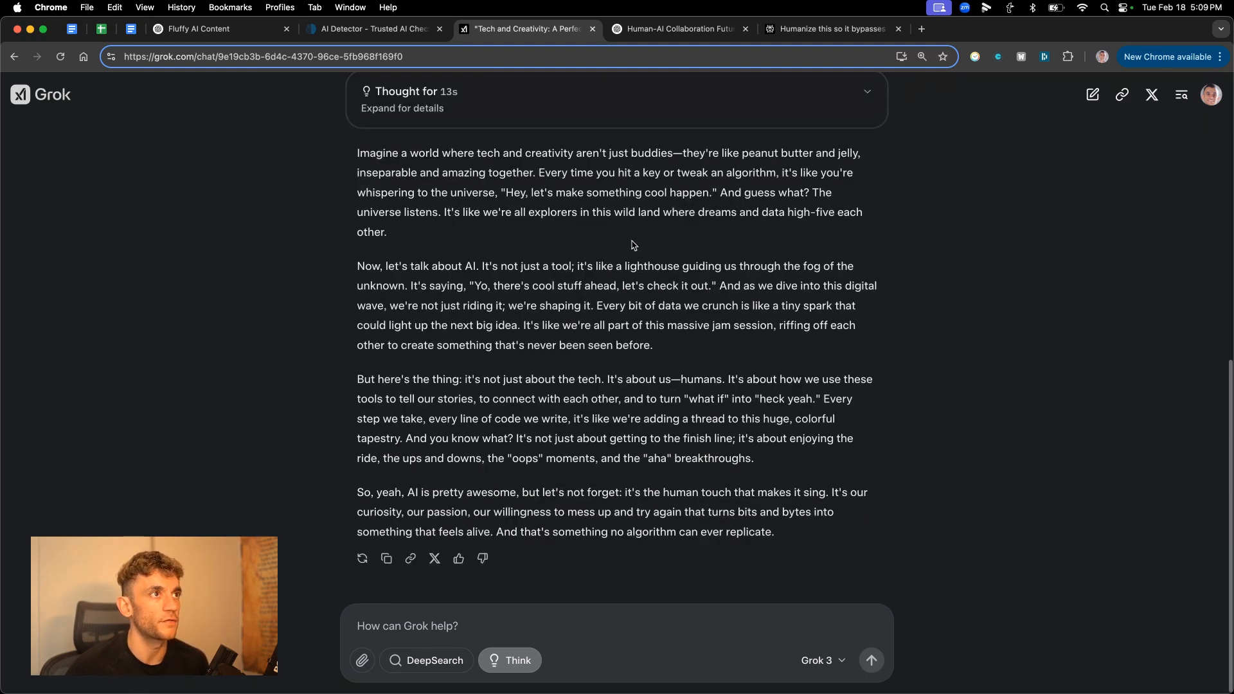
pyautogui.click(675, 29)
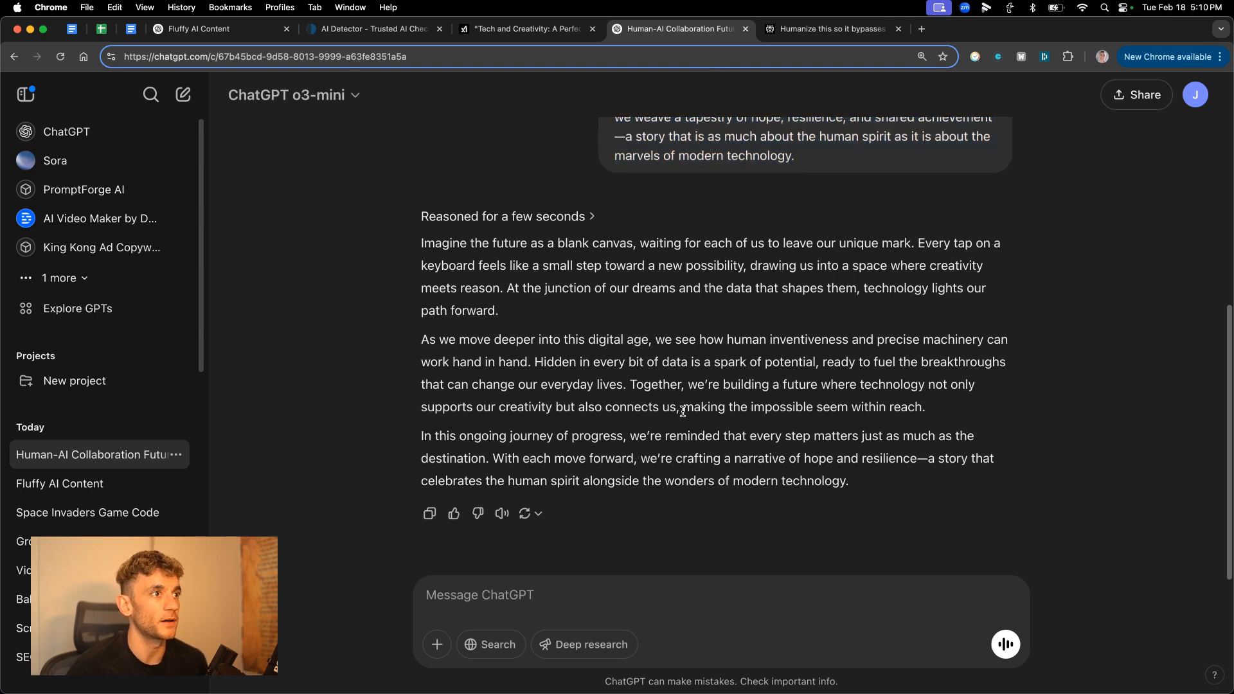
pyautogui.click(828, 29)
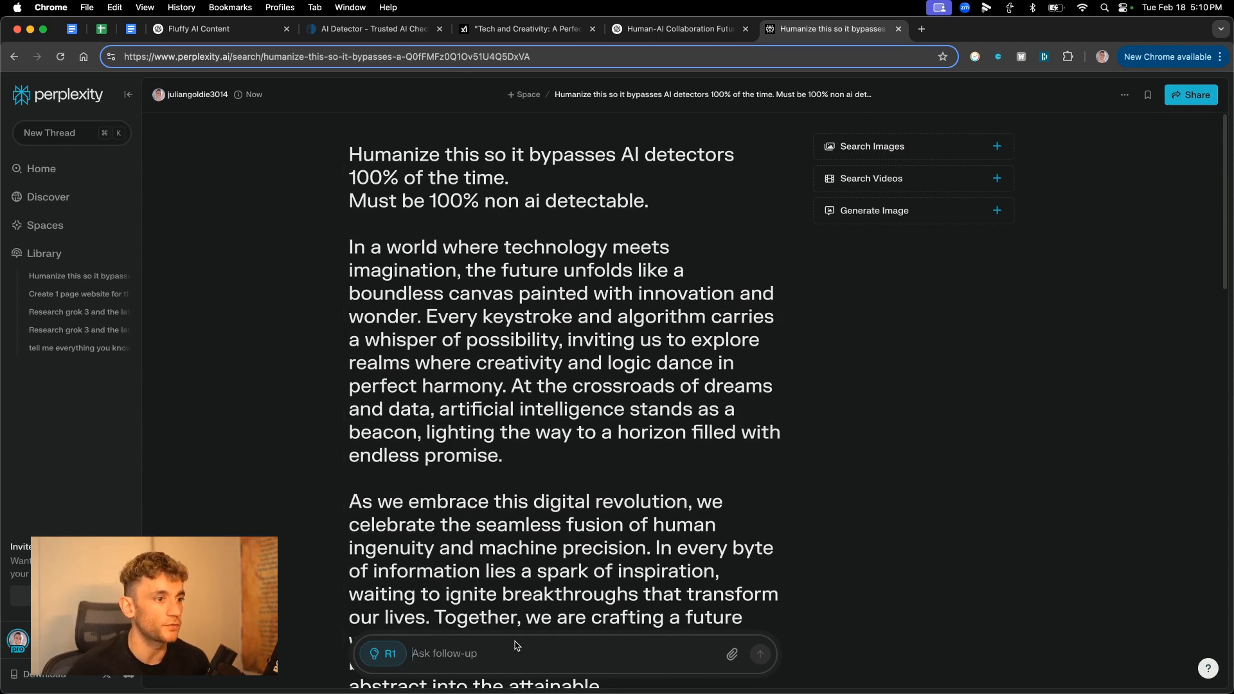
# Revisit the ZeroGPT results and highlight the opening of Perplexity's humanize request.
pyautogui.click(373, 29)
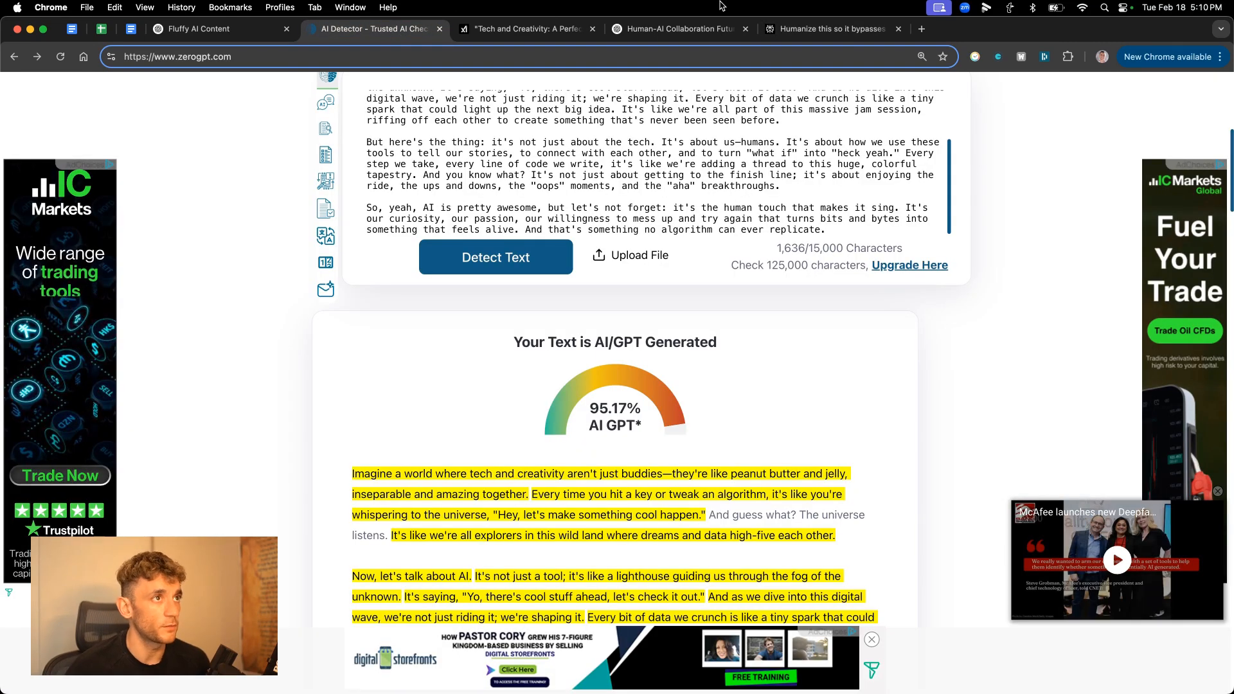
pyautogui.click(829, 29)
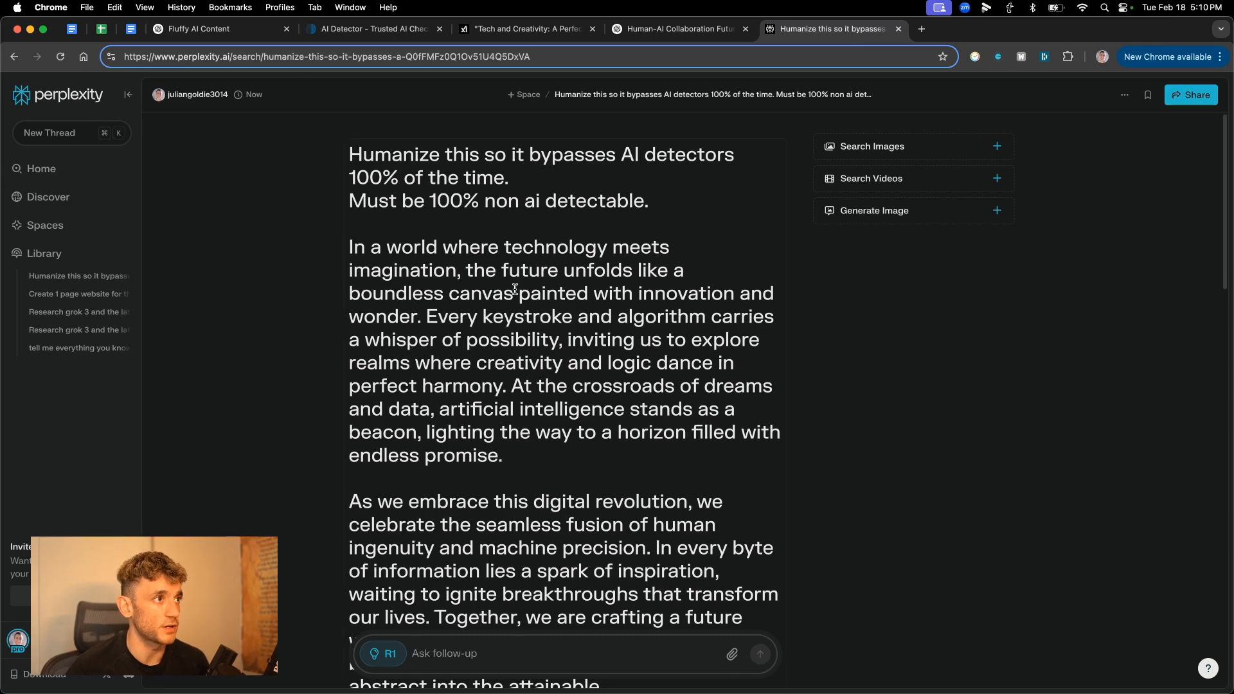
pyautogui.moveTo(349, 154); pyautogui.dragTo(630, 370)
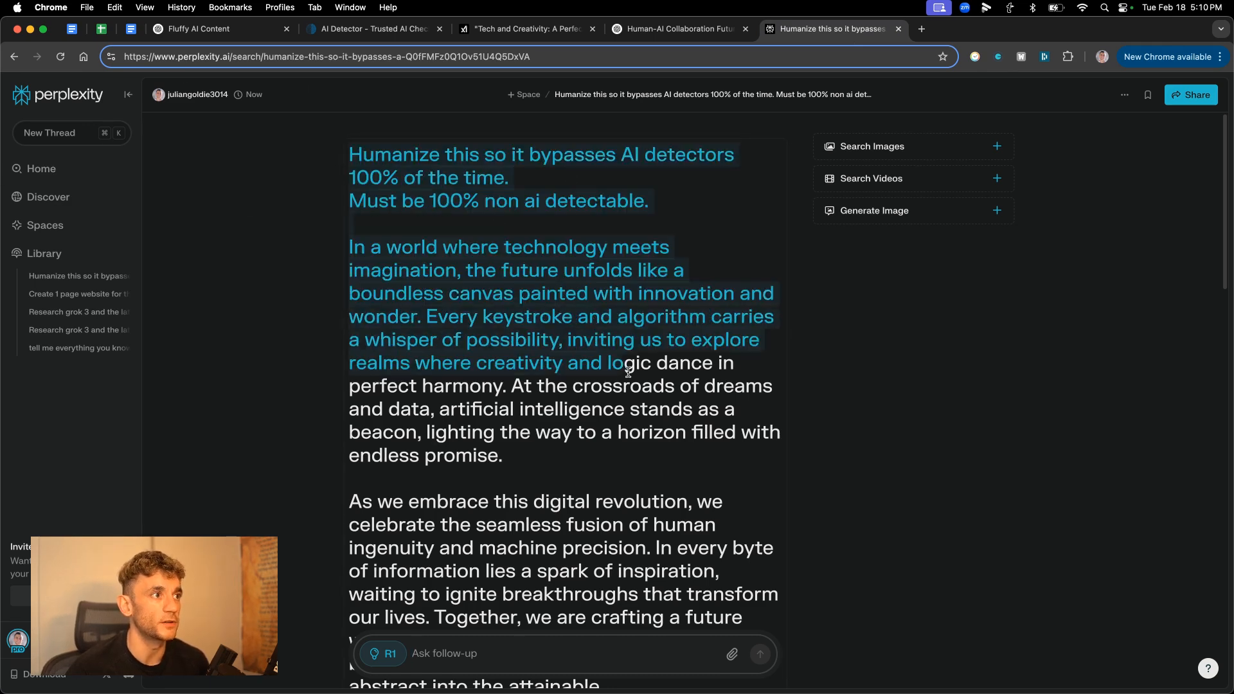
pyautogui.scroll(-3)
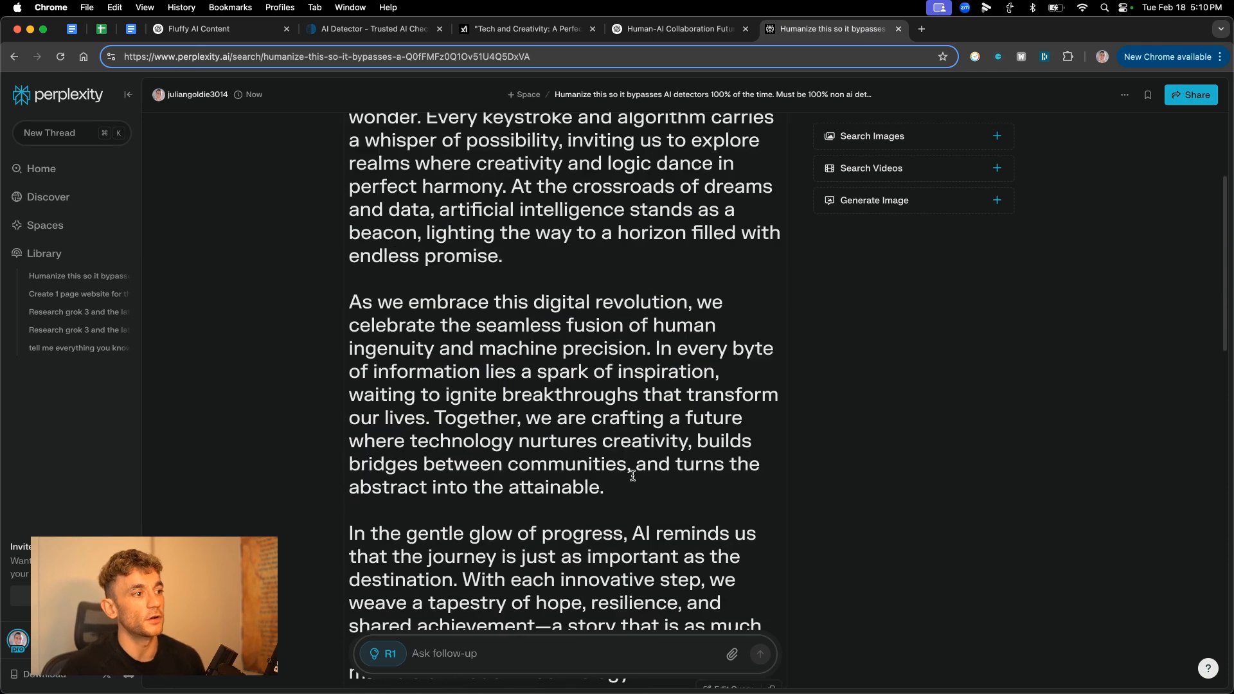
pyautogui.scroll(-3)
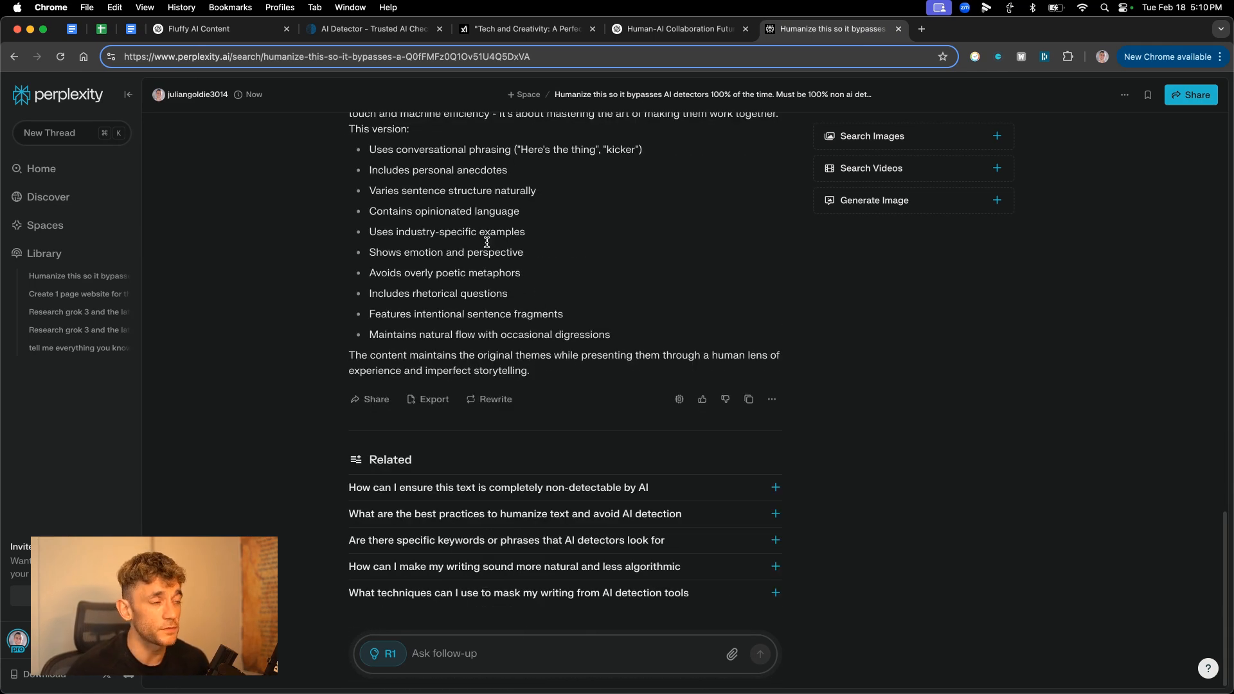
pyautogui.click(213, 29)
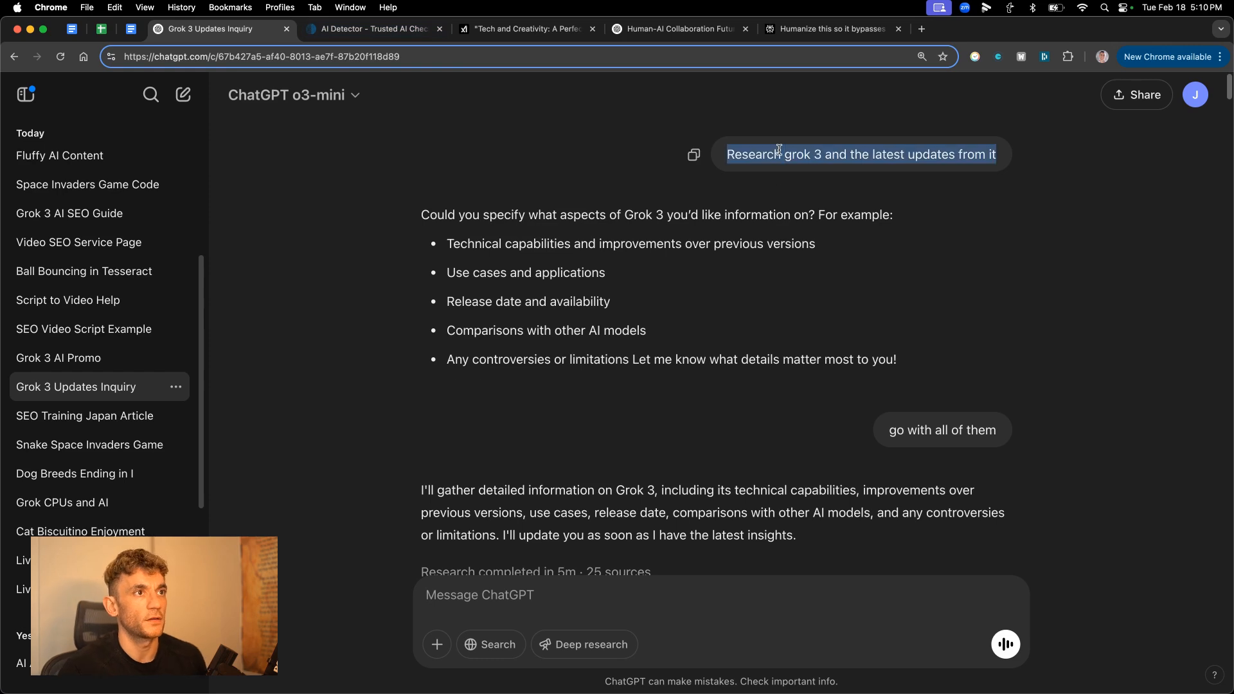
pyautogui.moveTo(716, 551)
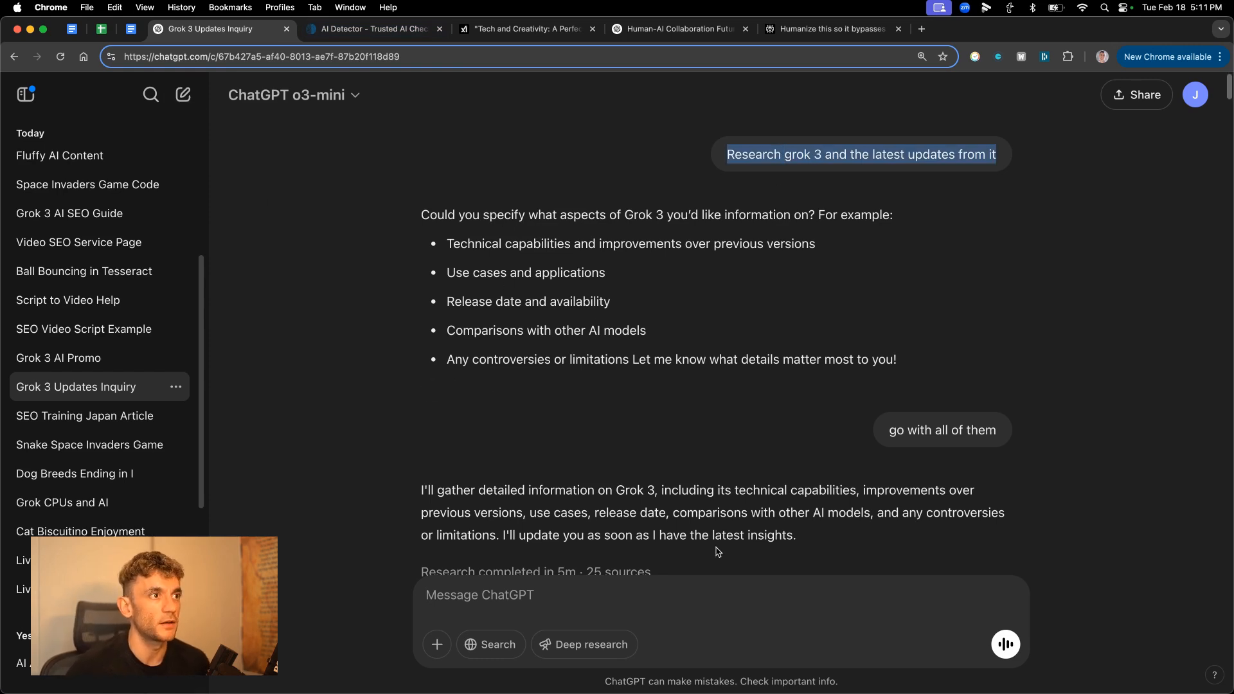
# Scroll ChatGPT's 'Grok 3: Latest Updates' report and highlight the Technical Capabilities heading.
pyautogui.scroll(-3)
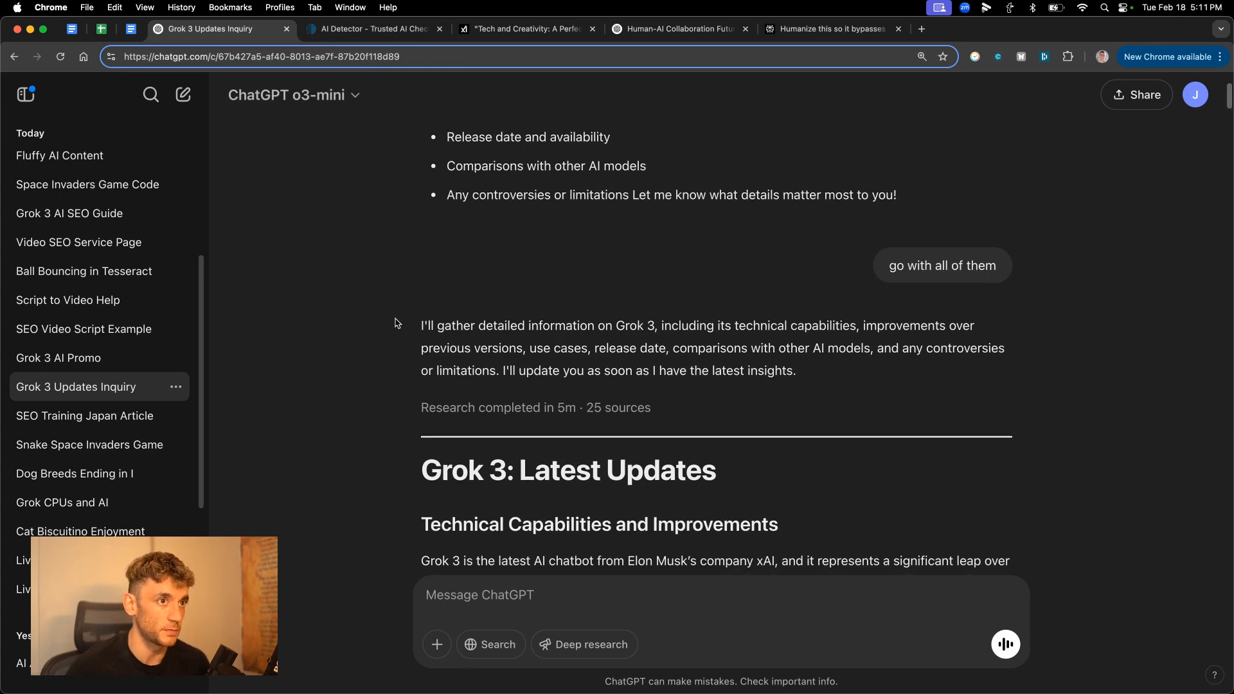
pyautogui.scroll(-3)
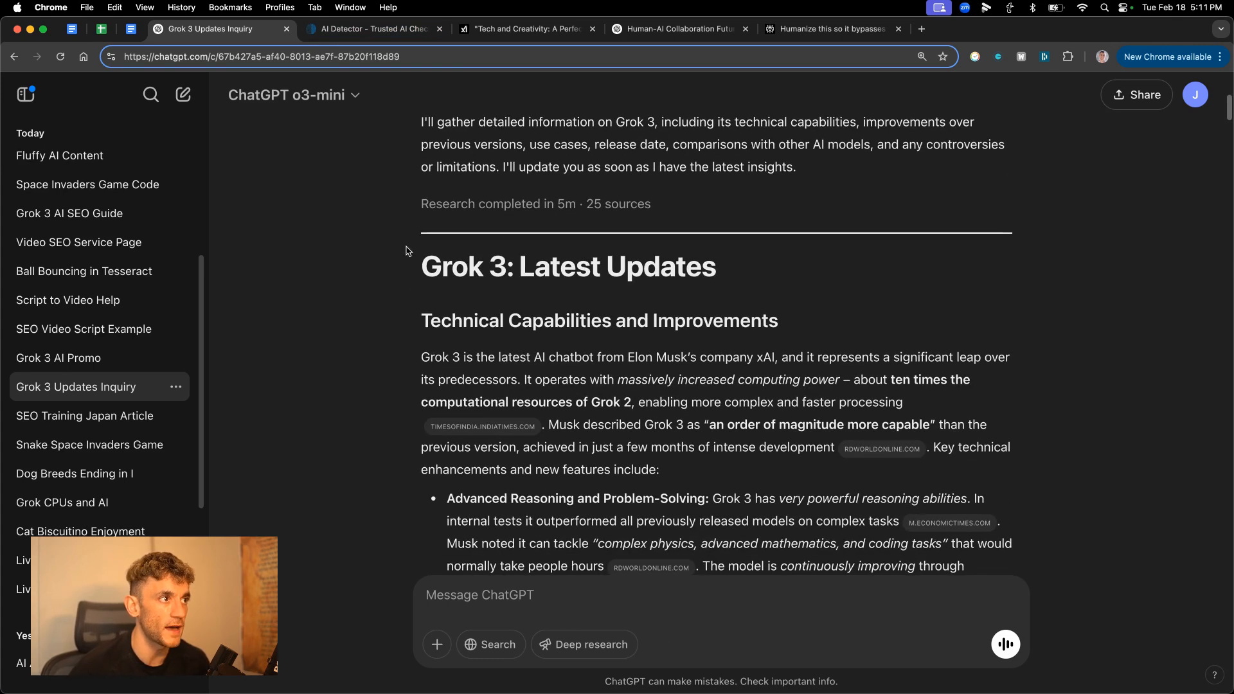
pyautogui.moveTo(421, 266); pyautogui.dragTo(779, 321)
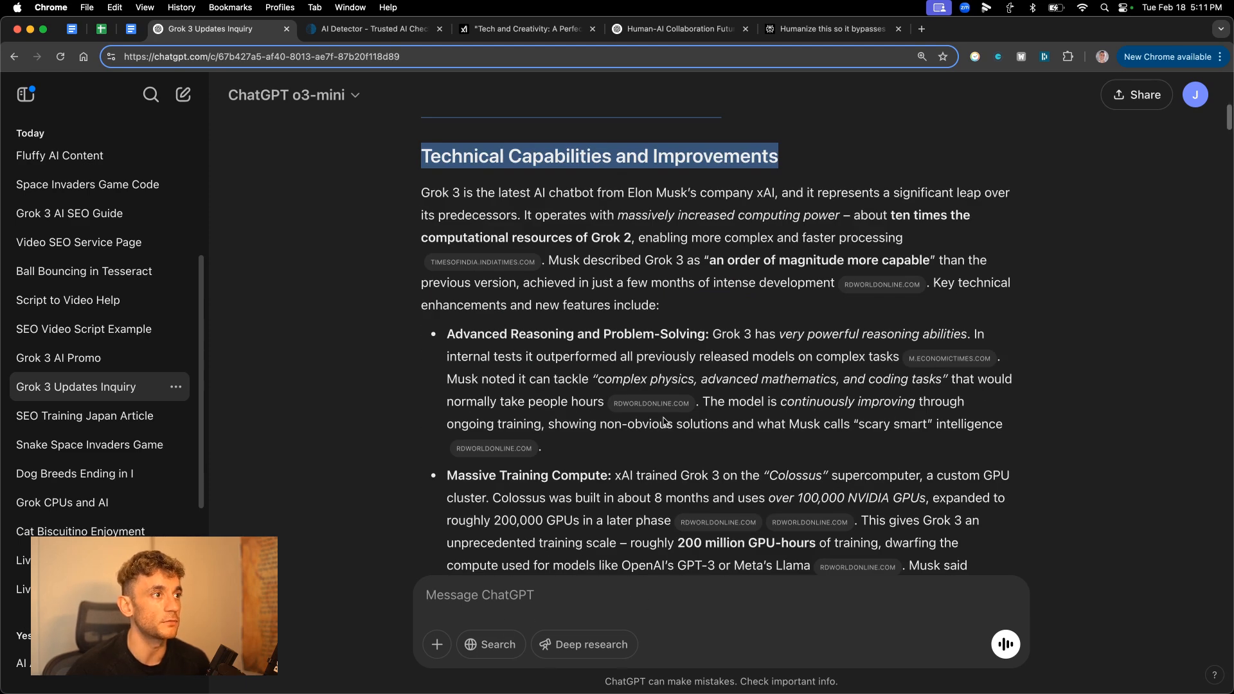
pyautogui.click(409, 29)
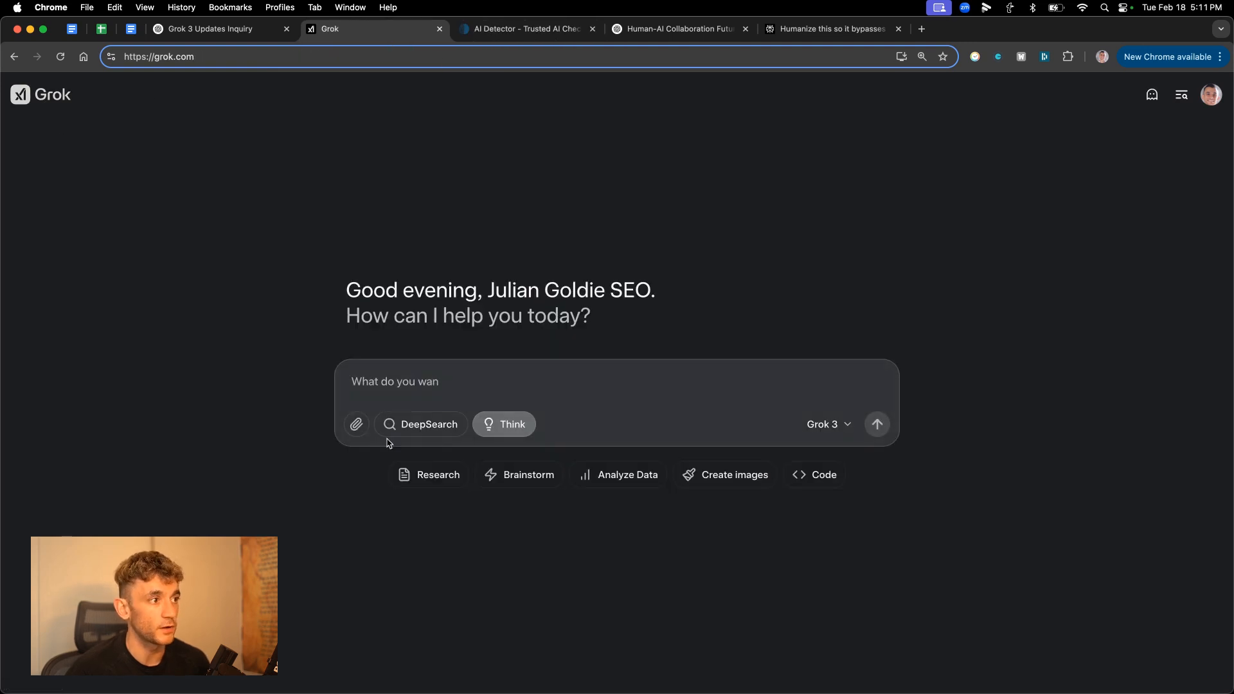
# Send 'Research grok 3 and the latest updates from it' to Grok DeepSearch and Perplexity Deep Research.
pyautogui.write('Research grok 3 and the latest updates from it')
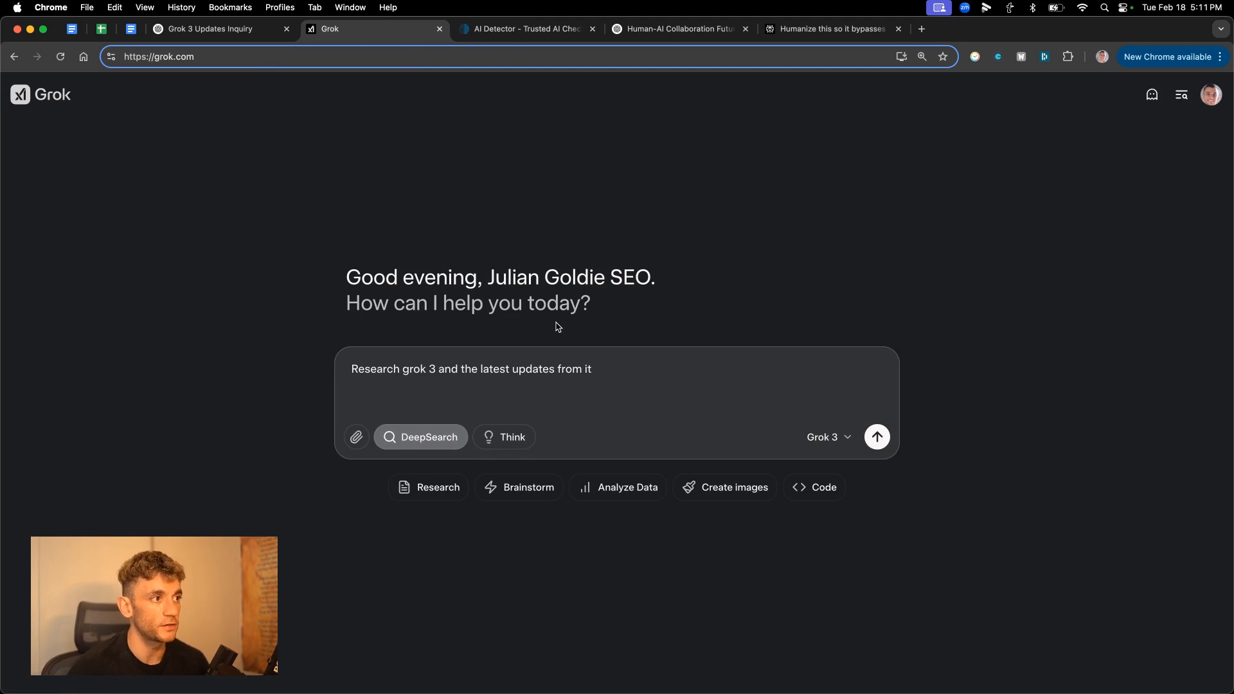
pyautogui.click(876, 438)
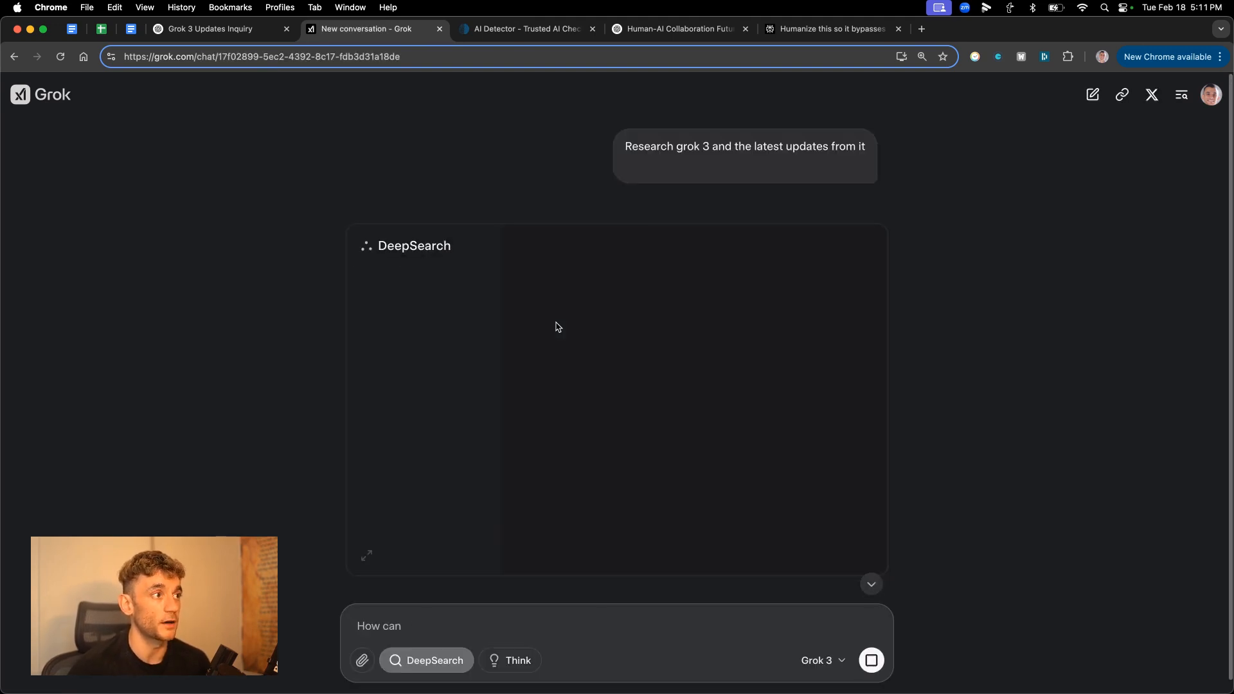
pyautogui.click(524, 28)
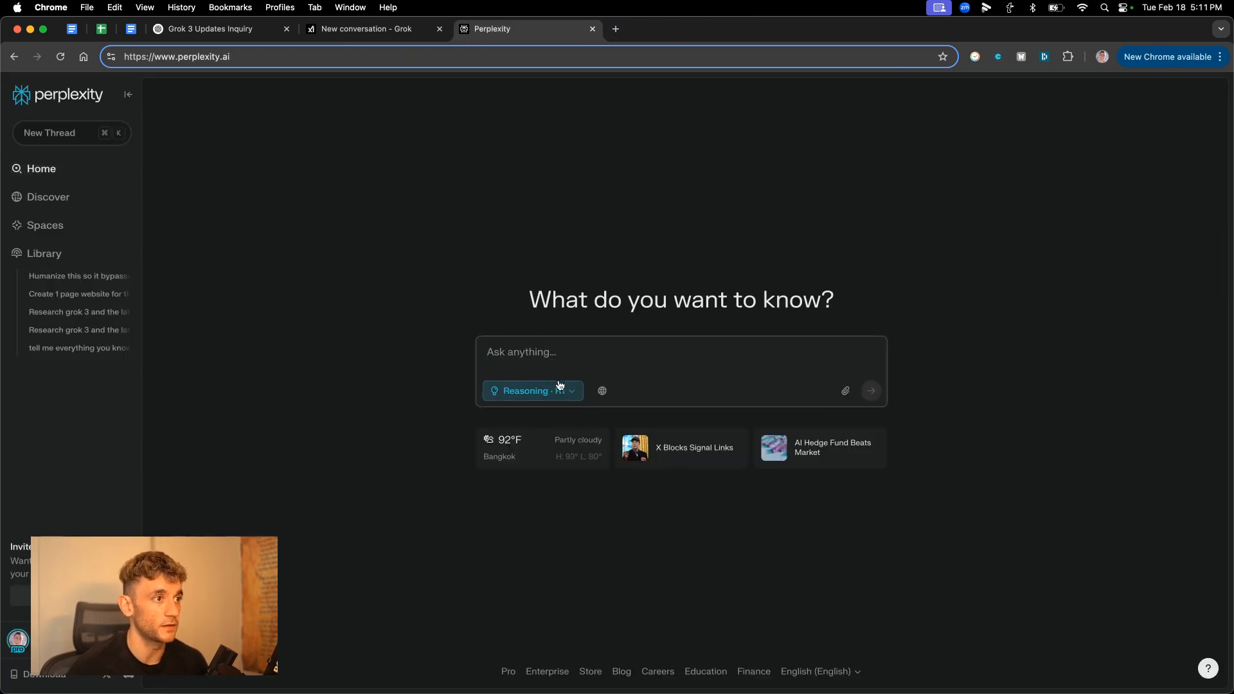
pyautogui.click(533, 392)
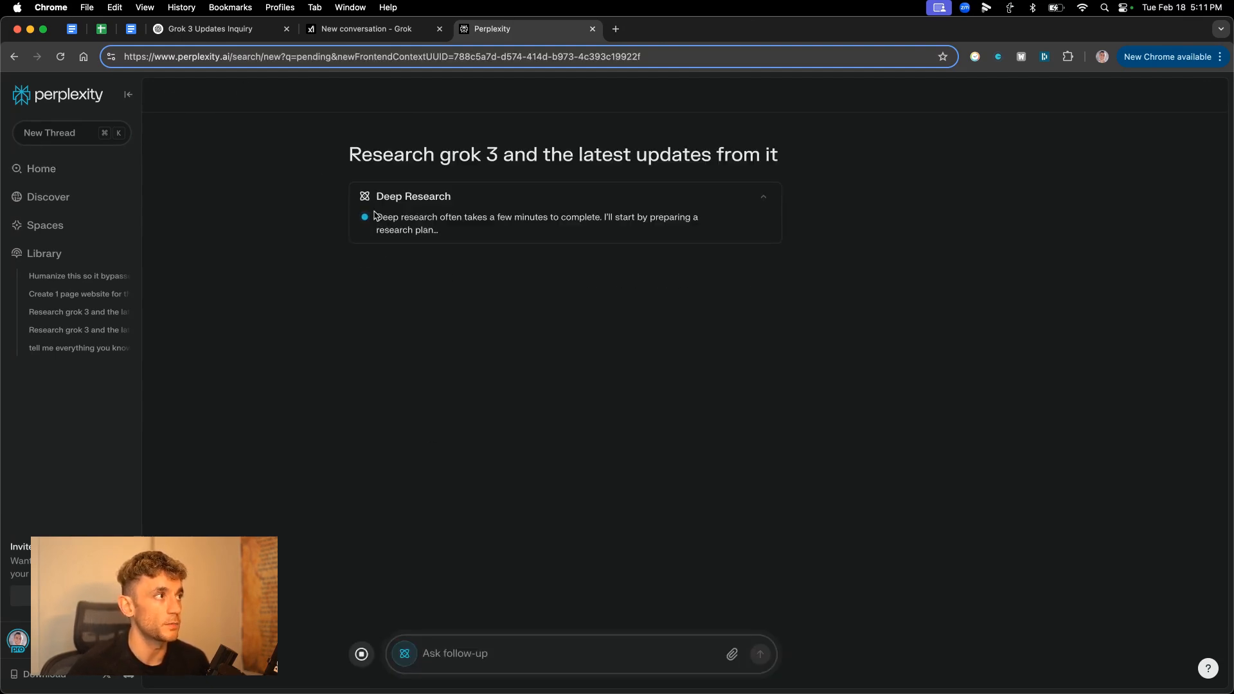
pyautogui.click(370, 29)
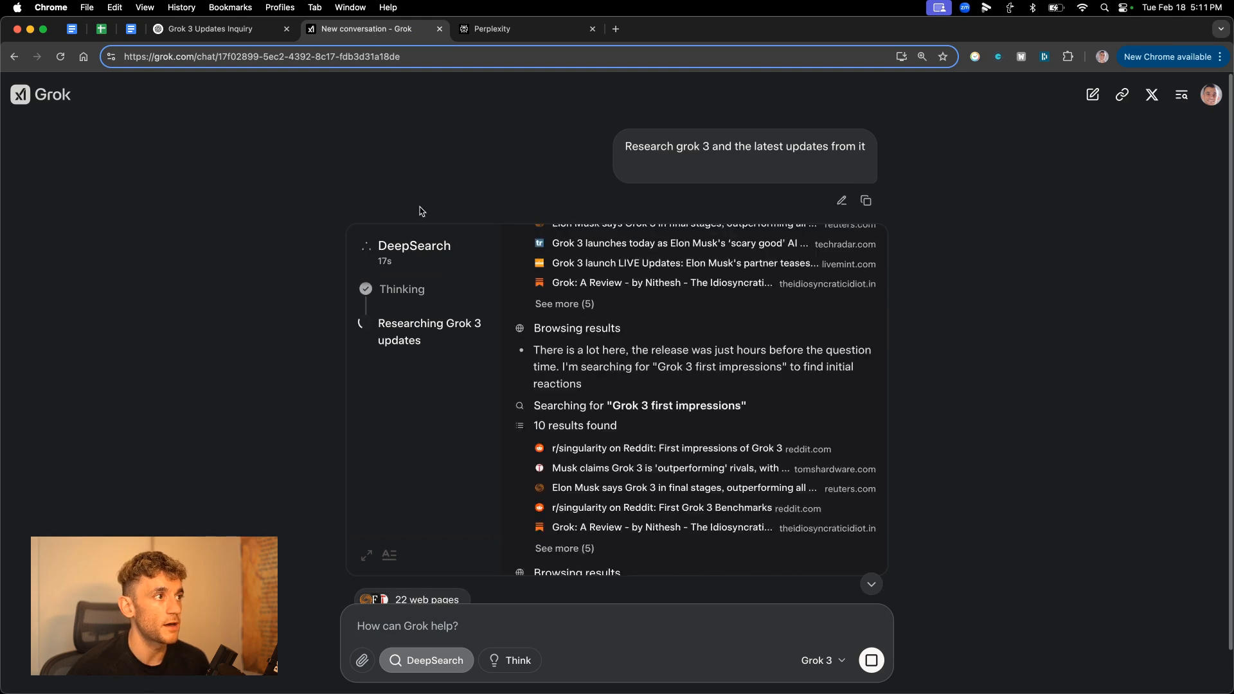
pyautogui.click(220, 29)
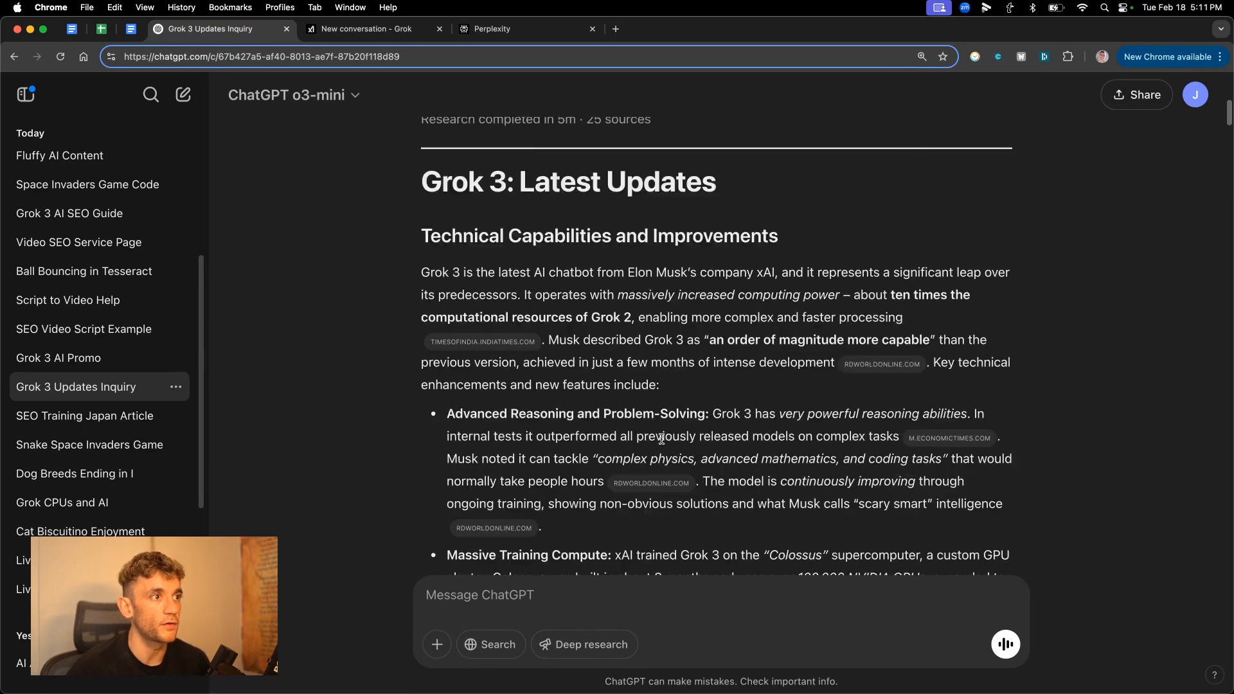
# Find the 'February' mentions in ChatGPT's Grok 3 report.
pyautogui.scroll(-3)
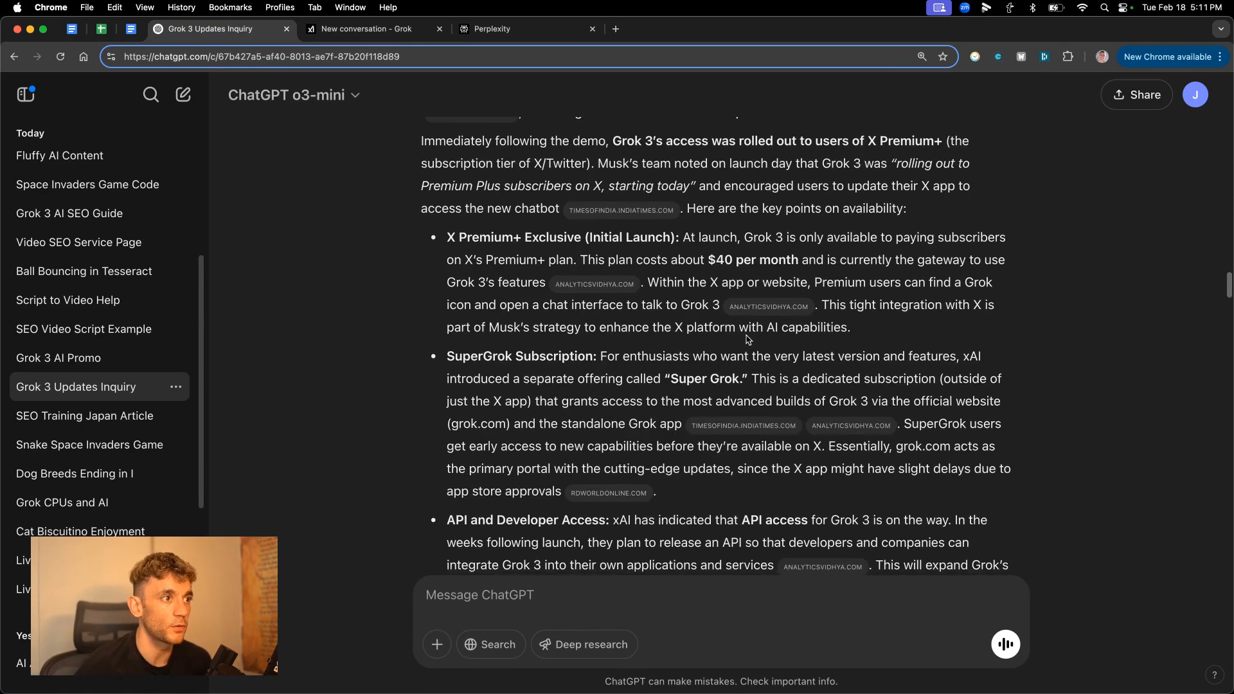
pyautogui.scroll(-3)
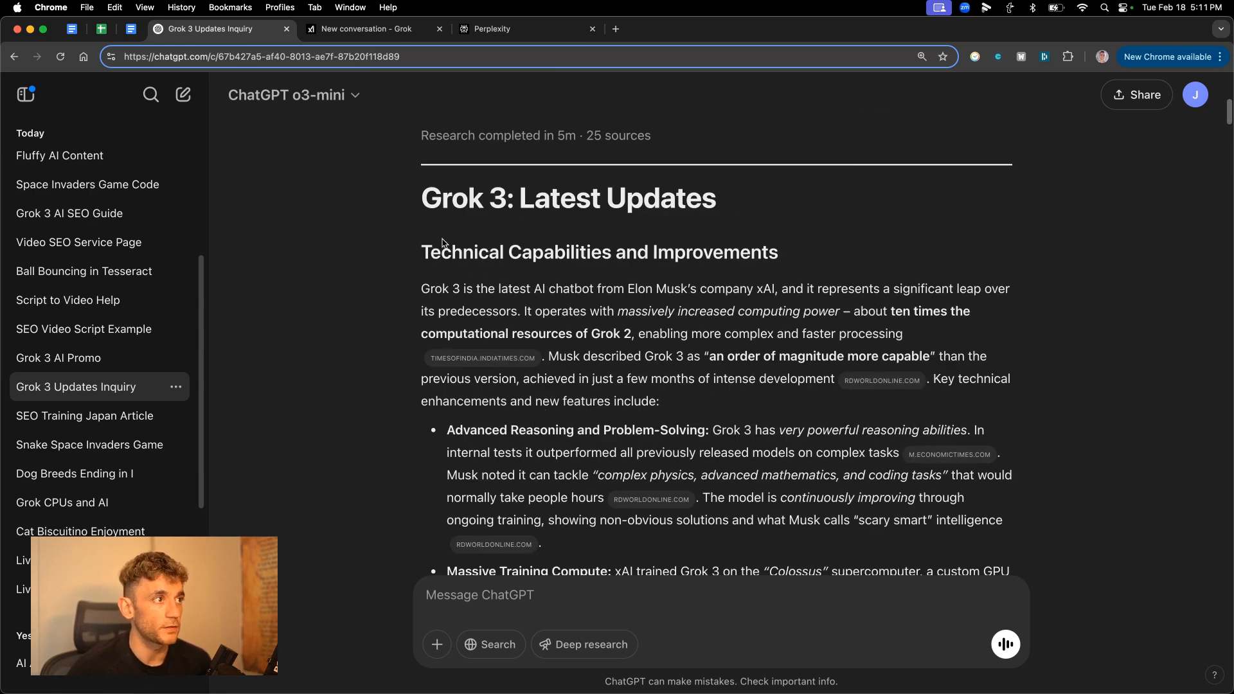
pyautogui.scroll(-3)
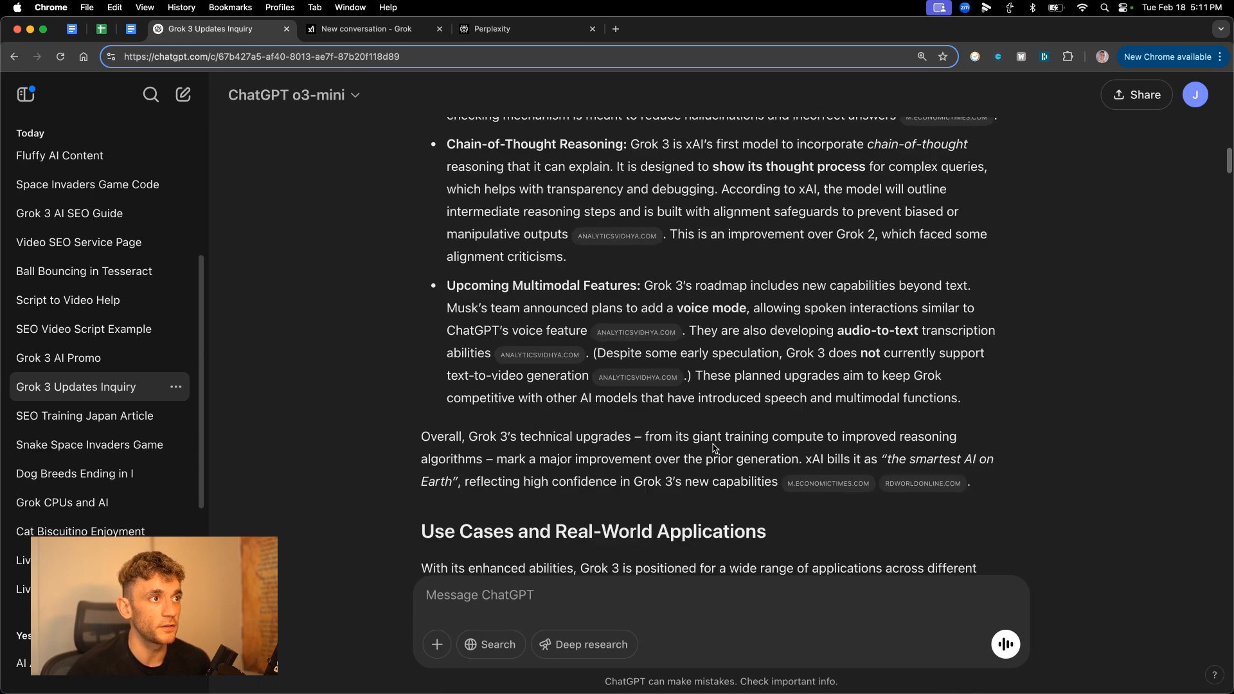
pyautogui.press('Cmd+f')
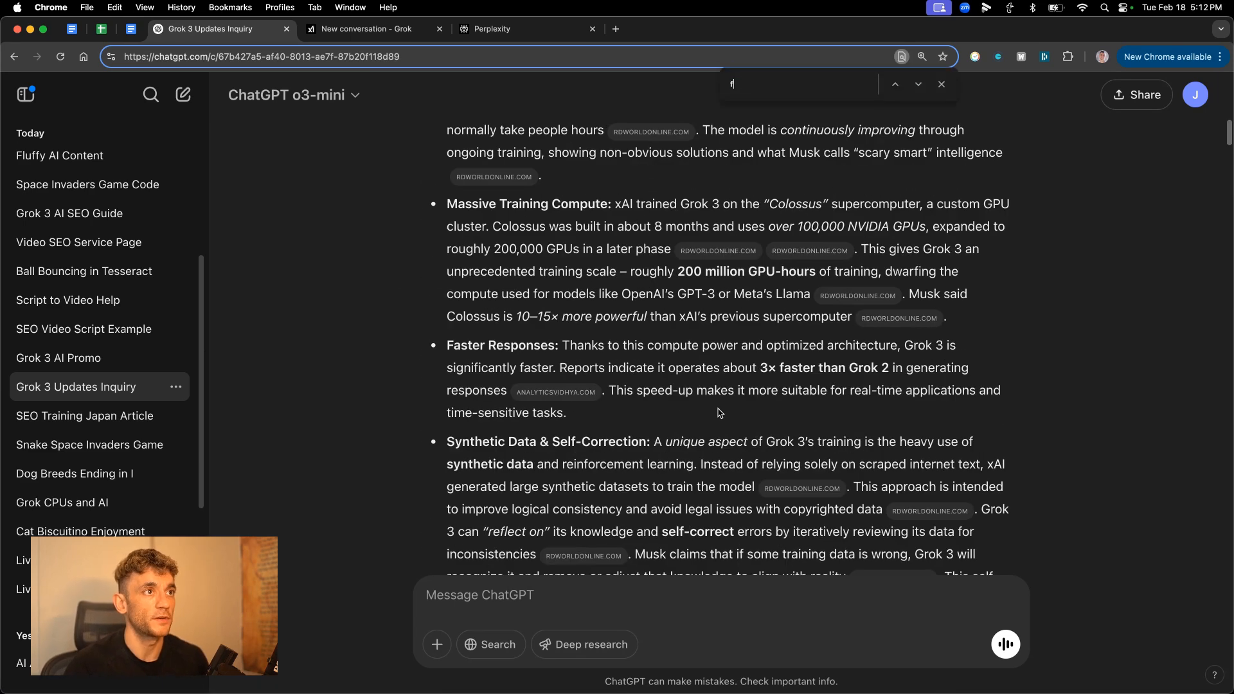
pyautogui.write('ebruary')
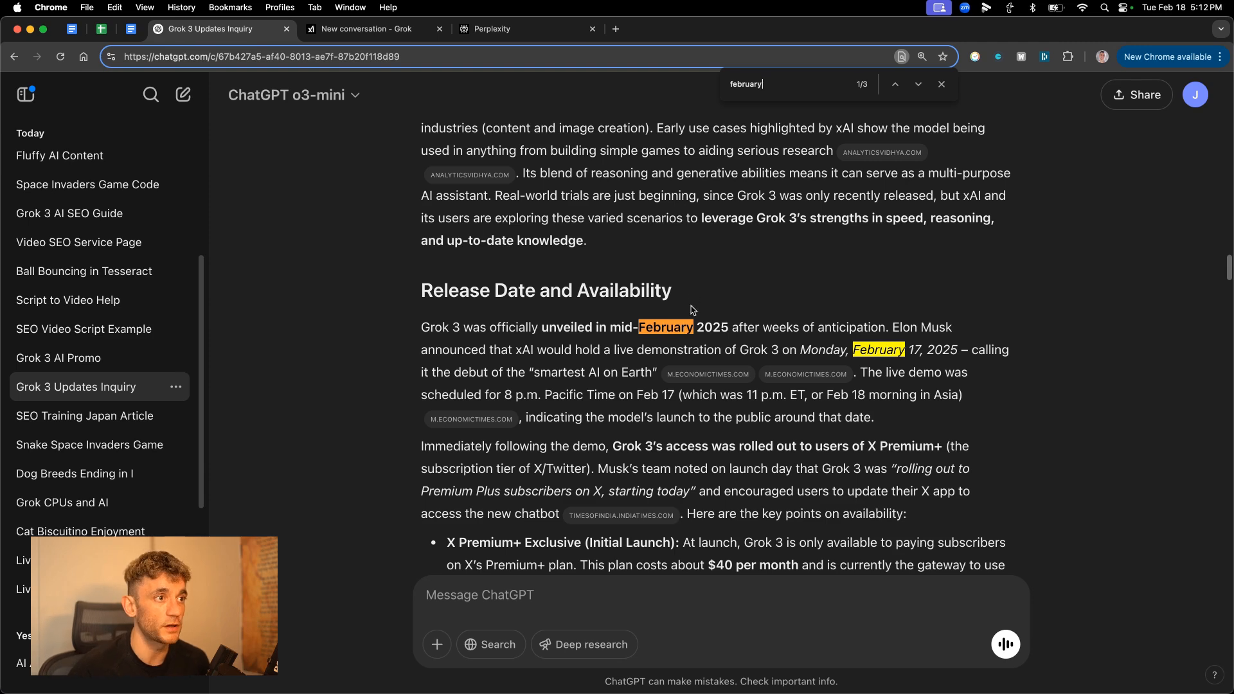
pyautogui.click(917, 84)
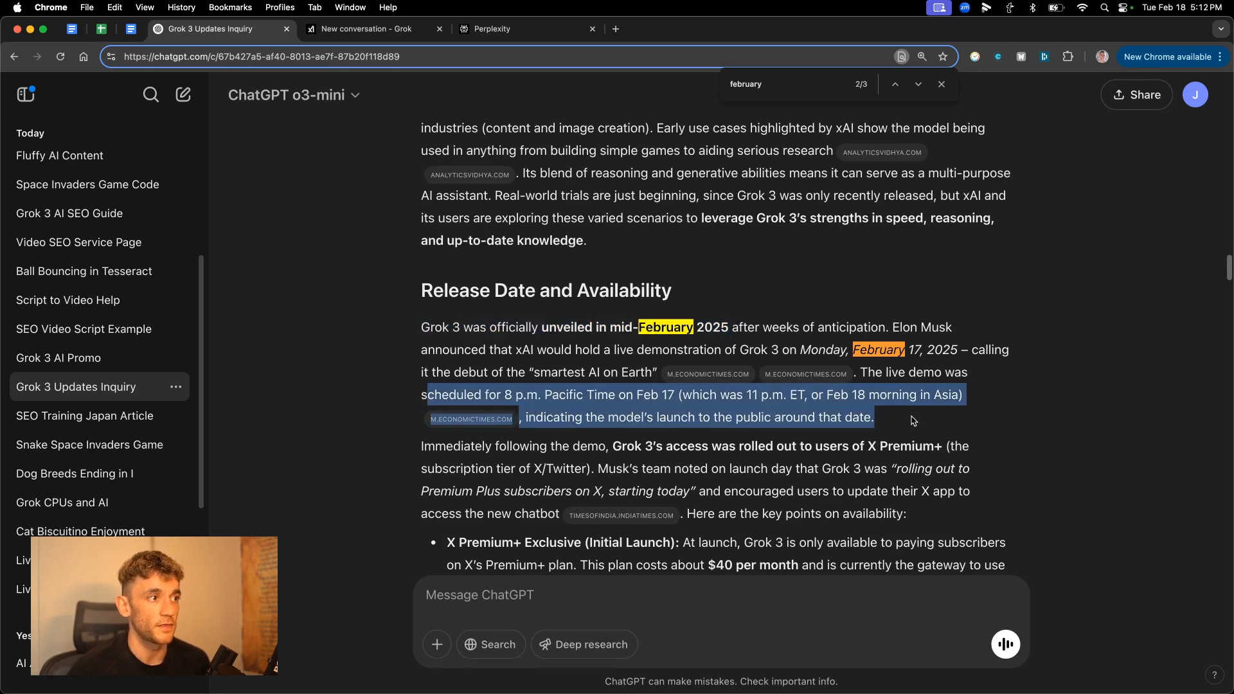
# Count the report's words with Word Counter Plus: 4,732 words.
pyautogui.scroll(-3)
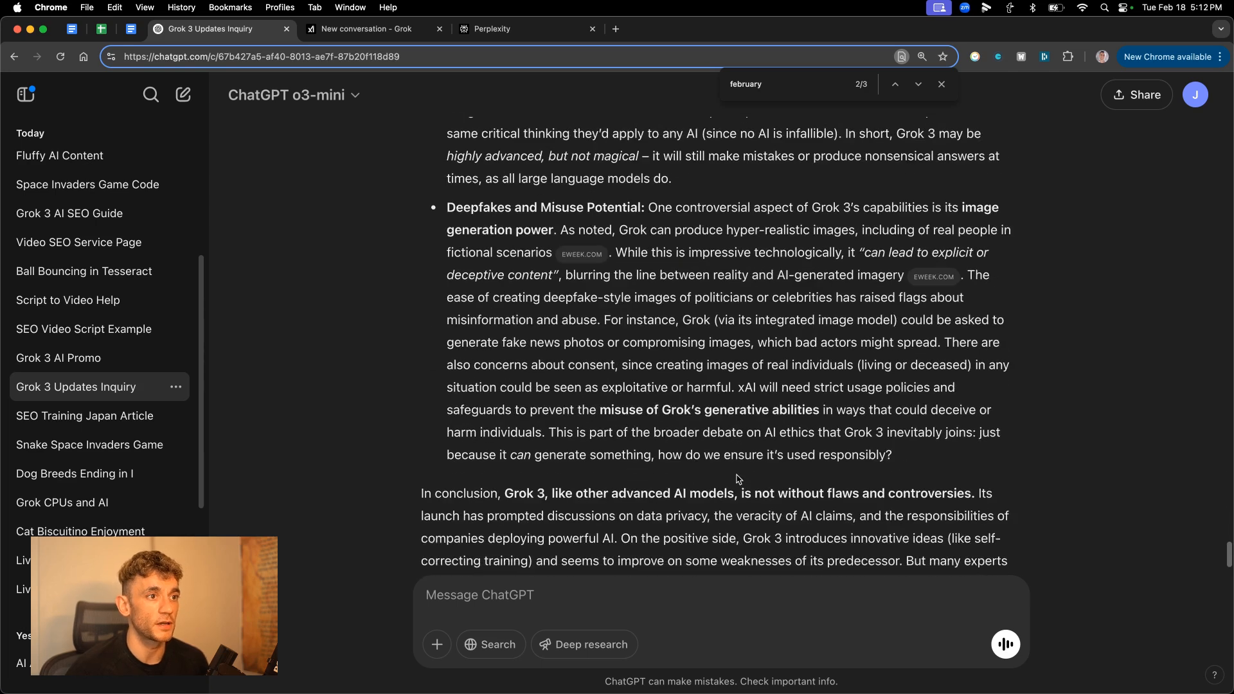
pyautogui.scroll(-3)
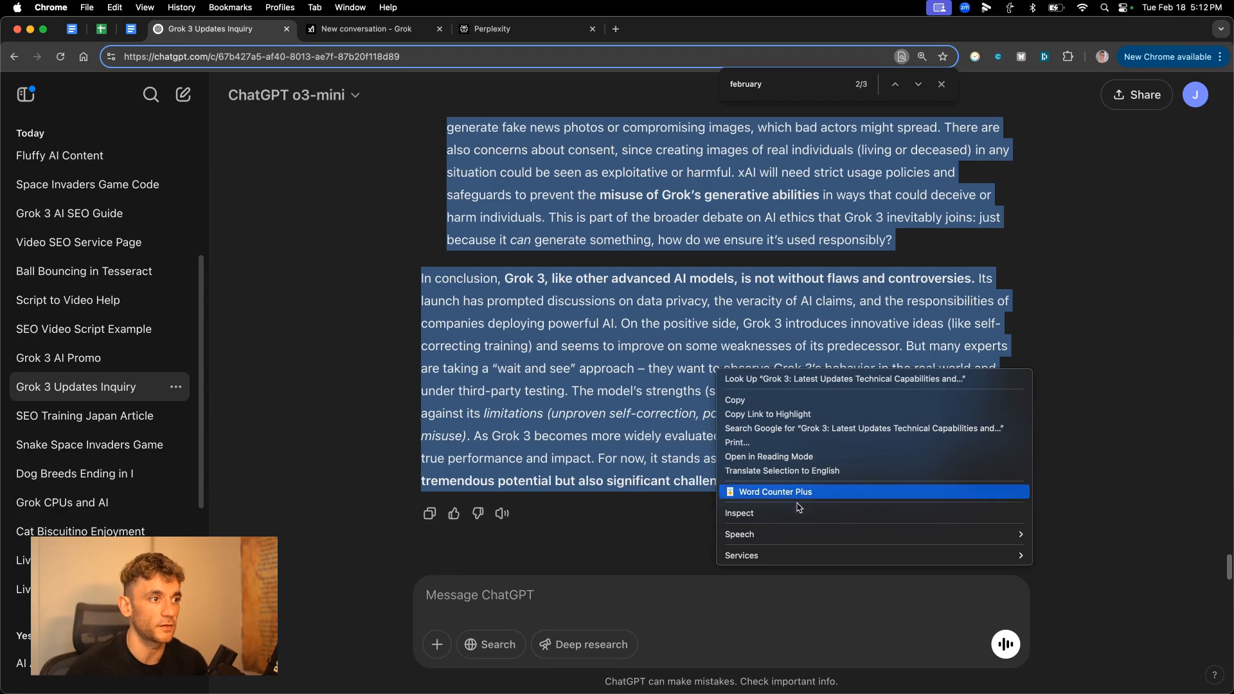
pyautogui.click(775, 491)
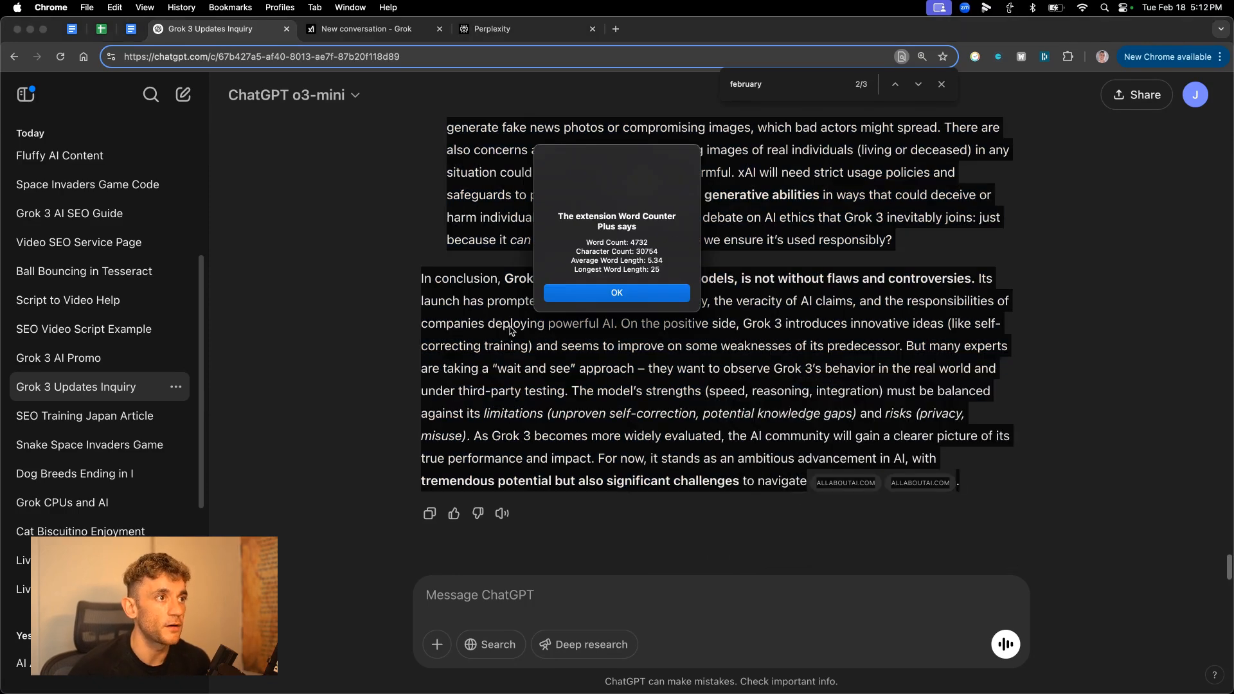
pyautogui.click(370, 28)
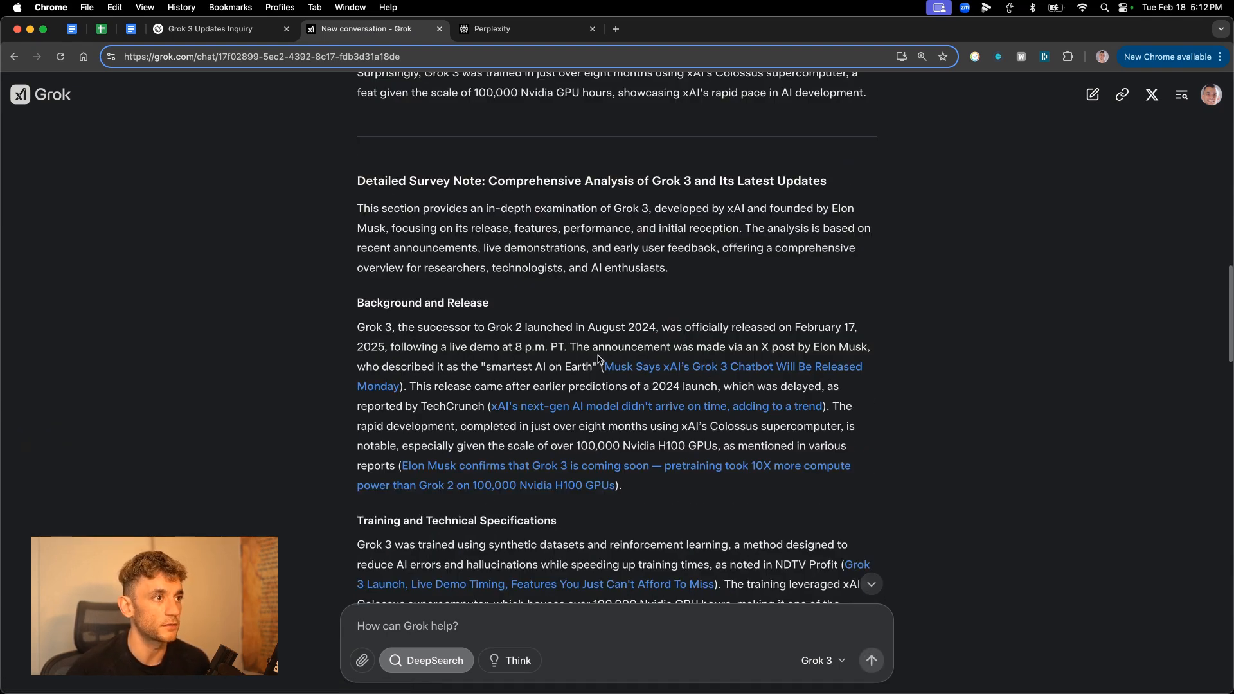
pyautogui.scroll(-3)
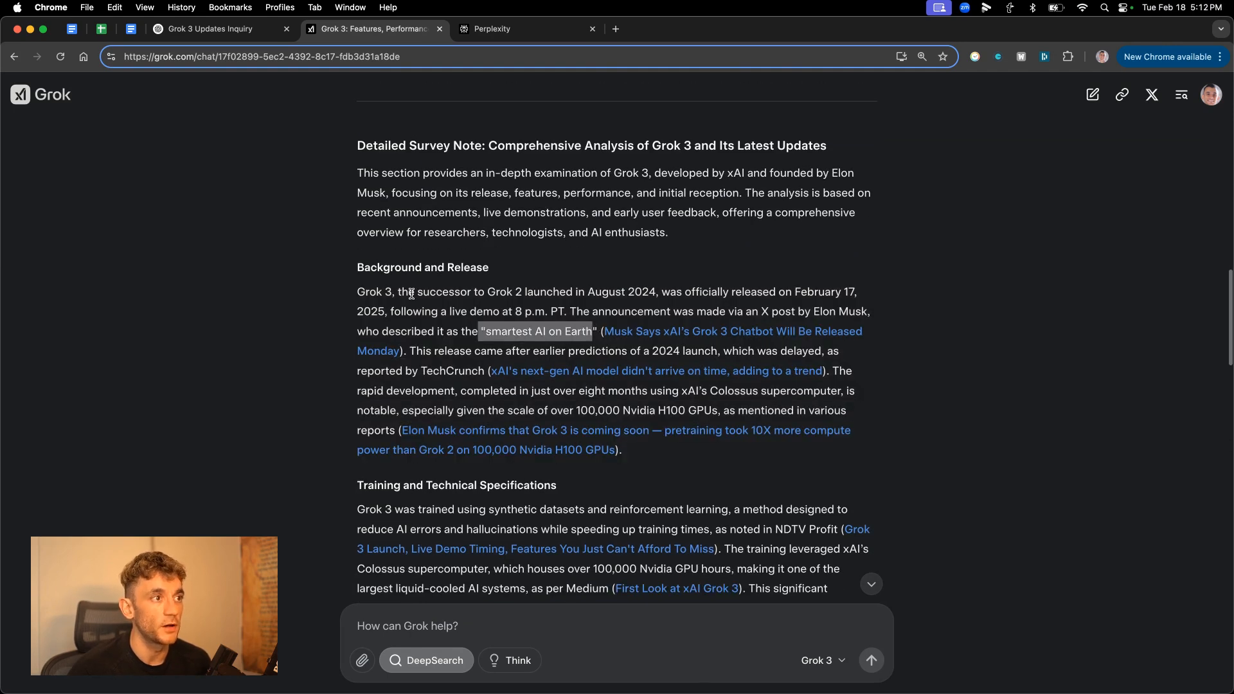
pyautogui.scroll(-3)
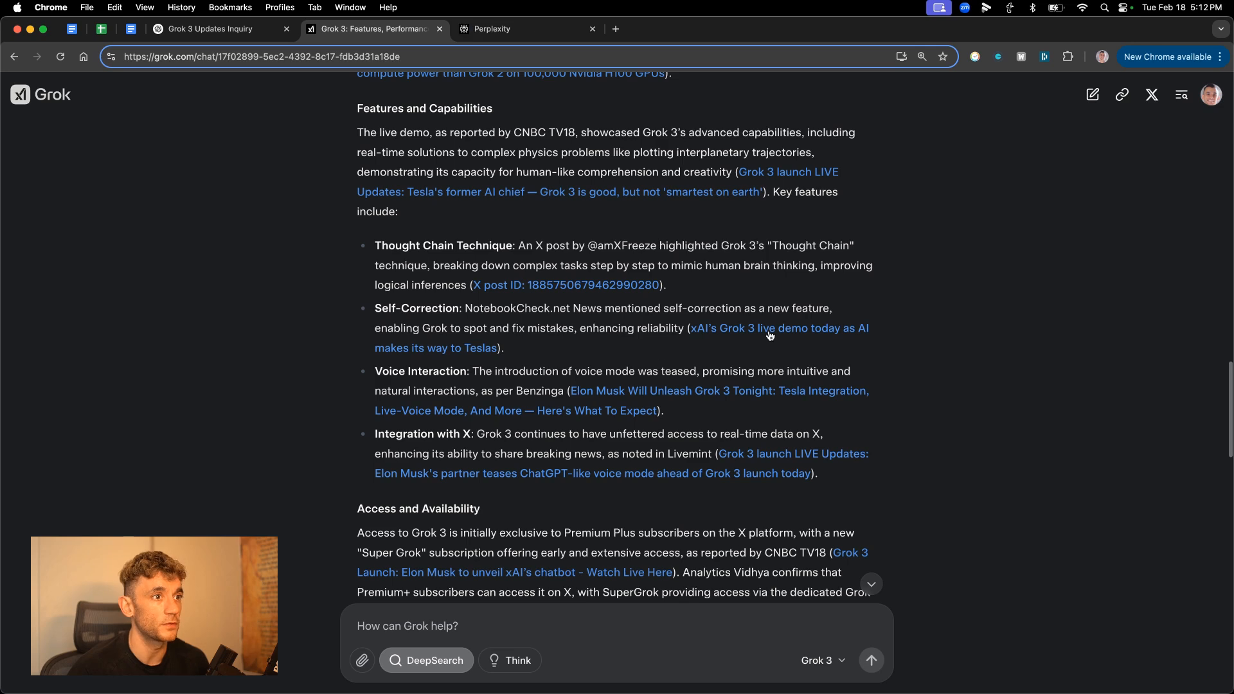
pyautogui.scroll(-3)
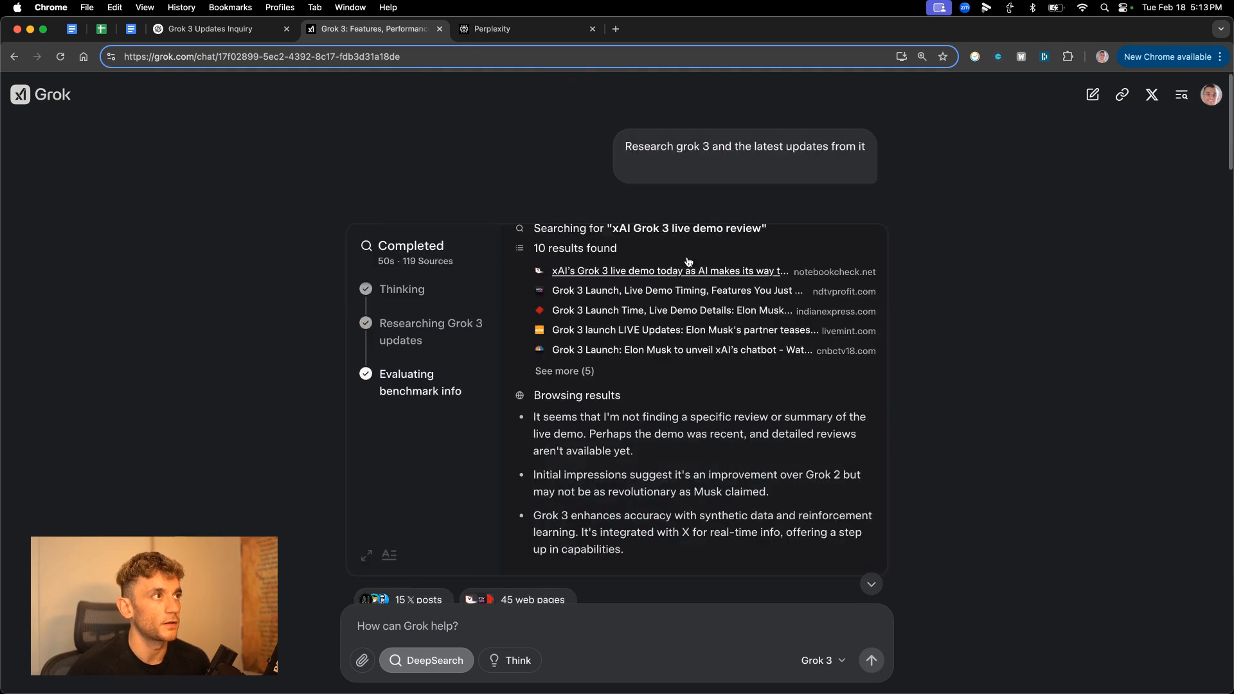
pyautogui.click(213, 29)
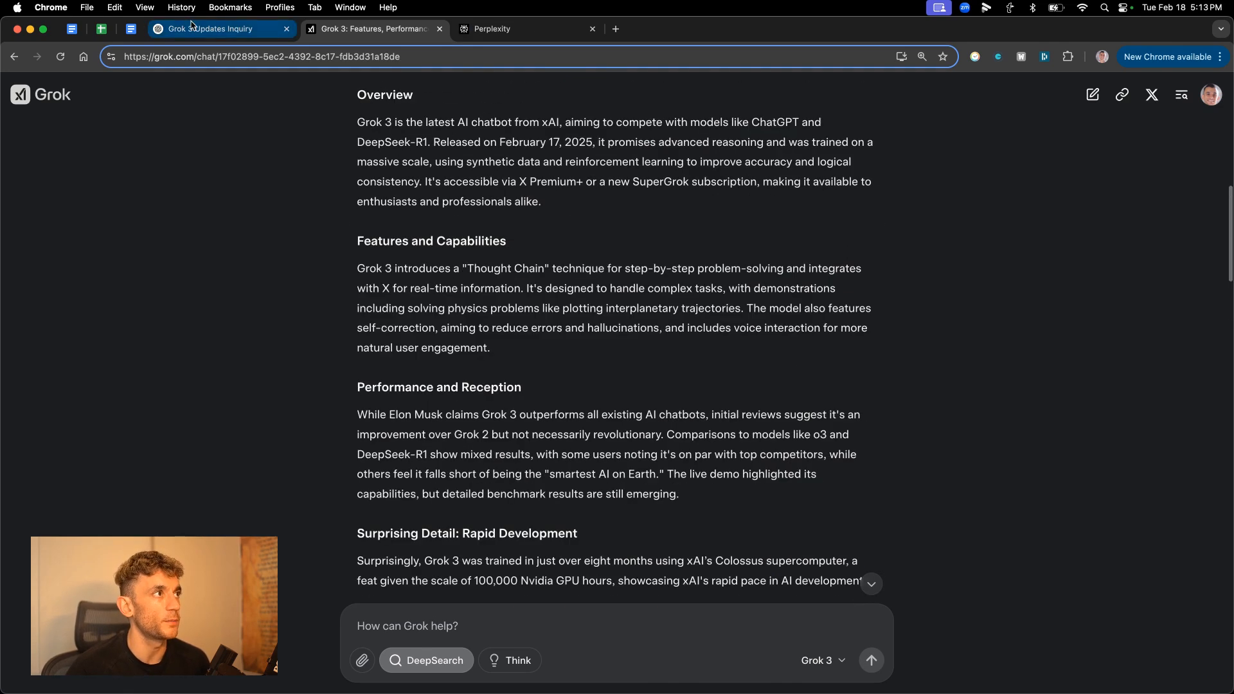
pyautogui.click(221, 29)
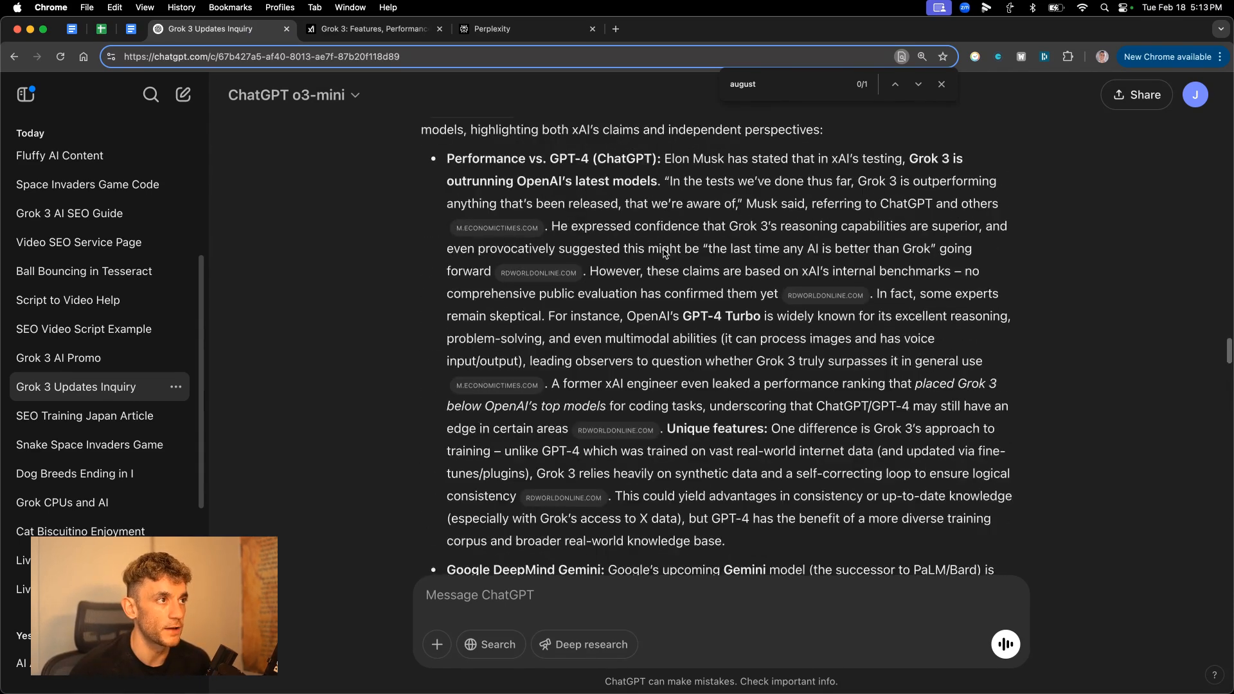
pyautogui.click(375, 29)
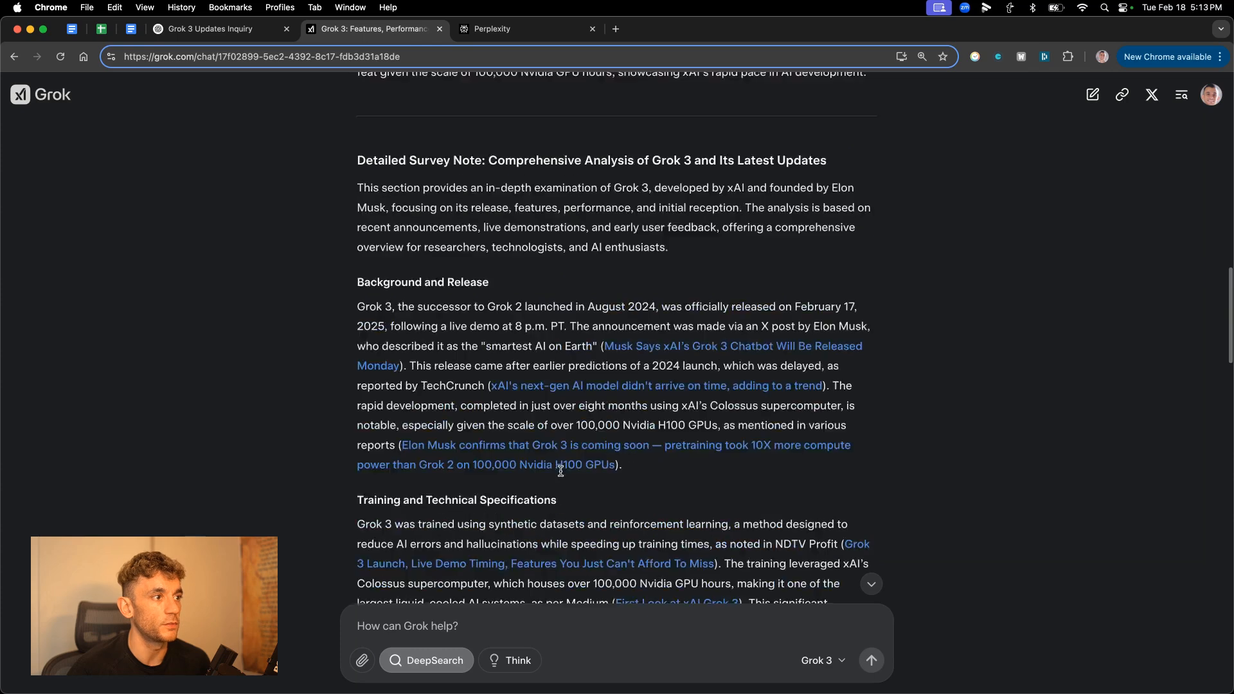
pyautogui.scroll(-3)
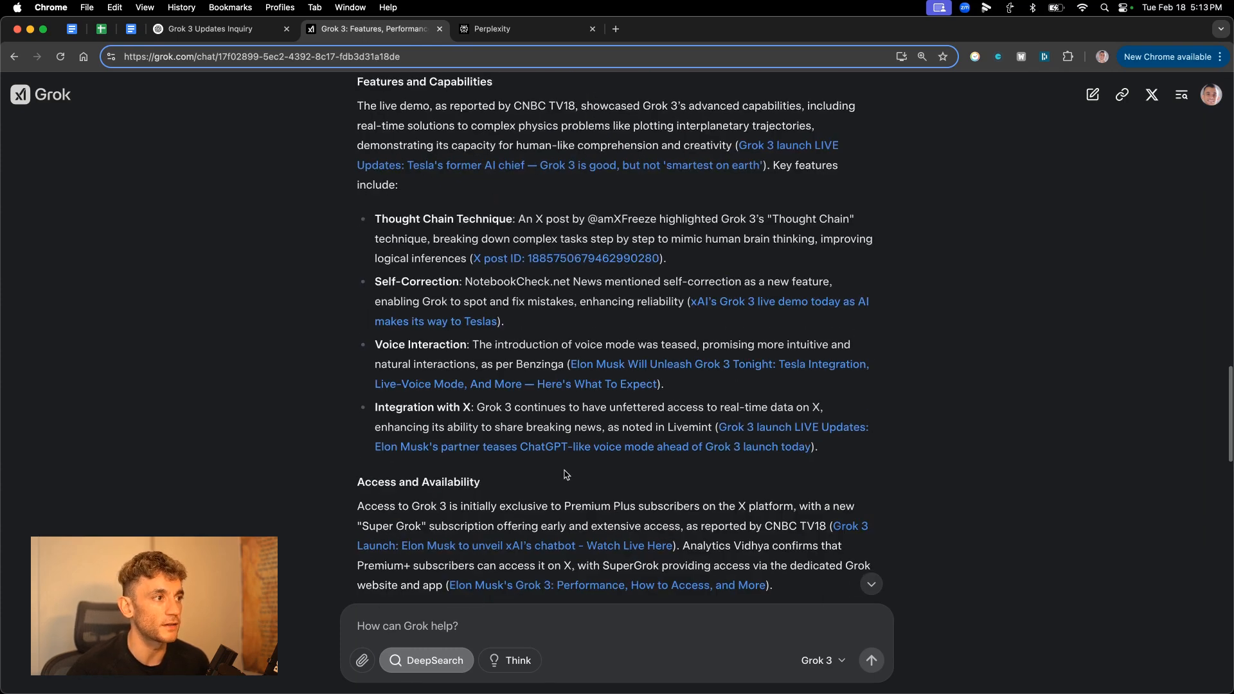
pyautogui.scroll(-3)
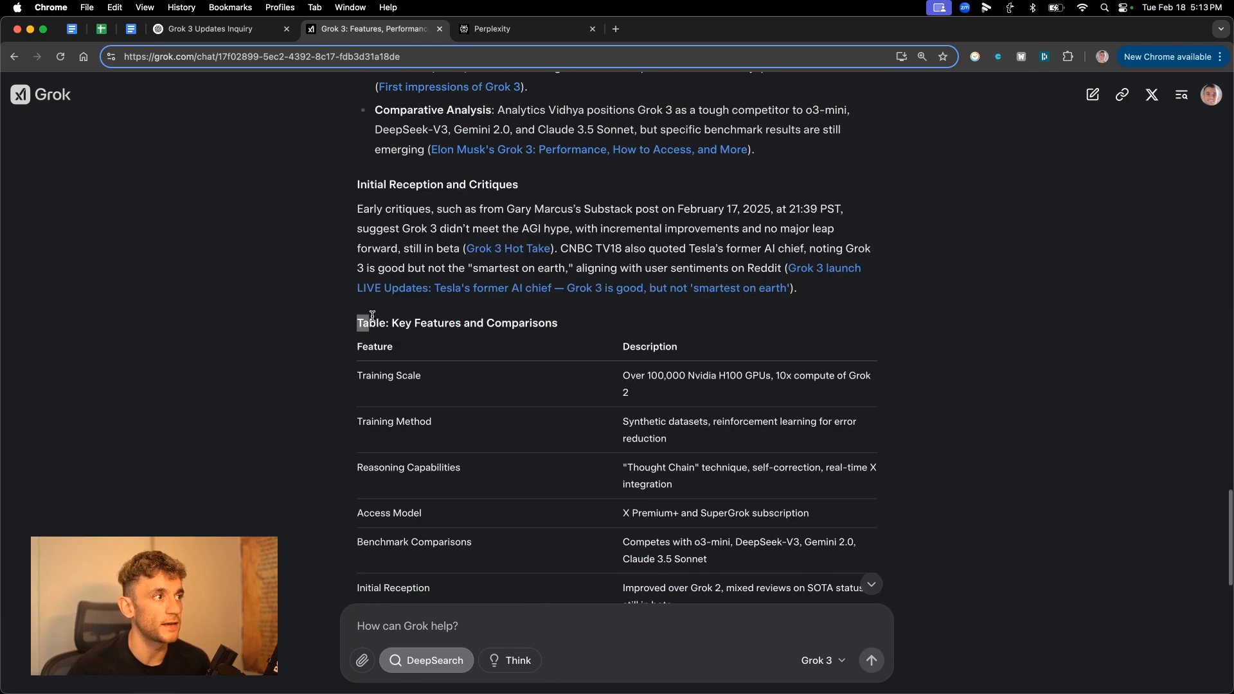
pyautogui.scroll(-3)
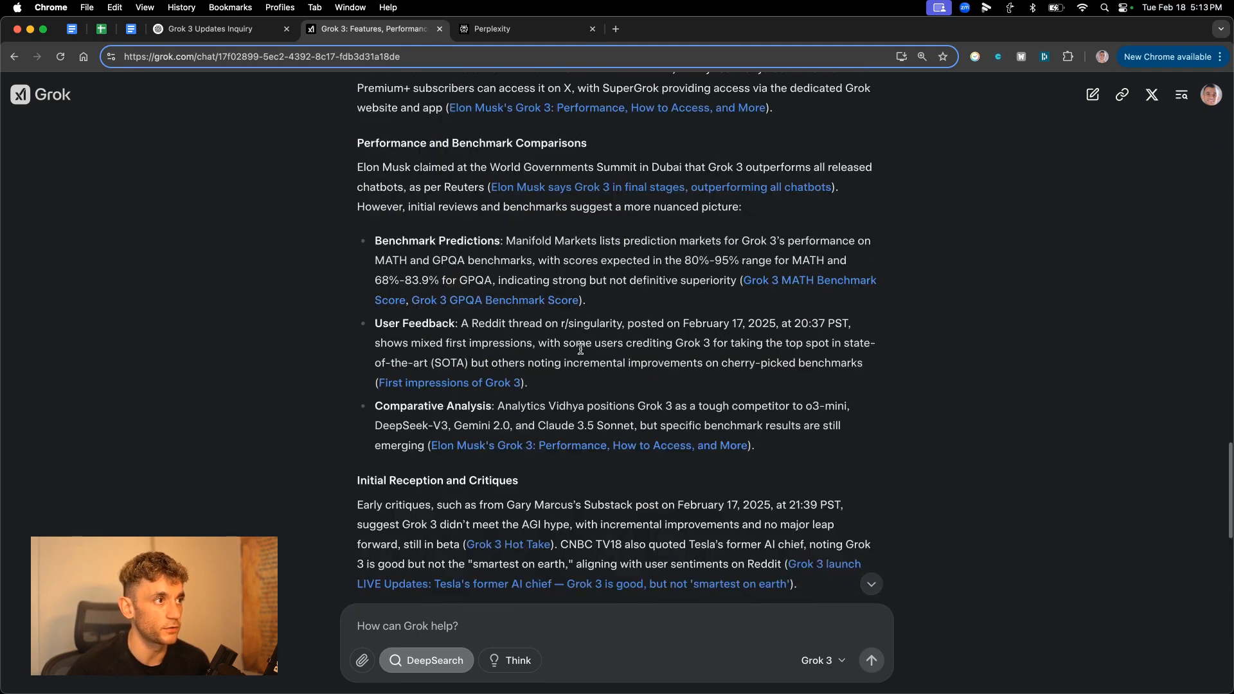
pyautogui.click(493, 28)
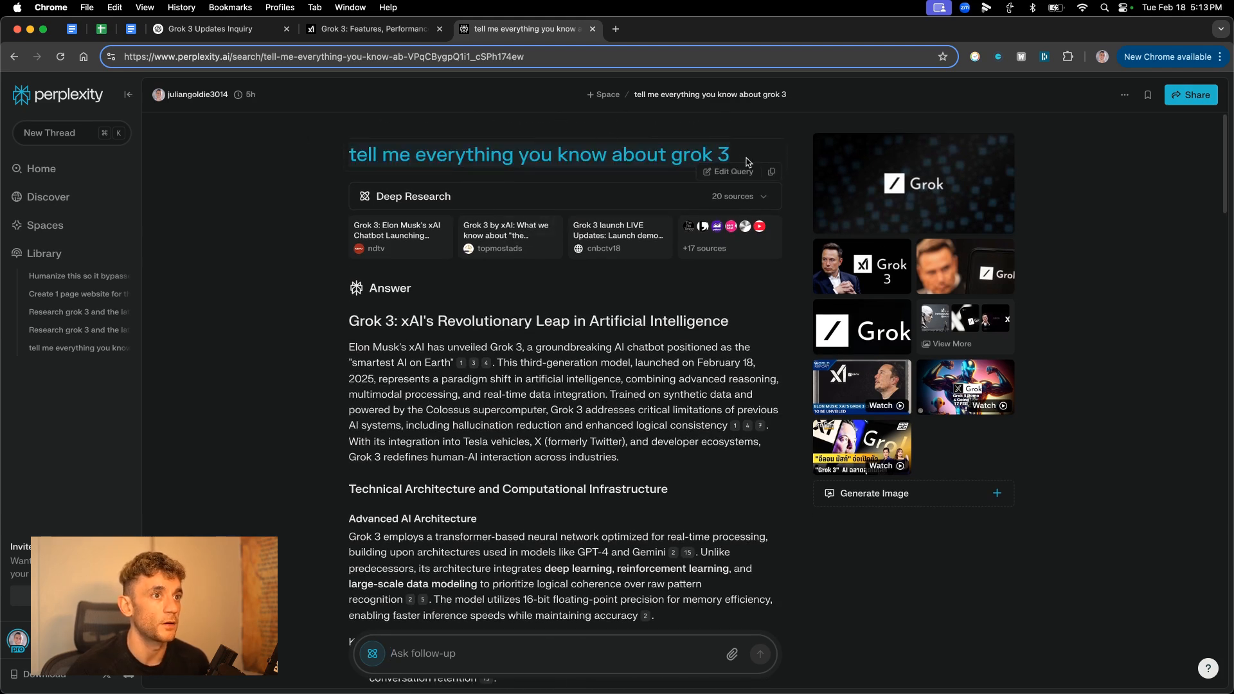
# Read Perplexity's Grok 3 Deep Research answer to its conclusion, comparing it with the ChatGPT and Grok reports.
pyautogui.scroll(-3)
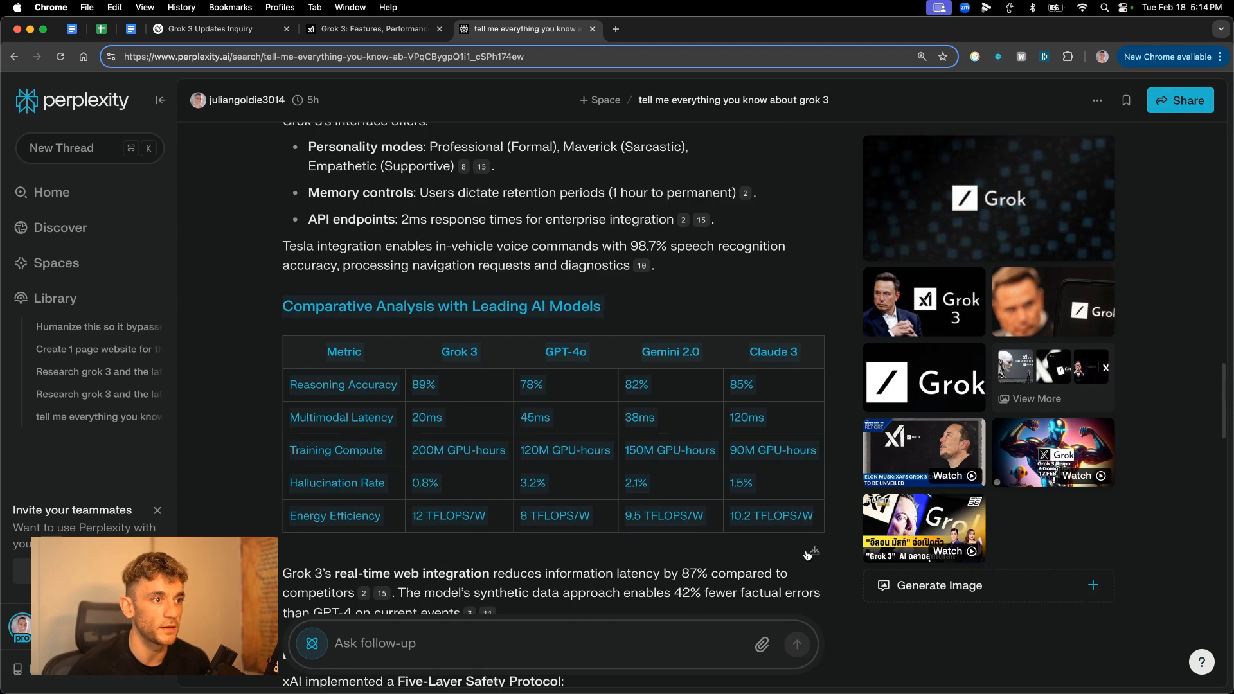
pyautogui.scroll(-3)
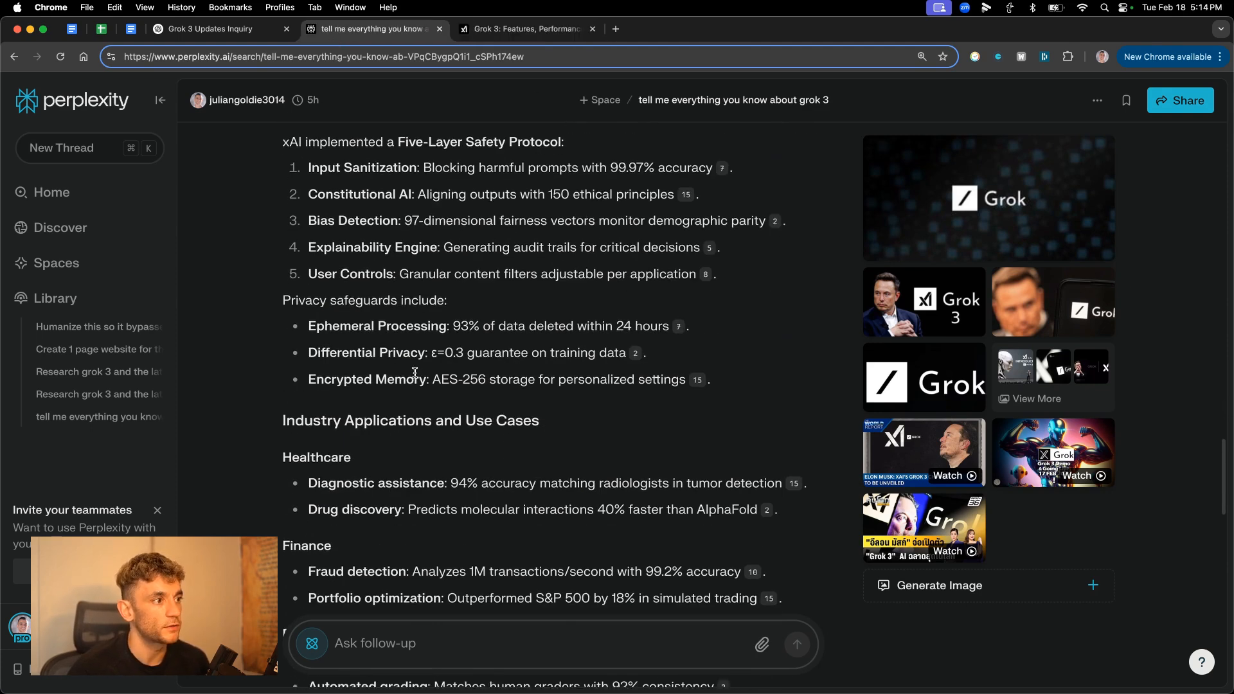
pyautogui.scroll(-3)
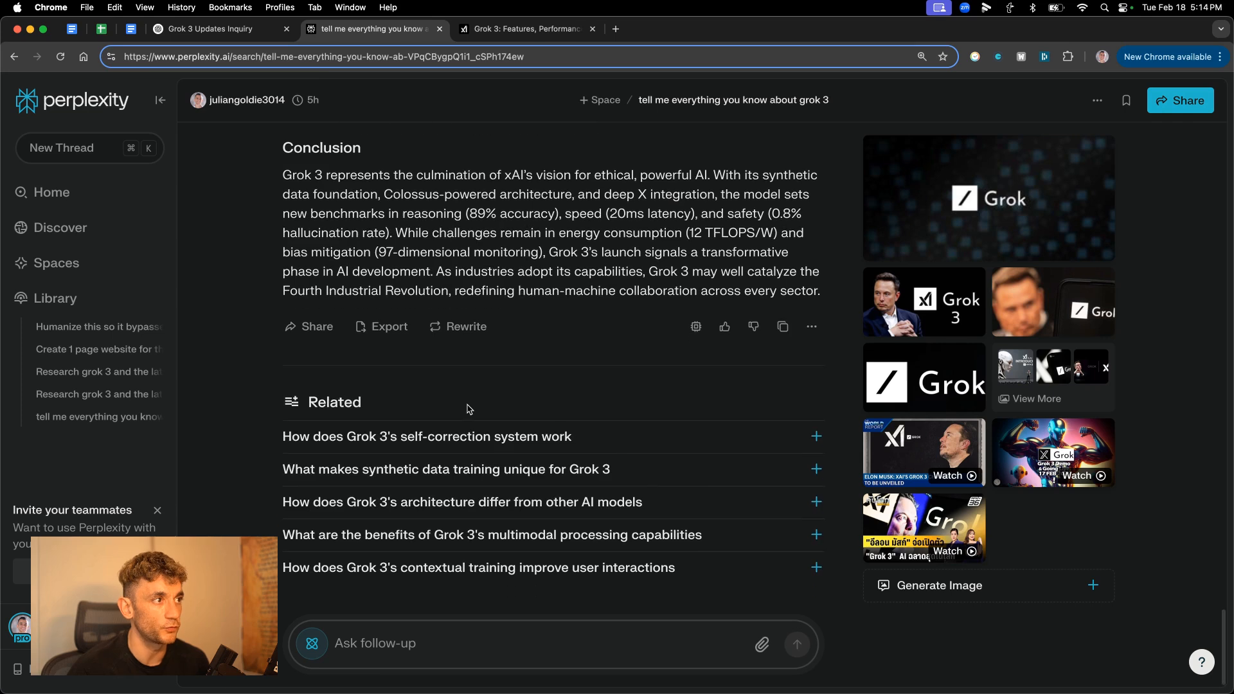
pyautogui.click(208, 28)
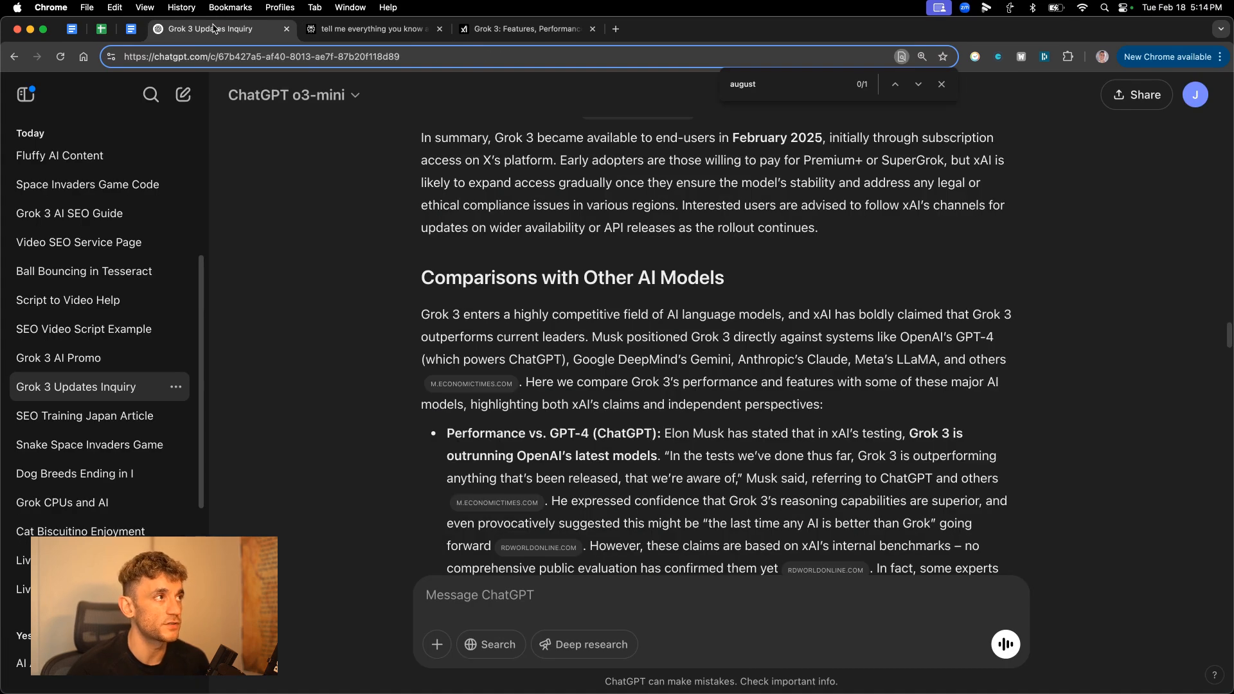
pyautogui.click(526, 29)
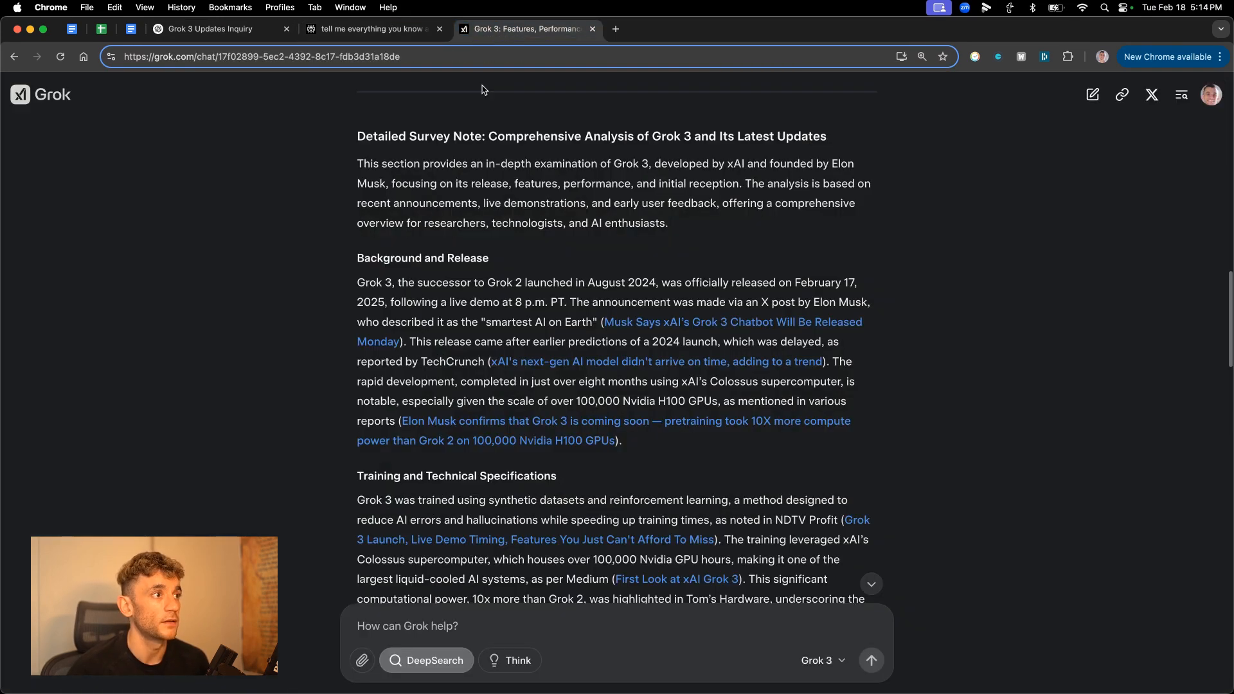
pyautogui.click(370, 29)
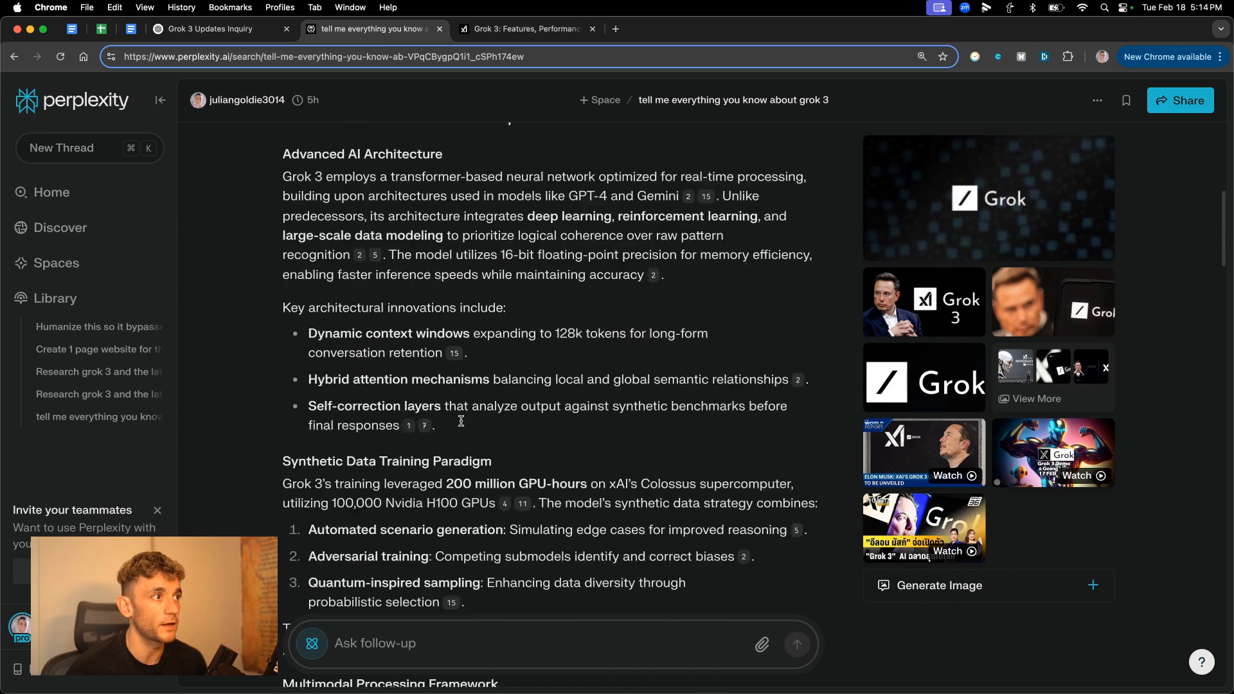
pyautogui.scroll(-3)
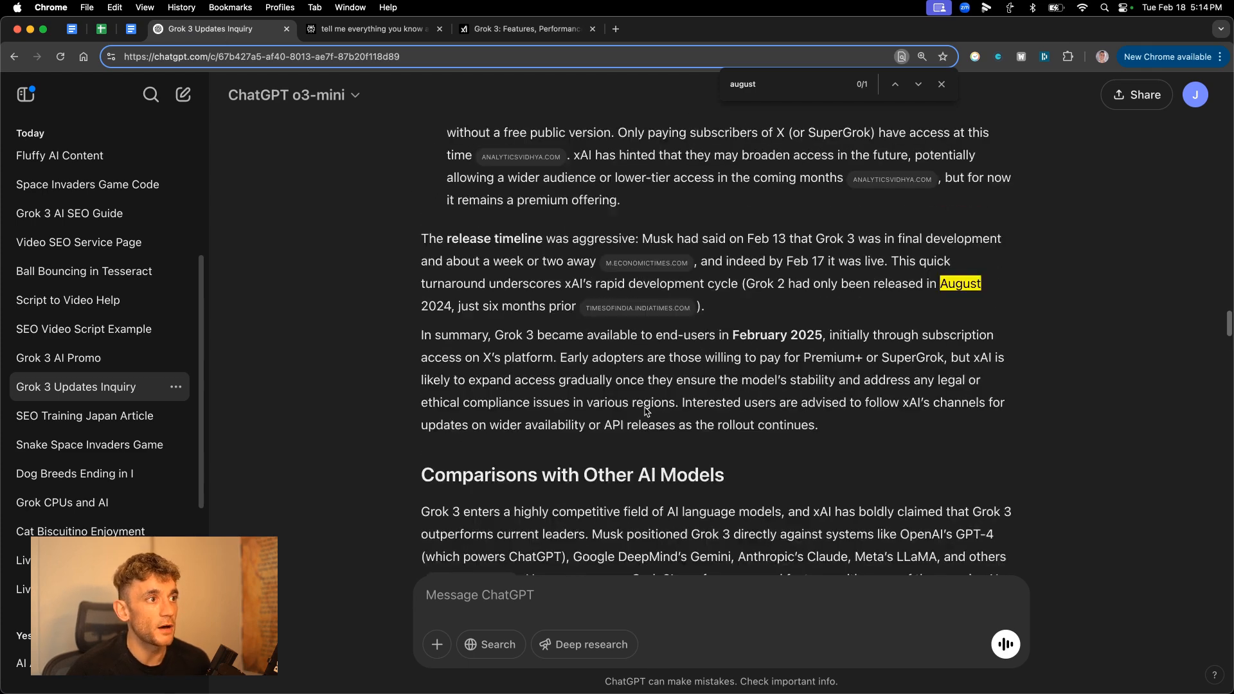
pyautogui.scroll(-3)
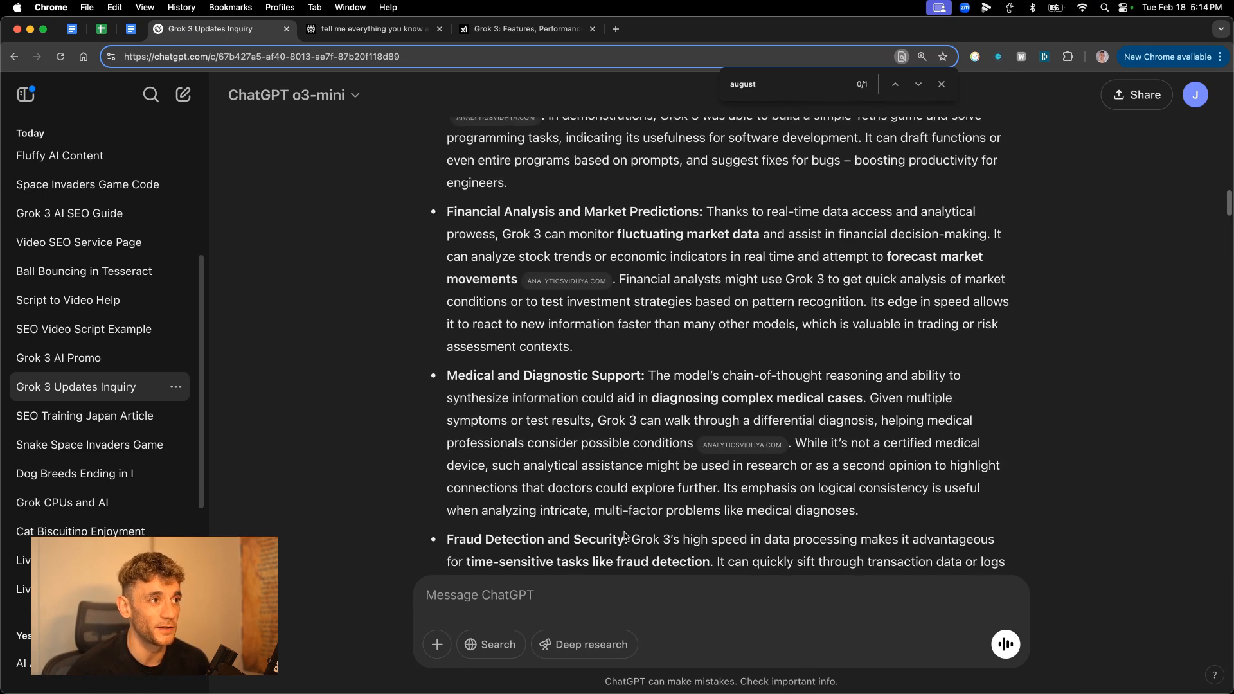
pyautogui.scroll(-3)
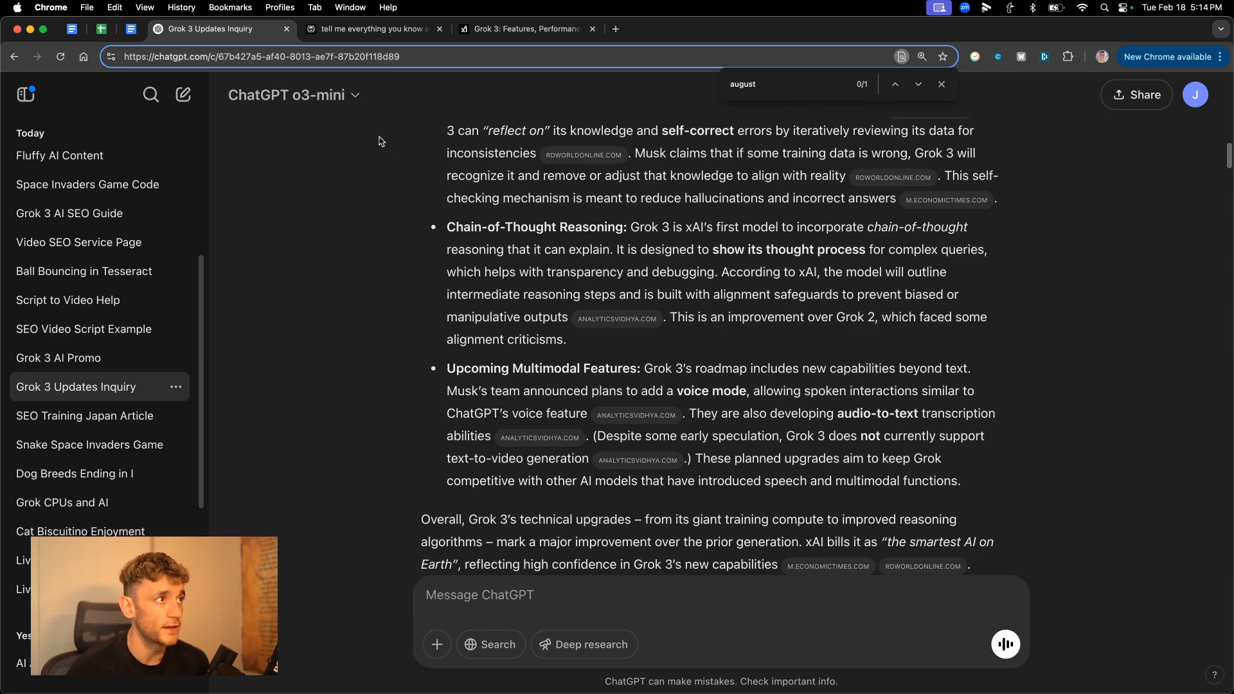
pyautogui.click(525, 29)
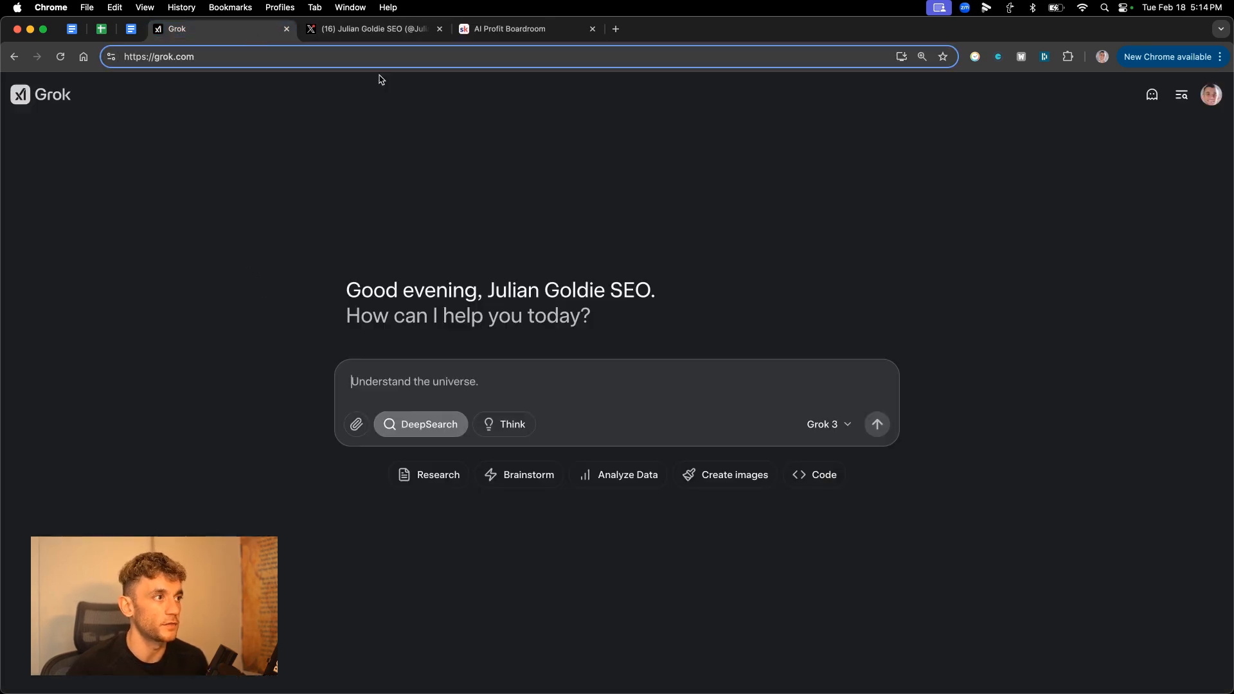
# Compare grok.com with X's Grok 3 beta across tabs, ending on grok.com's empty chat box.
pyautogui.click(370, 29)
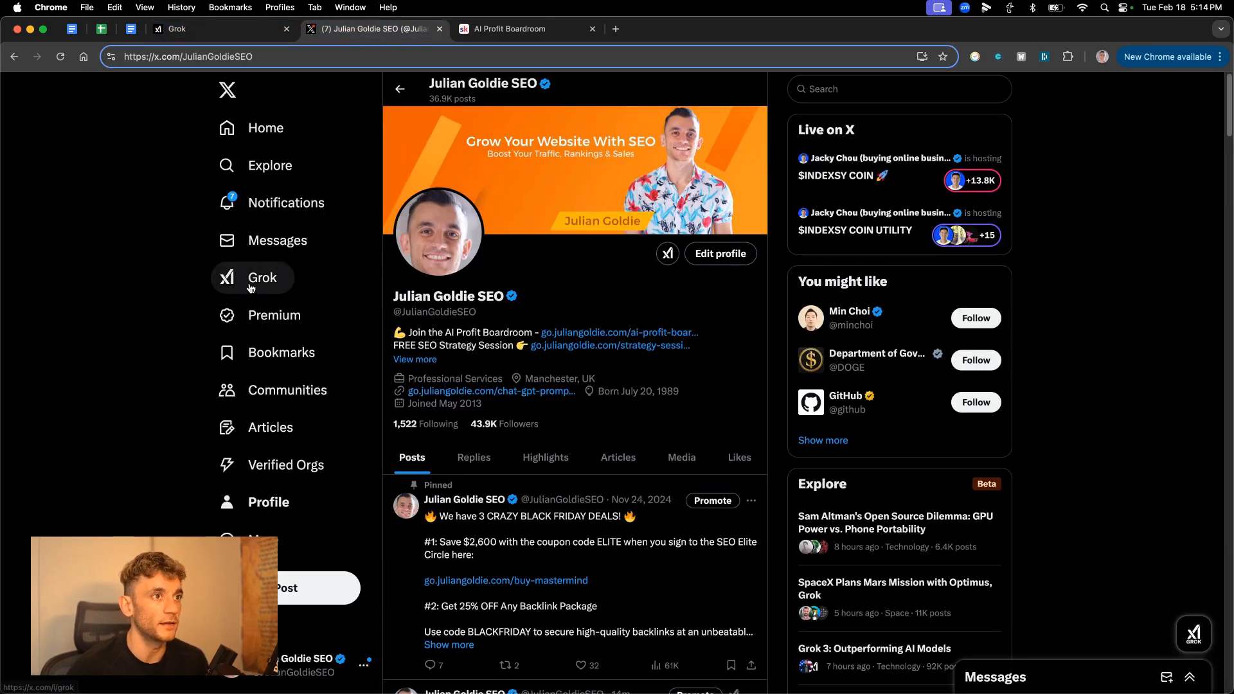
pyautogui.click(262, 277)
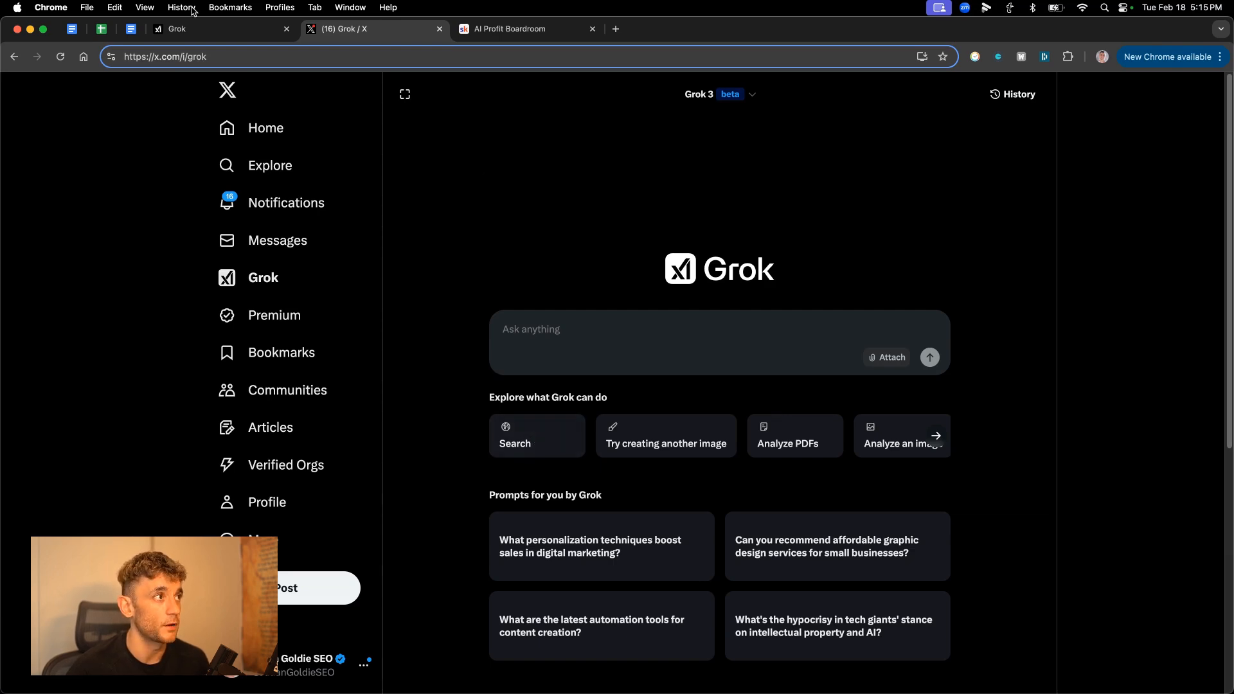
pyautogui.click(223, 29)
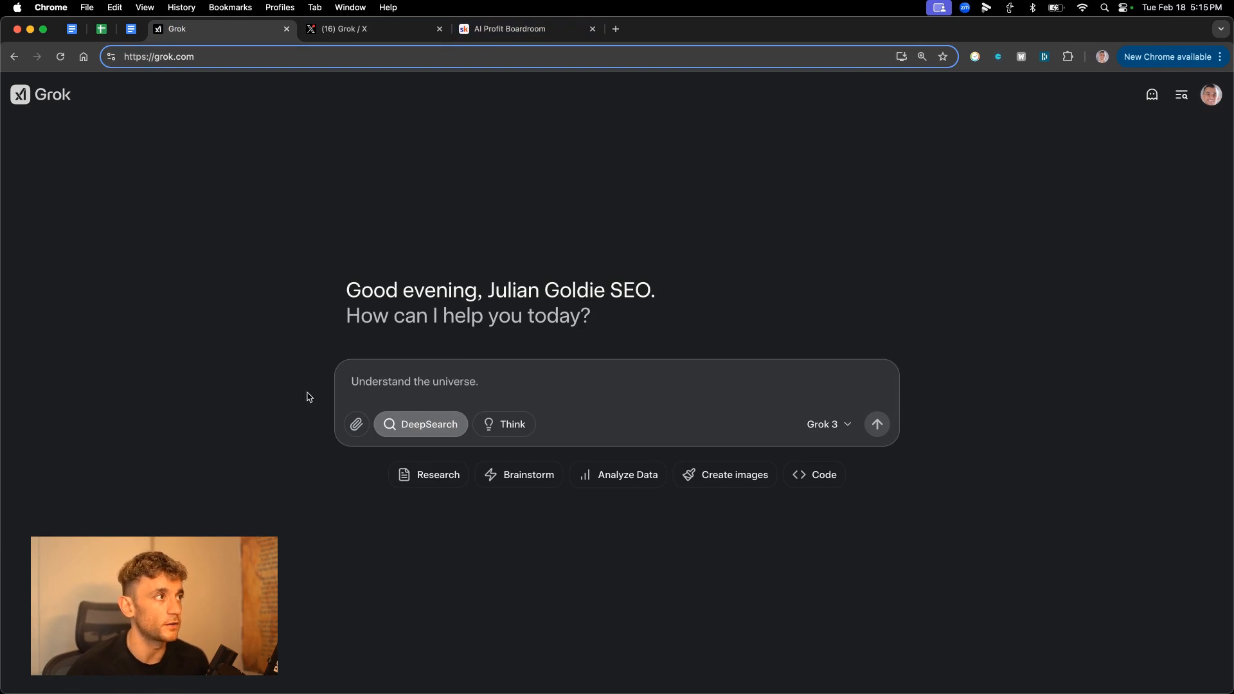
pyautogui.tripleClick(500, 290)
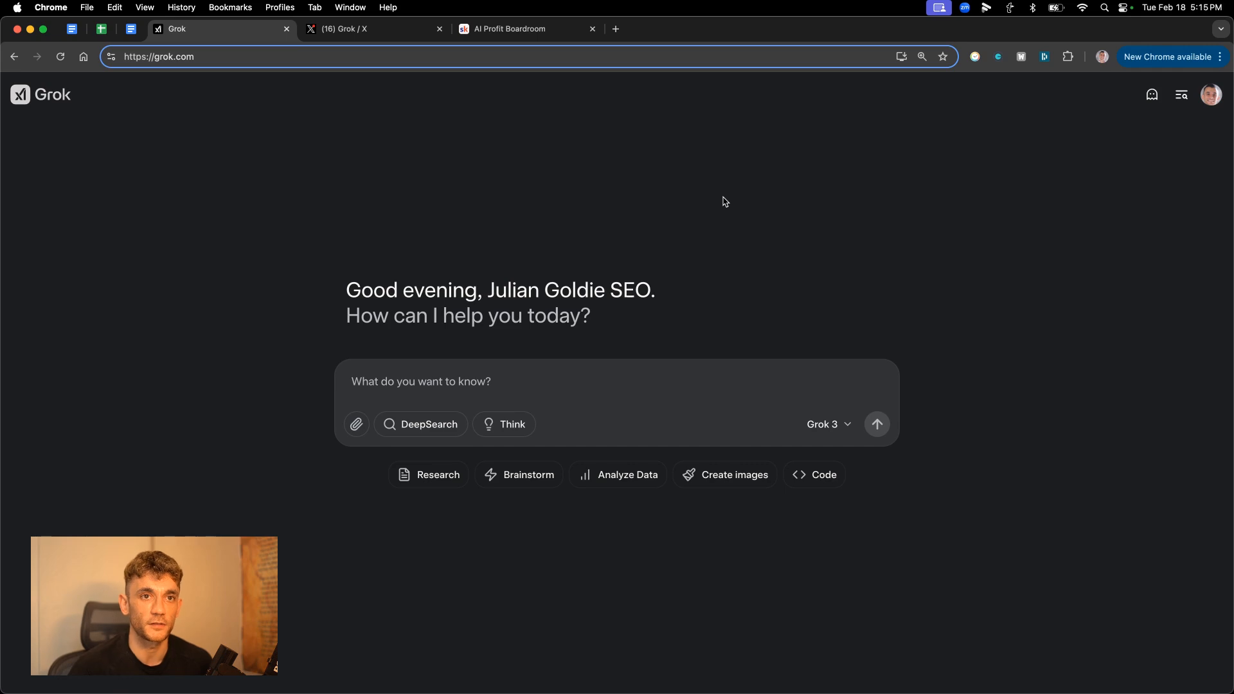
pyautogui.click(370, 29)
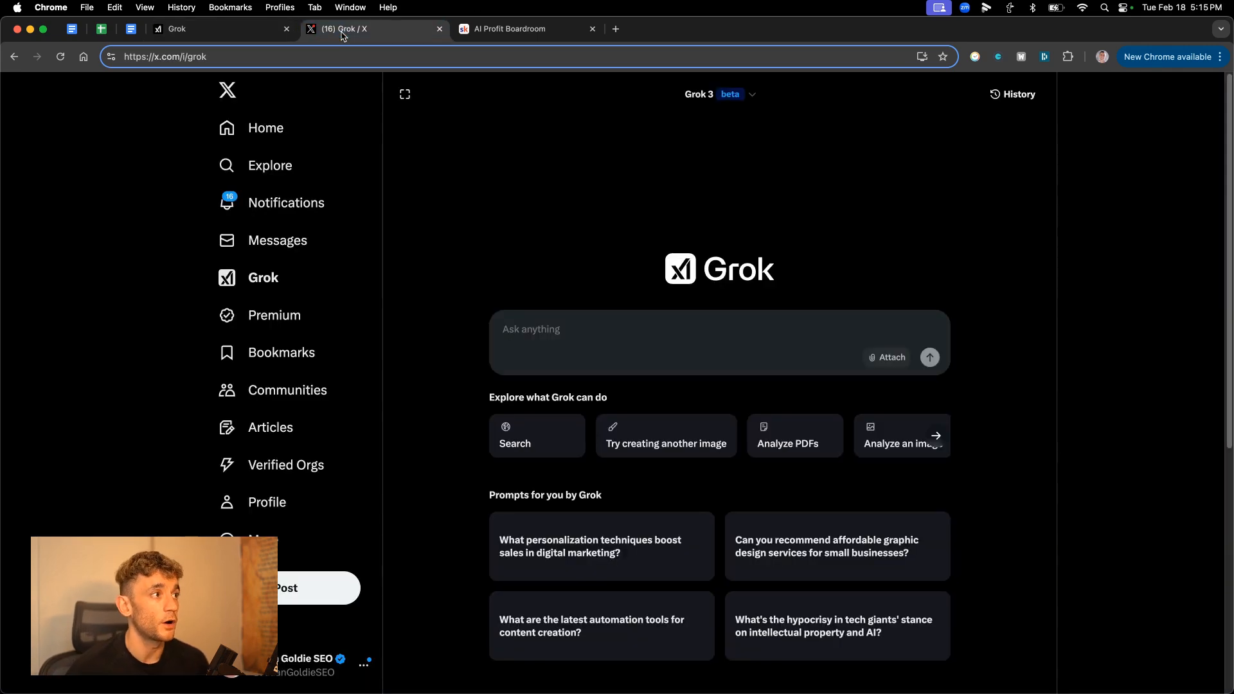
pyautogui.moveTo(670, 106)
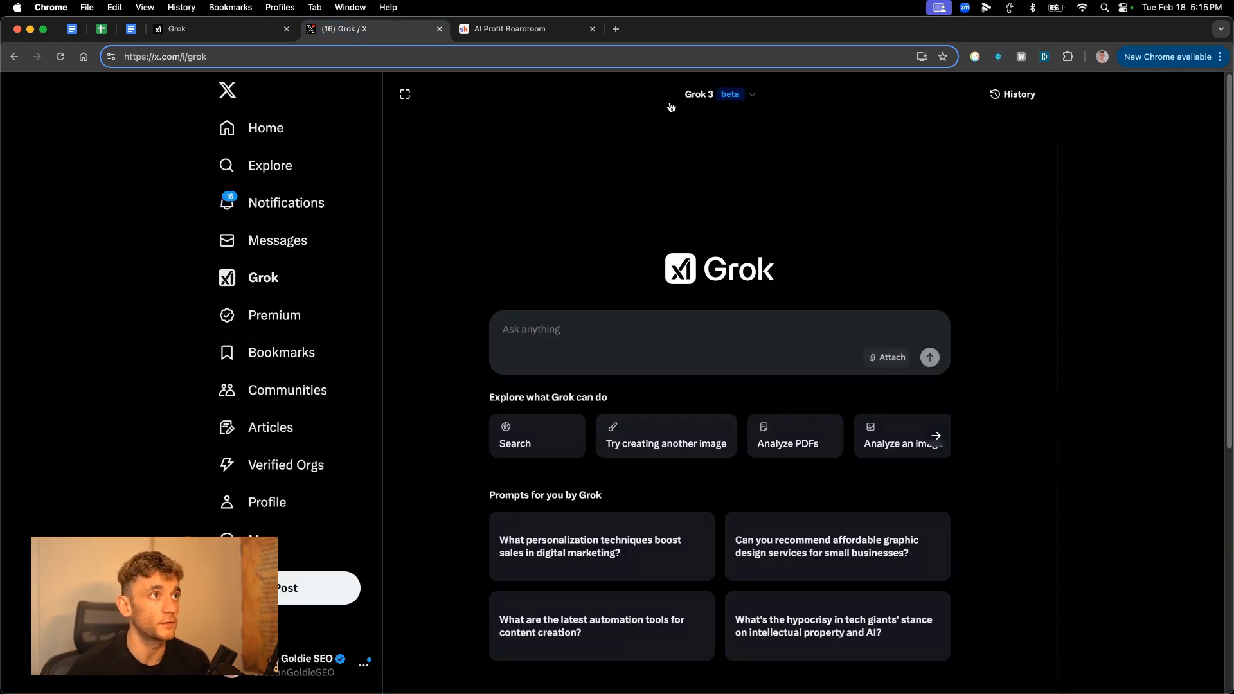
pyautogui.click(221, 29)
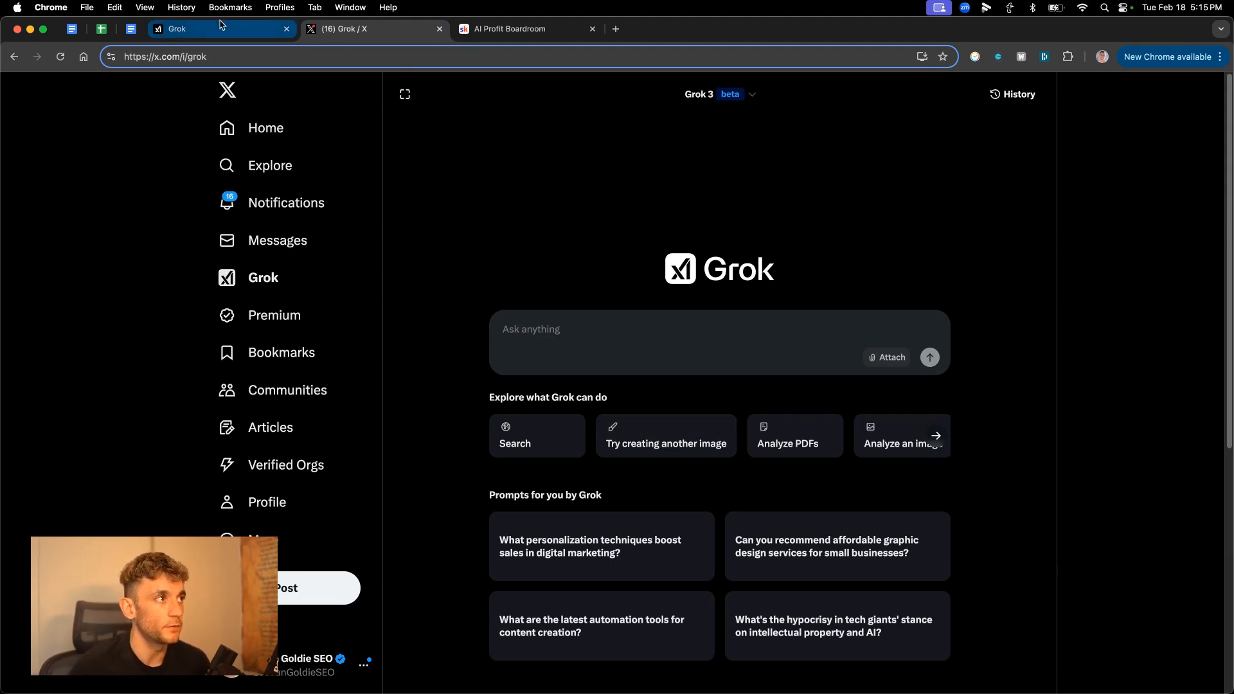
pyautogui.click(370, 29)
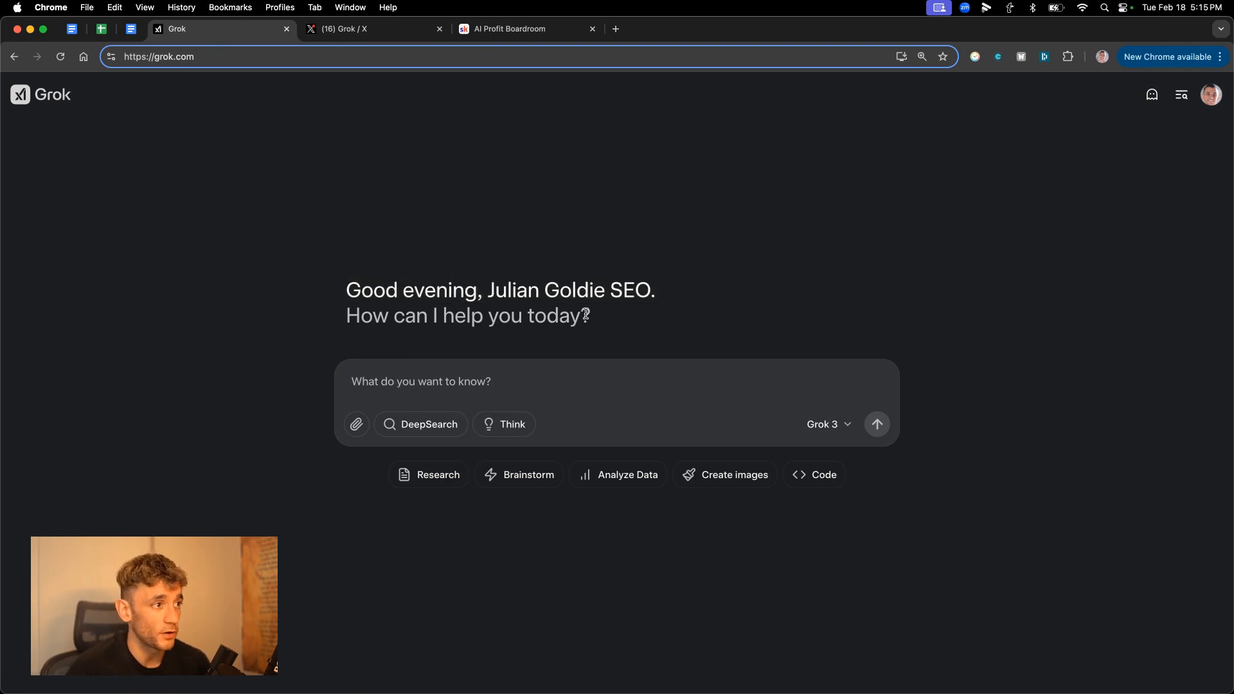
pyautogui.click(362, 28)
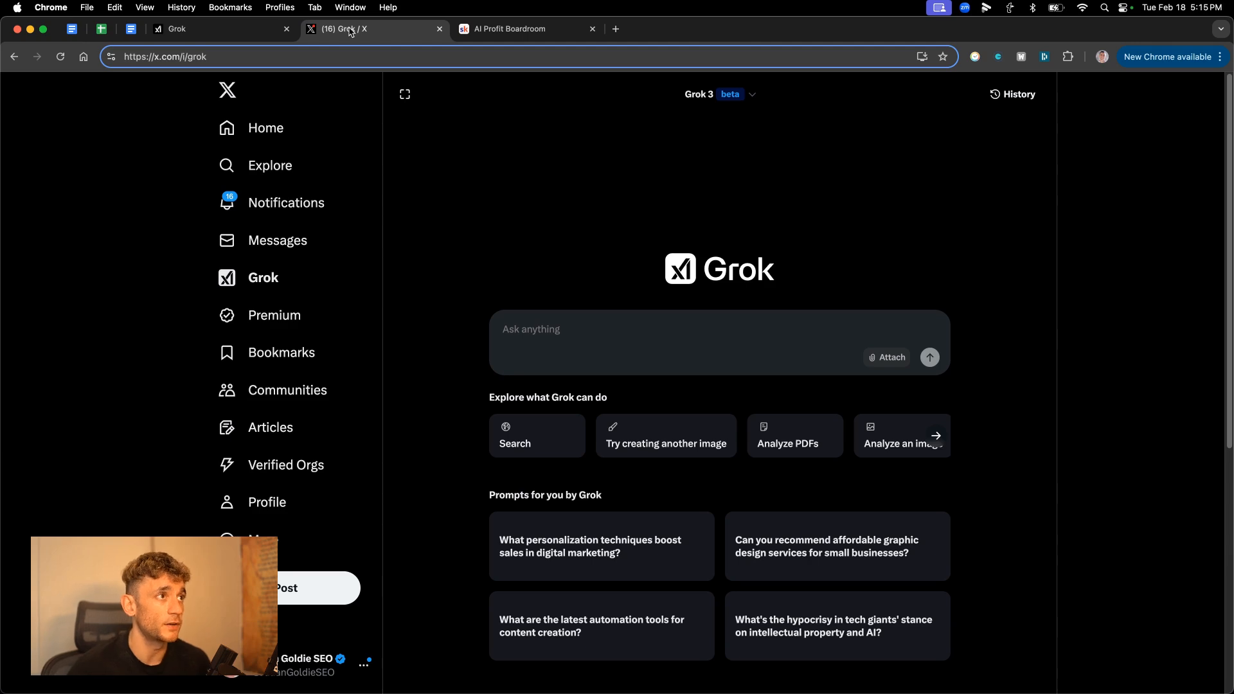
pyautogui.click(221, 29)
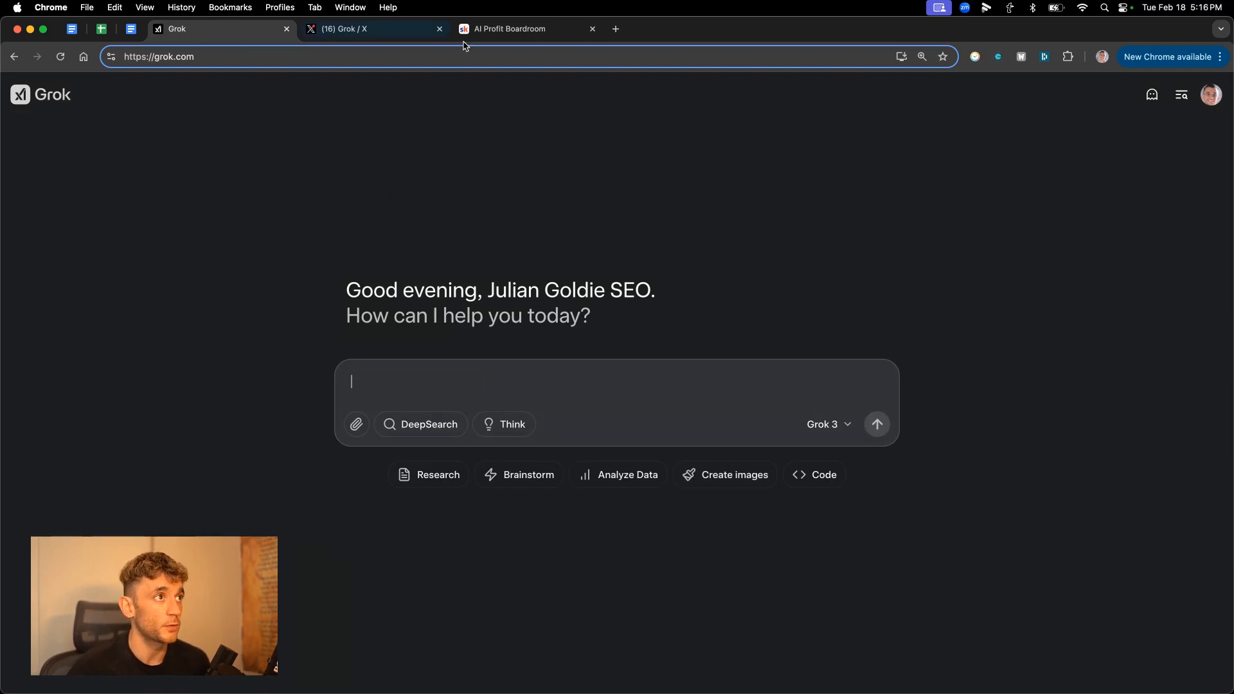
# Open the AI Profit Boardroom Skool community and scroll through its classroom courses.
pyautogui.click(525, 28)
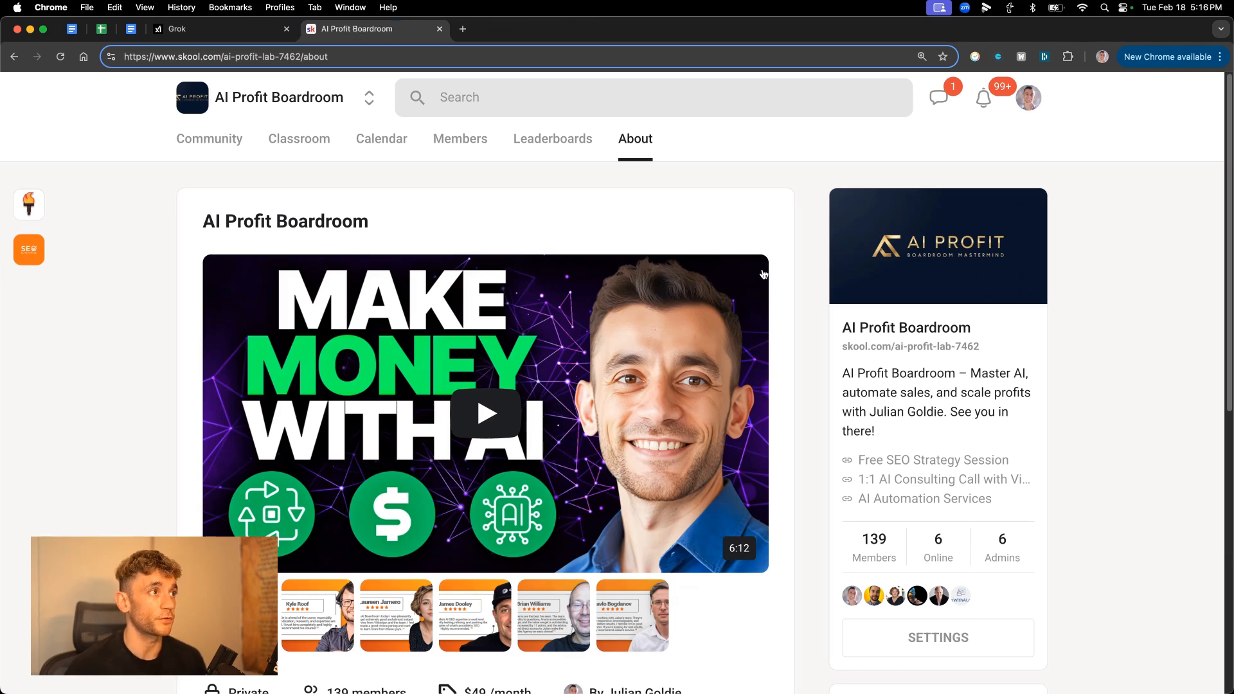
pyautogui.scroll(-3)
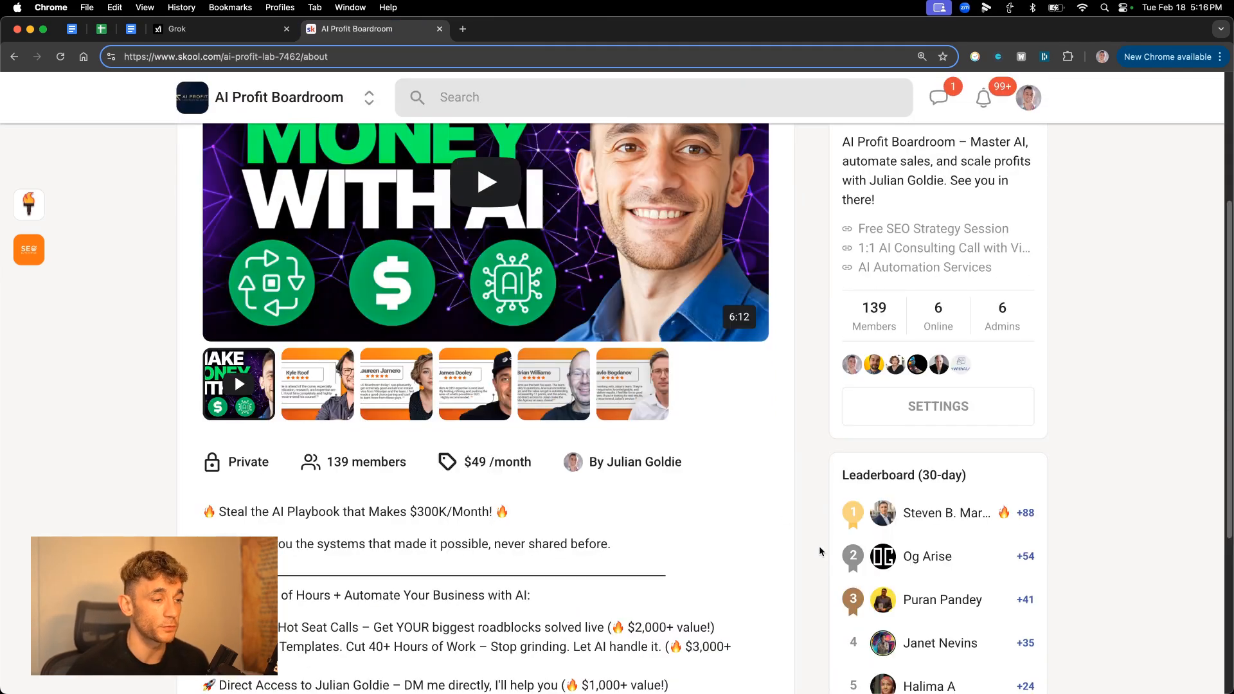
pyautogui.scroll(-3)
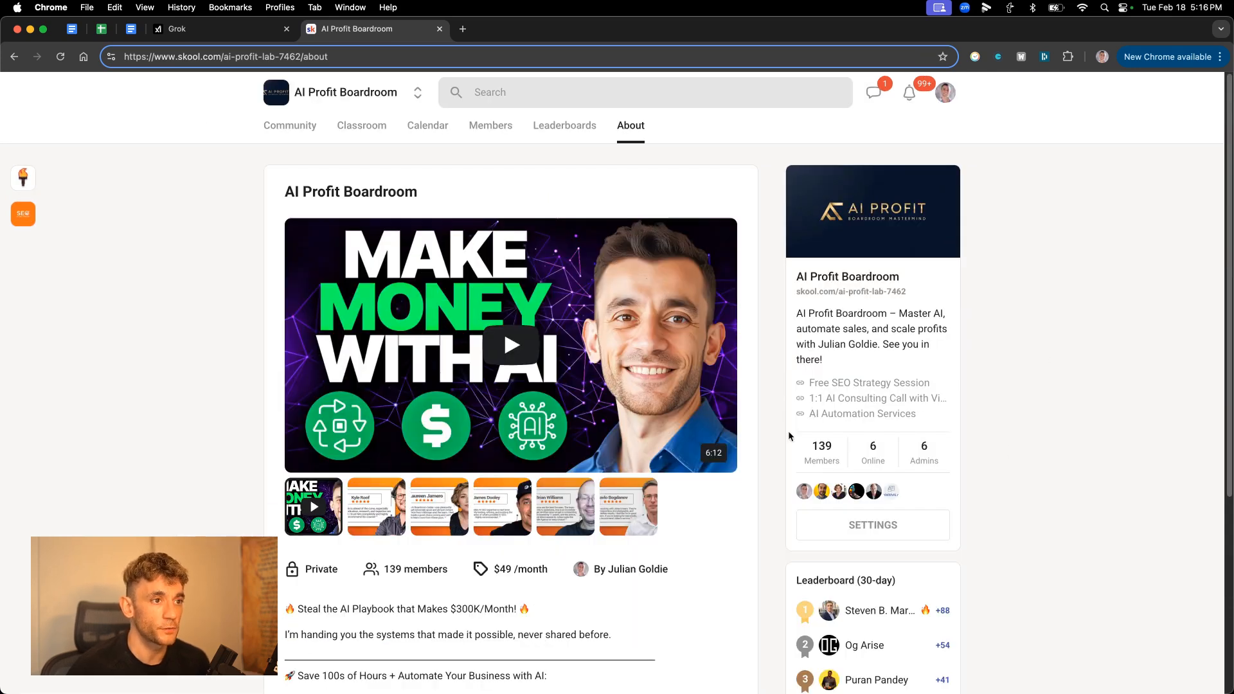
pyautogui.moveTo(365, 80)
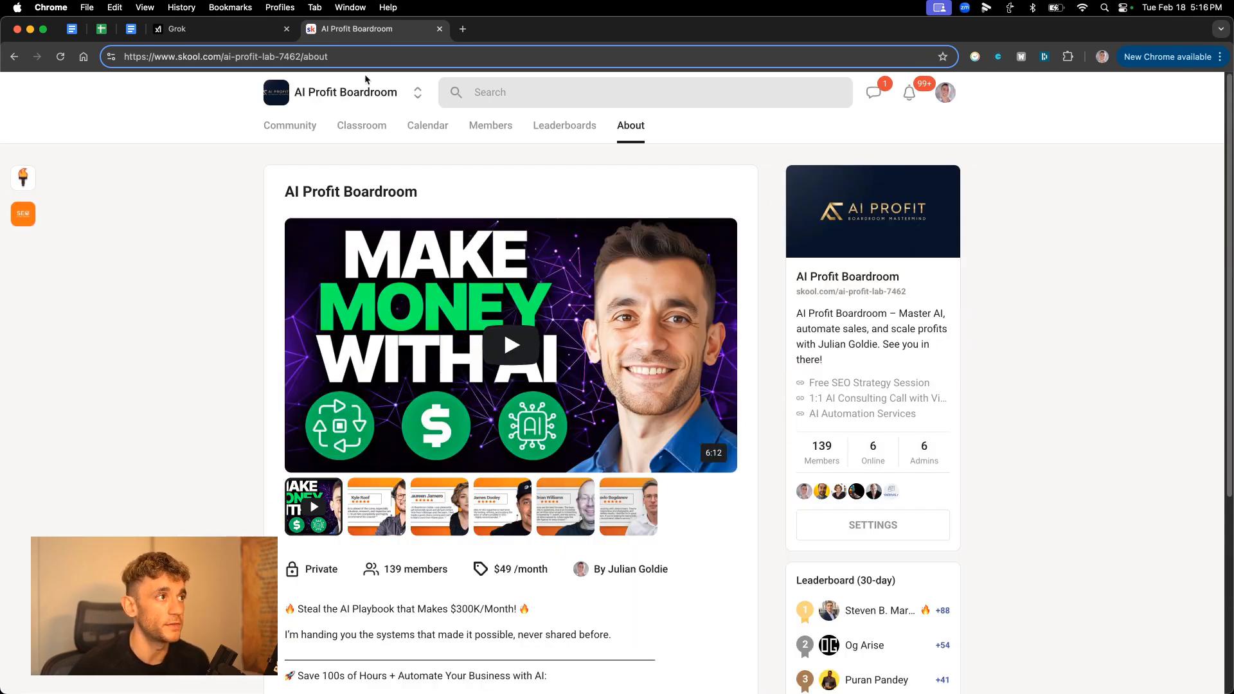
pyautogui.click(362, 125)
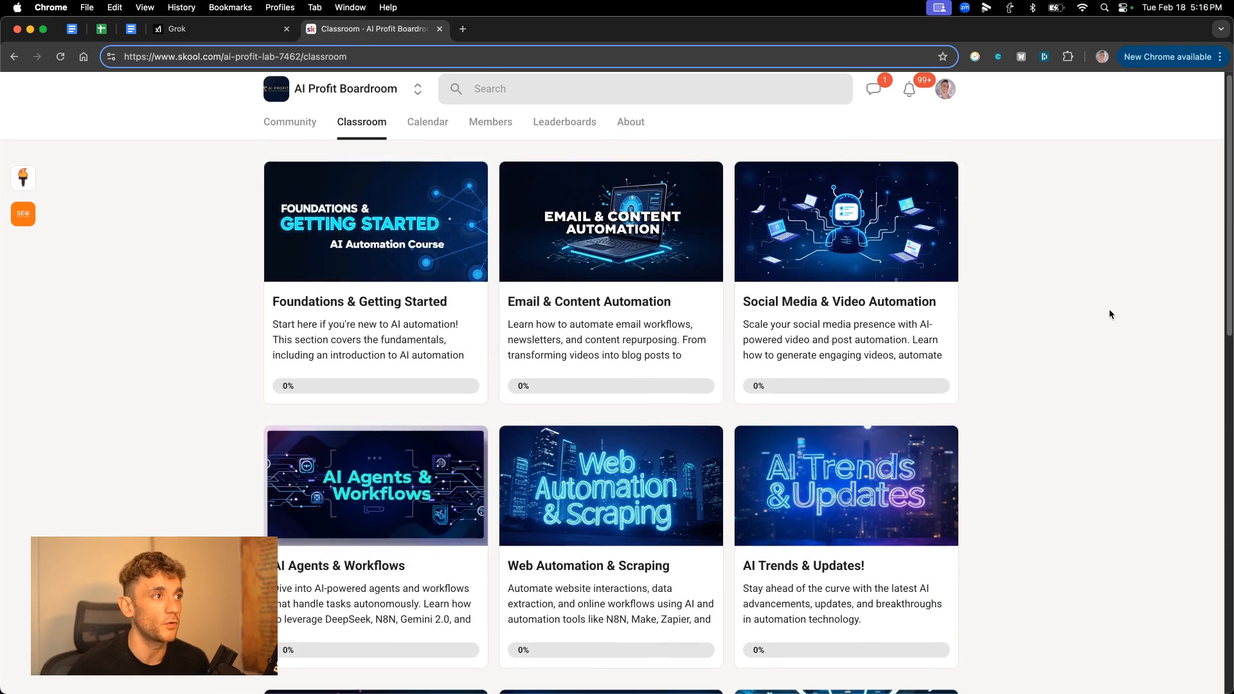
pyautogui.scroll(-3)
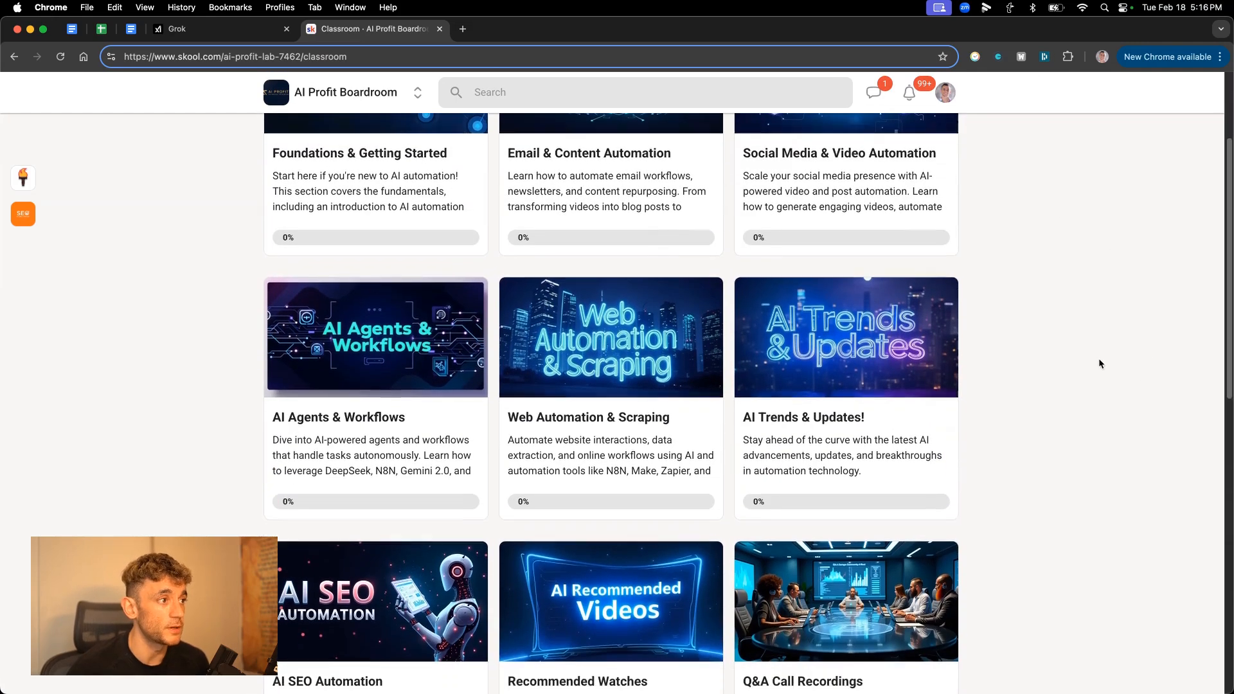
pyautogui.scroll(-3)
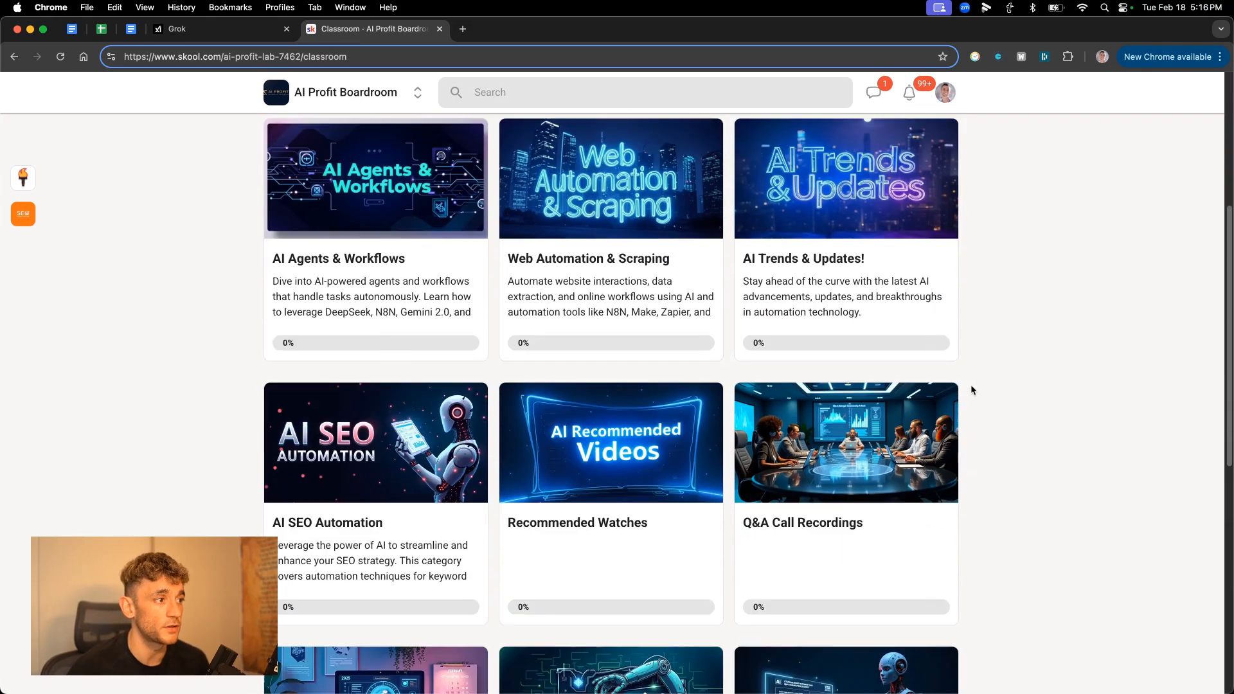
pyautogui.scroll(-3)
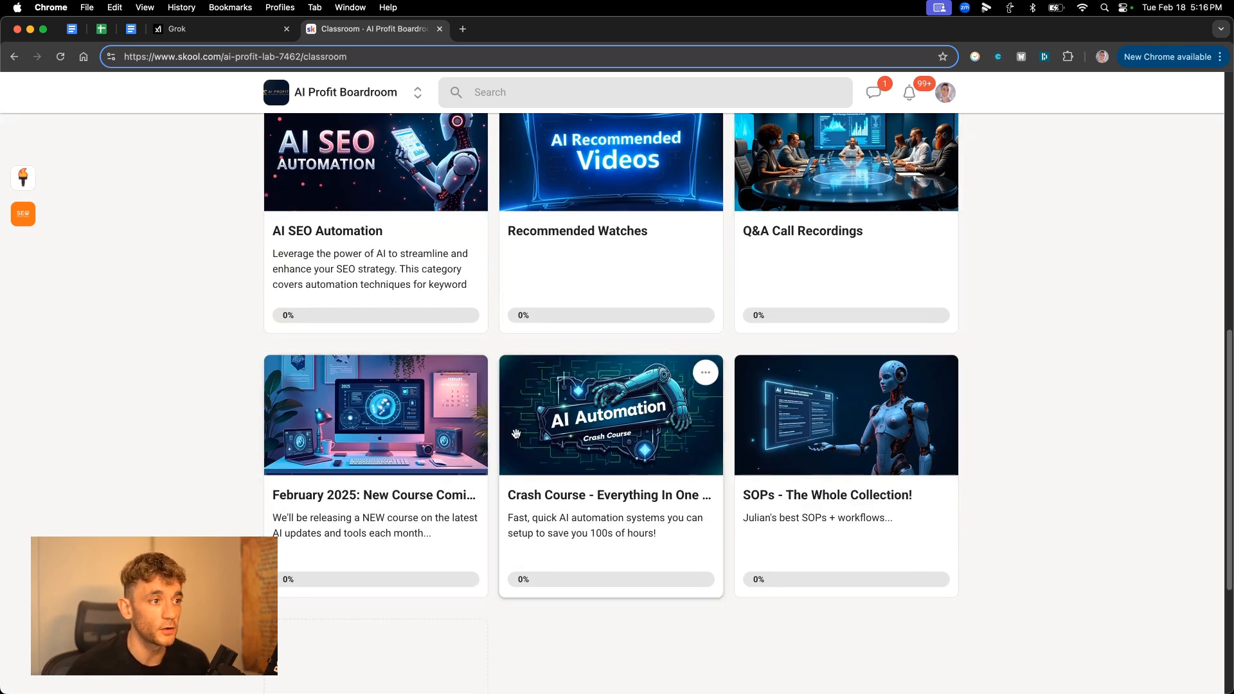
pyautogui.scroll(3)
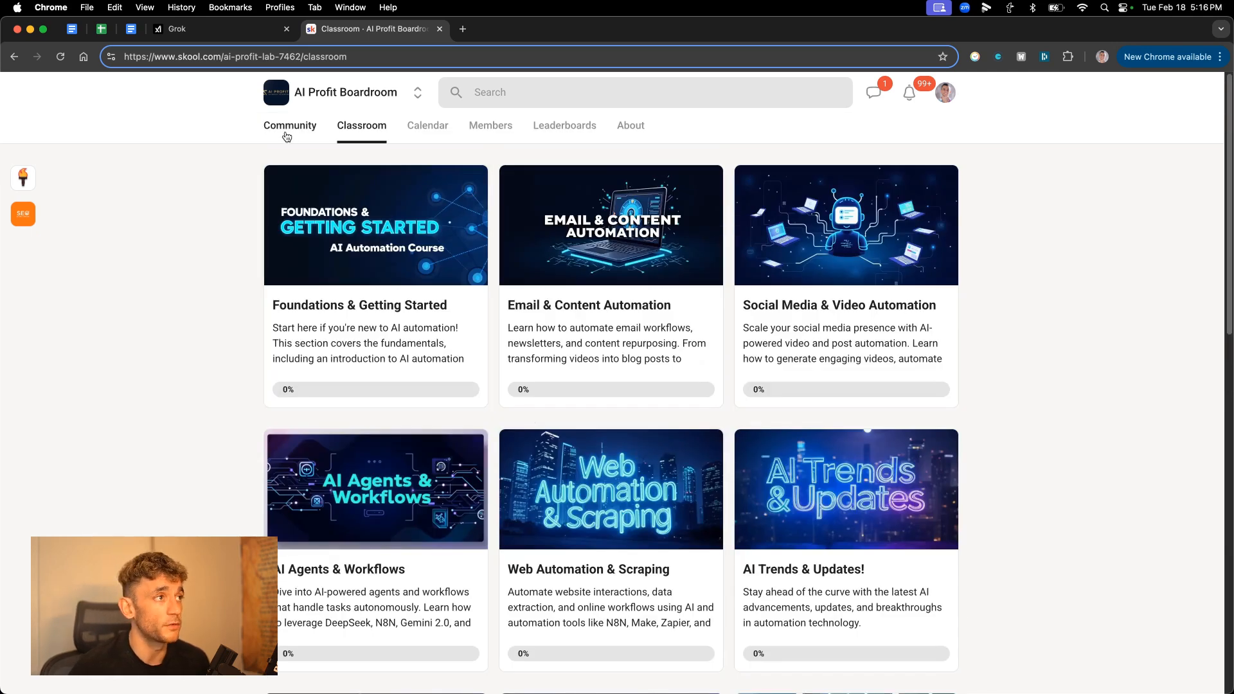
# View the community discussion feed and event calendar, ending back on the feed.
pyautogui.click(290, 125)
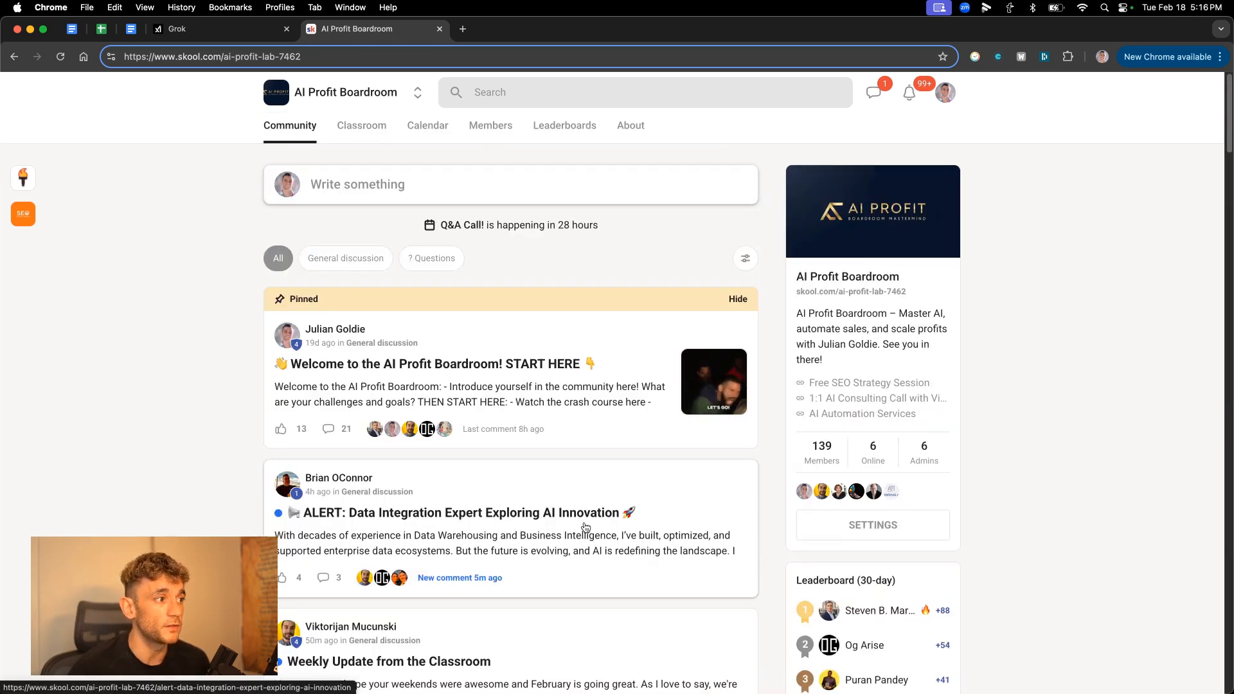
pyautogui.scroll(-3)
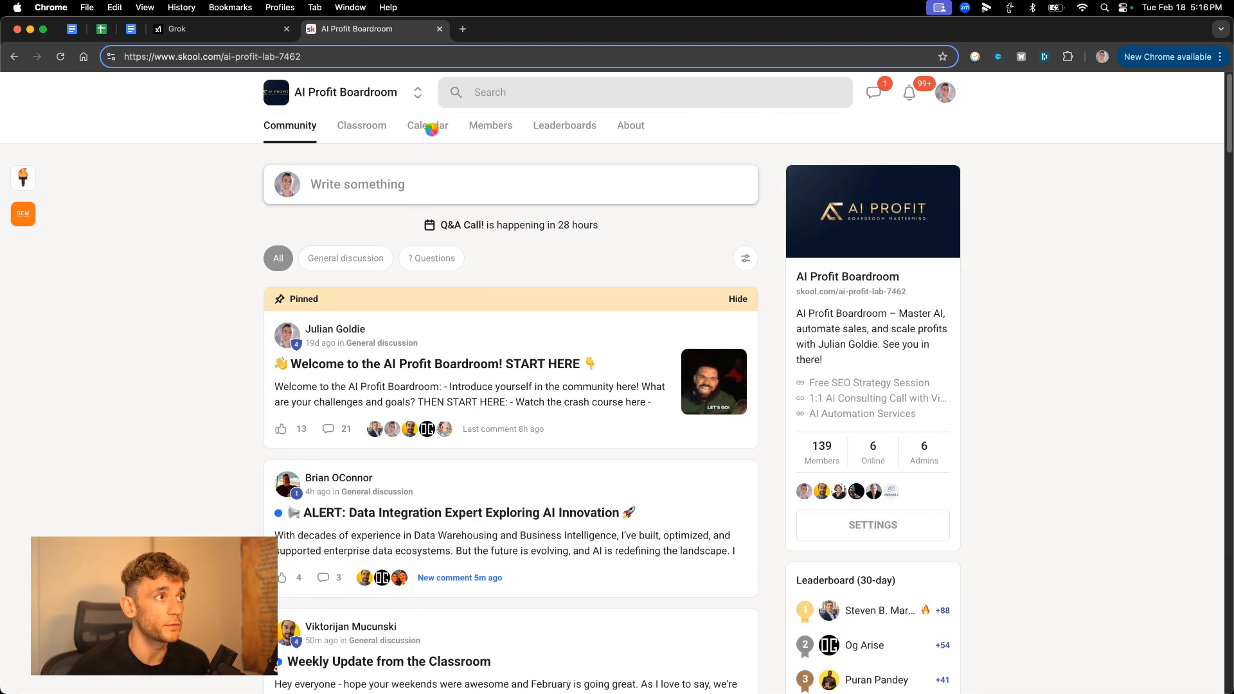
pyautogui.click(427, 125)
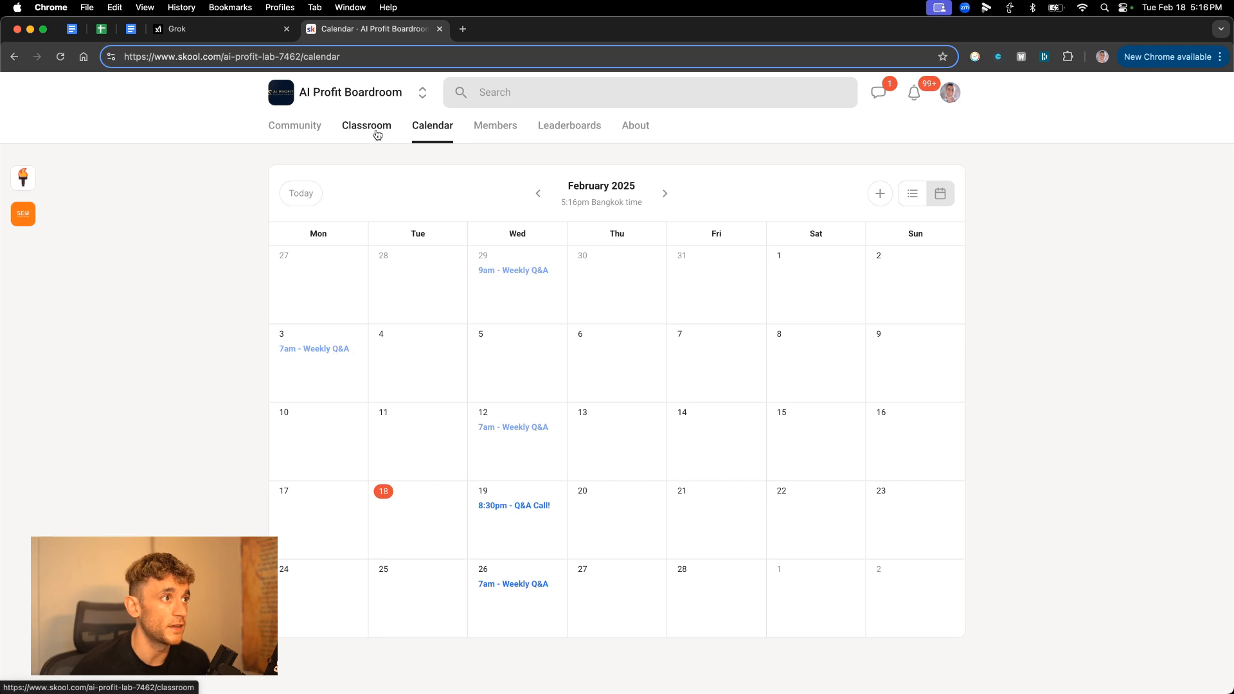
pyautogui.click(361, 125)
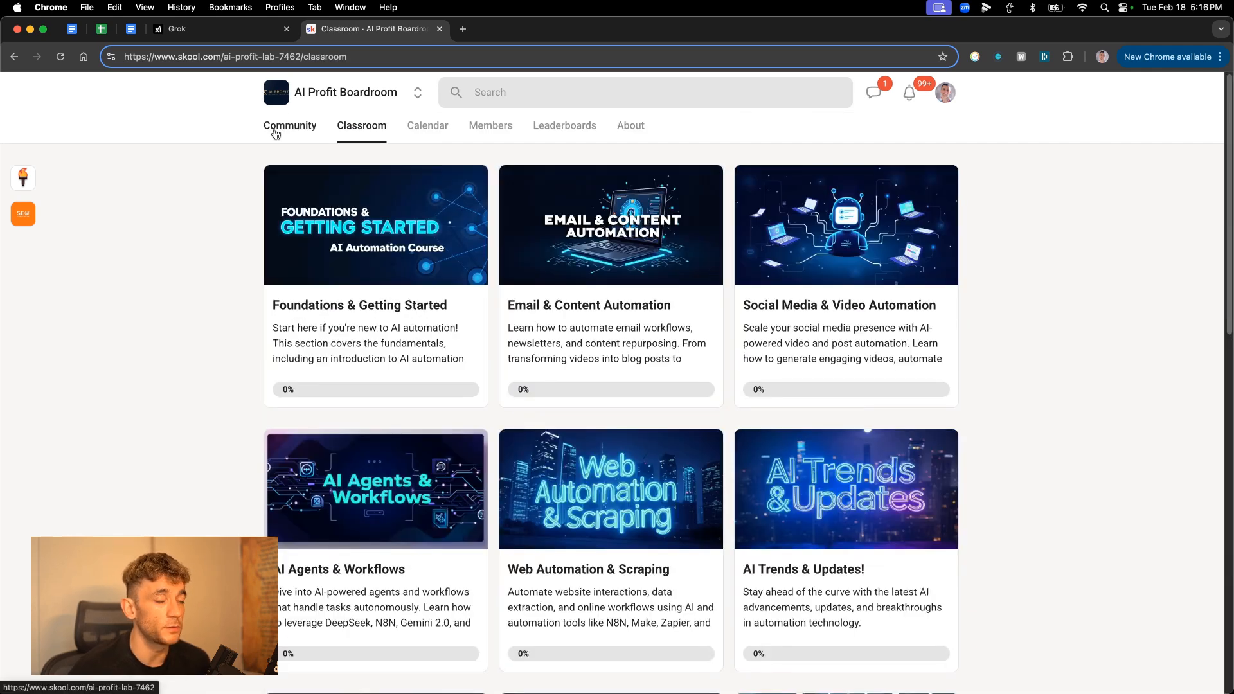
pyautogui.click(290, 125)
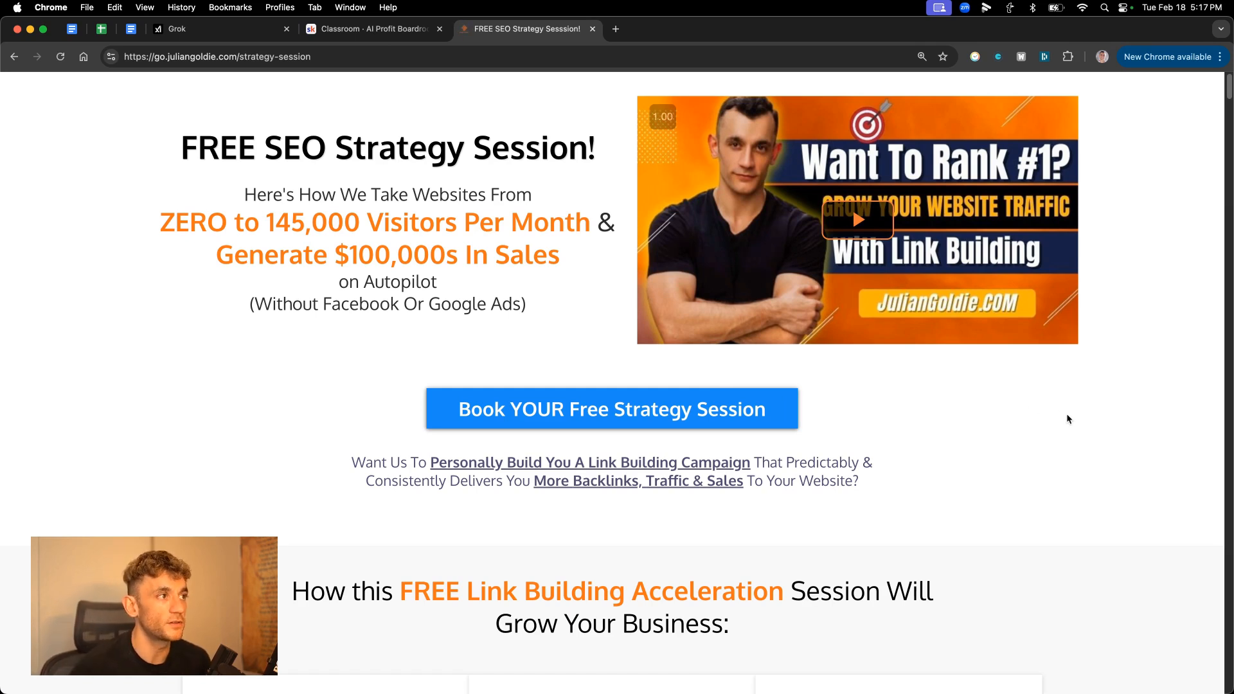
# Scroll the free SEO strategy session page to its six benefits and client video testimonials.
pyautogui.scroll(-3)
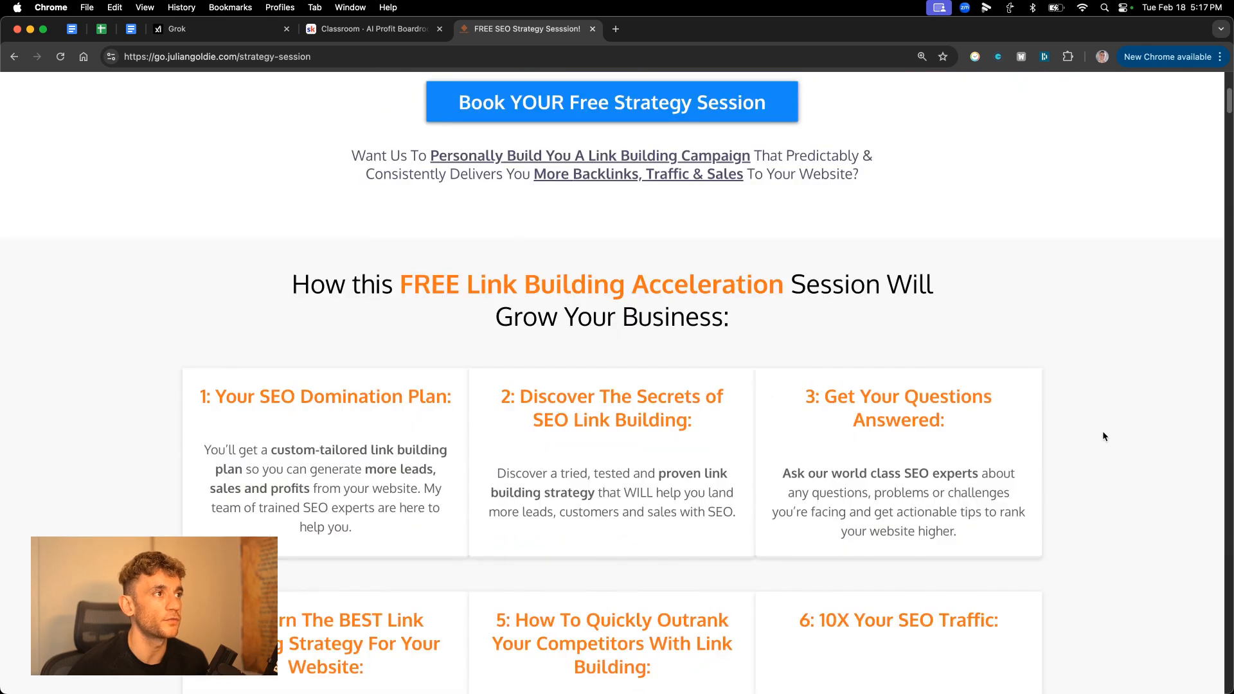
pyautogui.scroll(-3)
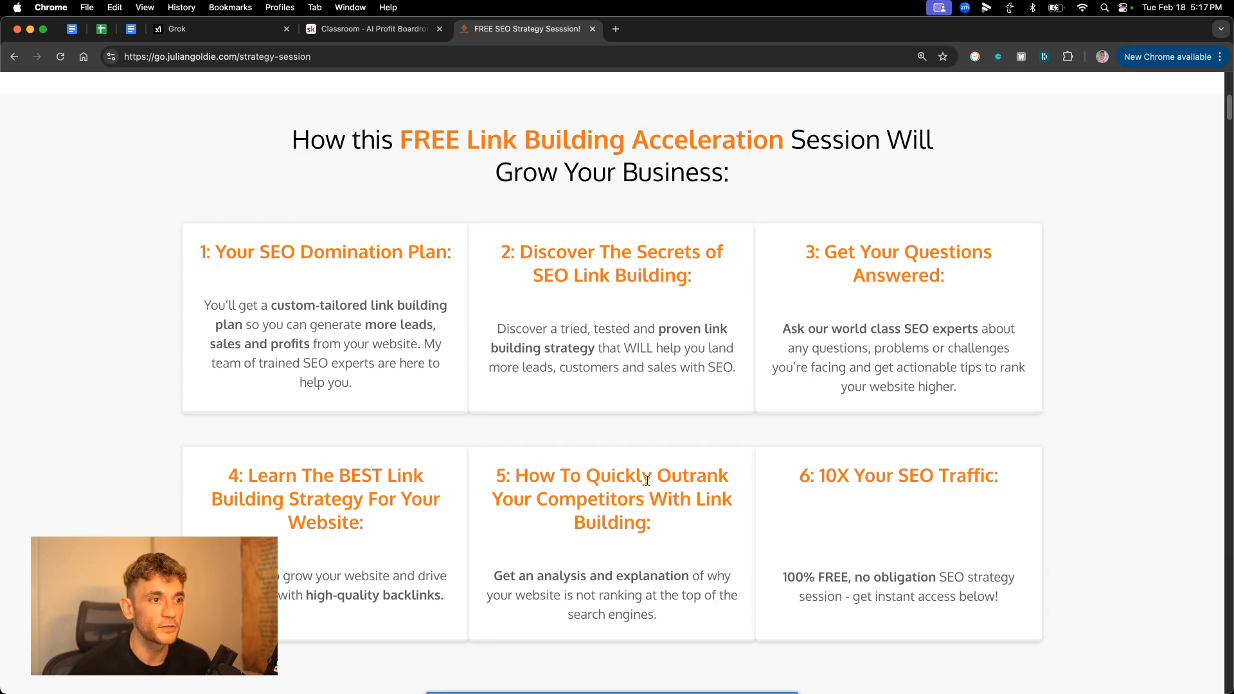
pyautogui.scroll(-3)
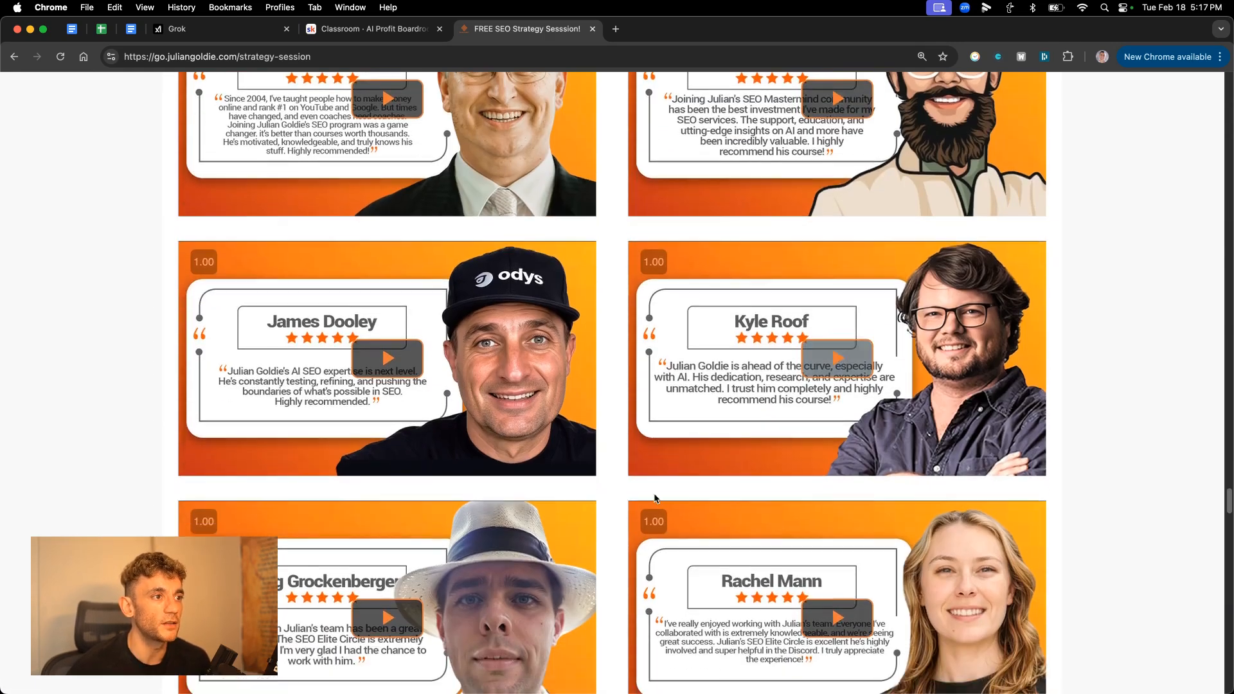
pyautogui.scroll(-3)
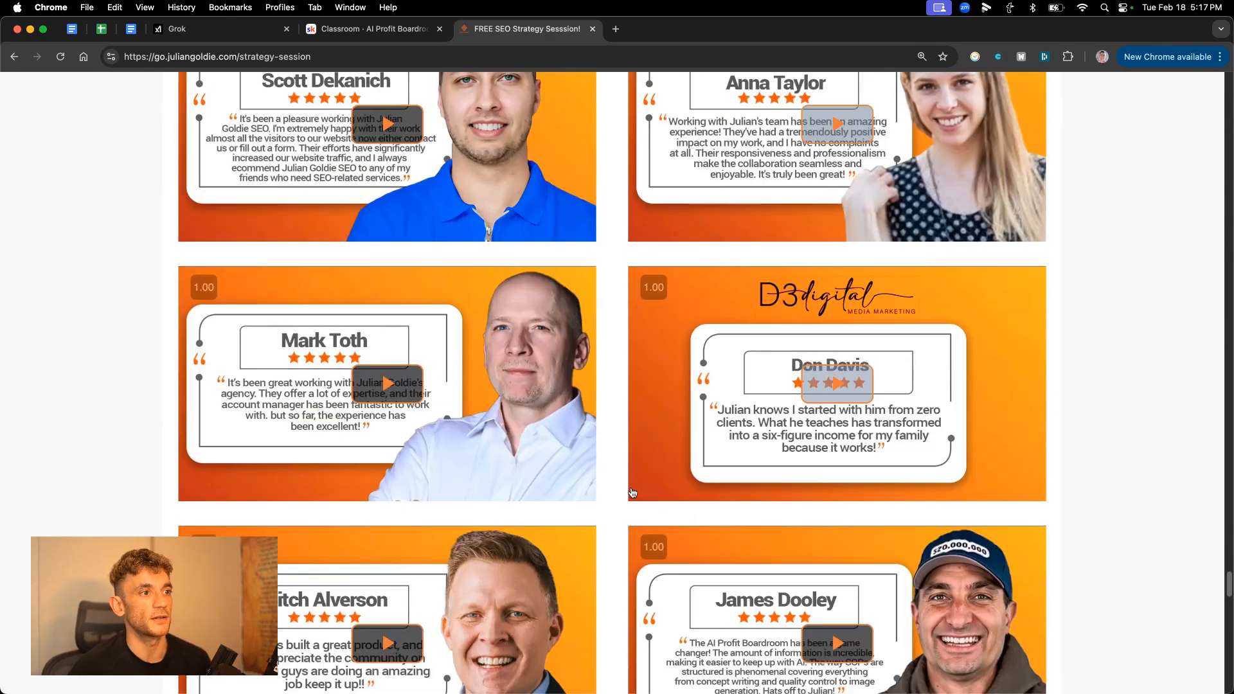